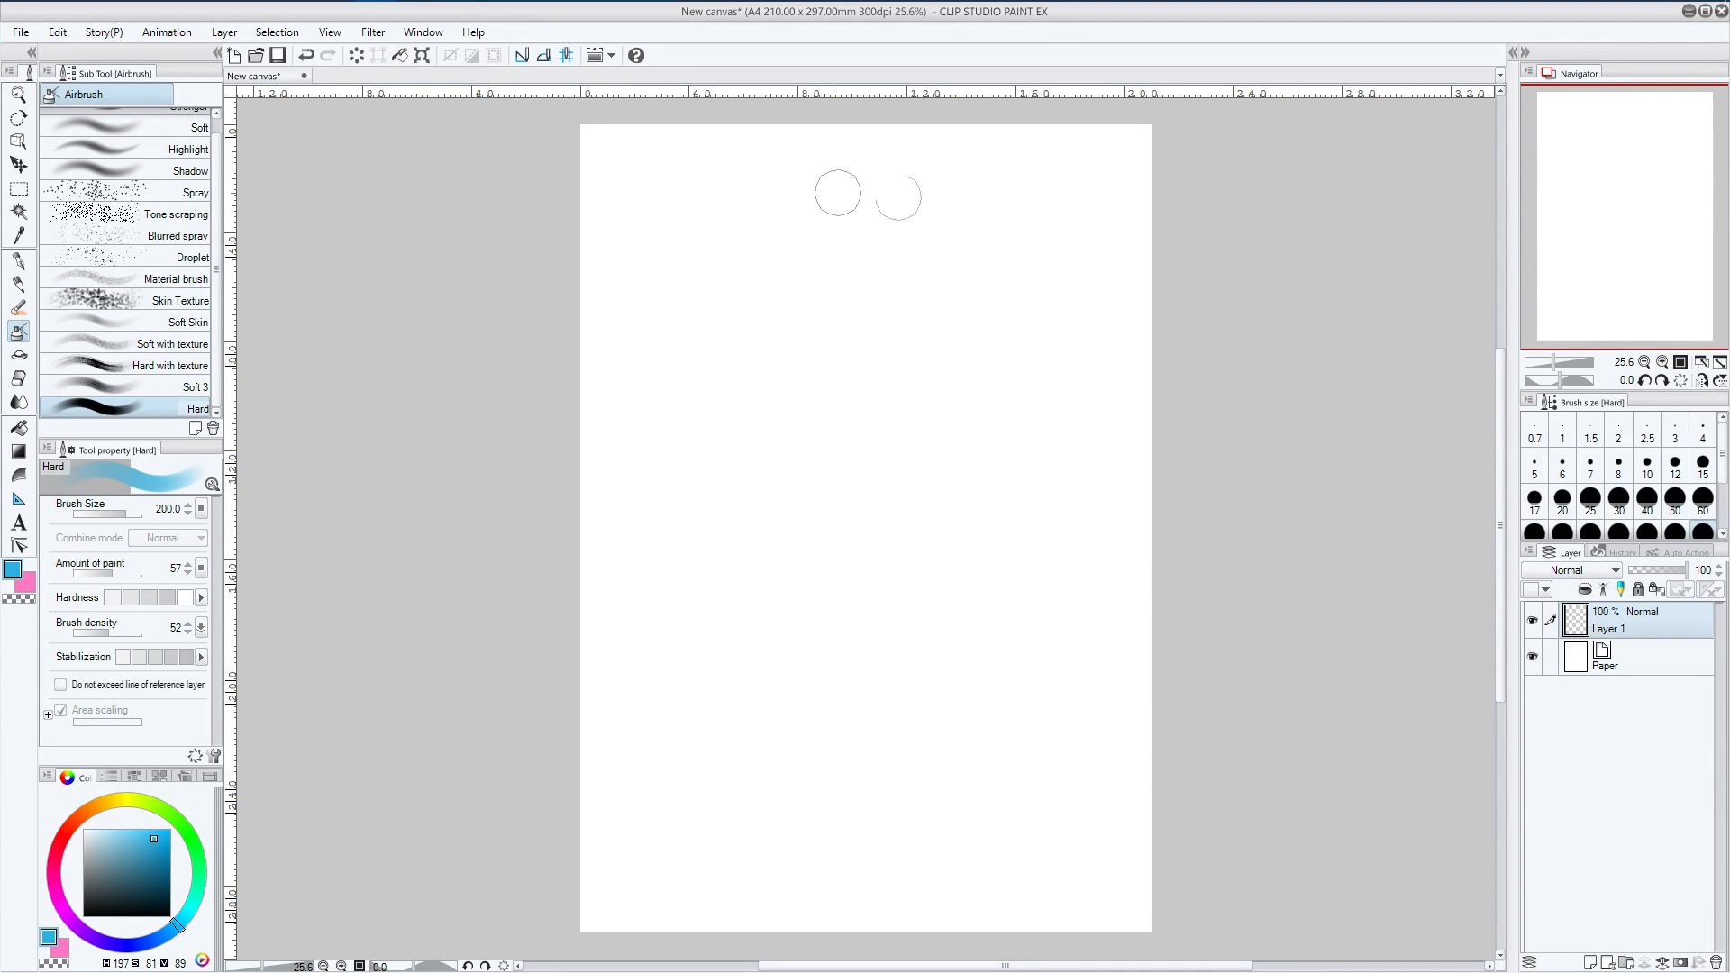
mouse_move(734, 329)
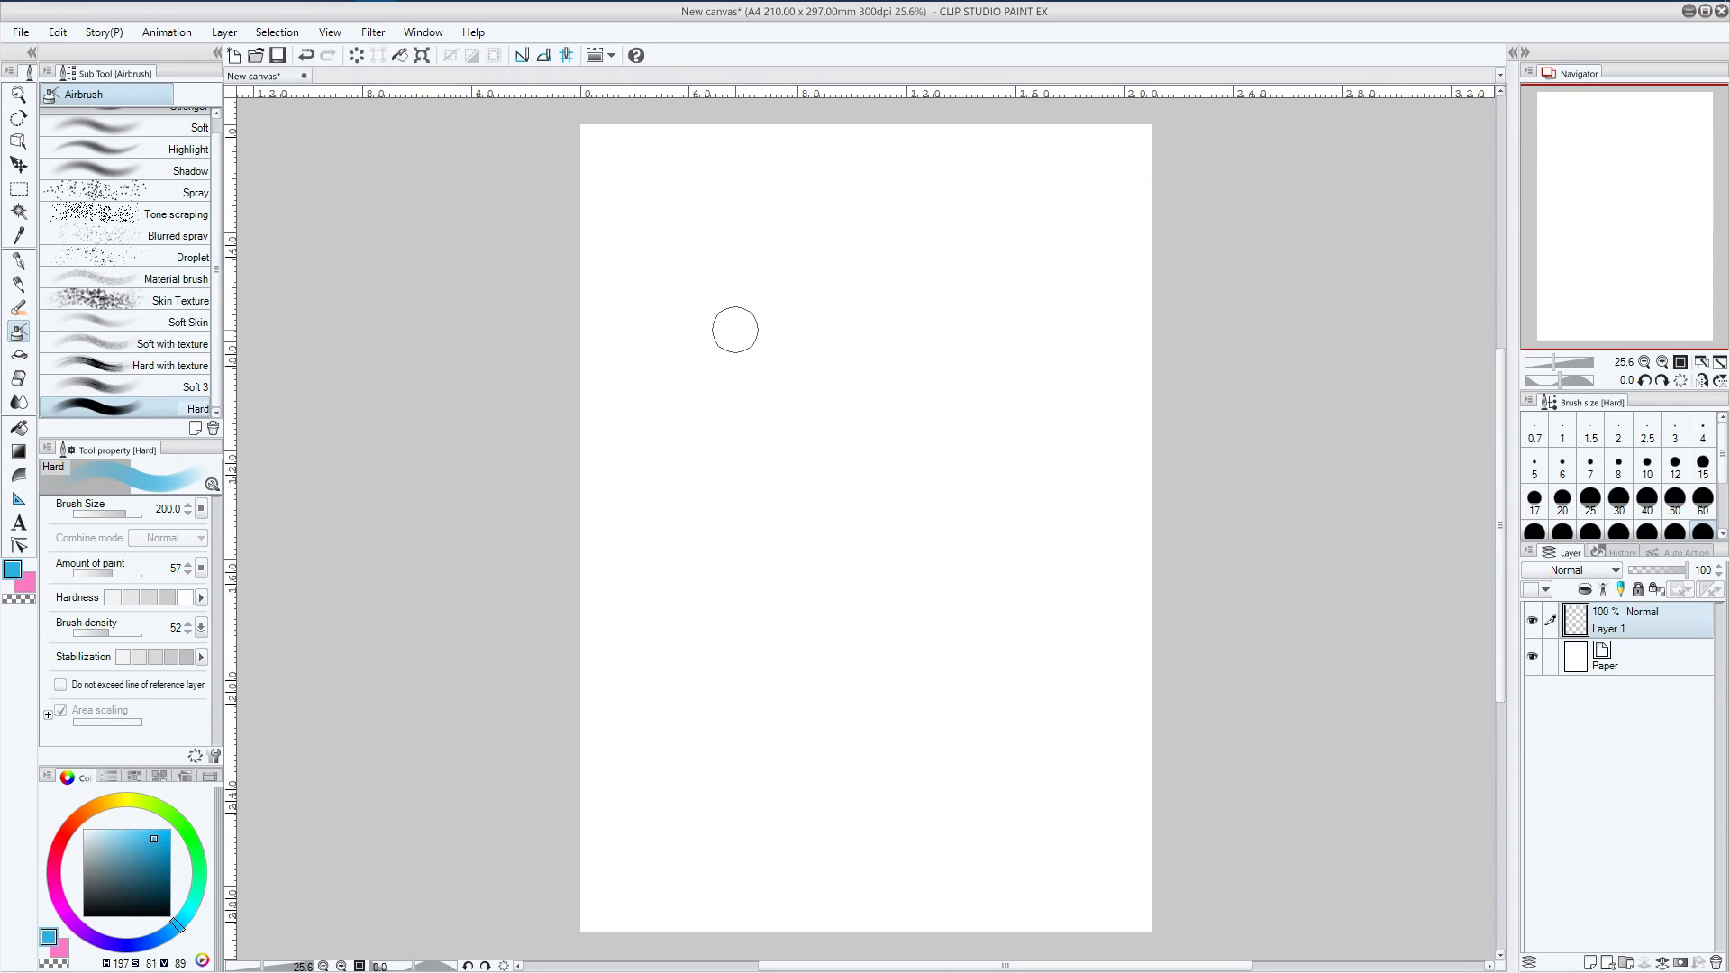
mouse_move(777, 255)
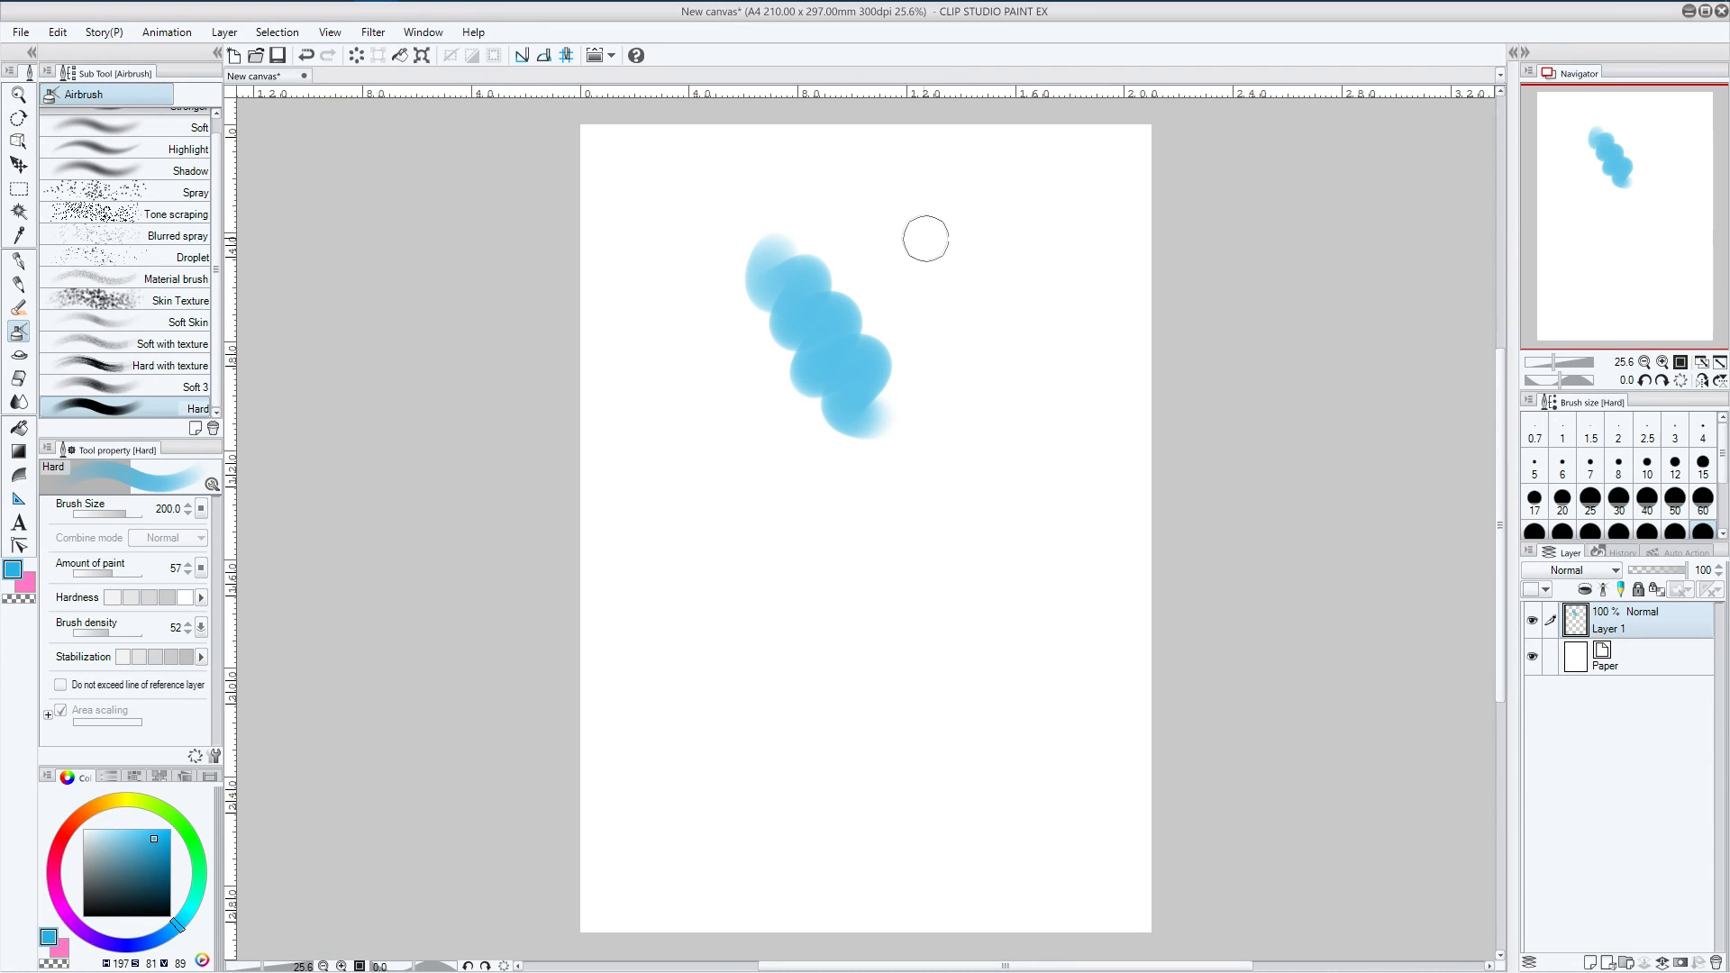
mouse_move(937, 230)
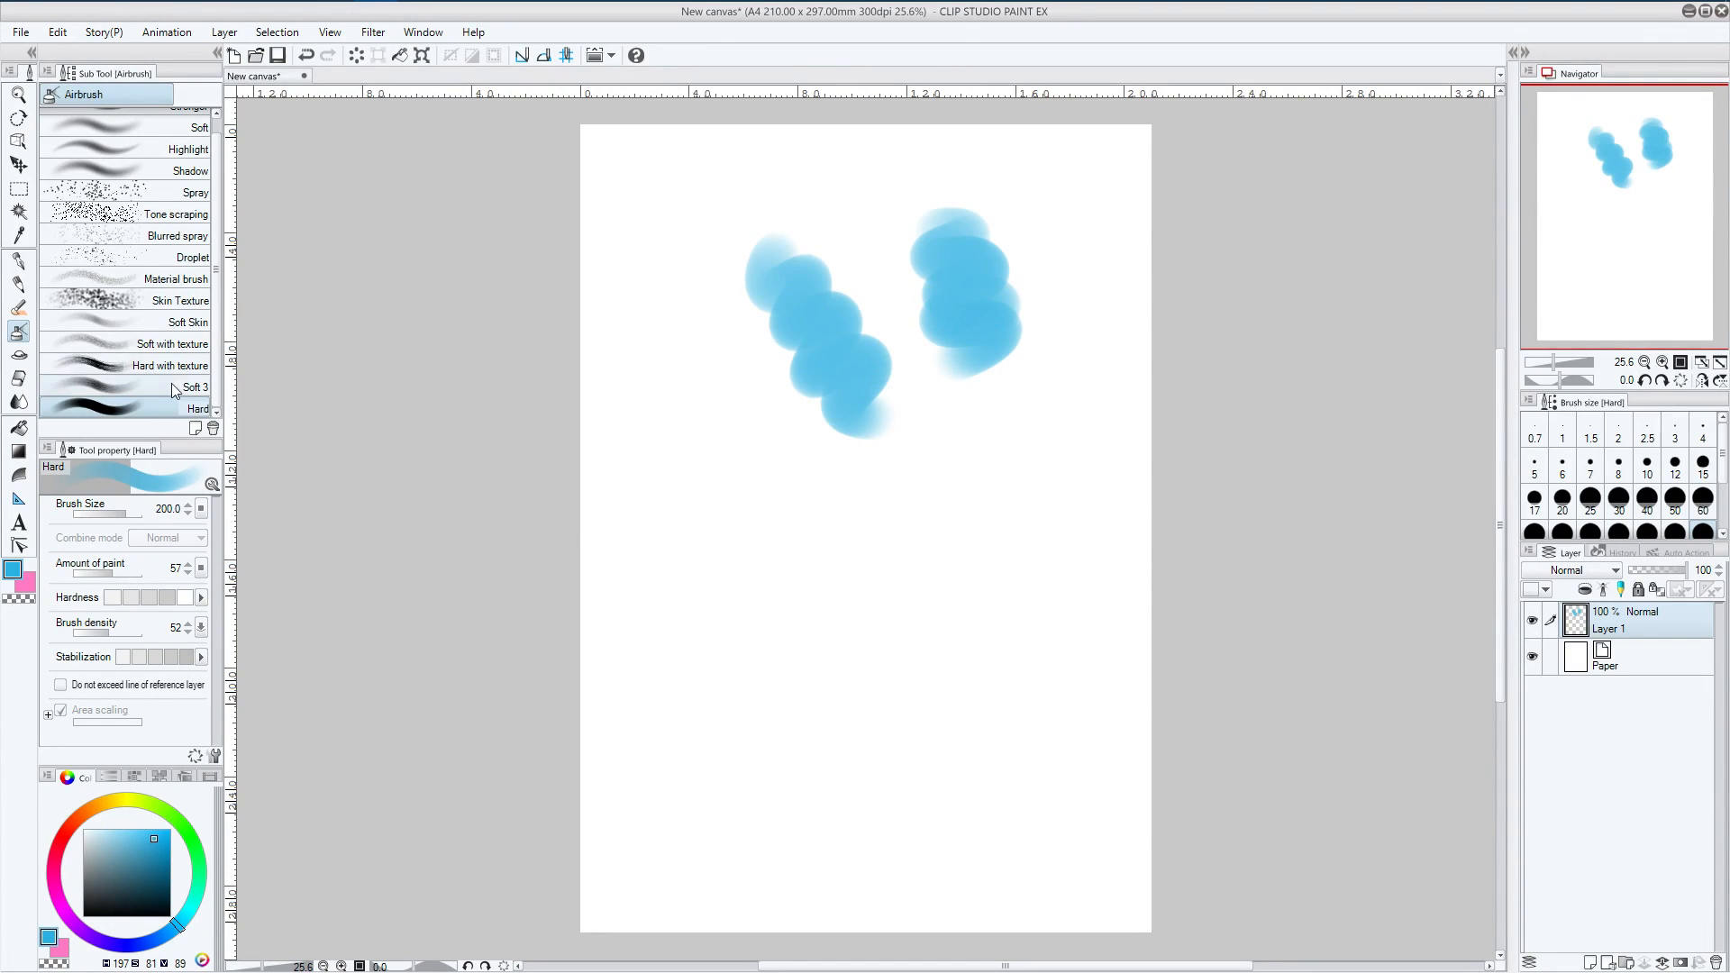
Paint several blue Hard airbrush test strokes across the upper half of Layer 1
left_click(196, 386)
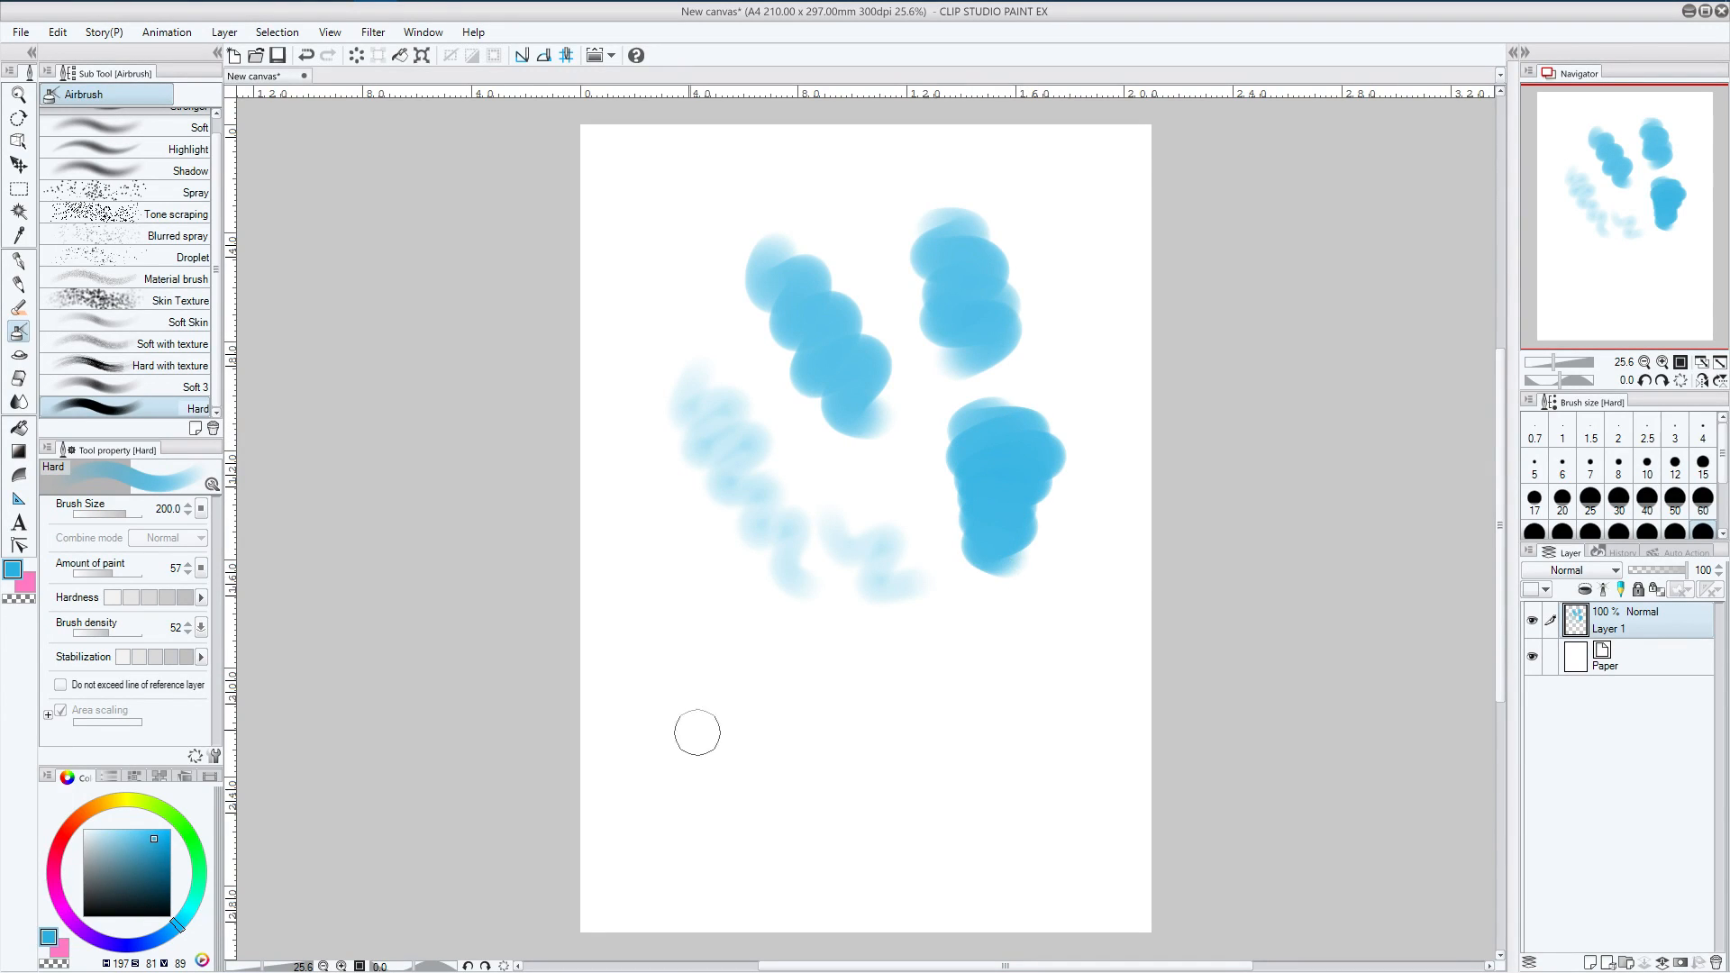
mouse_move(806, 743)
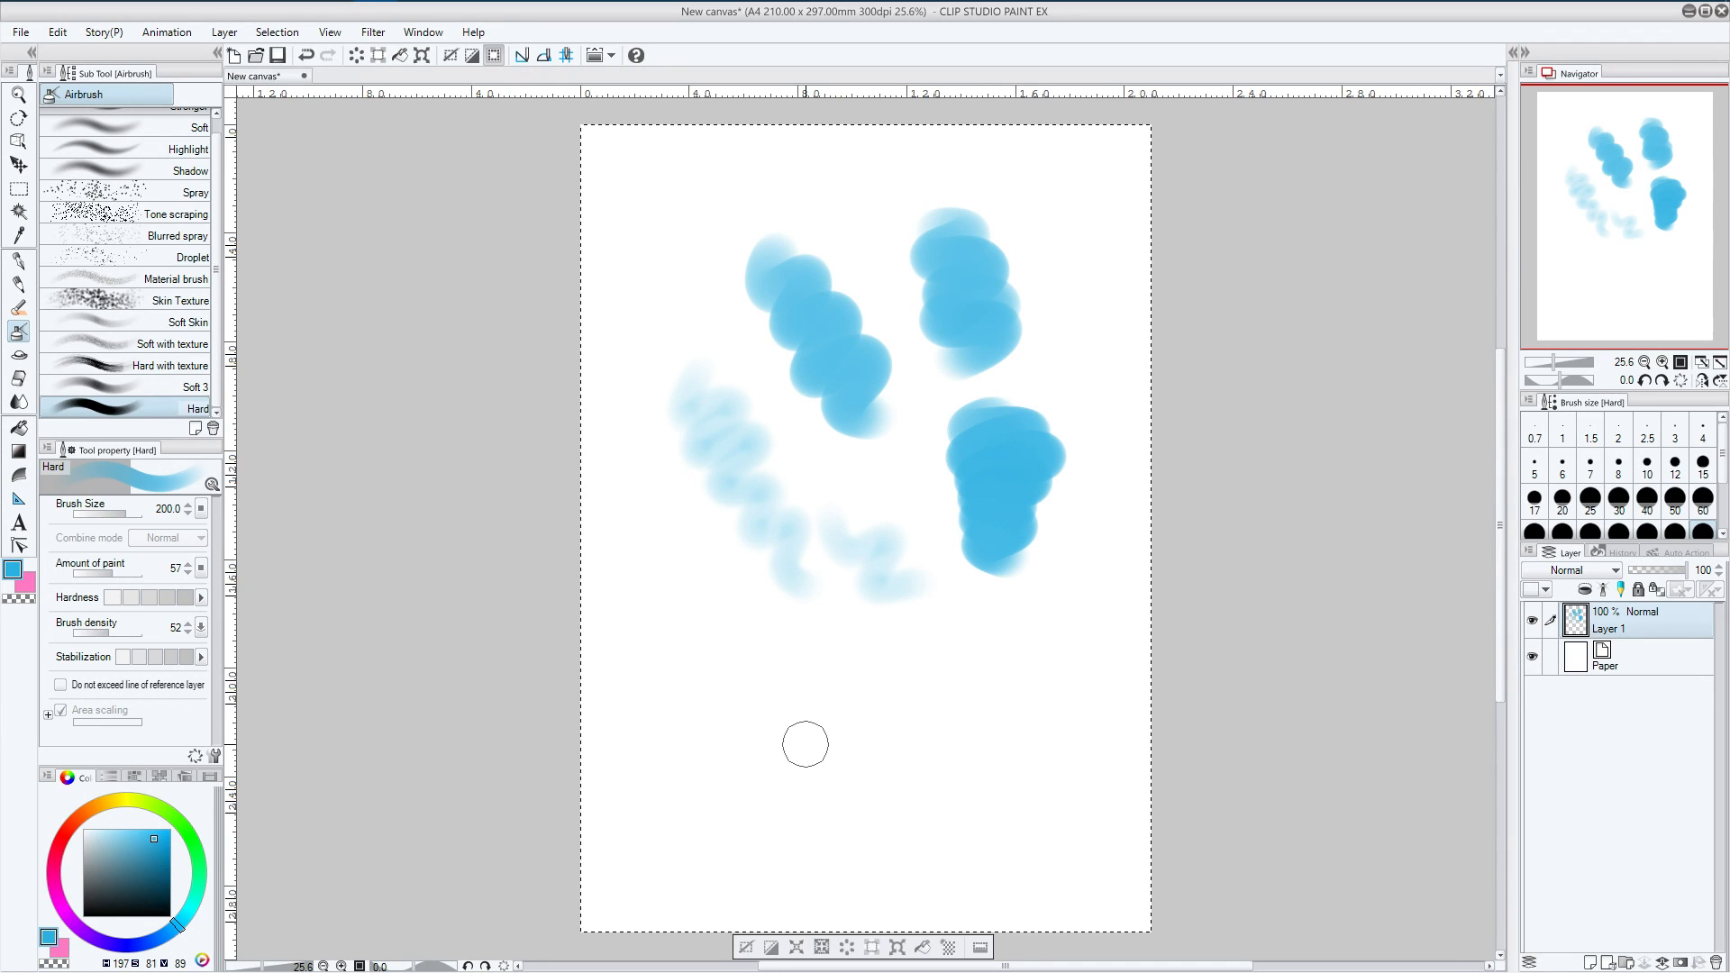
Undo the blue test strokes and select the Soft airbrush sub tool
key("ctrl+z")
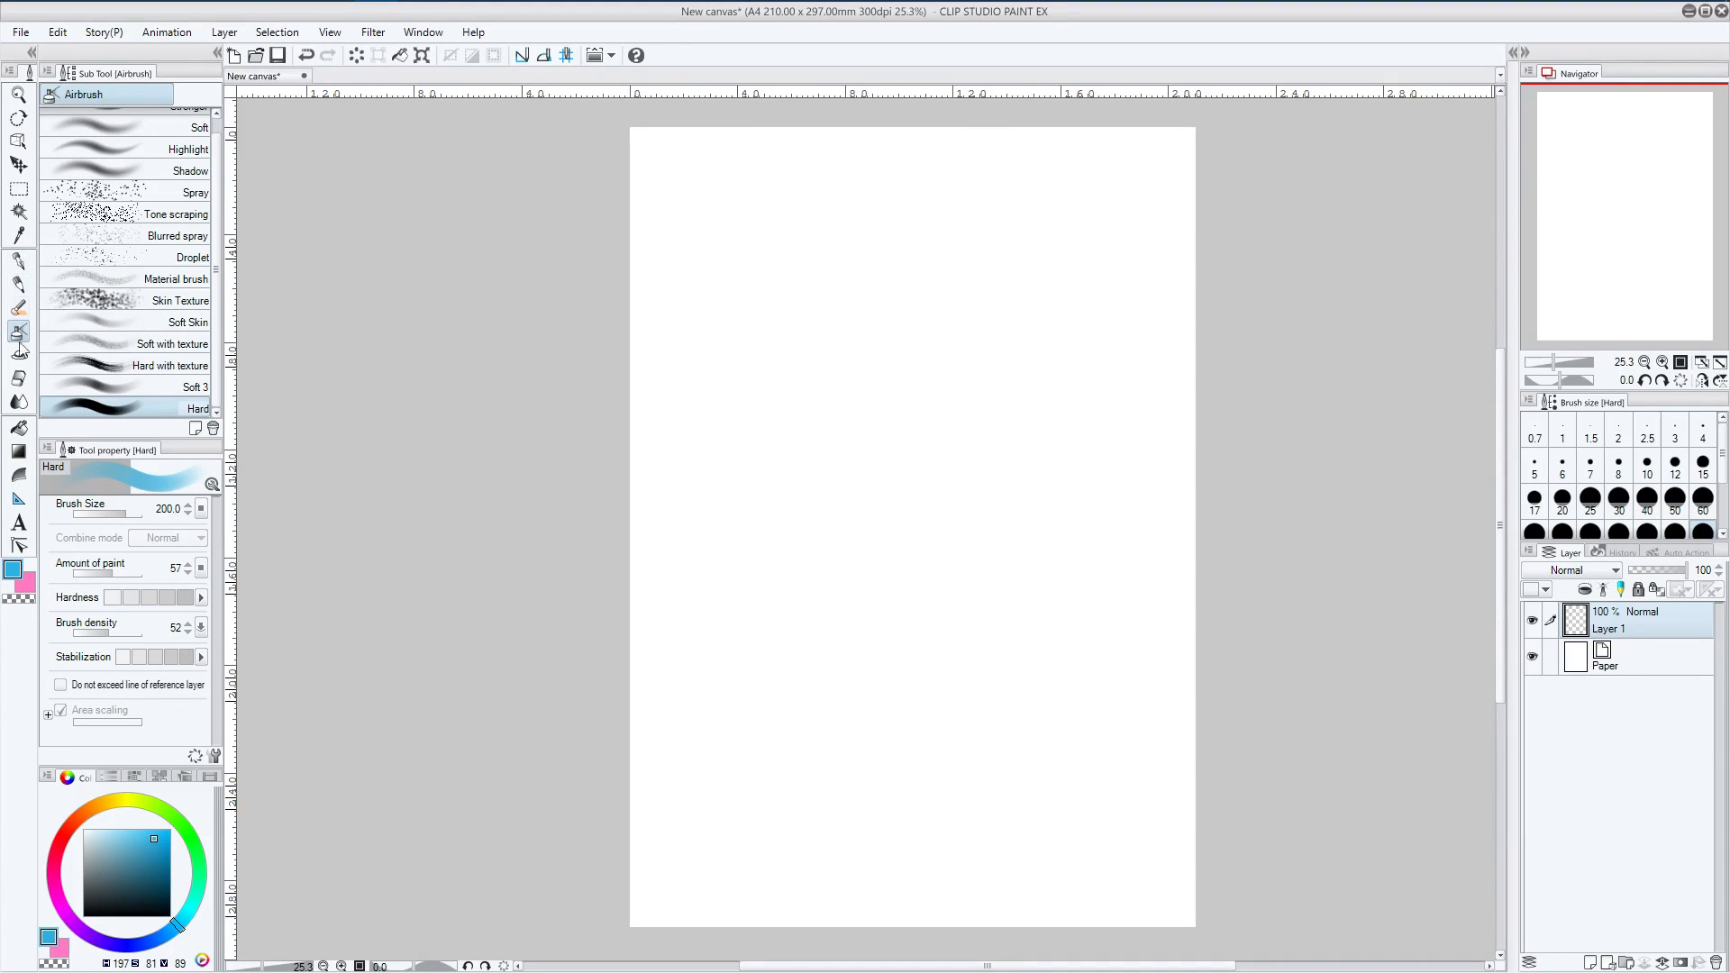
mouse_move(18, 333)
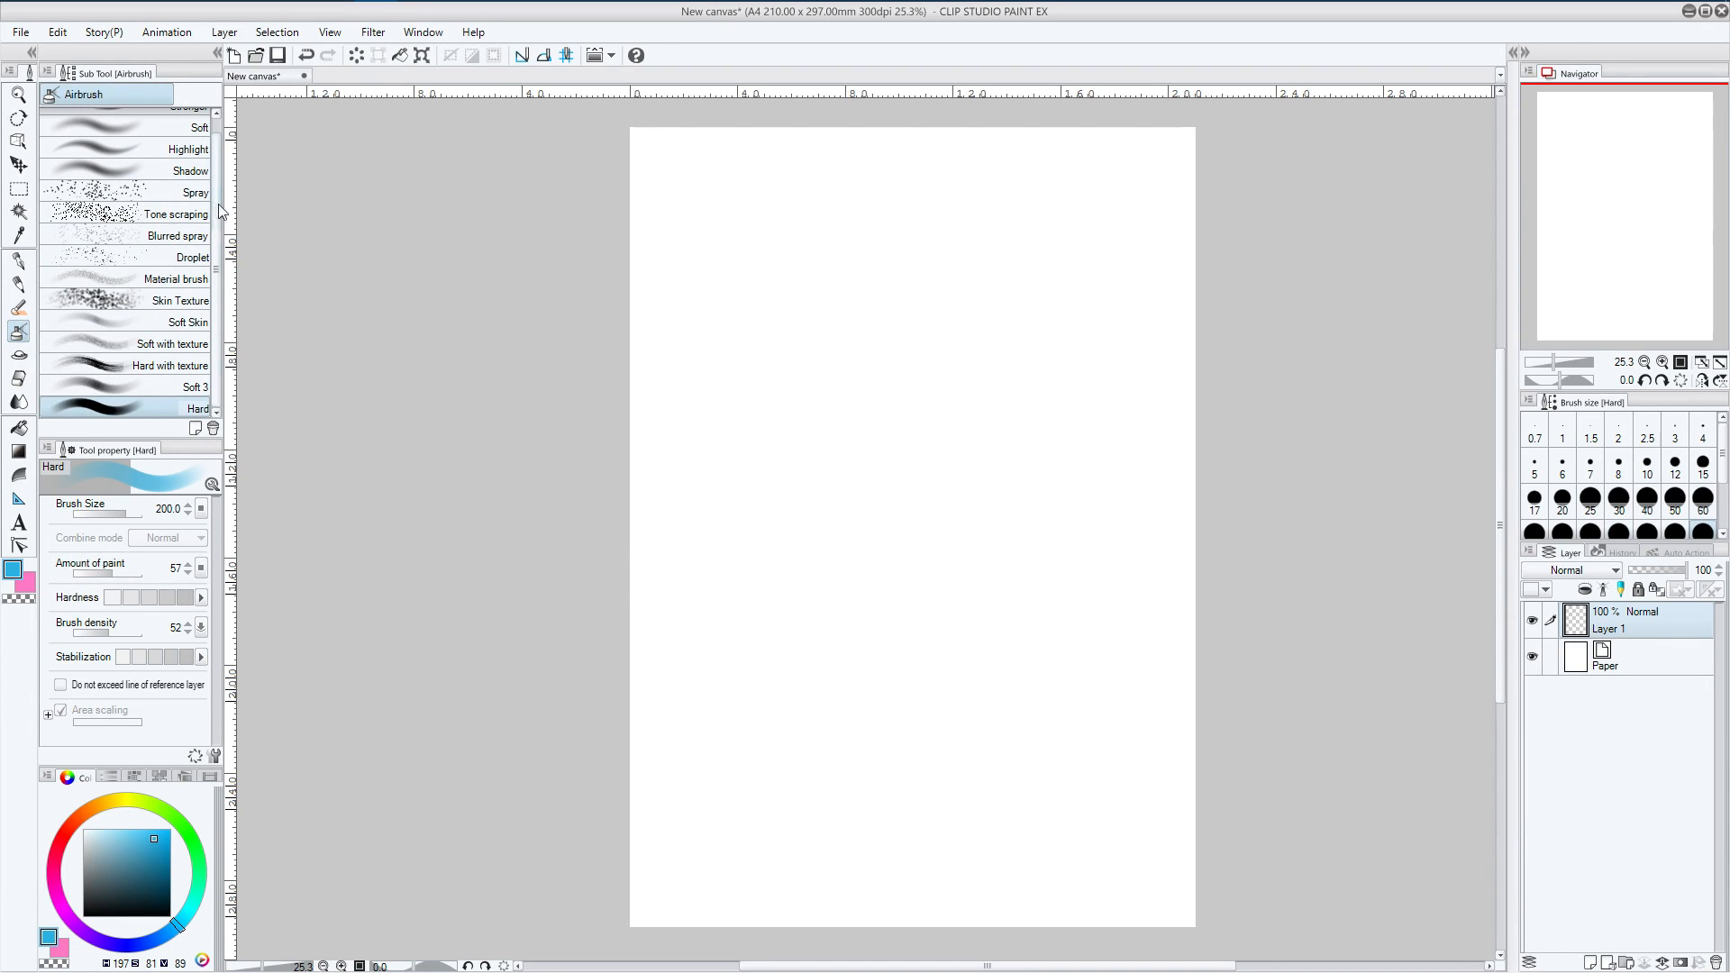
left_click(132, 141)
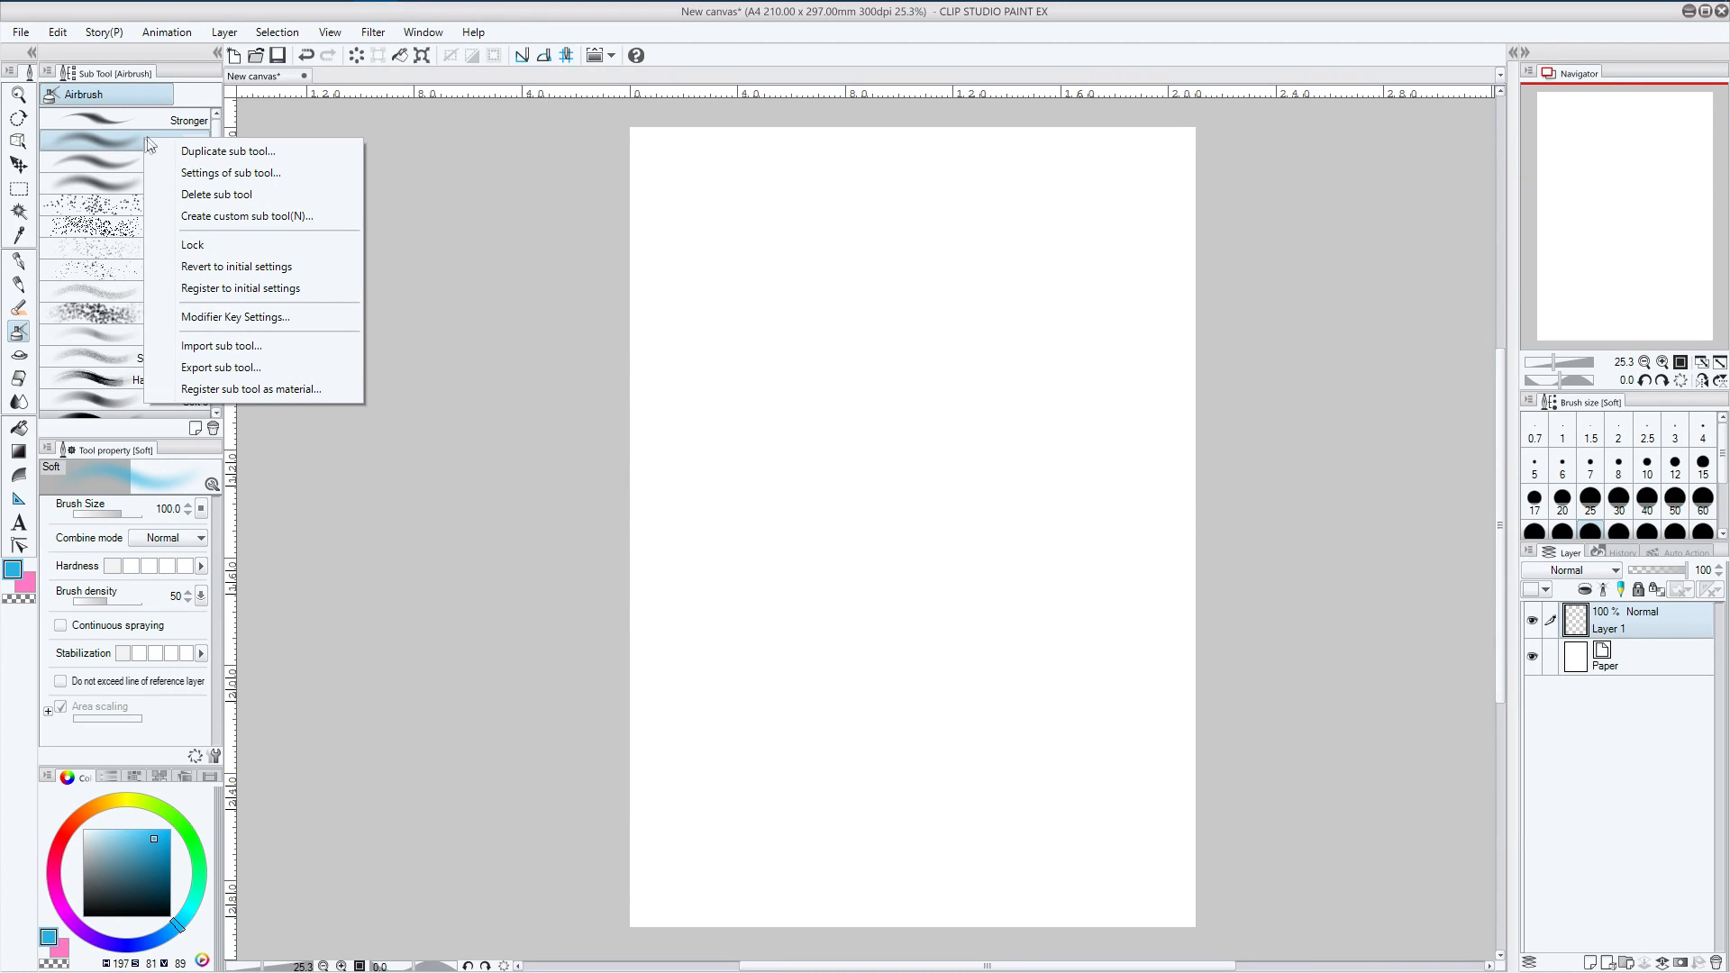
mouse_move(227, 151)
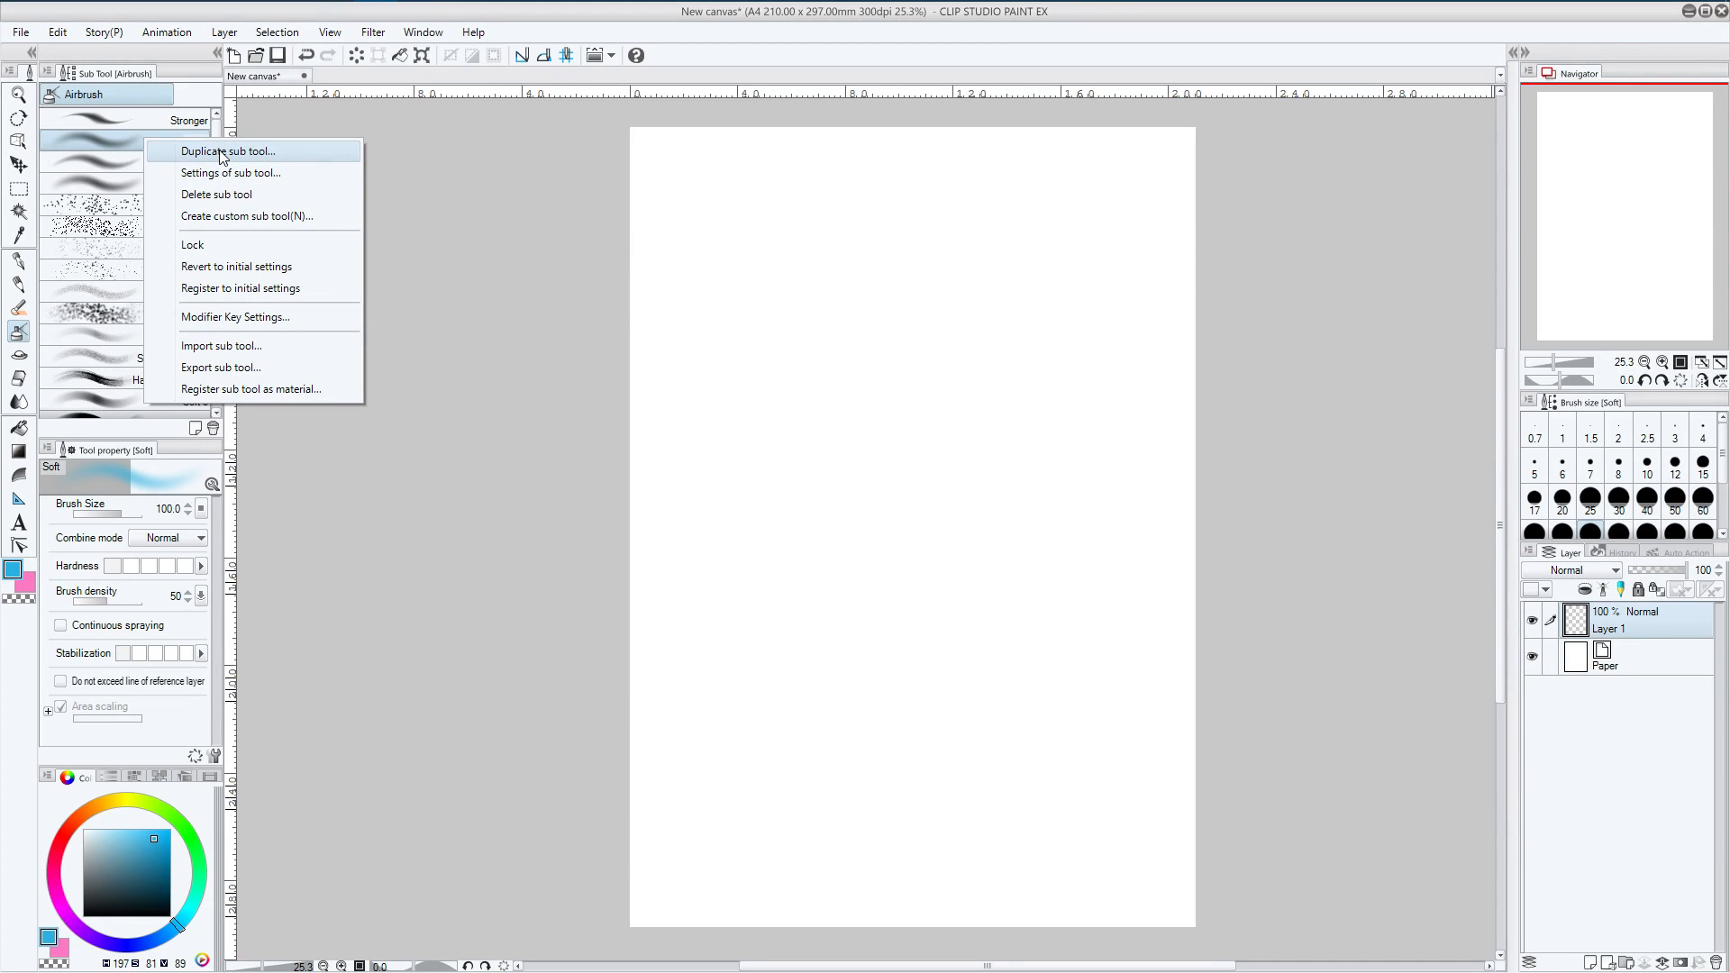
Duplicate the Soft airbrush as 'PS Hard Brush', keeping the Airbrush icon
left_click(227, 151)
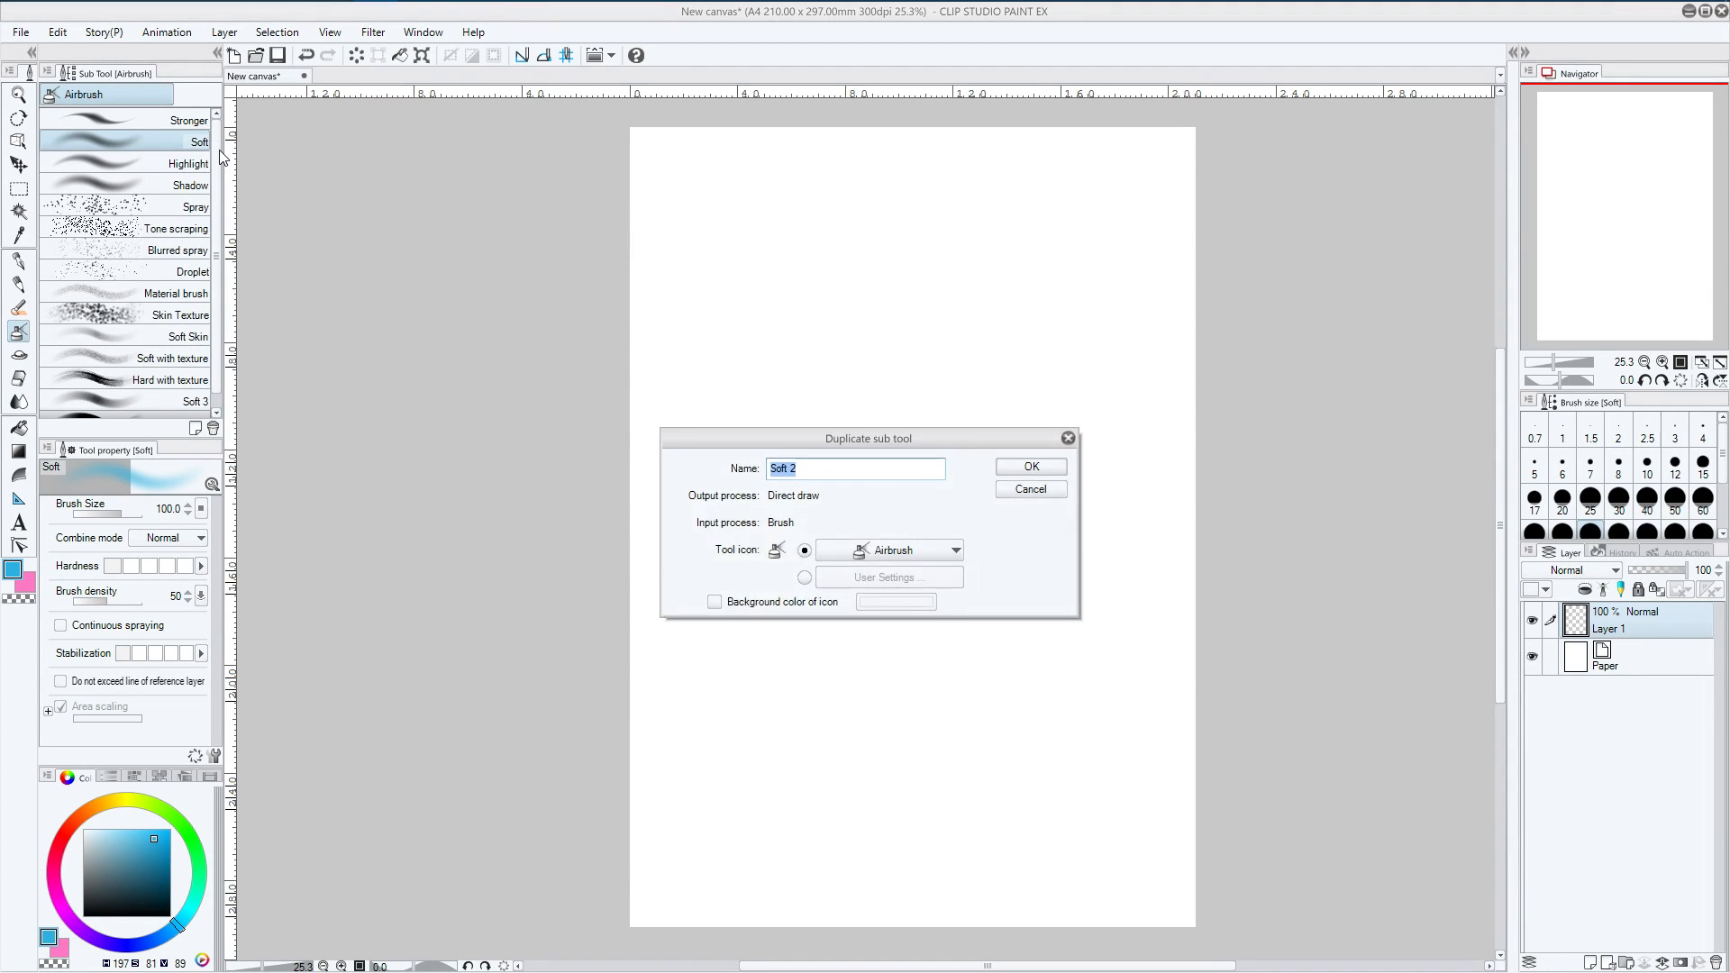
mouse_move(890, 510)
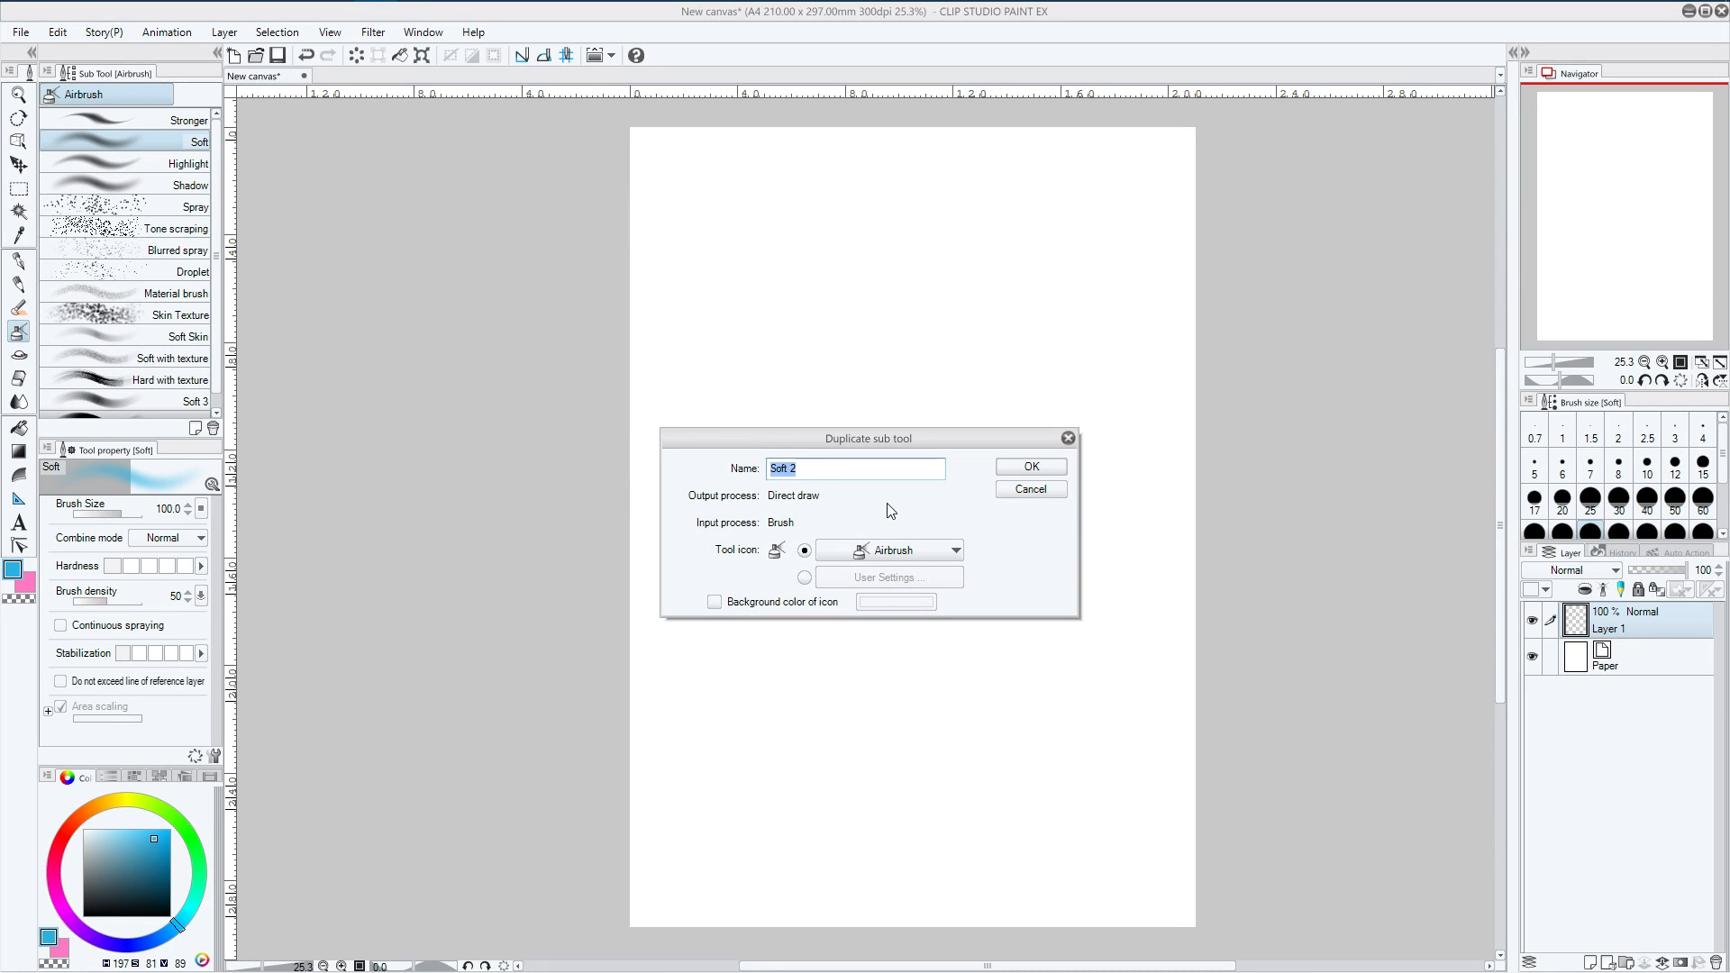
type("PS")
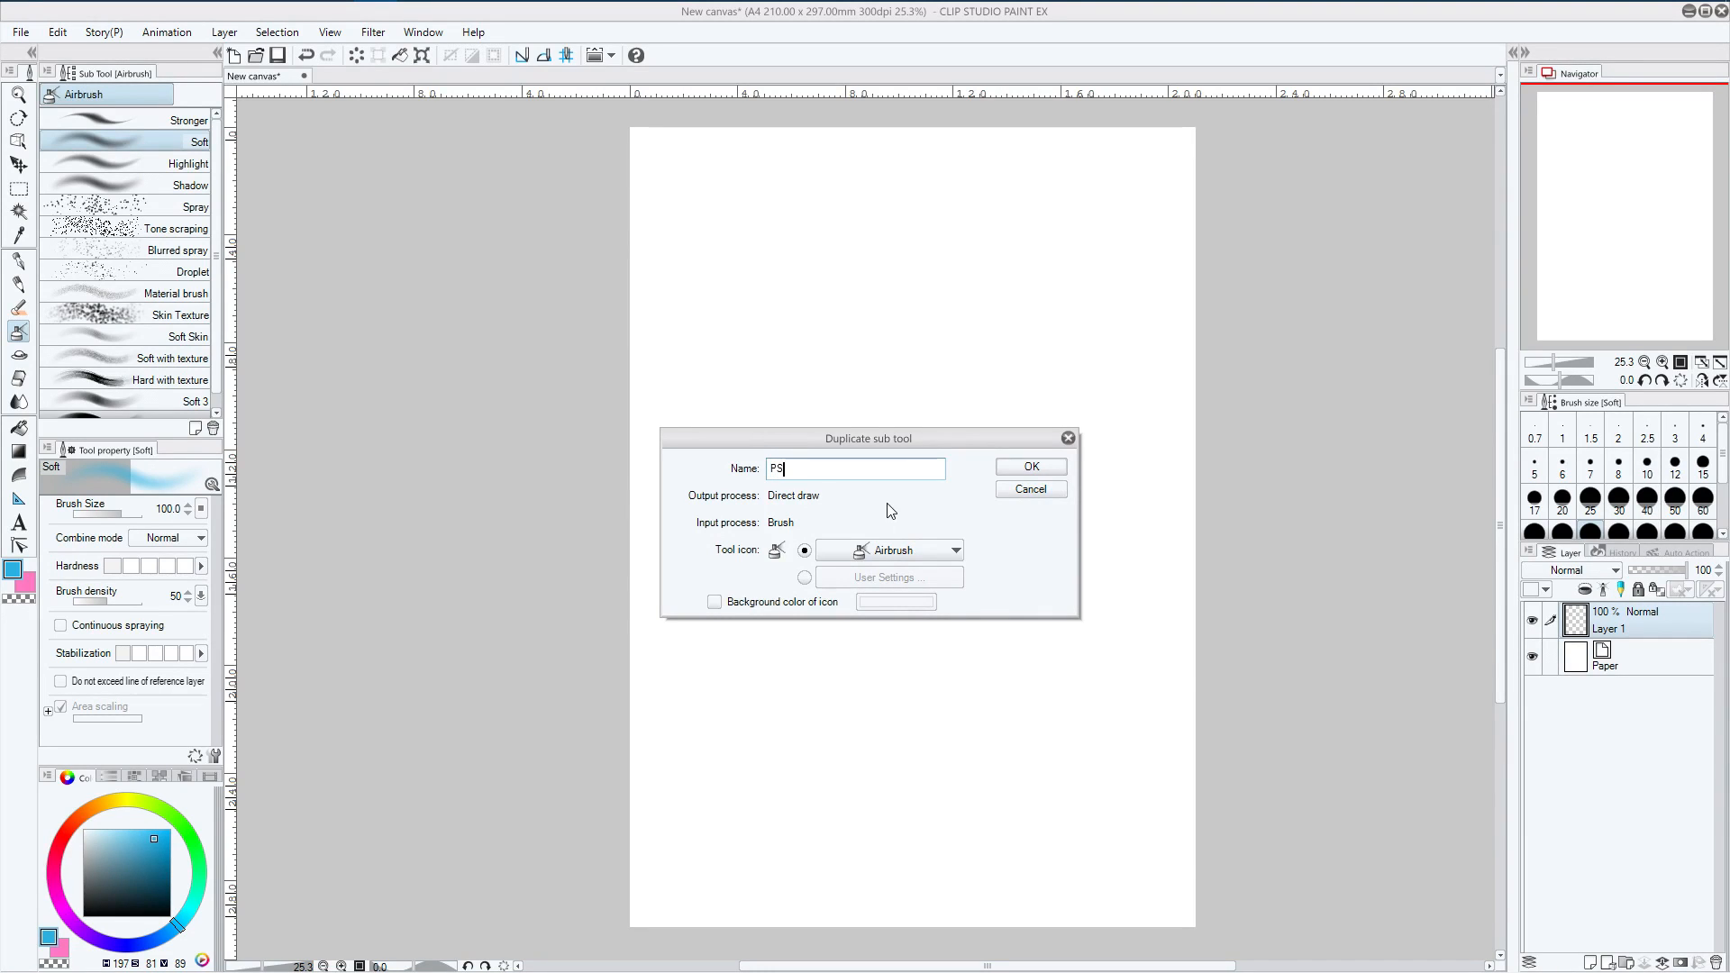
type("Hard Bru")
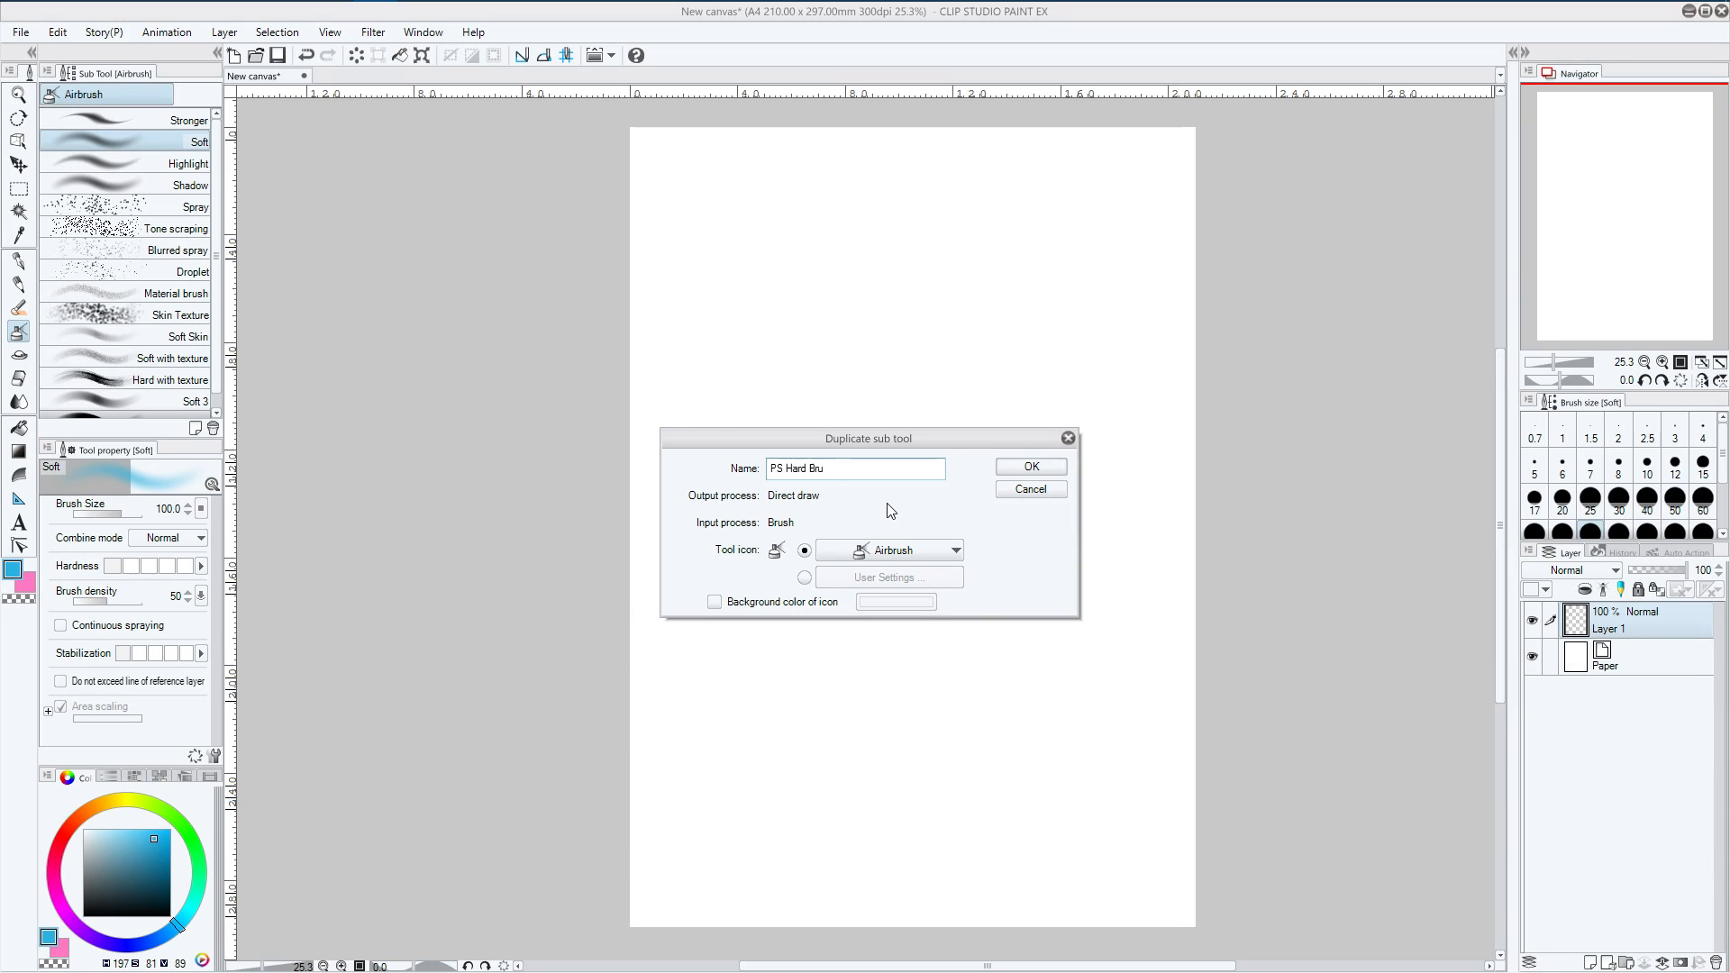
type("sh")
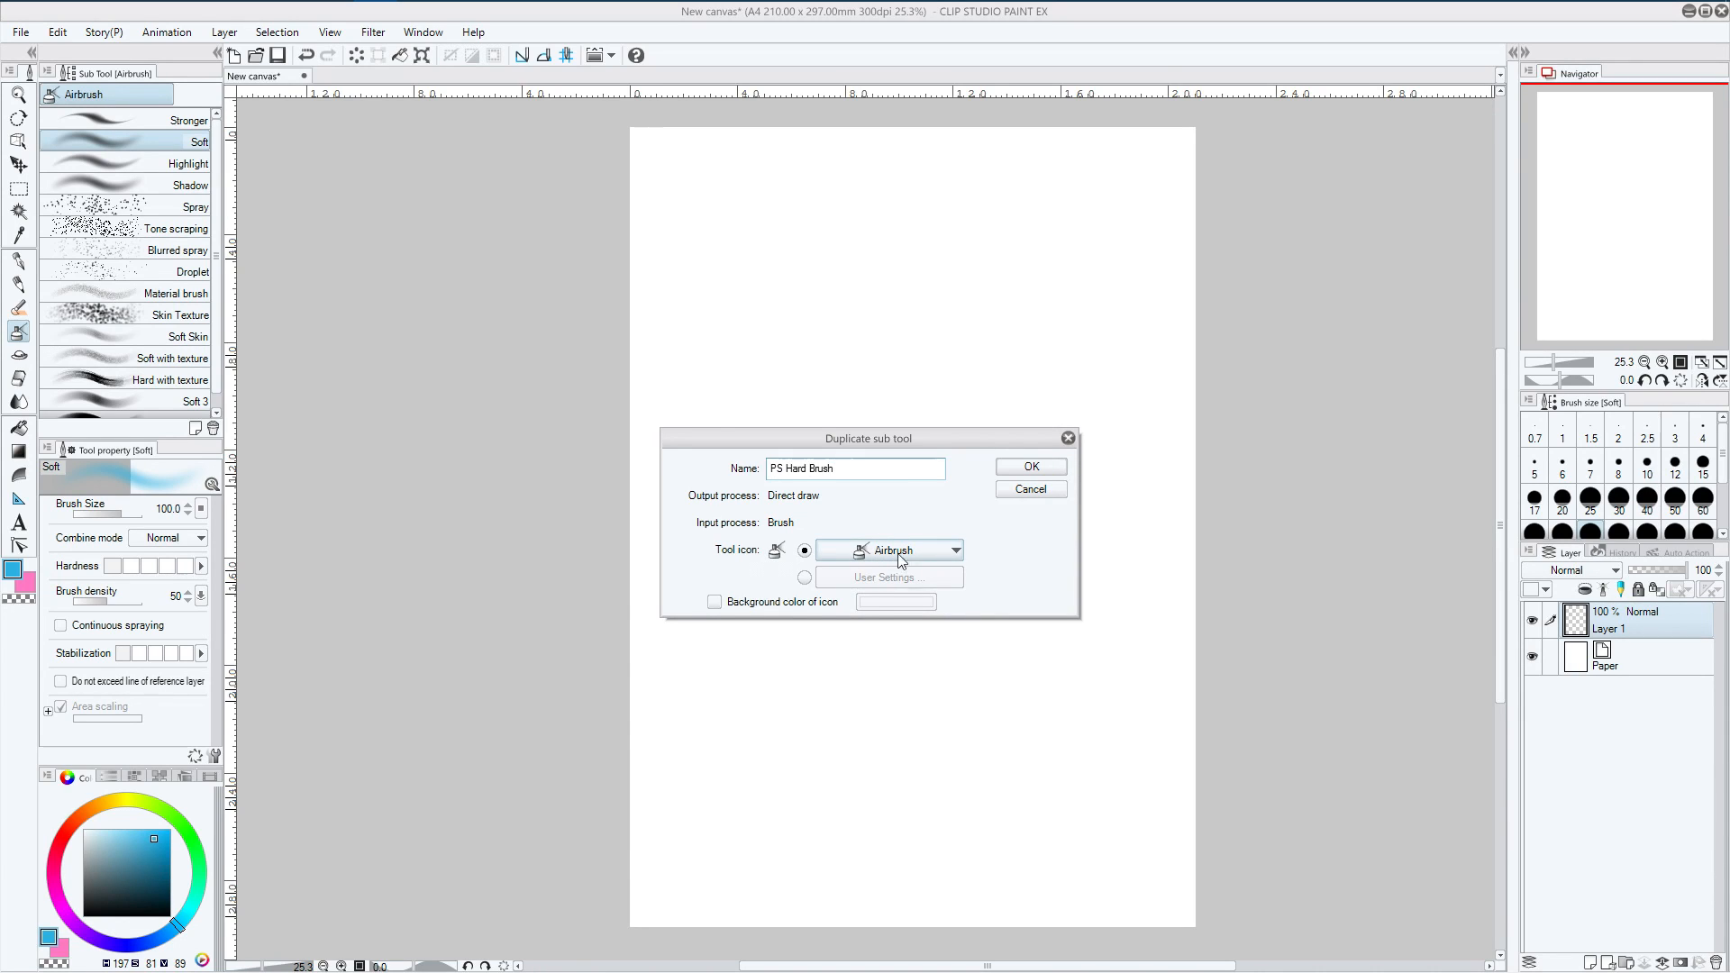
left_click(855, 467)
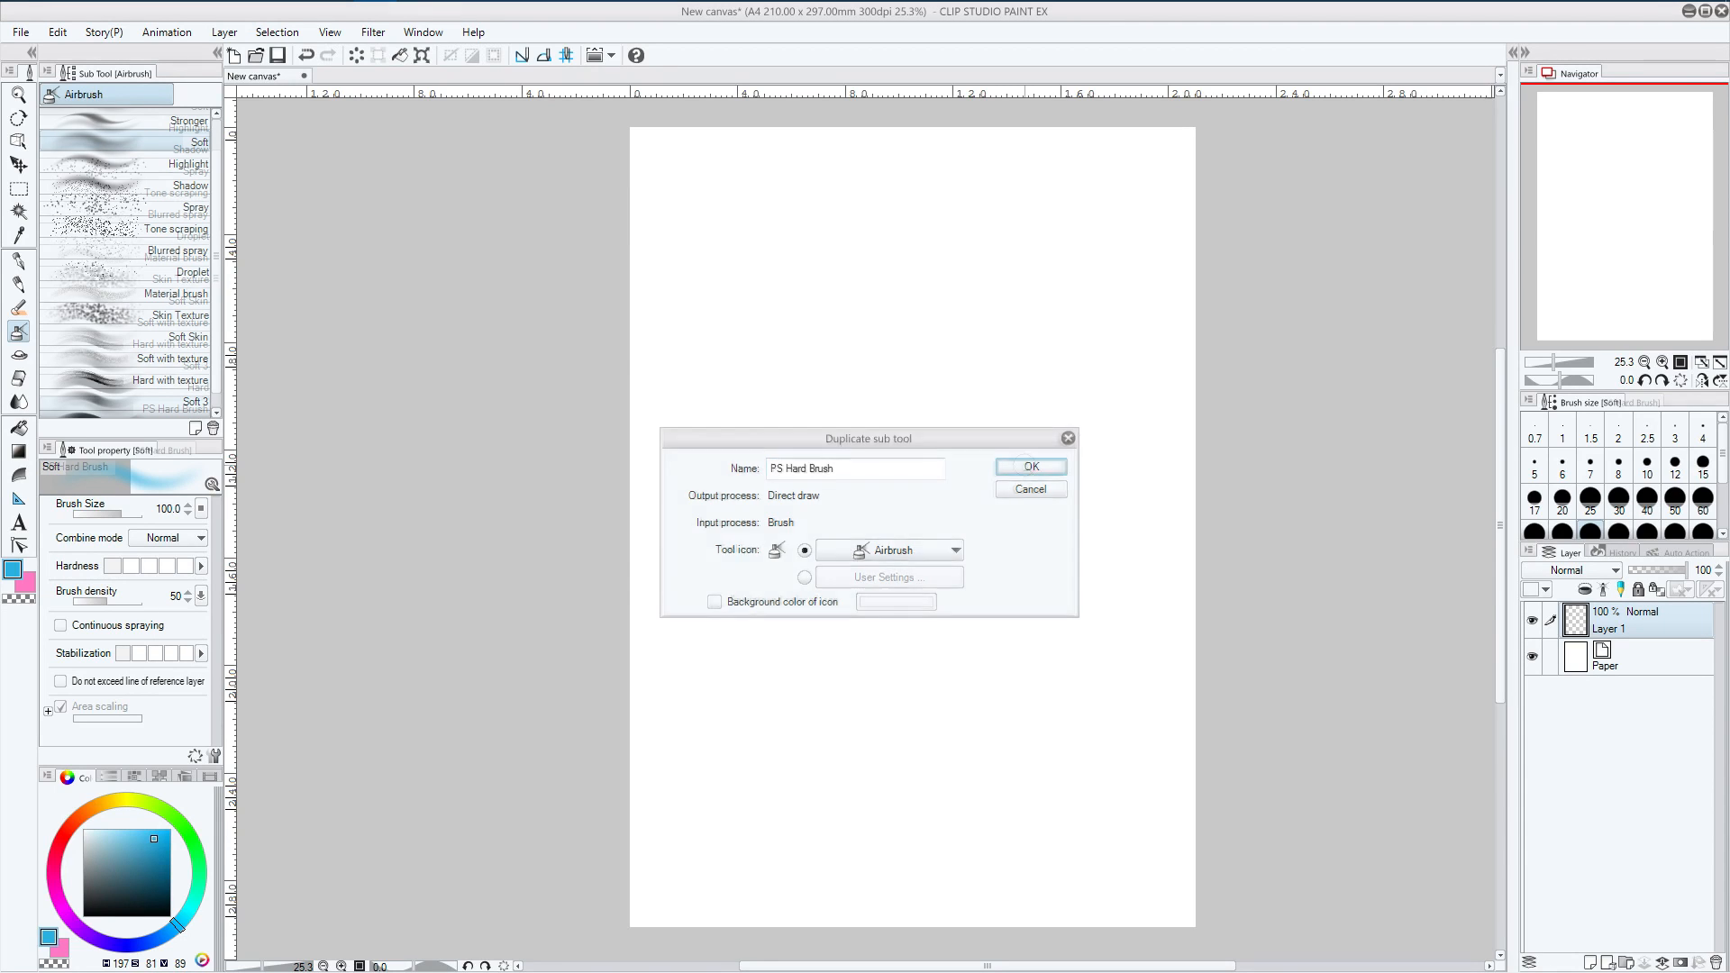
left_click(1028, 467)
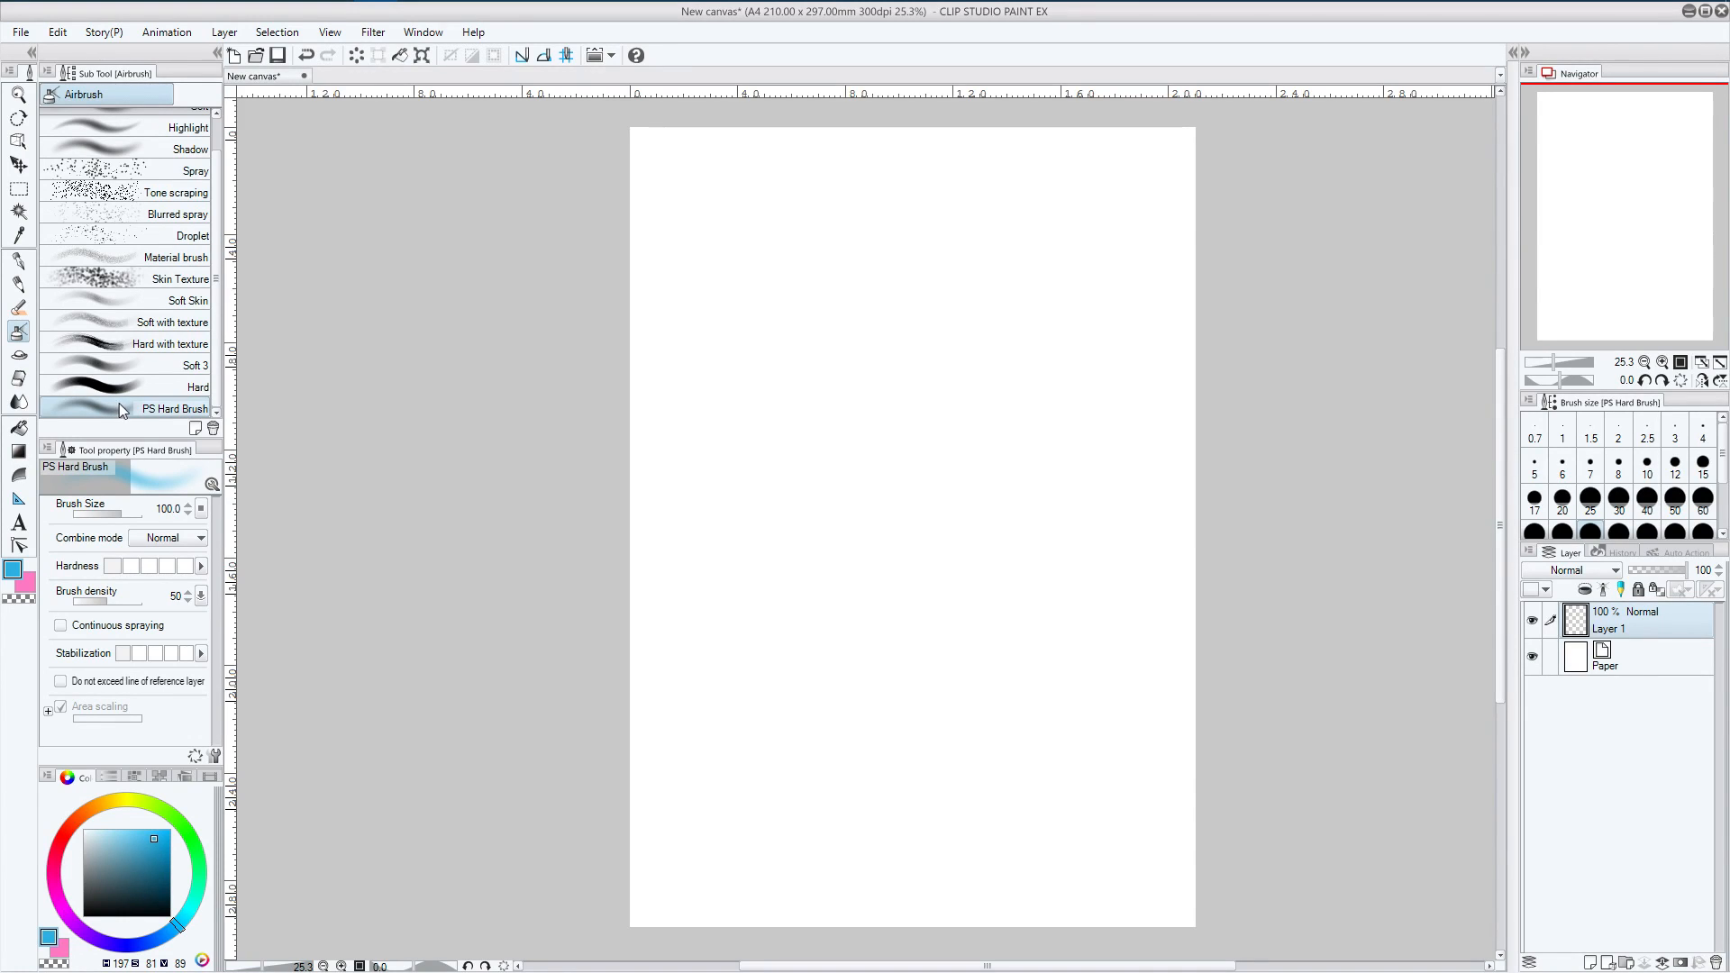
mouse_move(146, 612)
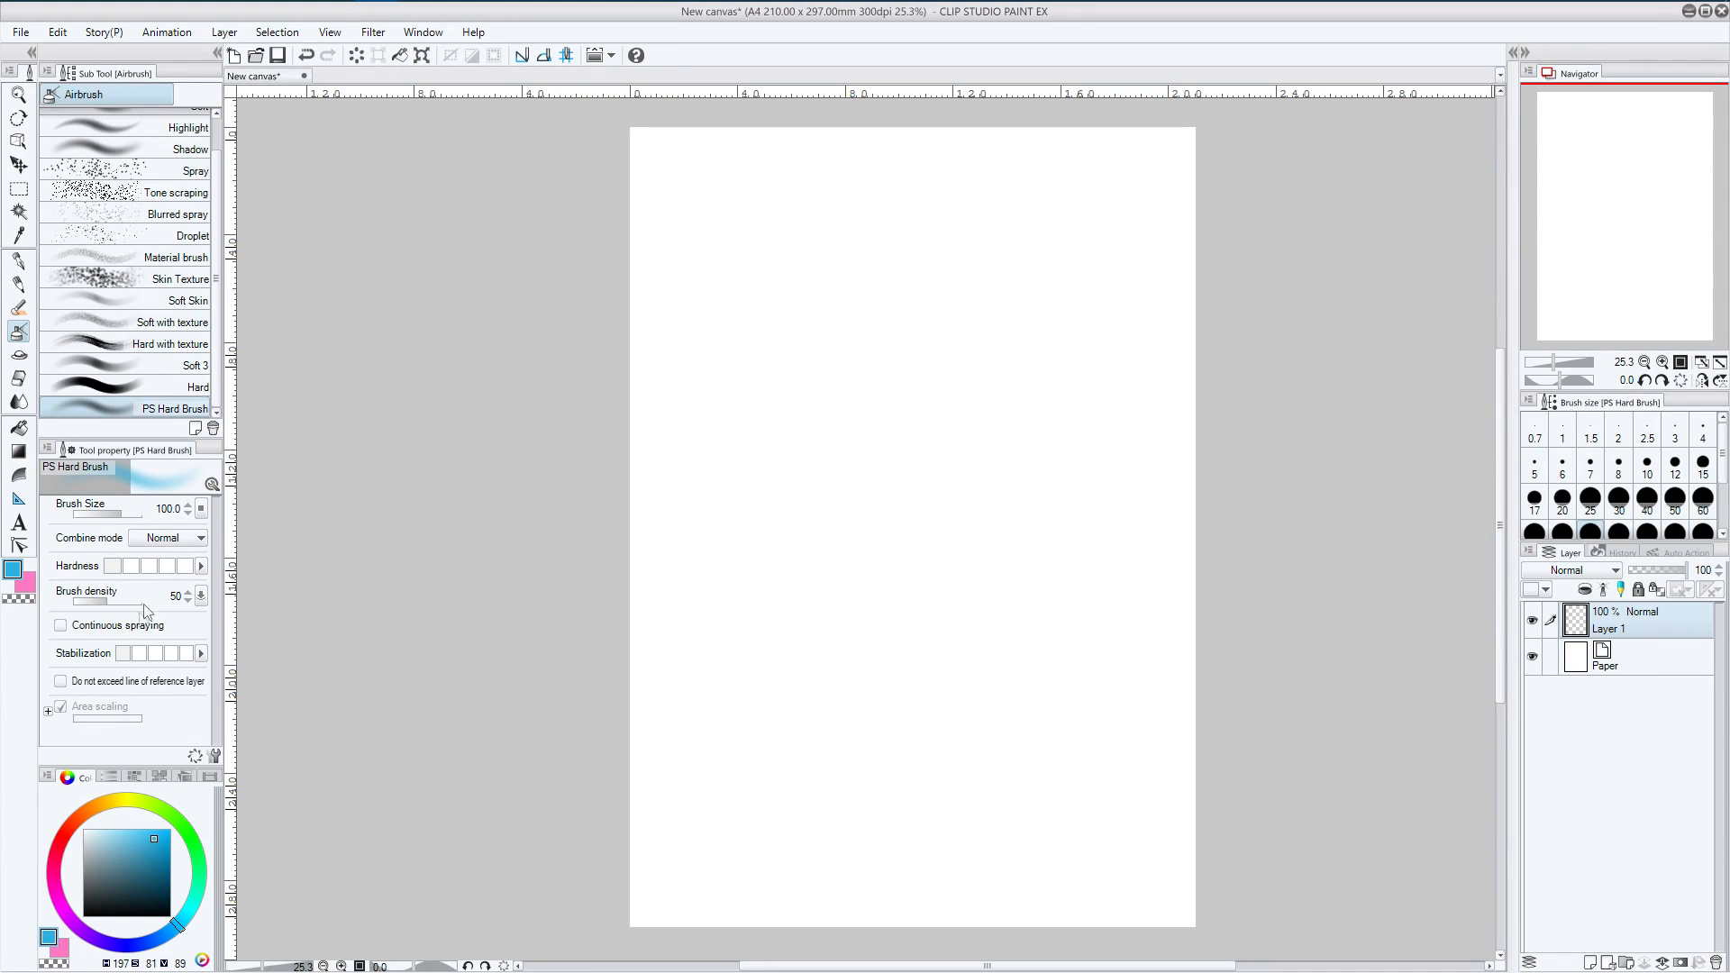
mouse_move(163, 485)
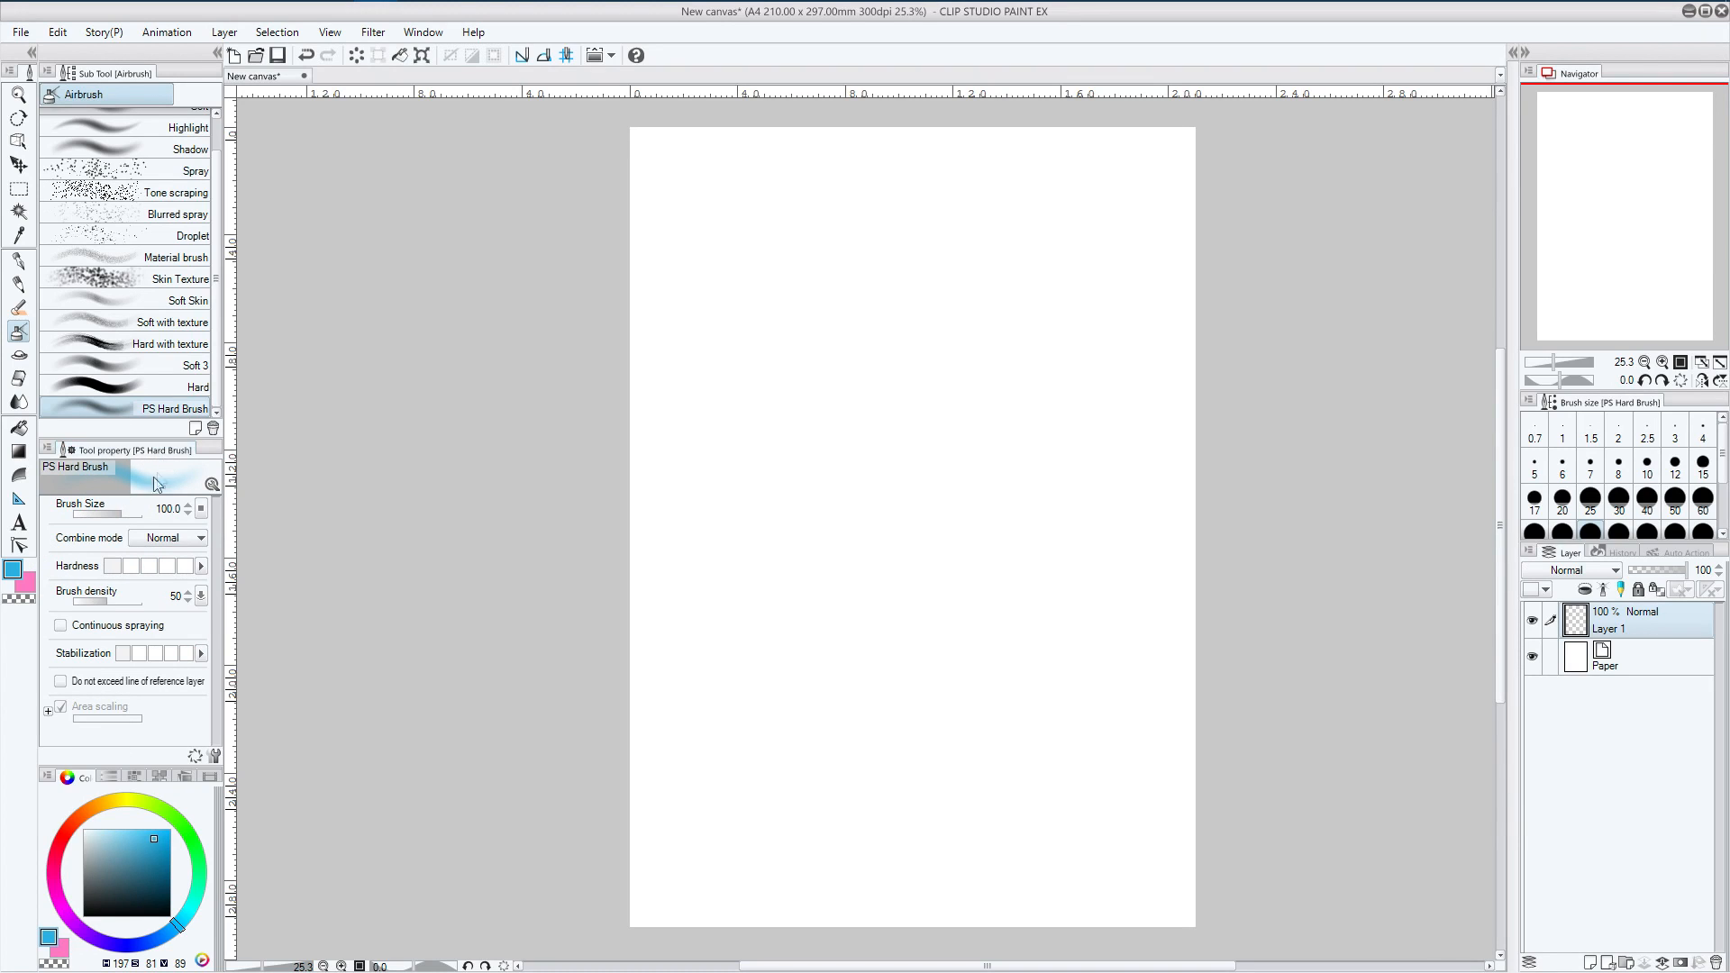
mouse_move(215, 756)
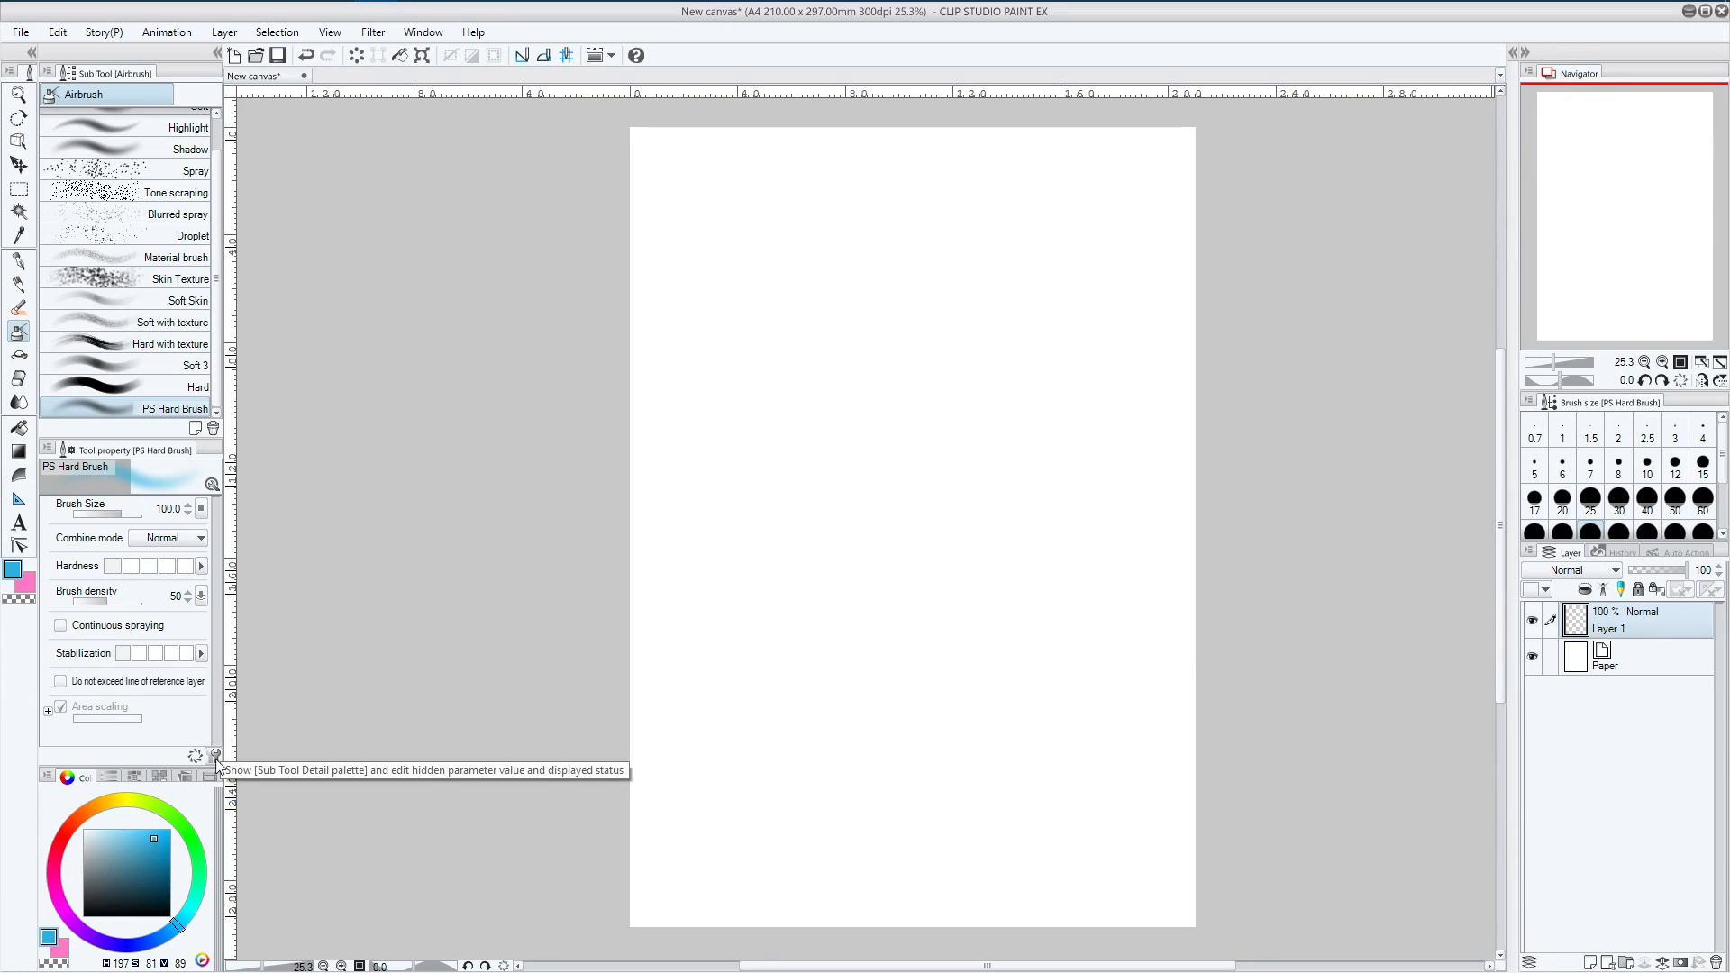
mouse_move(196, 761)
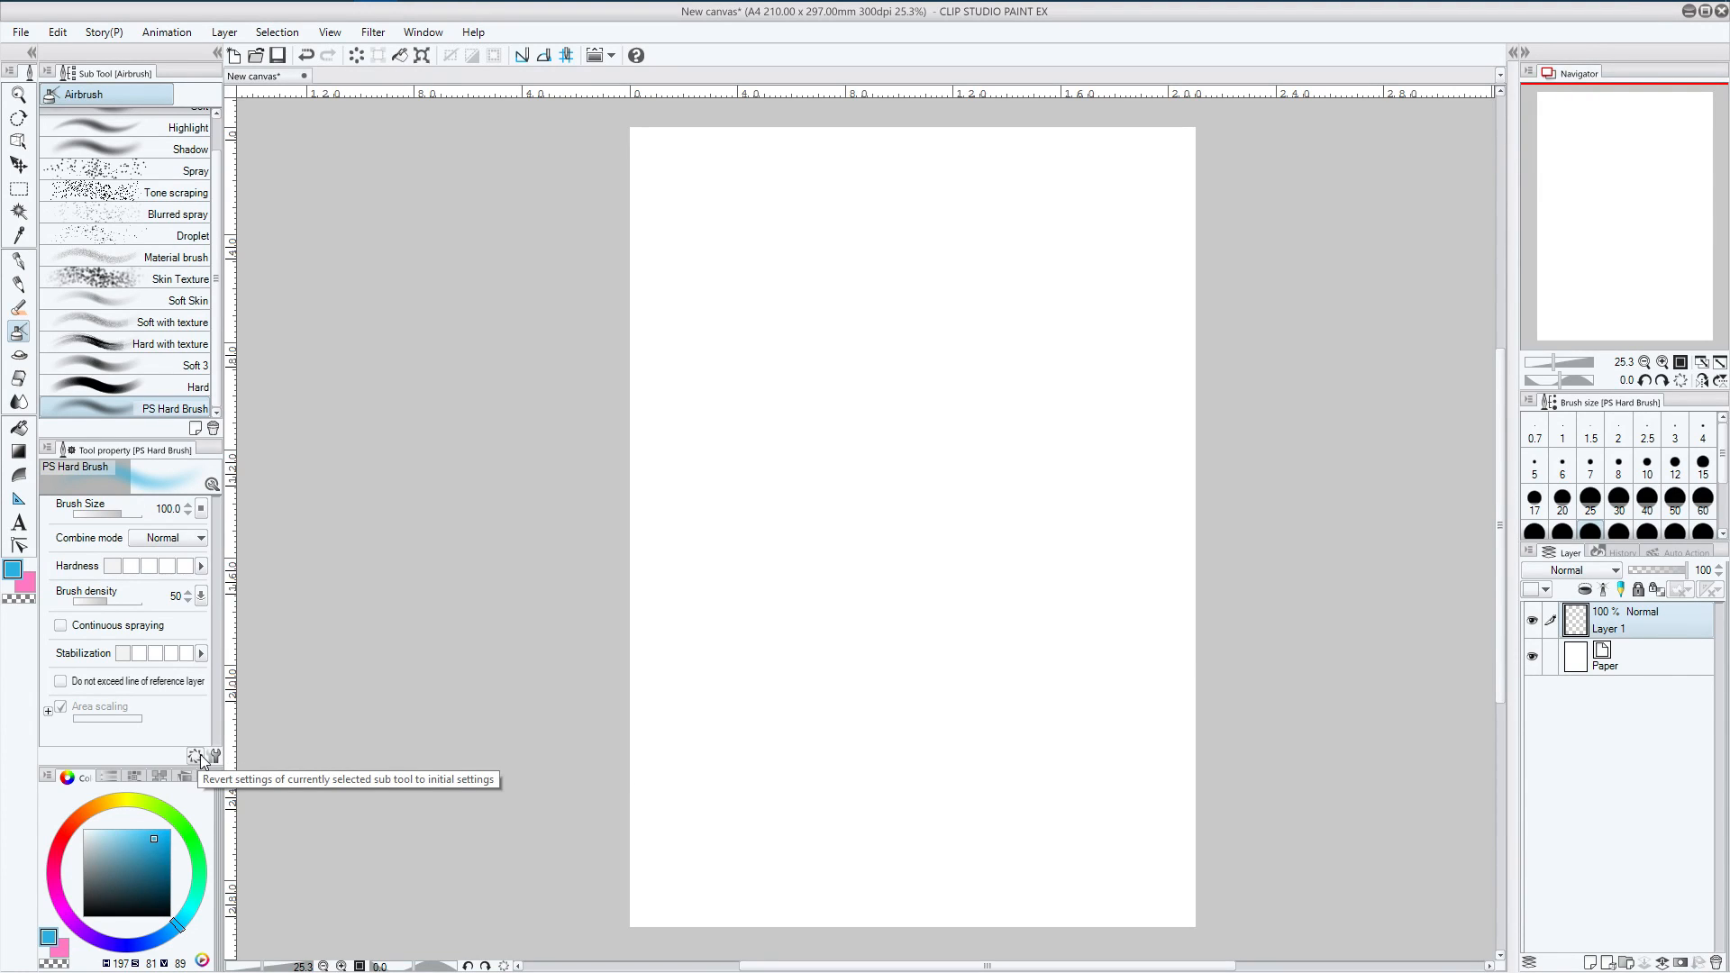
mouse_move(200, 760)
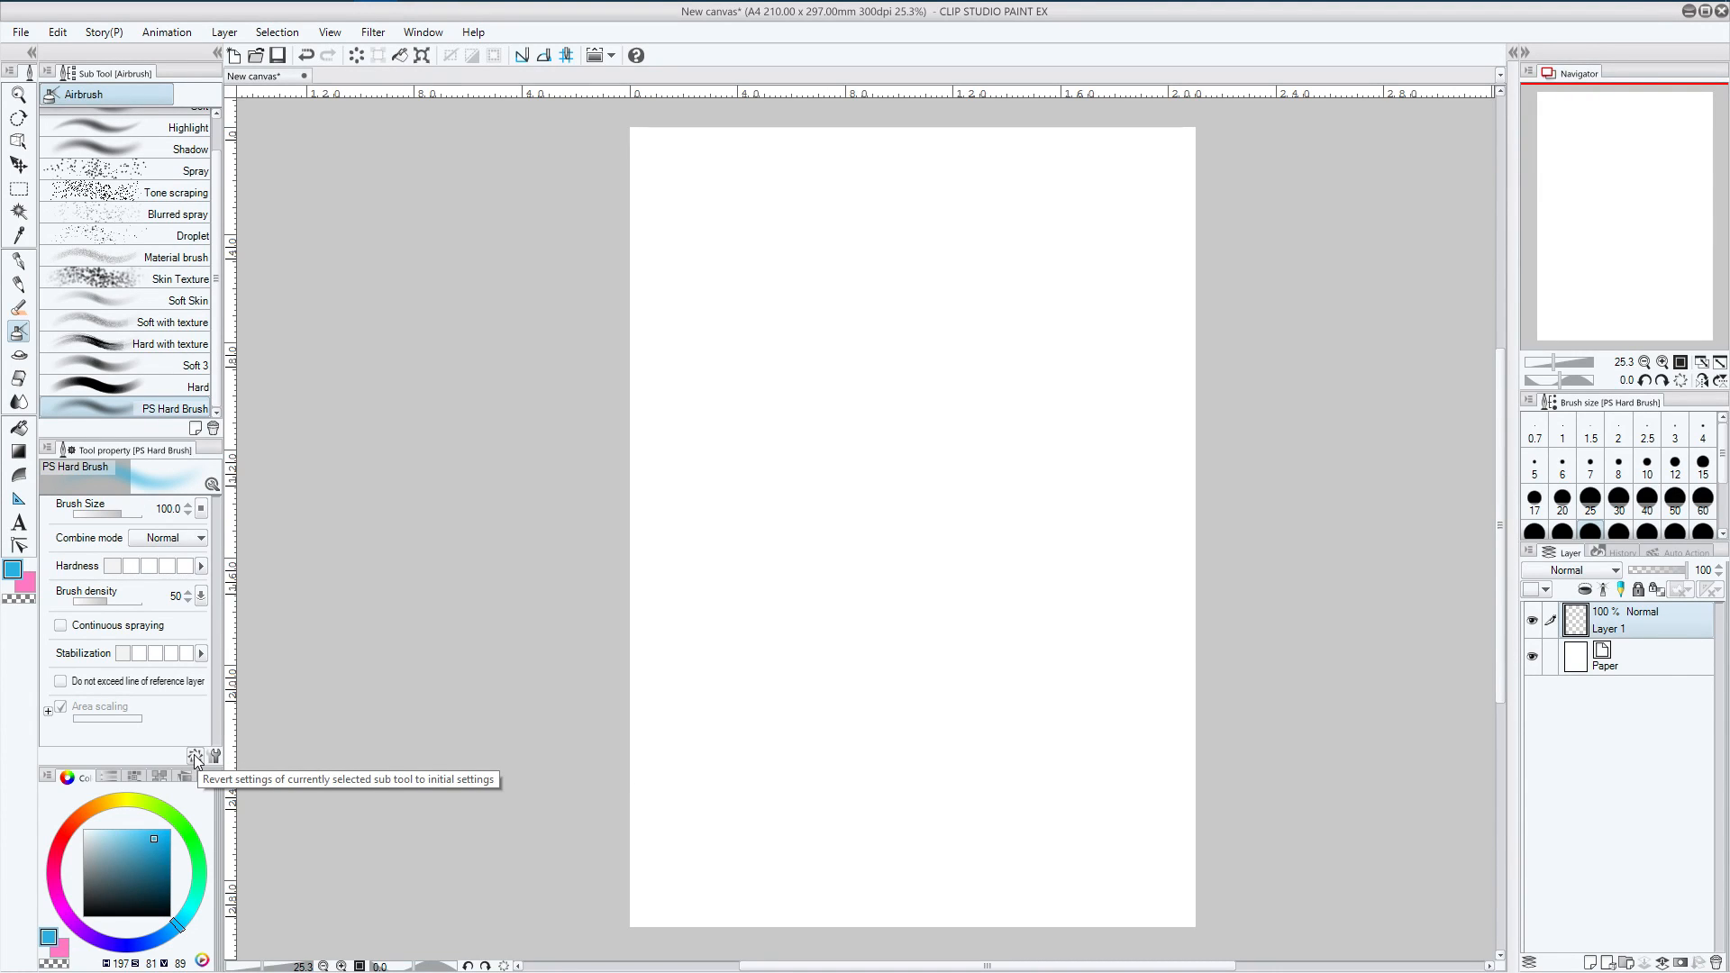
mouse_move(215, 758)
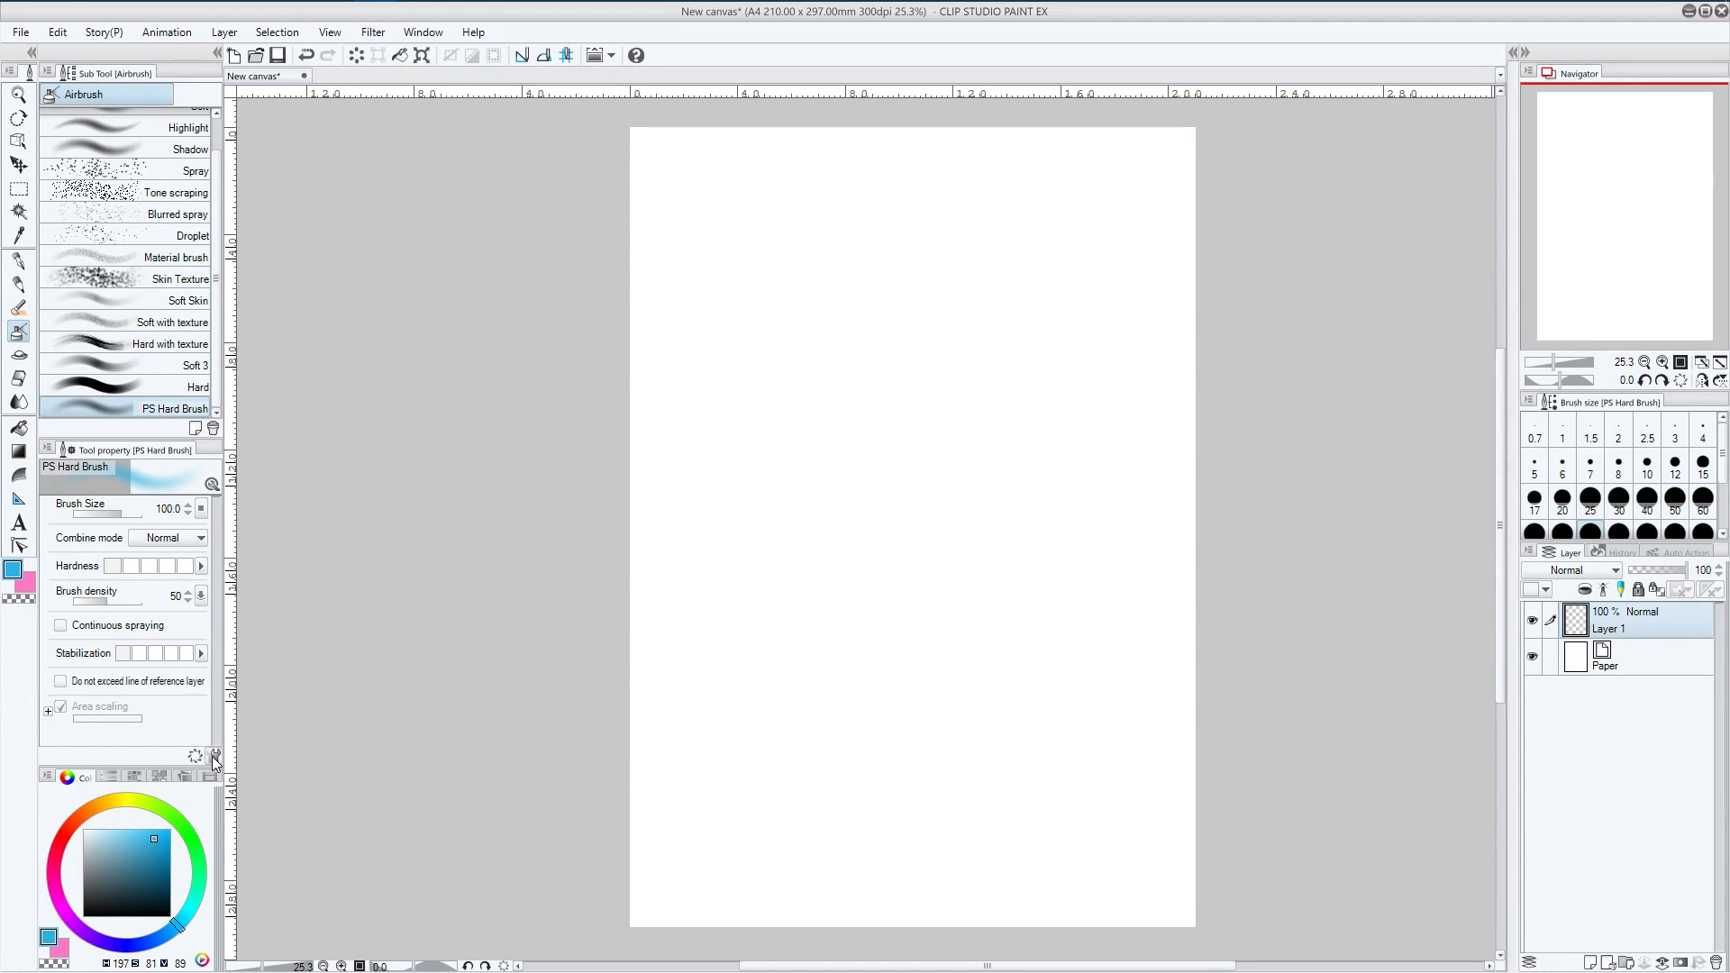
mouse_move(215, 757)
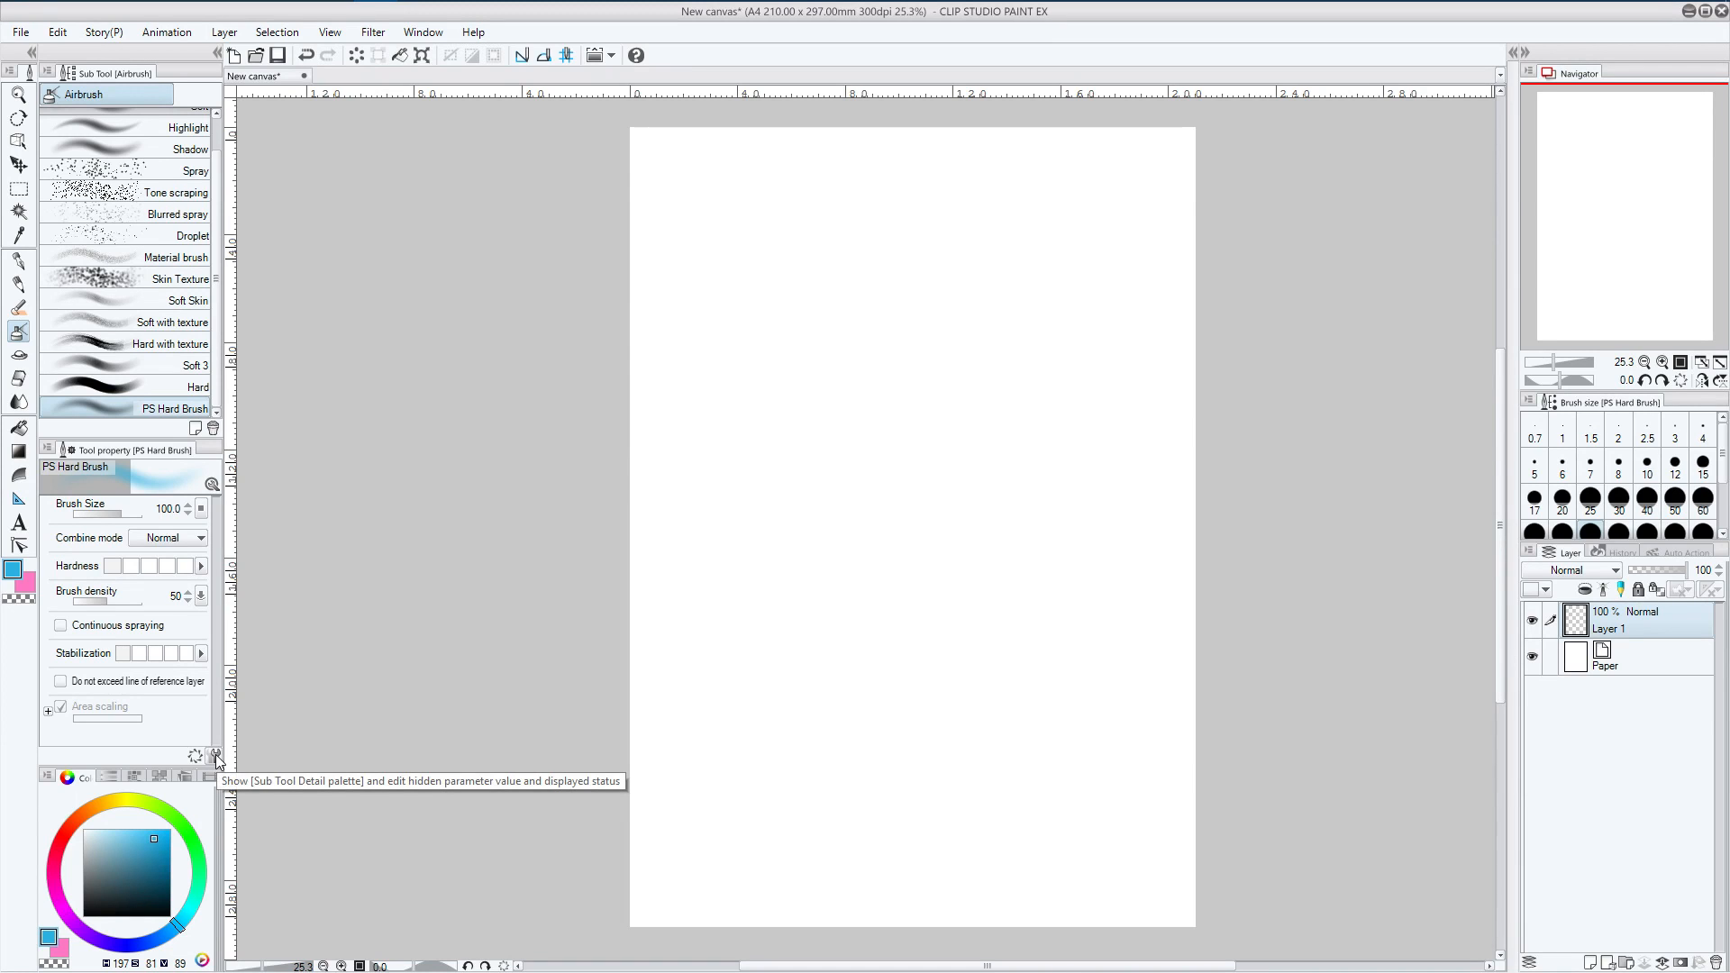
Open PS Hard Brush's Sub Tool Detail palette and show the Brush Size category
left_click(216, 756)
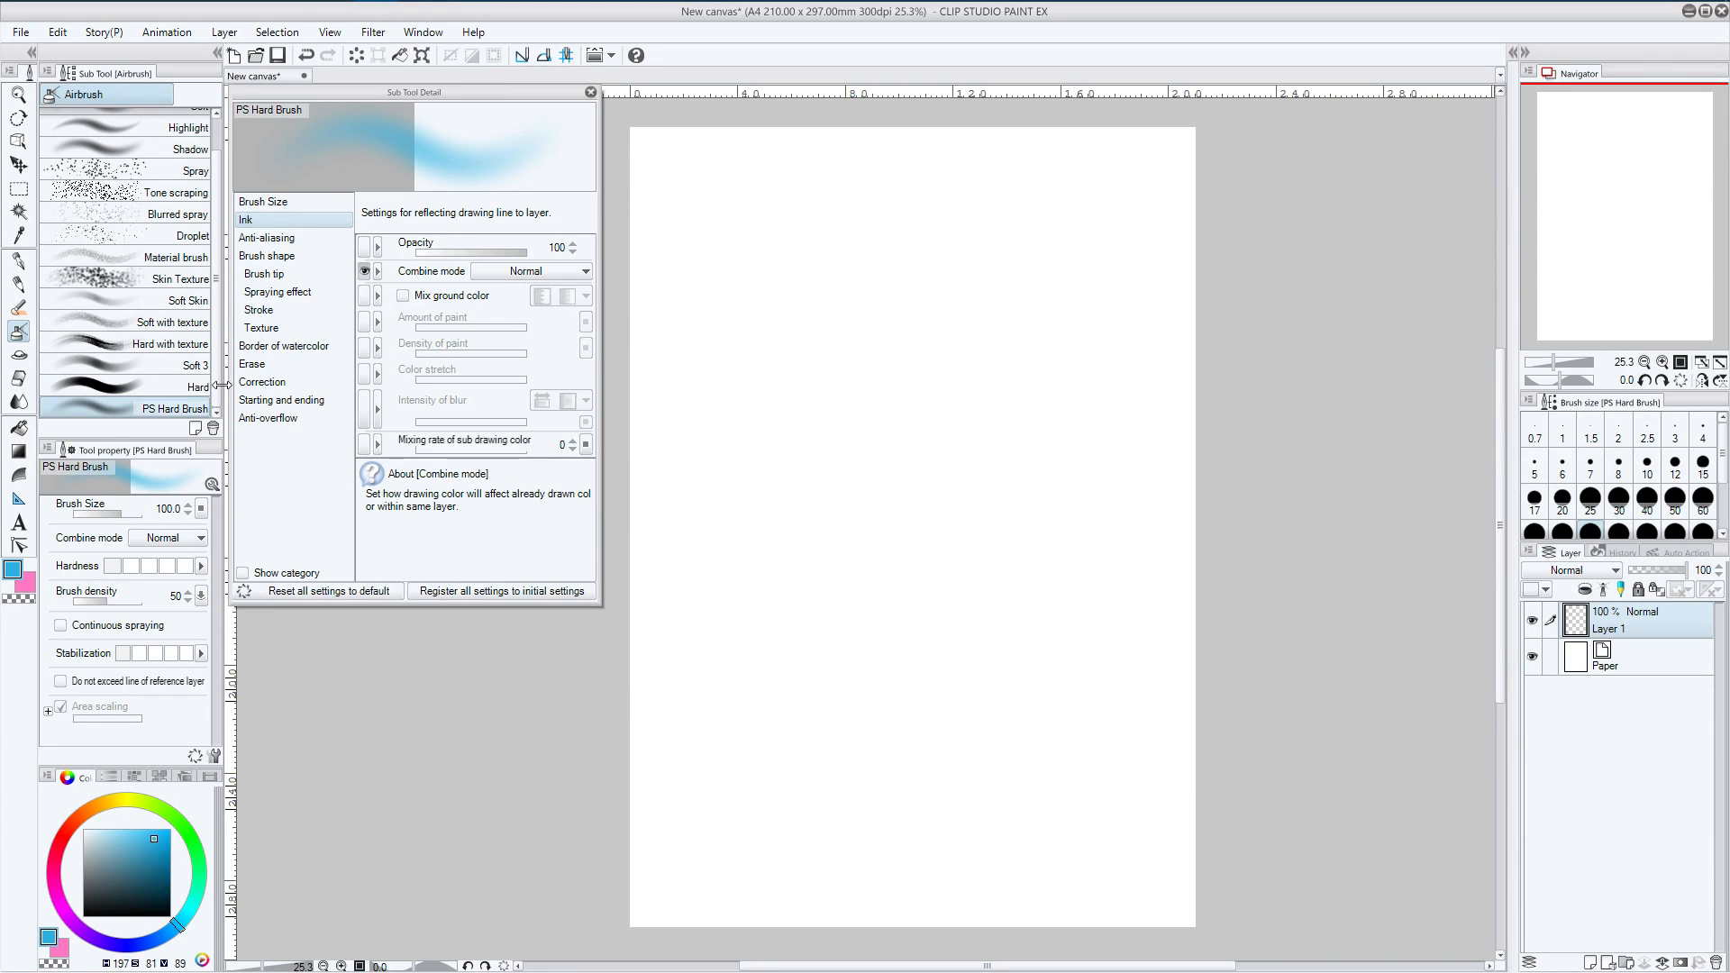
mouse_move(218, 392)
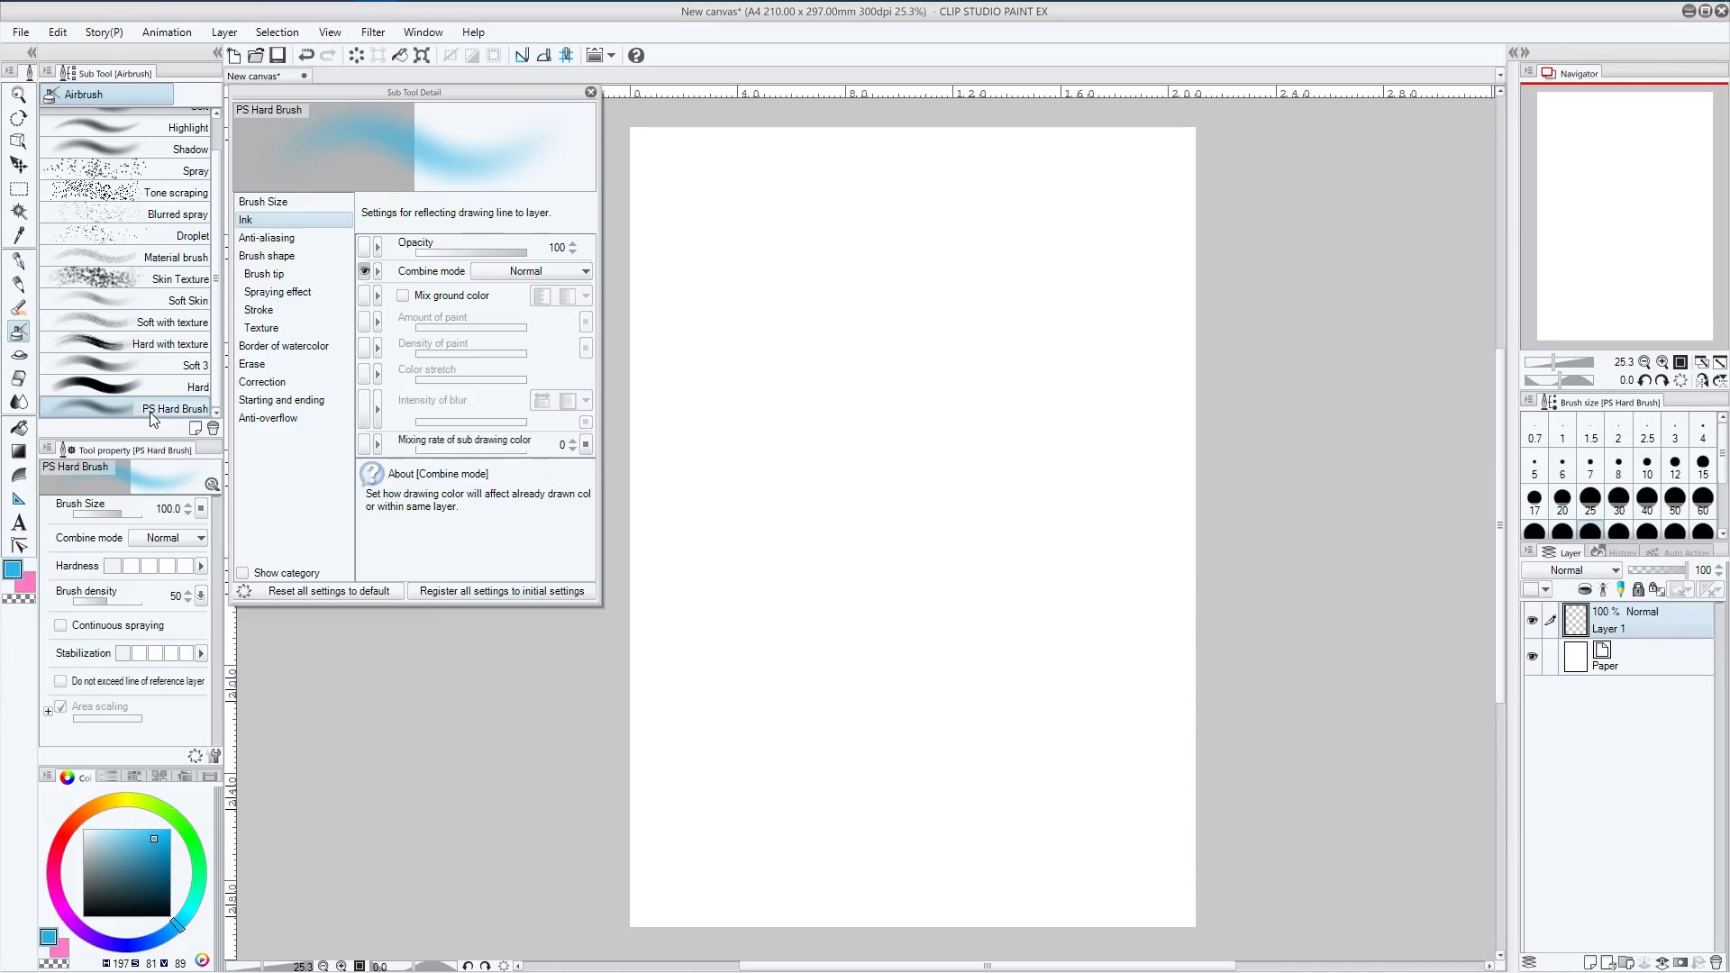
mouse_move(272, 187)
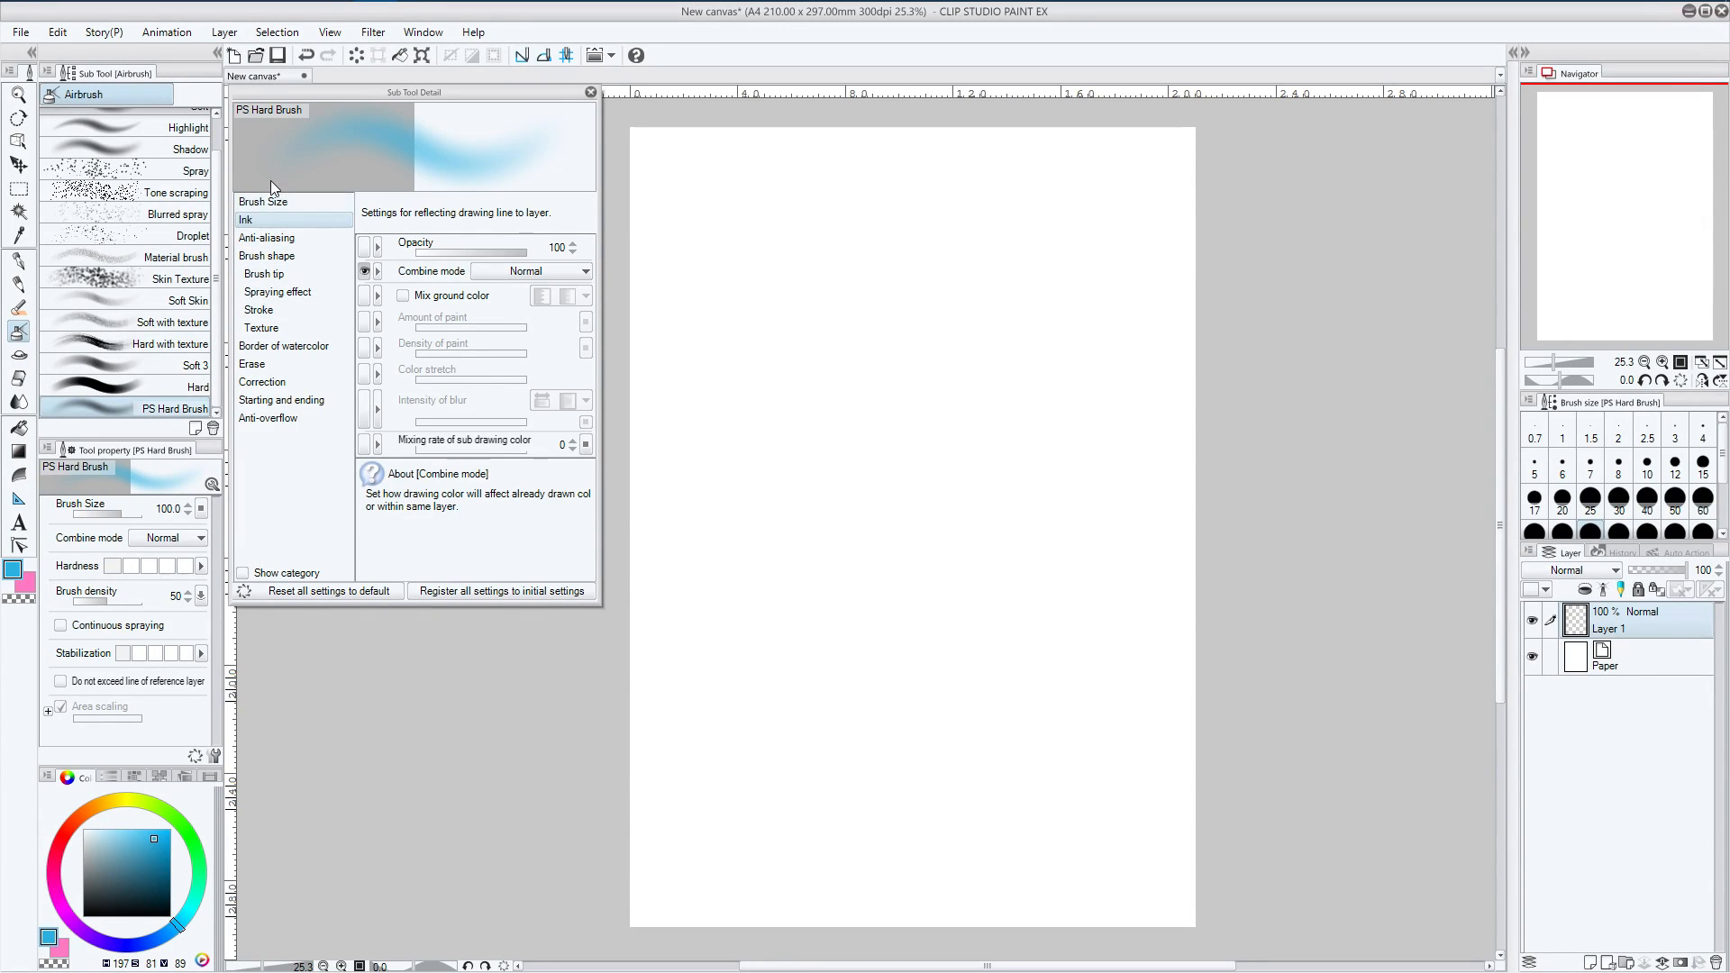
left_click(262, 202)
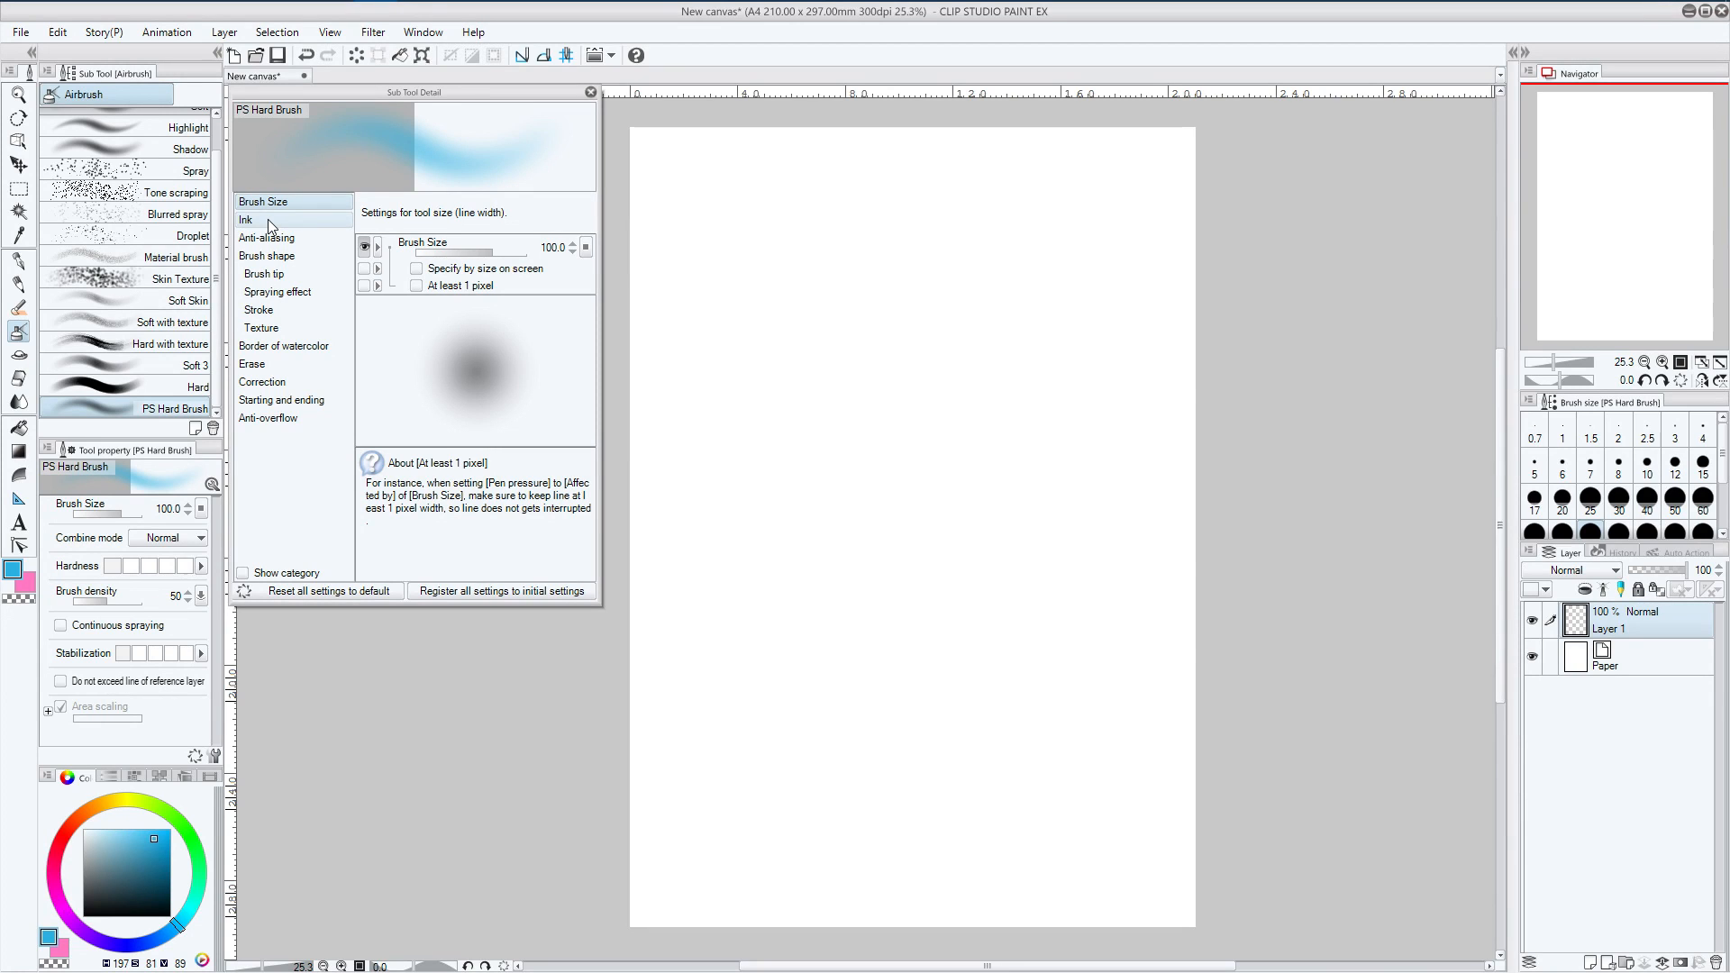
Review the Ink options (Opacity, Mix ground color), then show Anti-aliasing settings
left_click(247, 220)
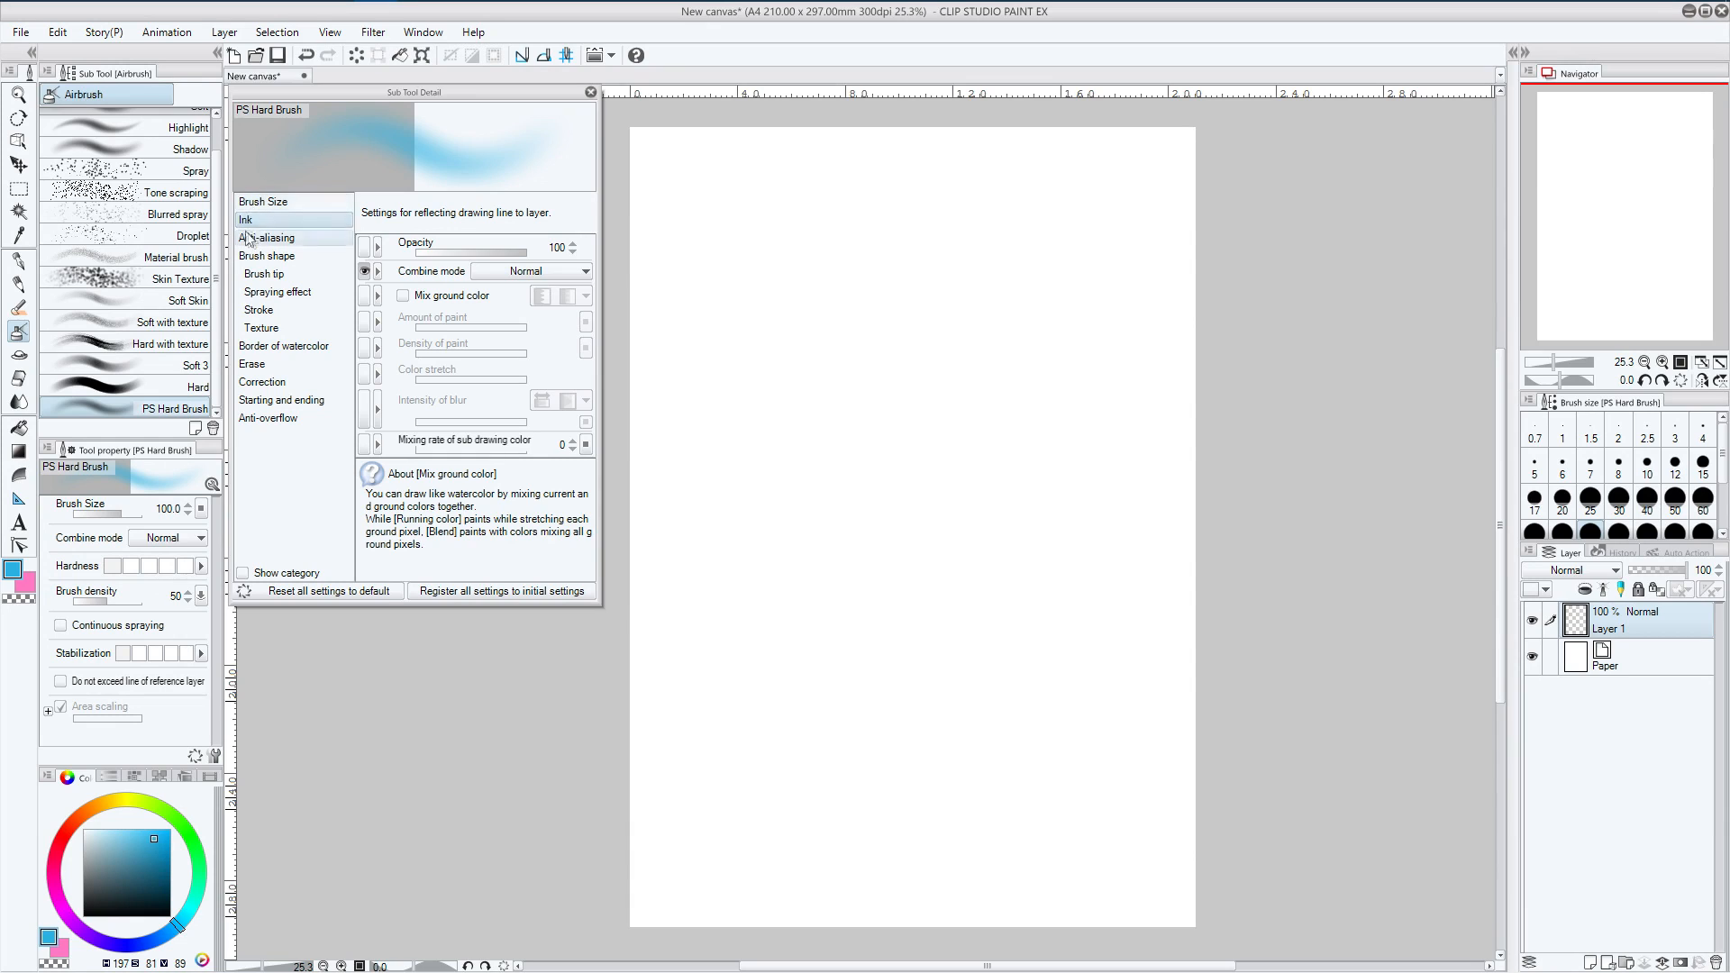
left_click(247, 220)
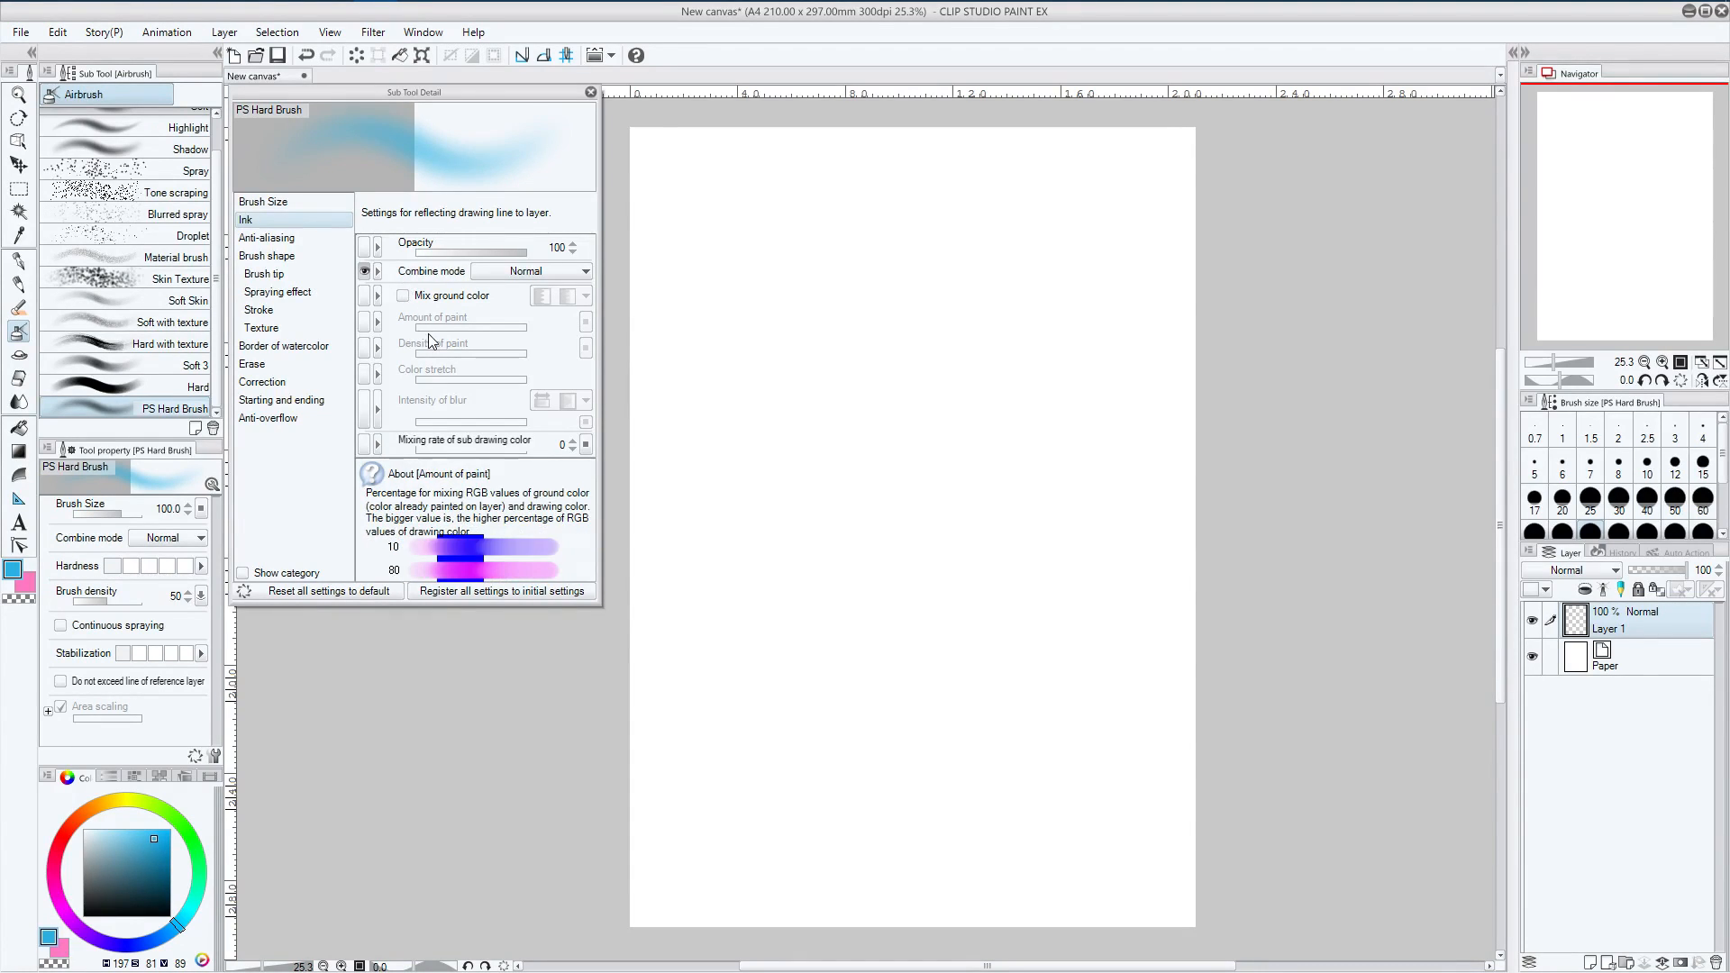
mouse_move(395, 321)
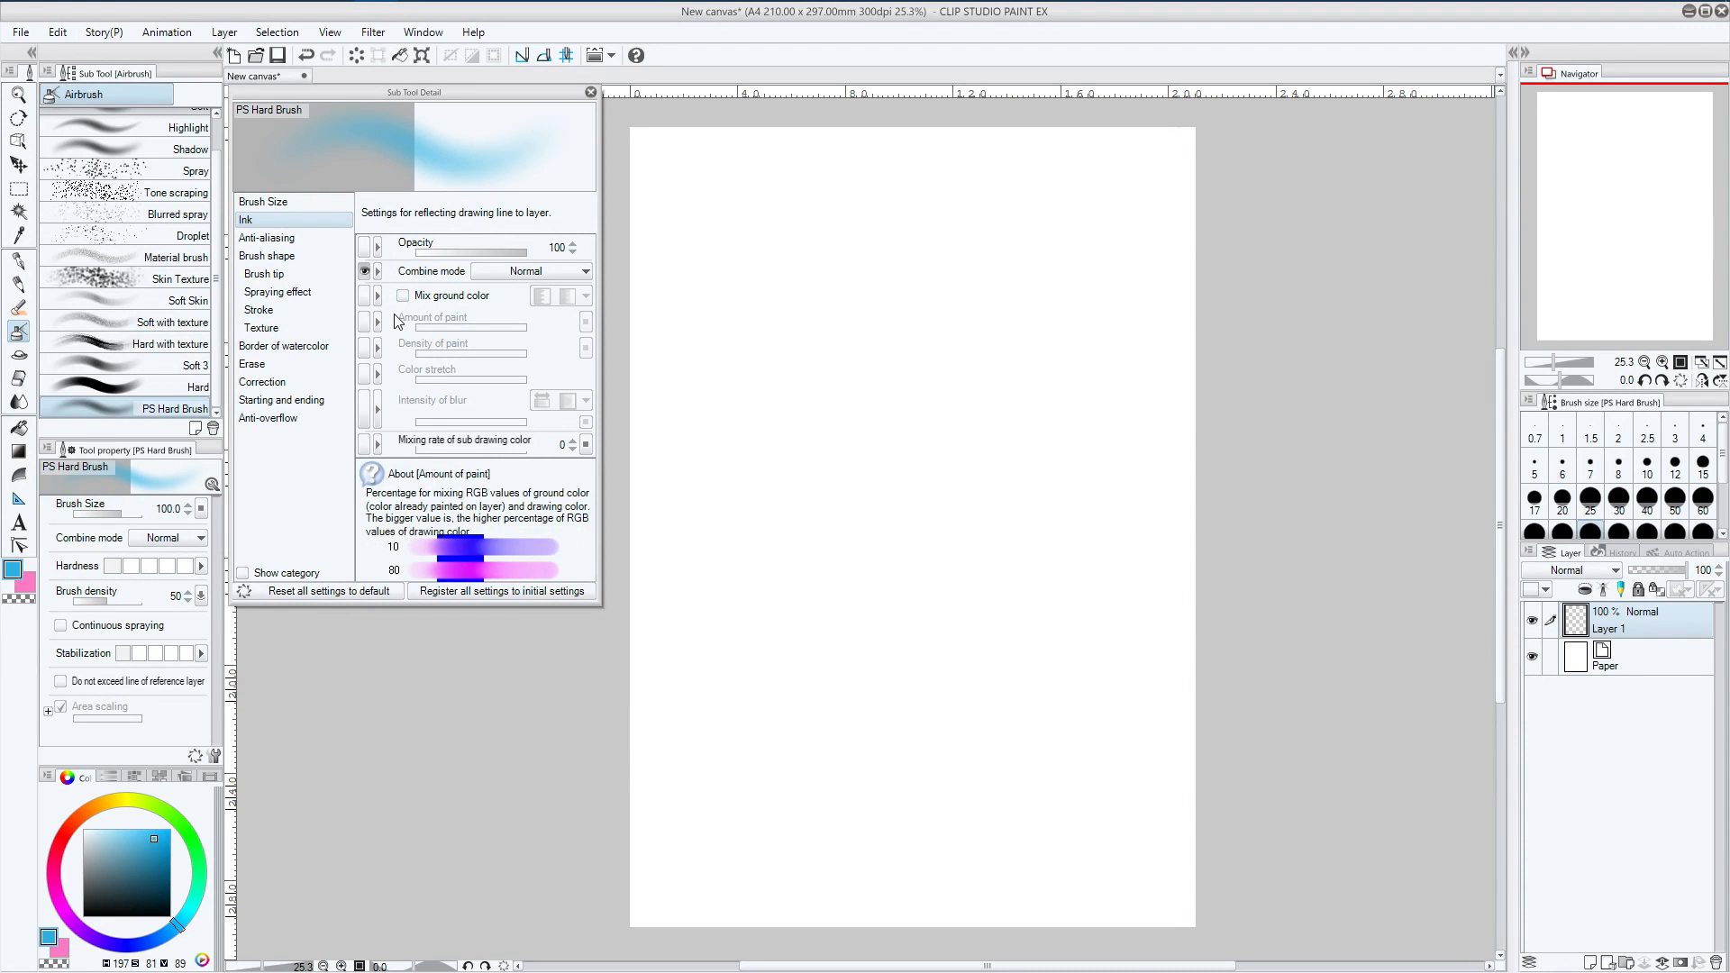
left_click(403, 299)
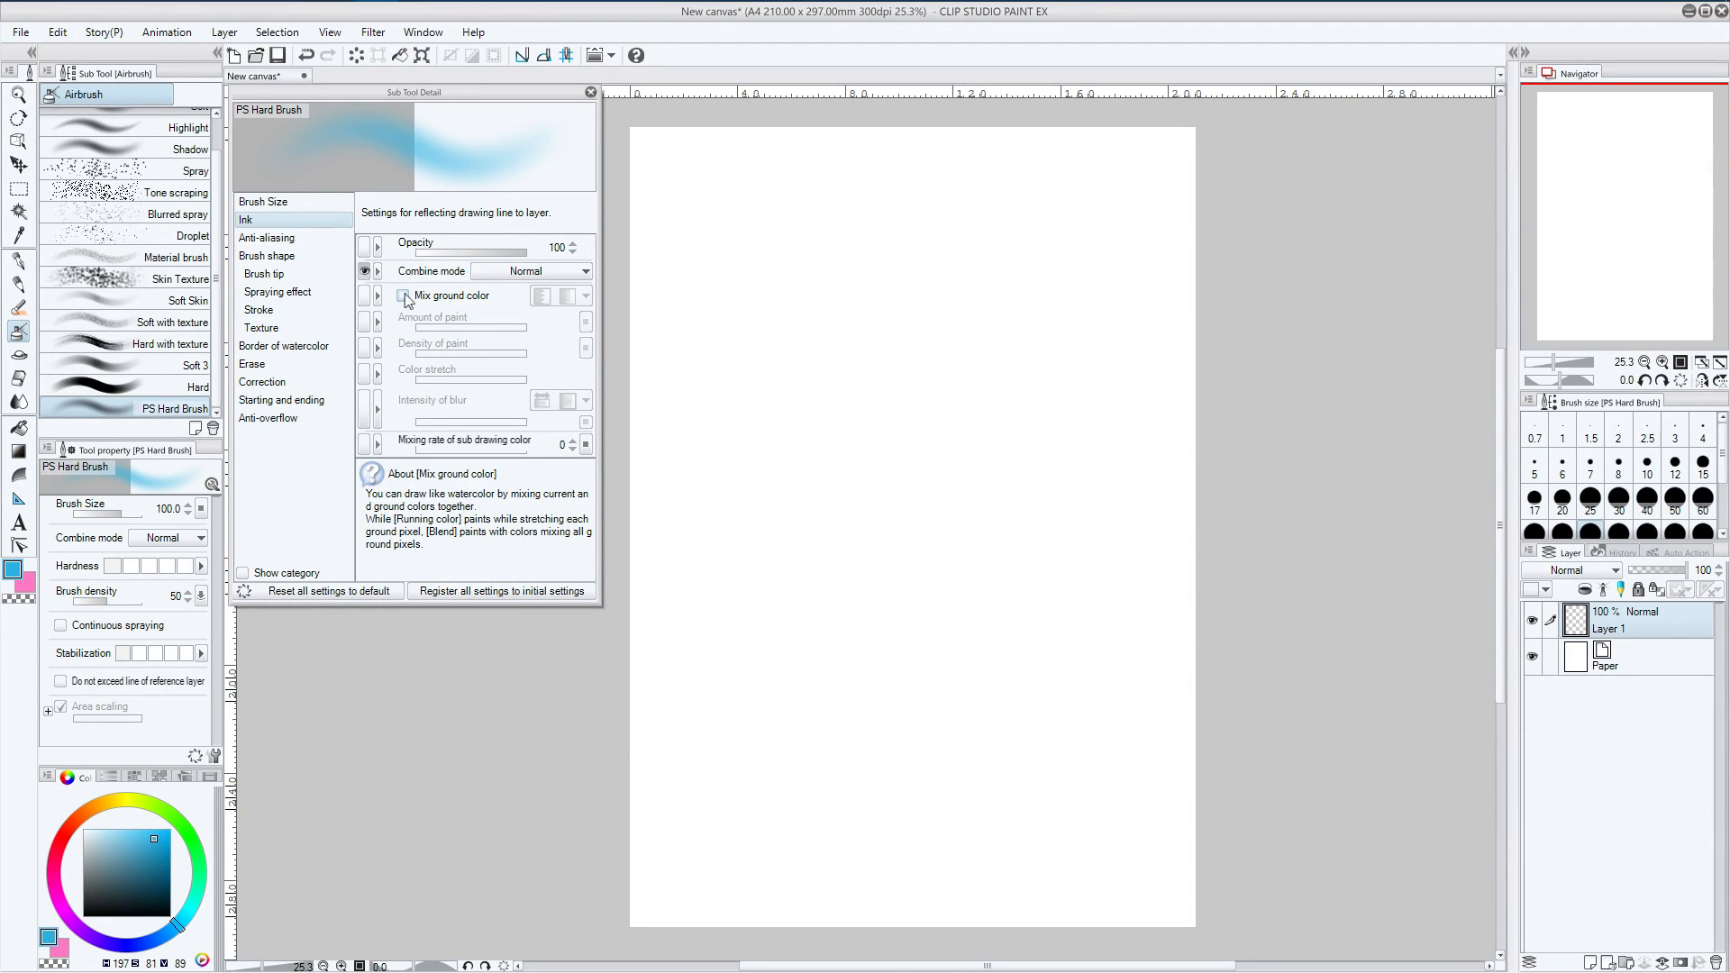
mouse_move(462, 307)
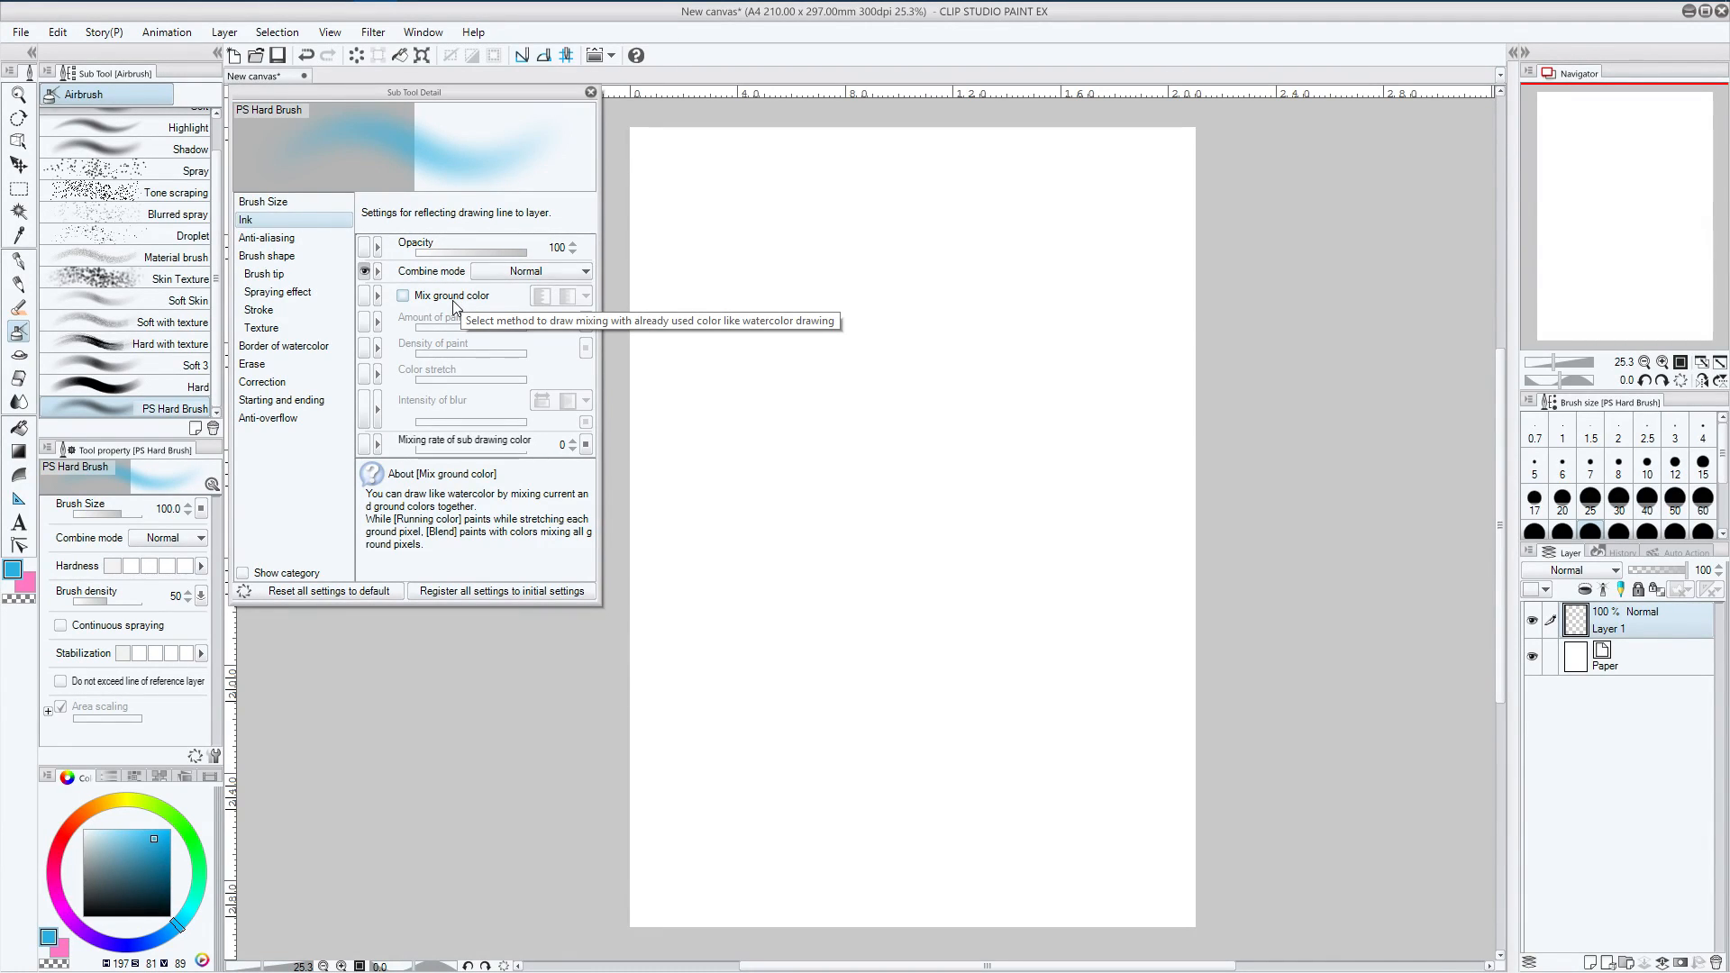
mouse_move(265, 237)
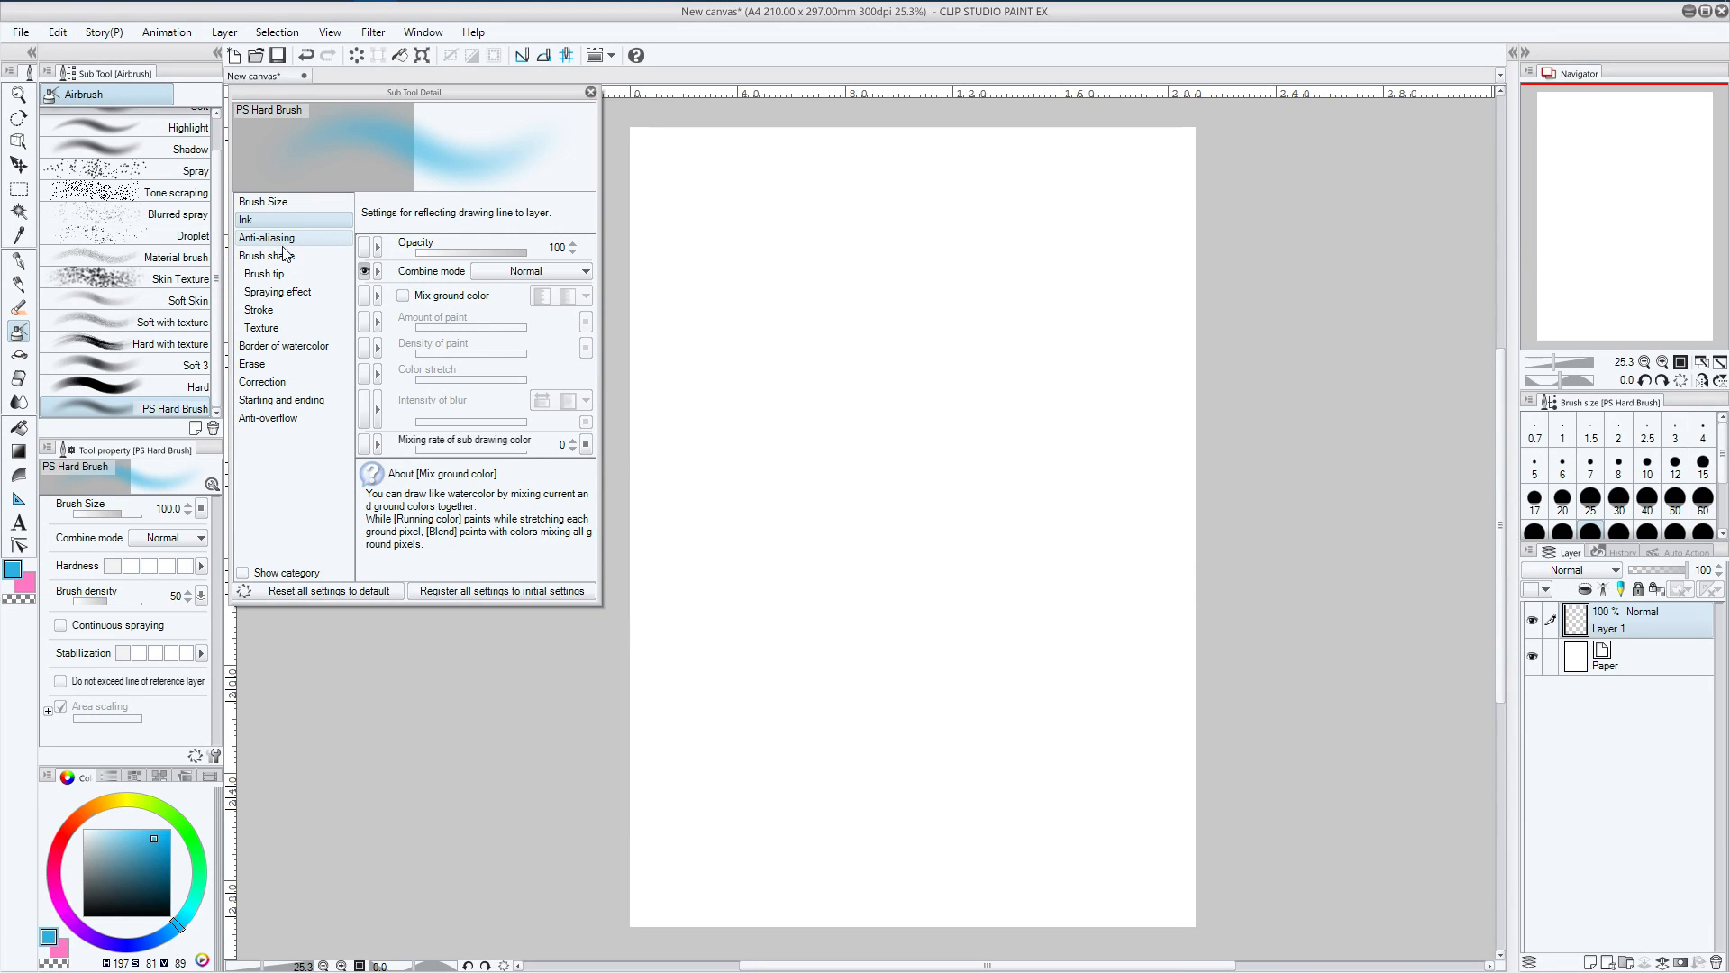
left_click(267, 238)
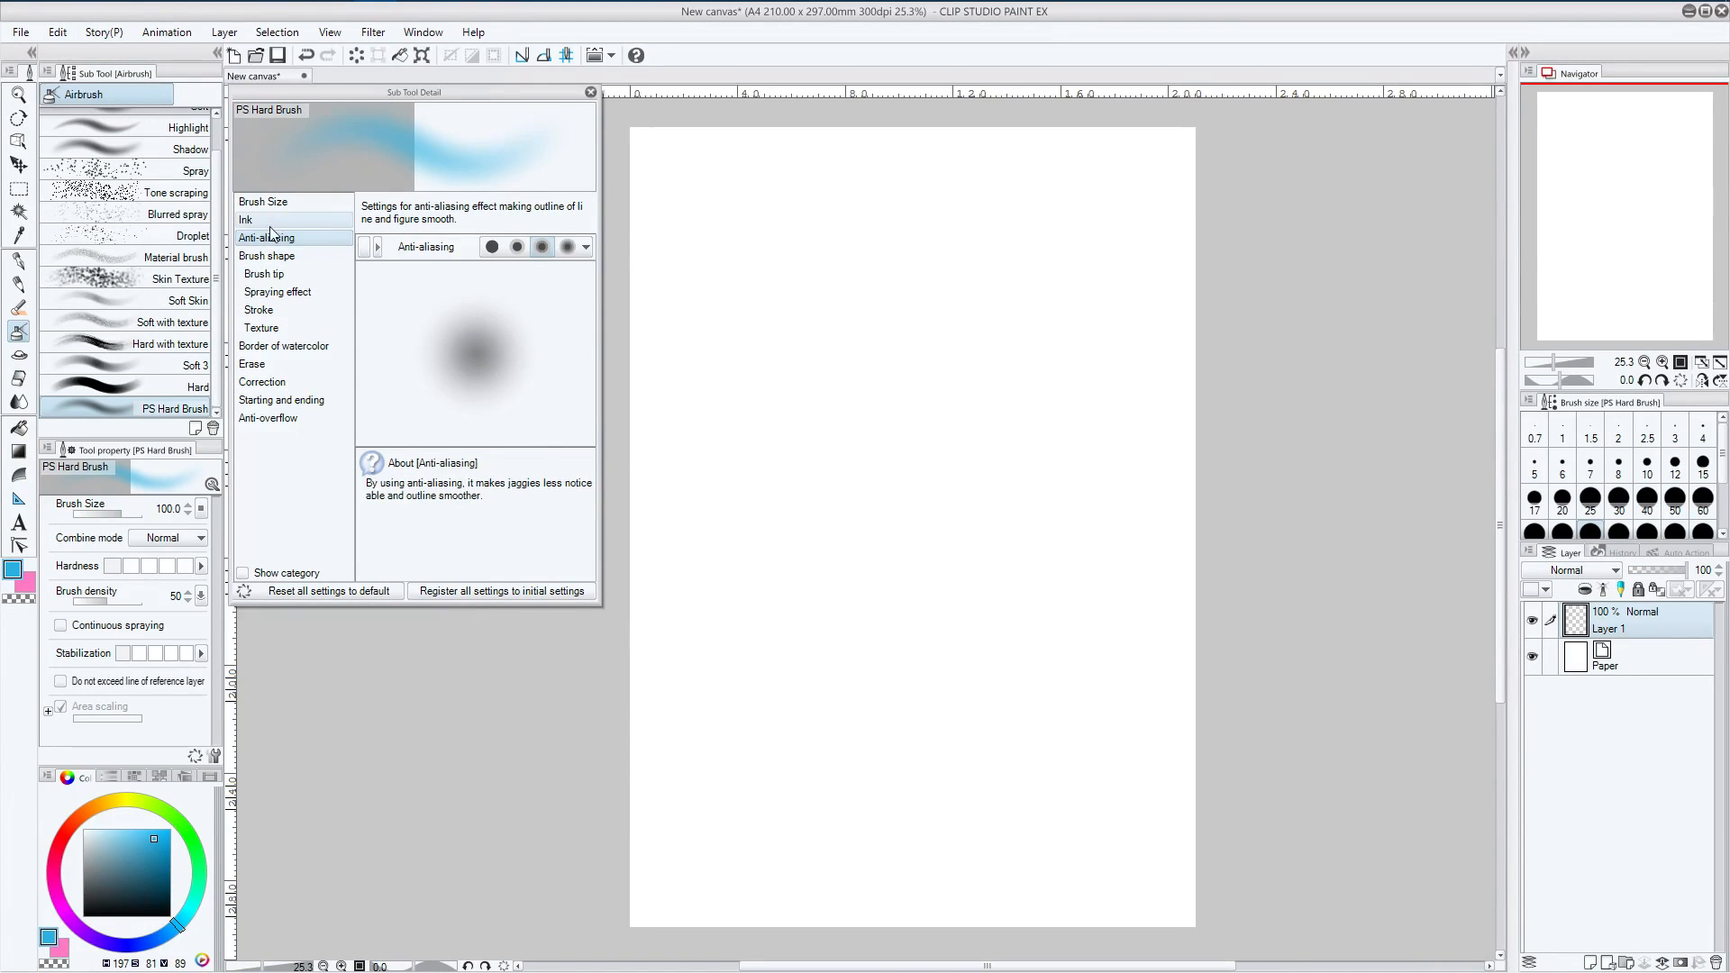
left_click(491, 246)
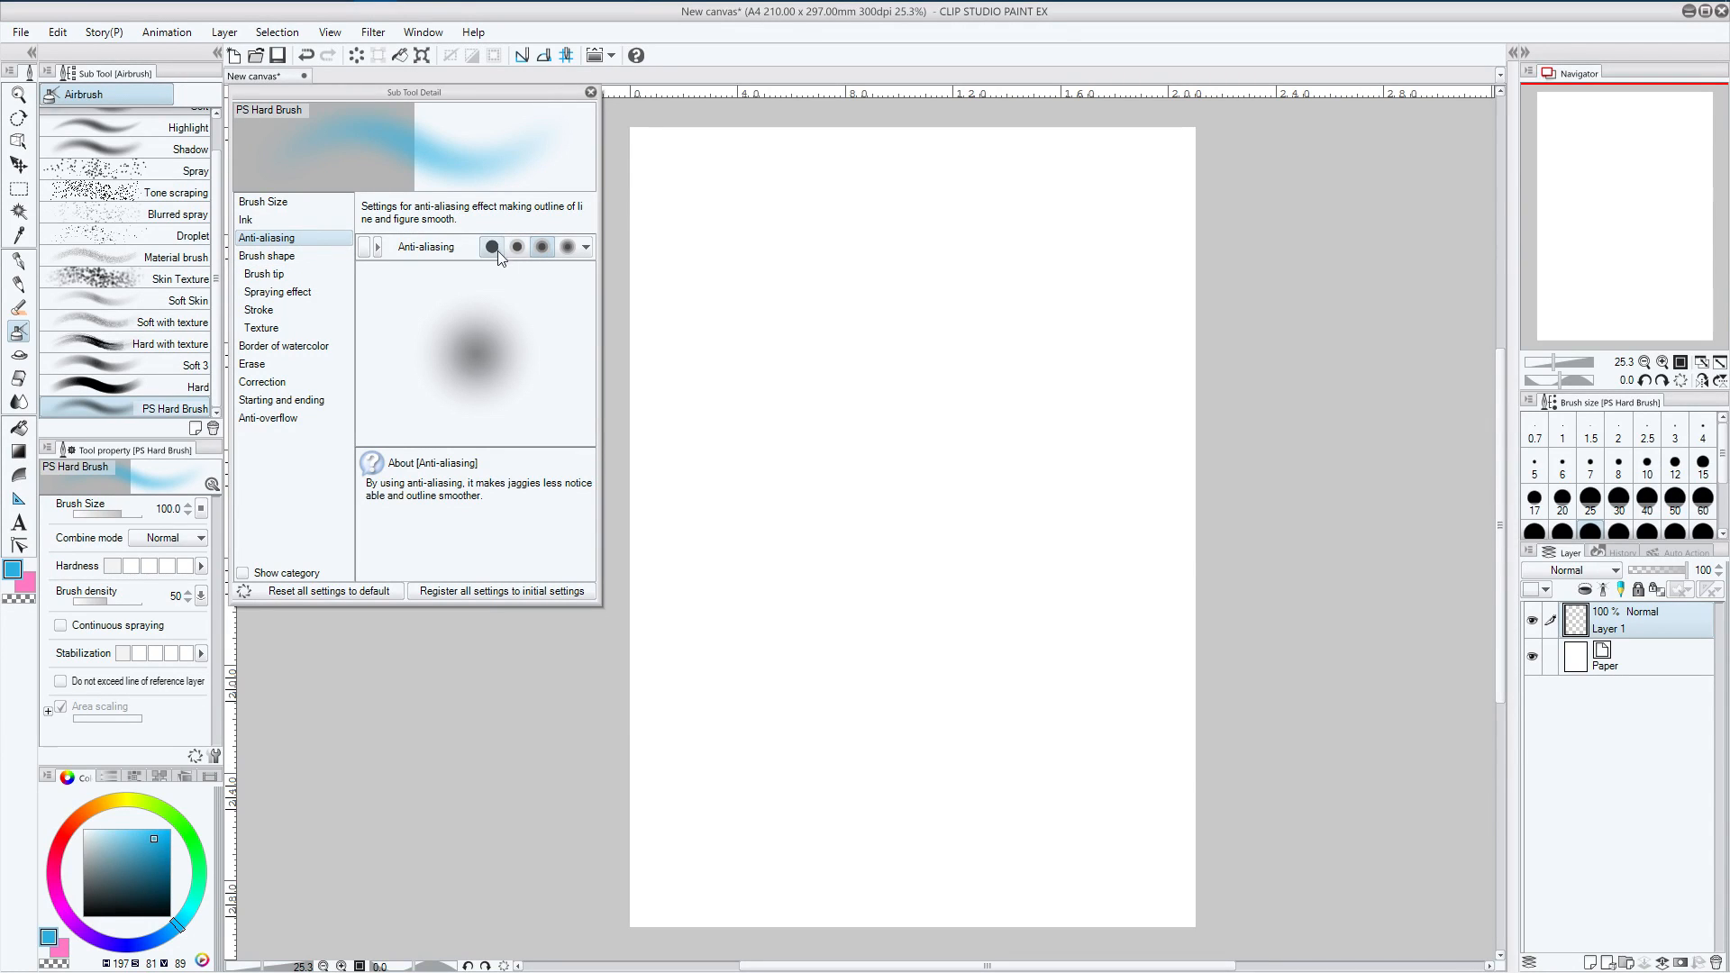
mouse_move(518, 246)
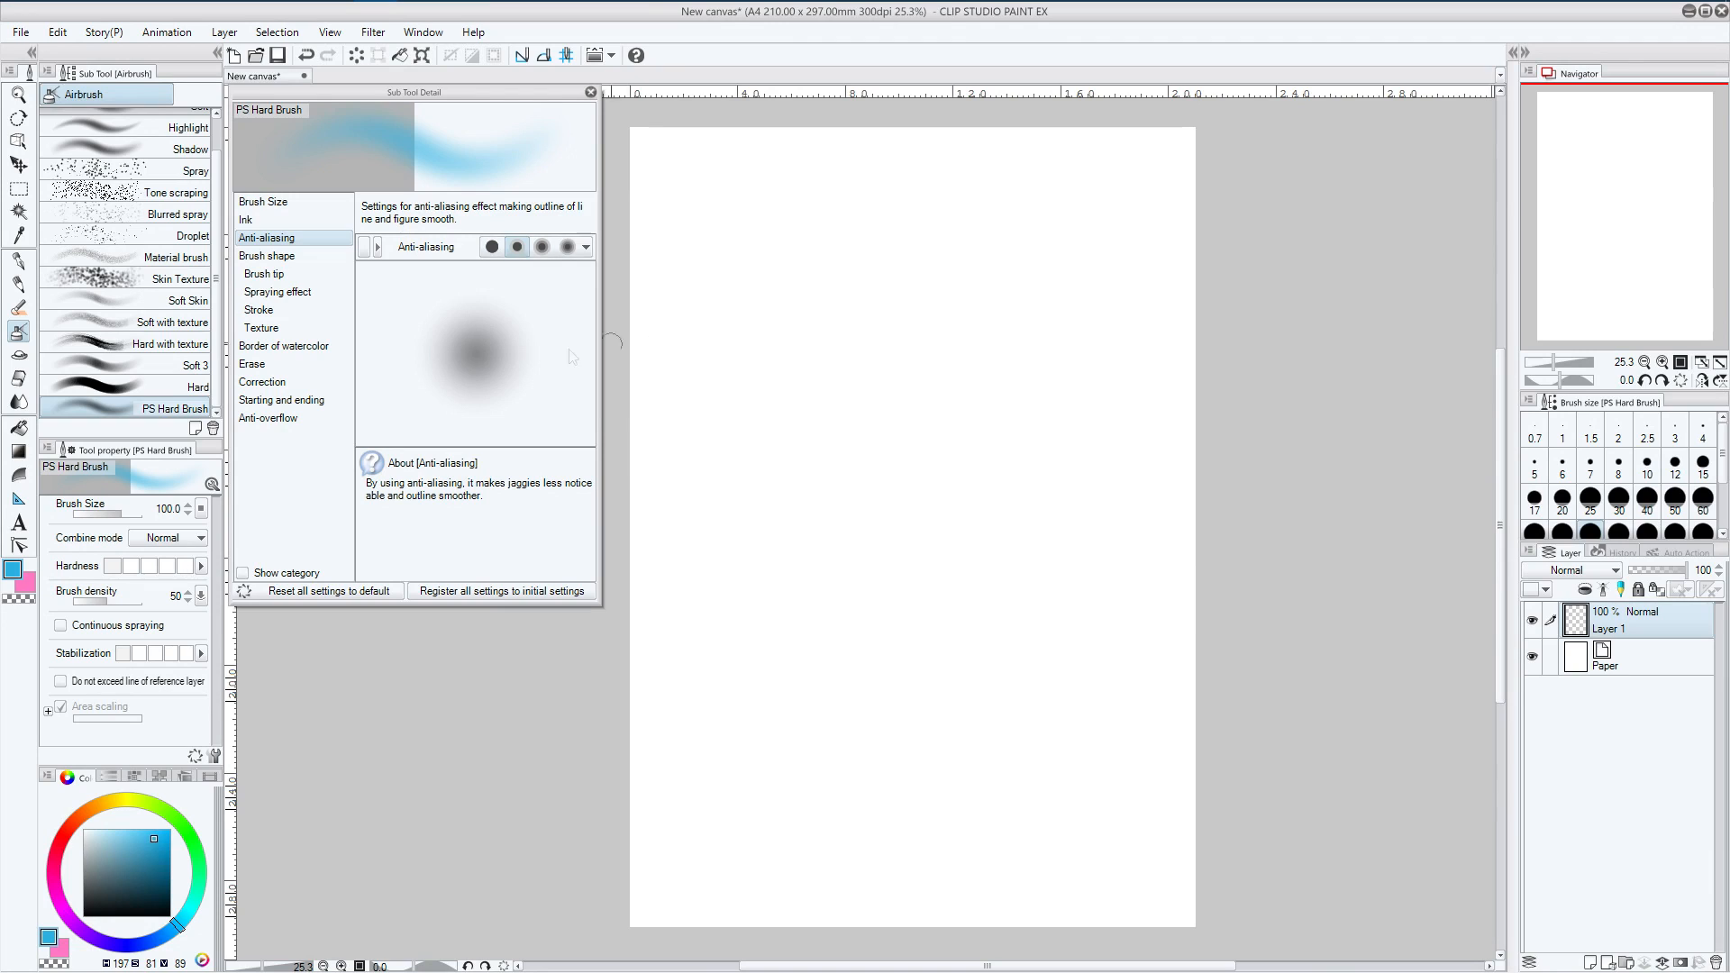
mouse_move(517, 246)
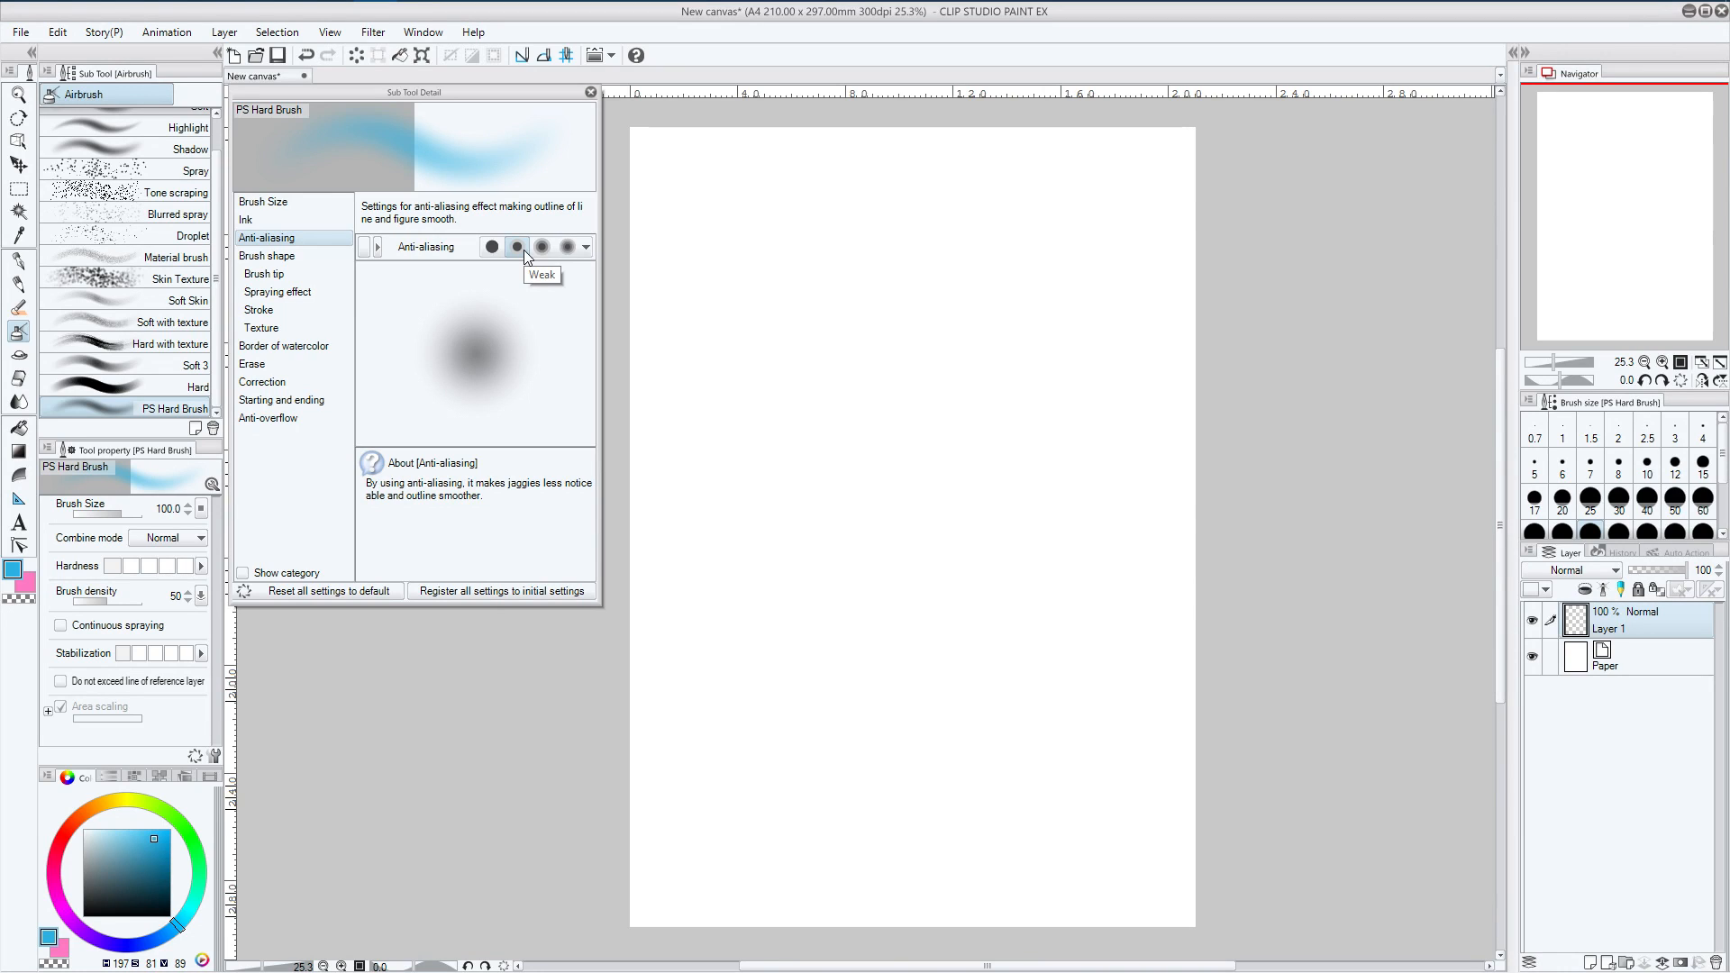
mouse_move(267, 255)
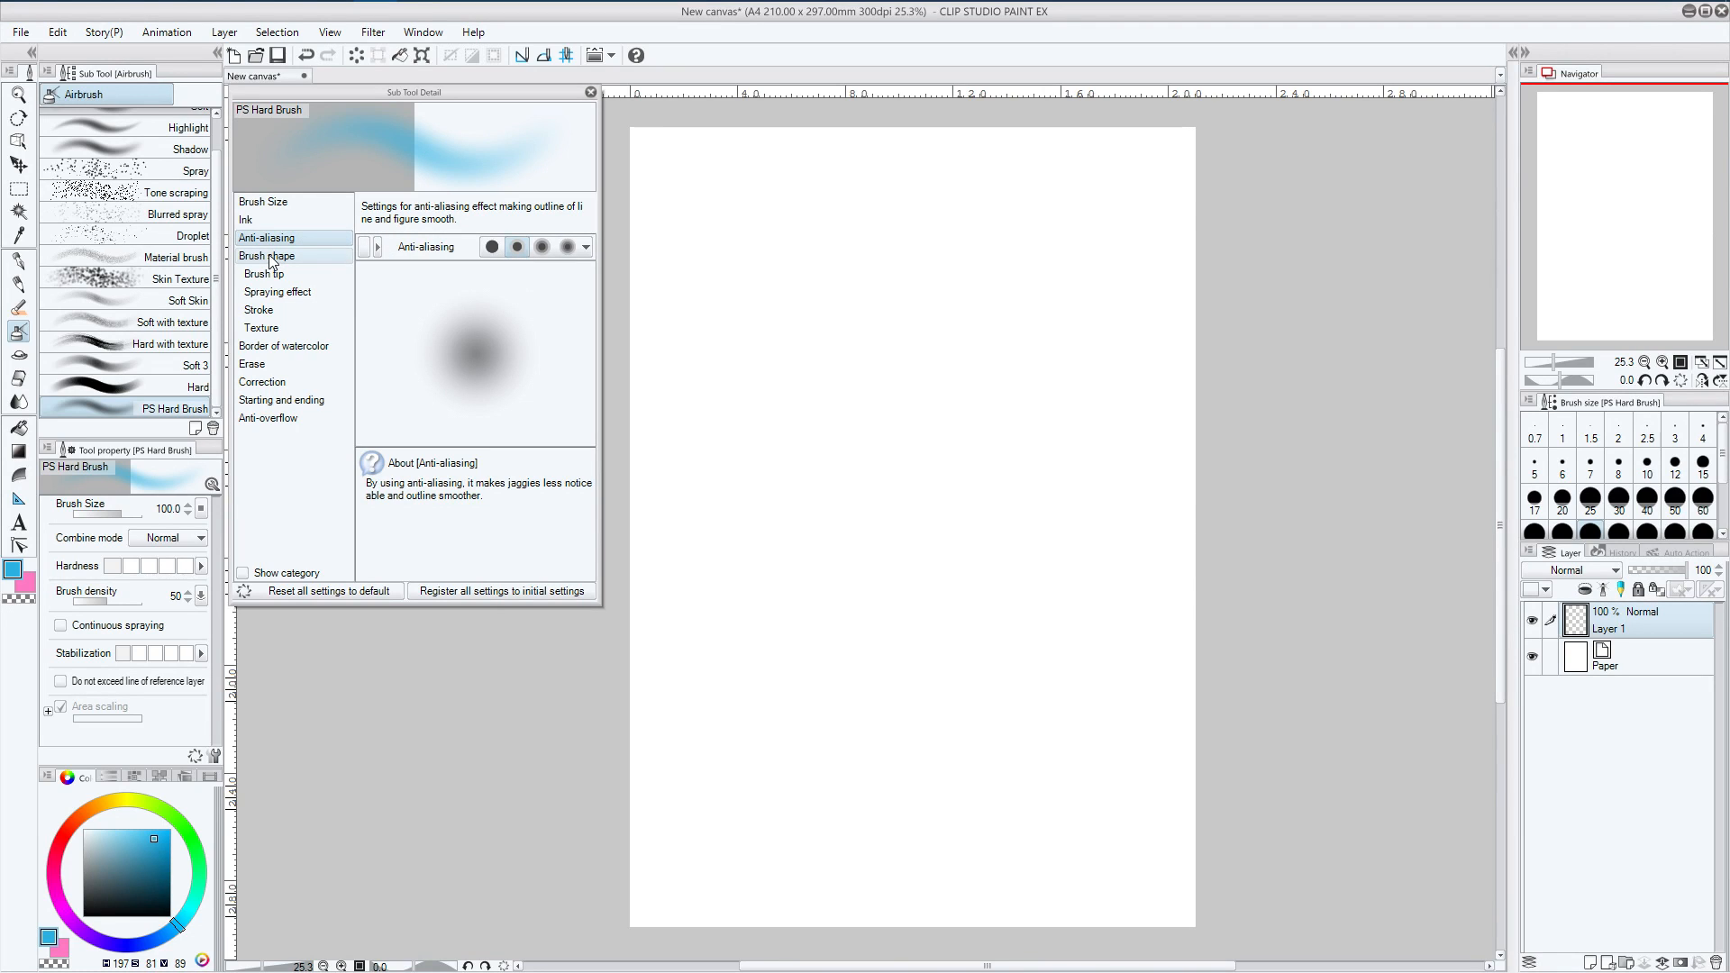
Browse the Brush shape presets, then show PS Hard Brush's Brush tip settings
left_click(267, 255)
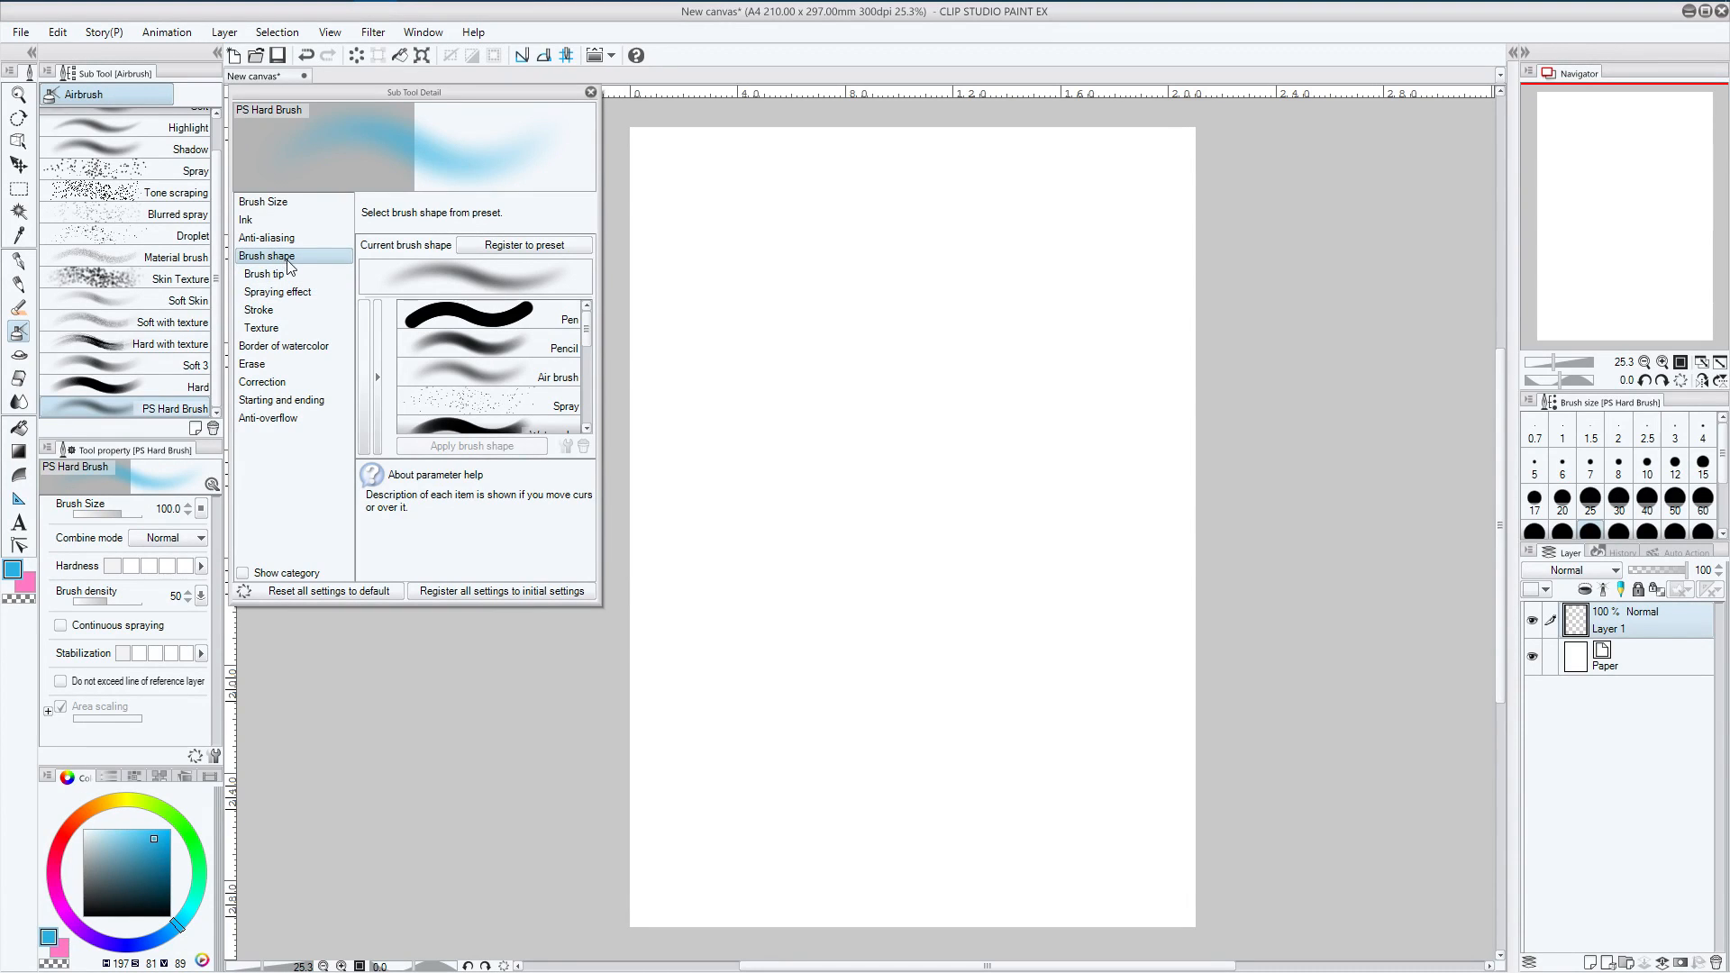
mouse_move(262, 274)
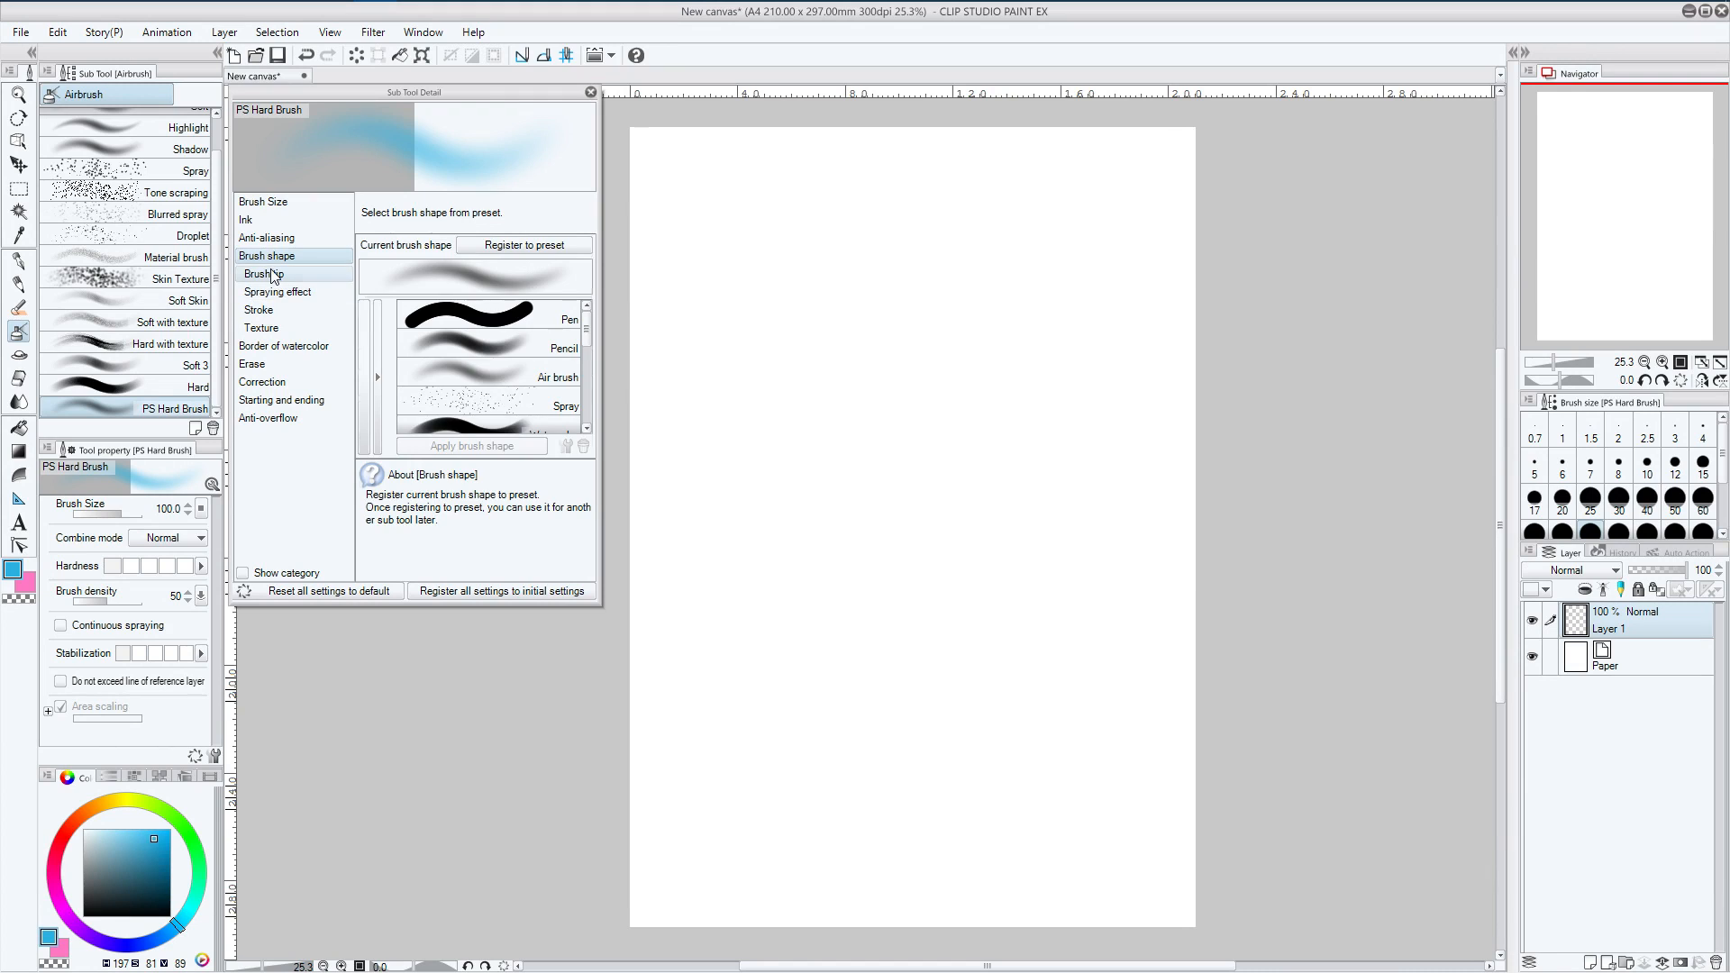
left_click(263, 274)
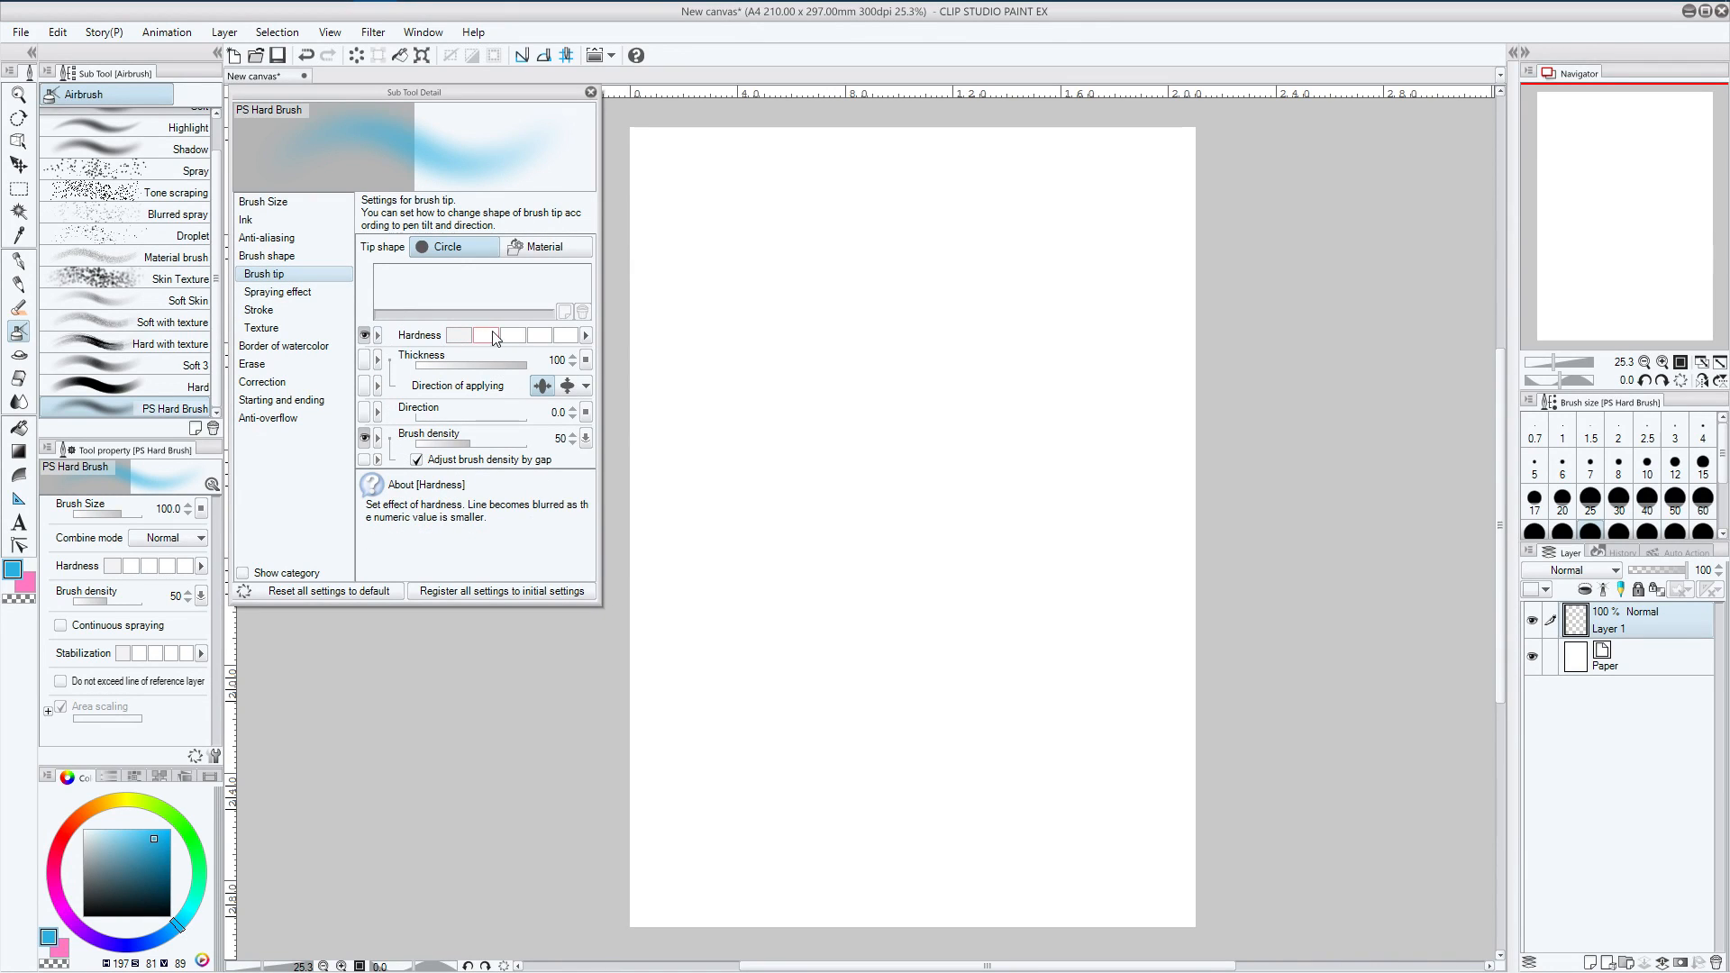
mouse_move(519, 340)
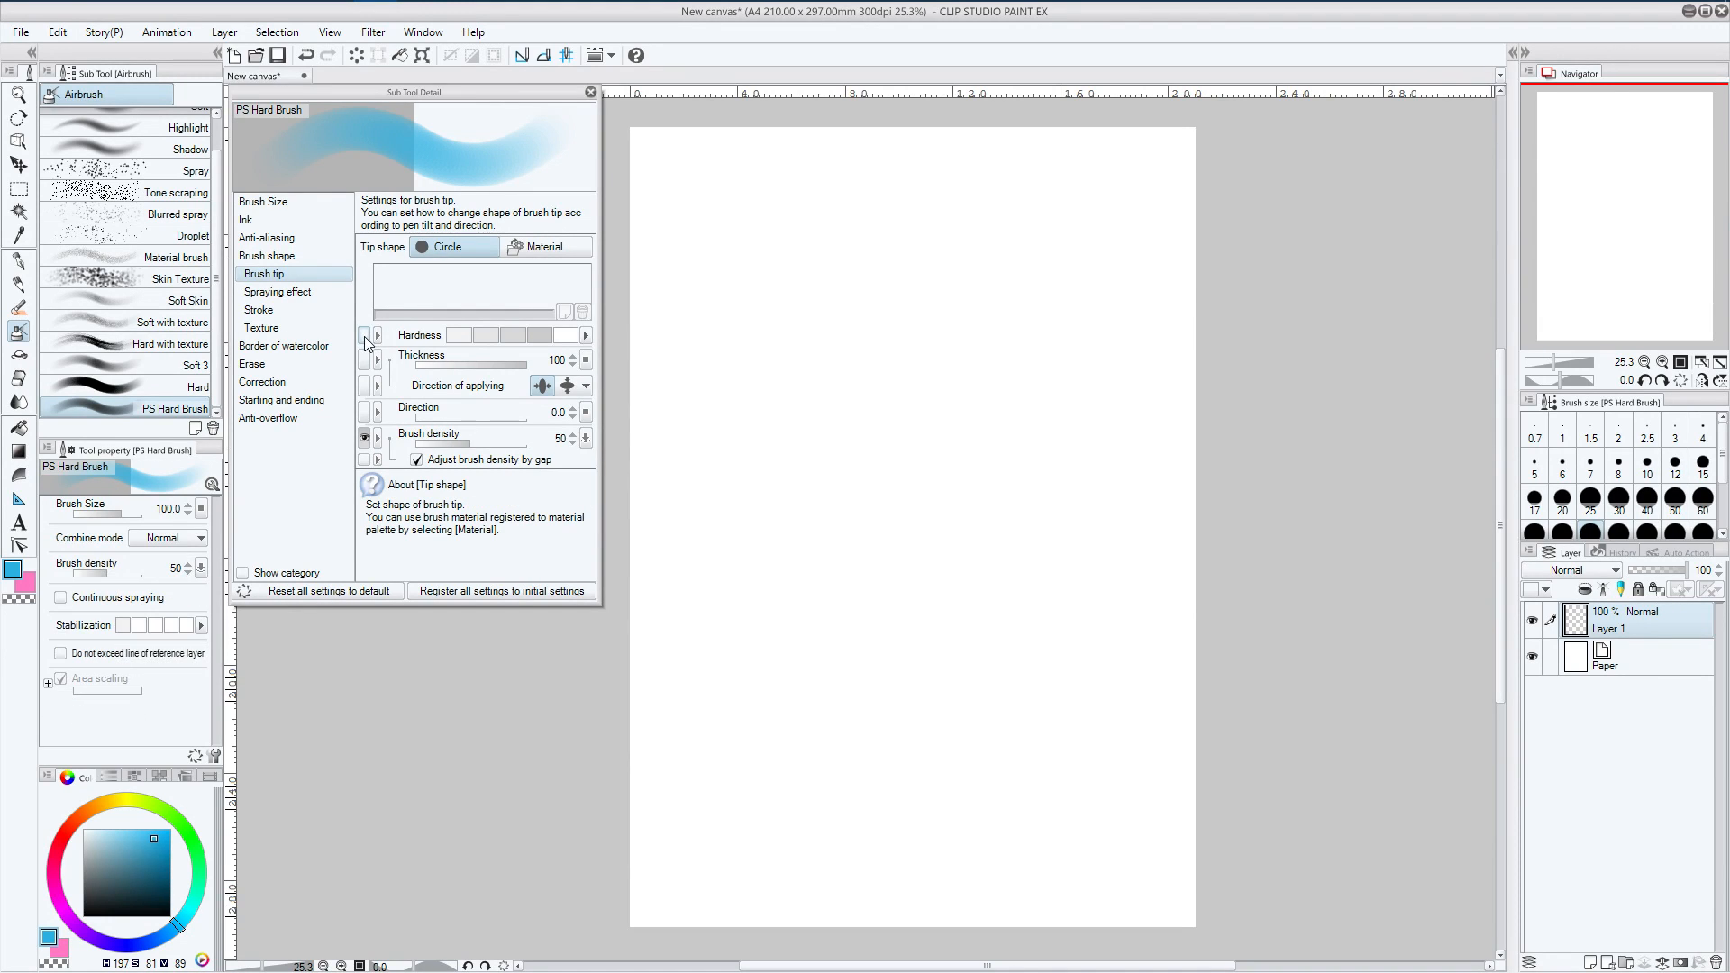
left_click(365, 335)
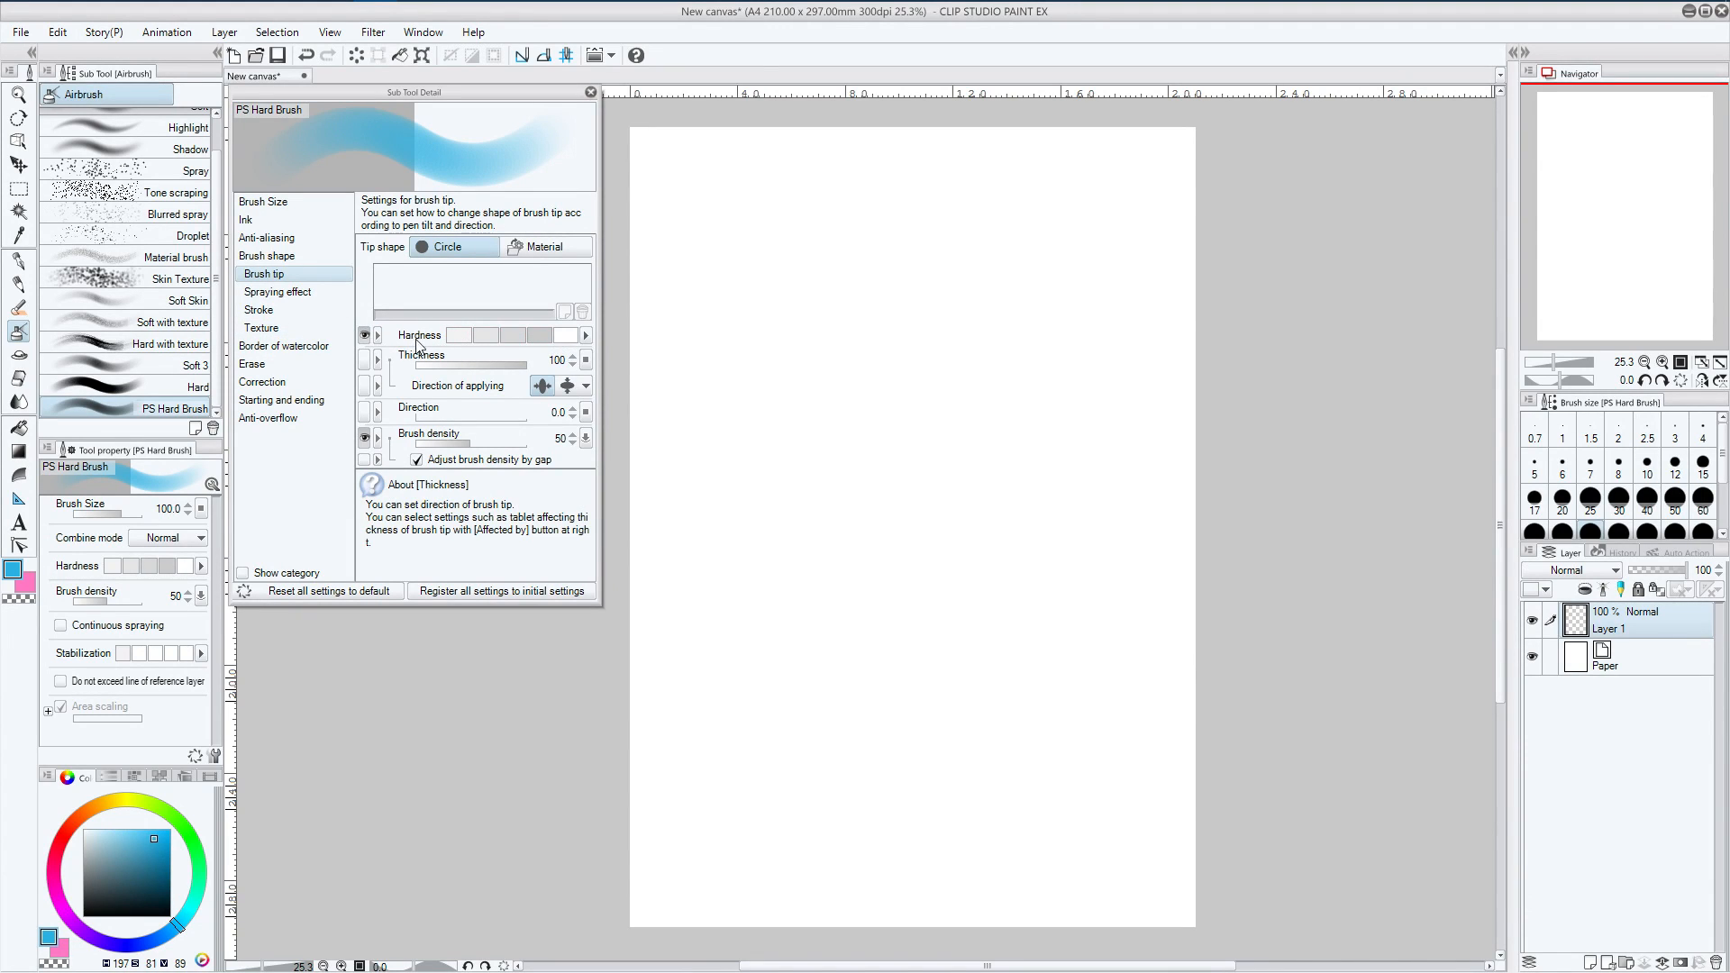
mouse_move(116, 578)
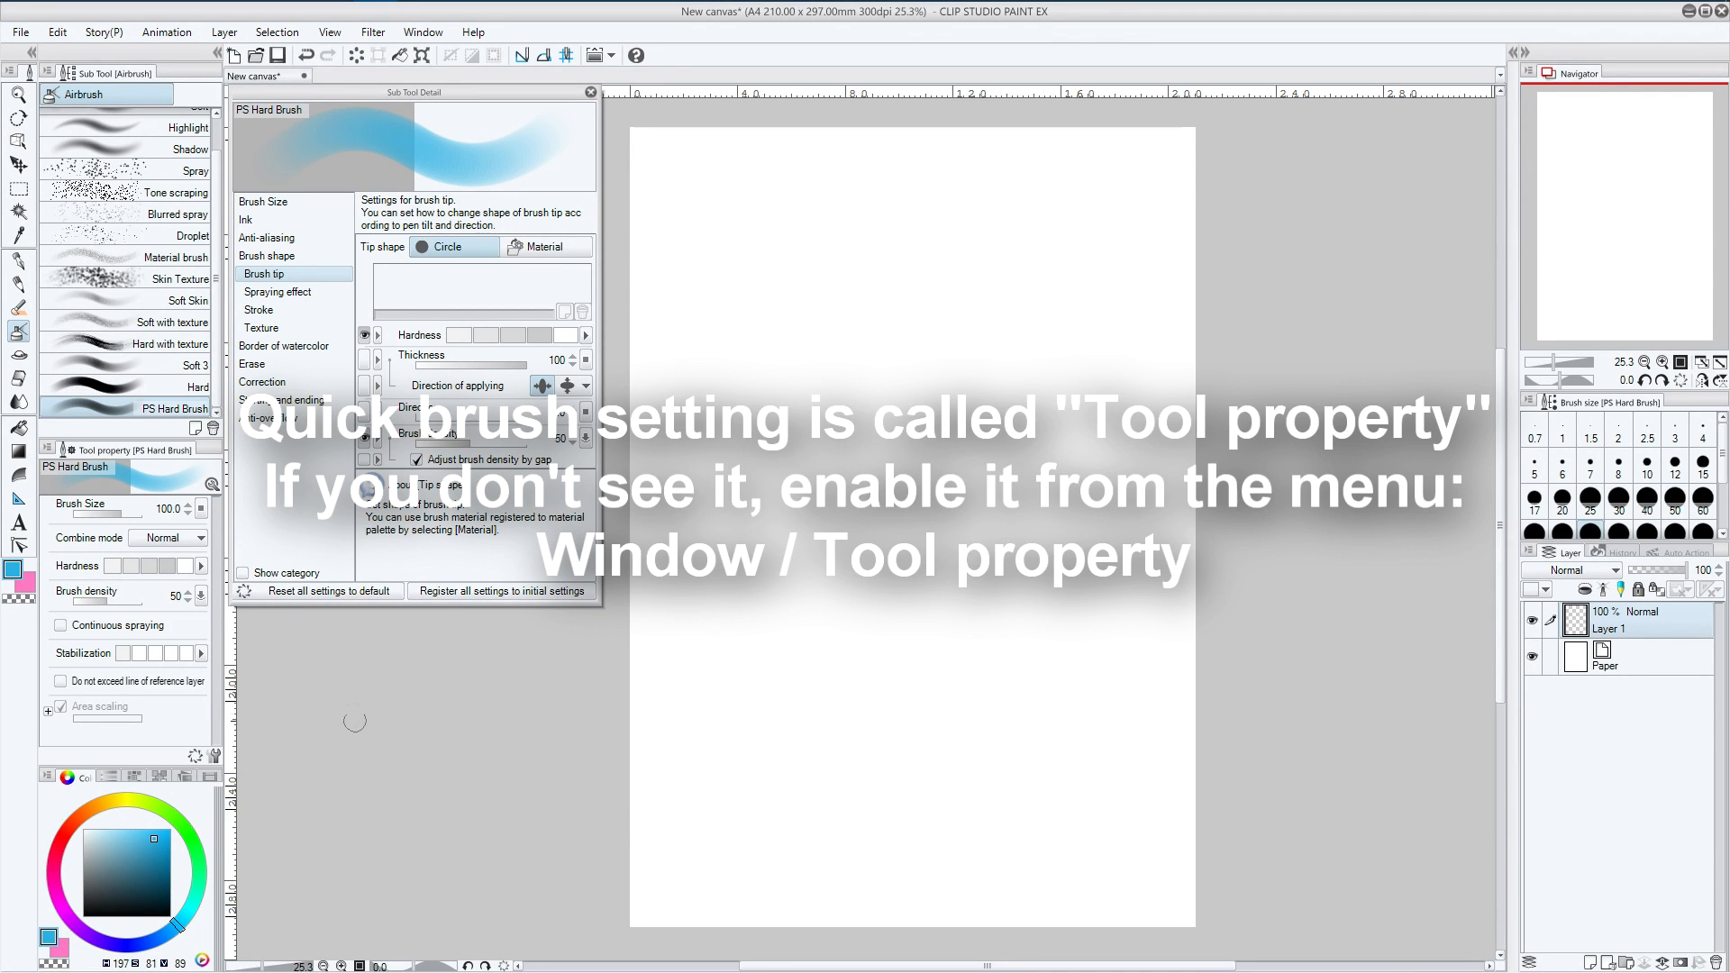
mouse_move(326, 637)
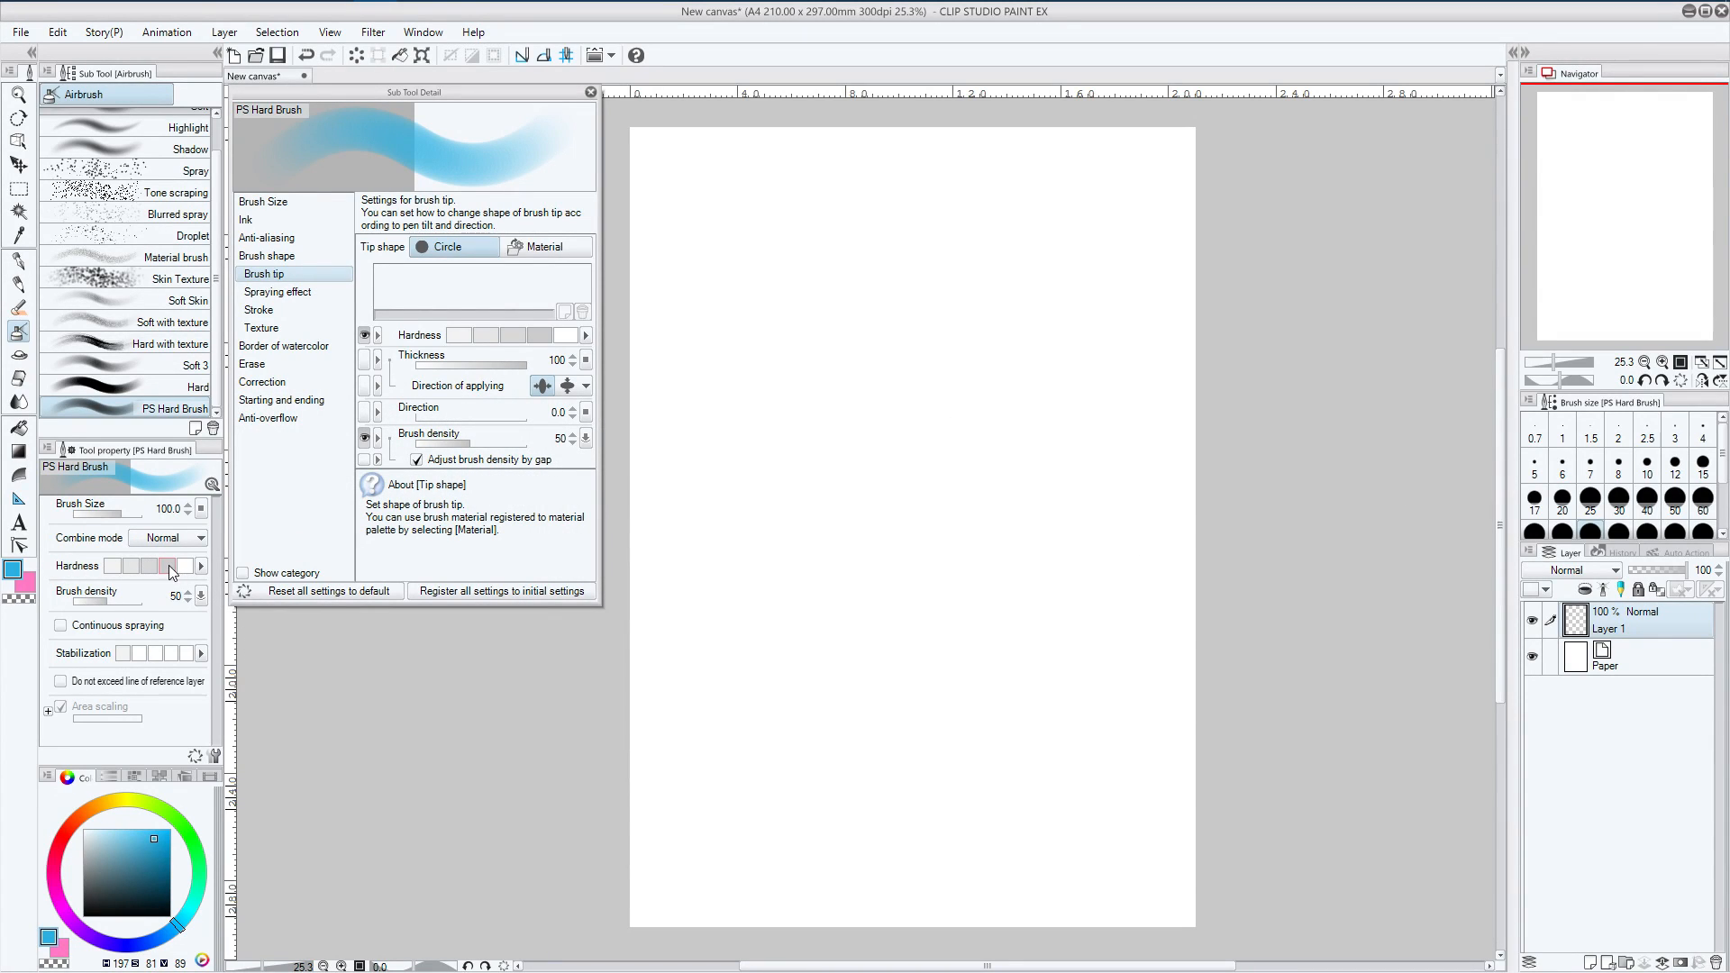
mouse_move(198, 630)
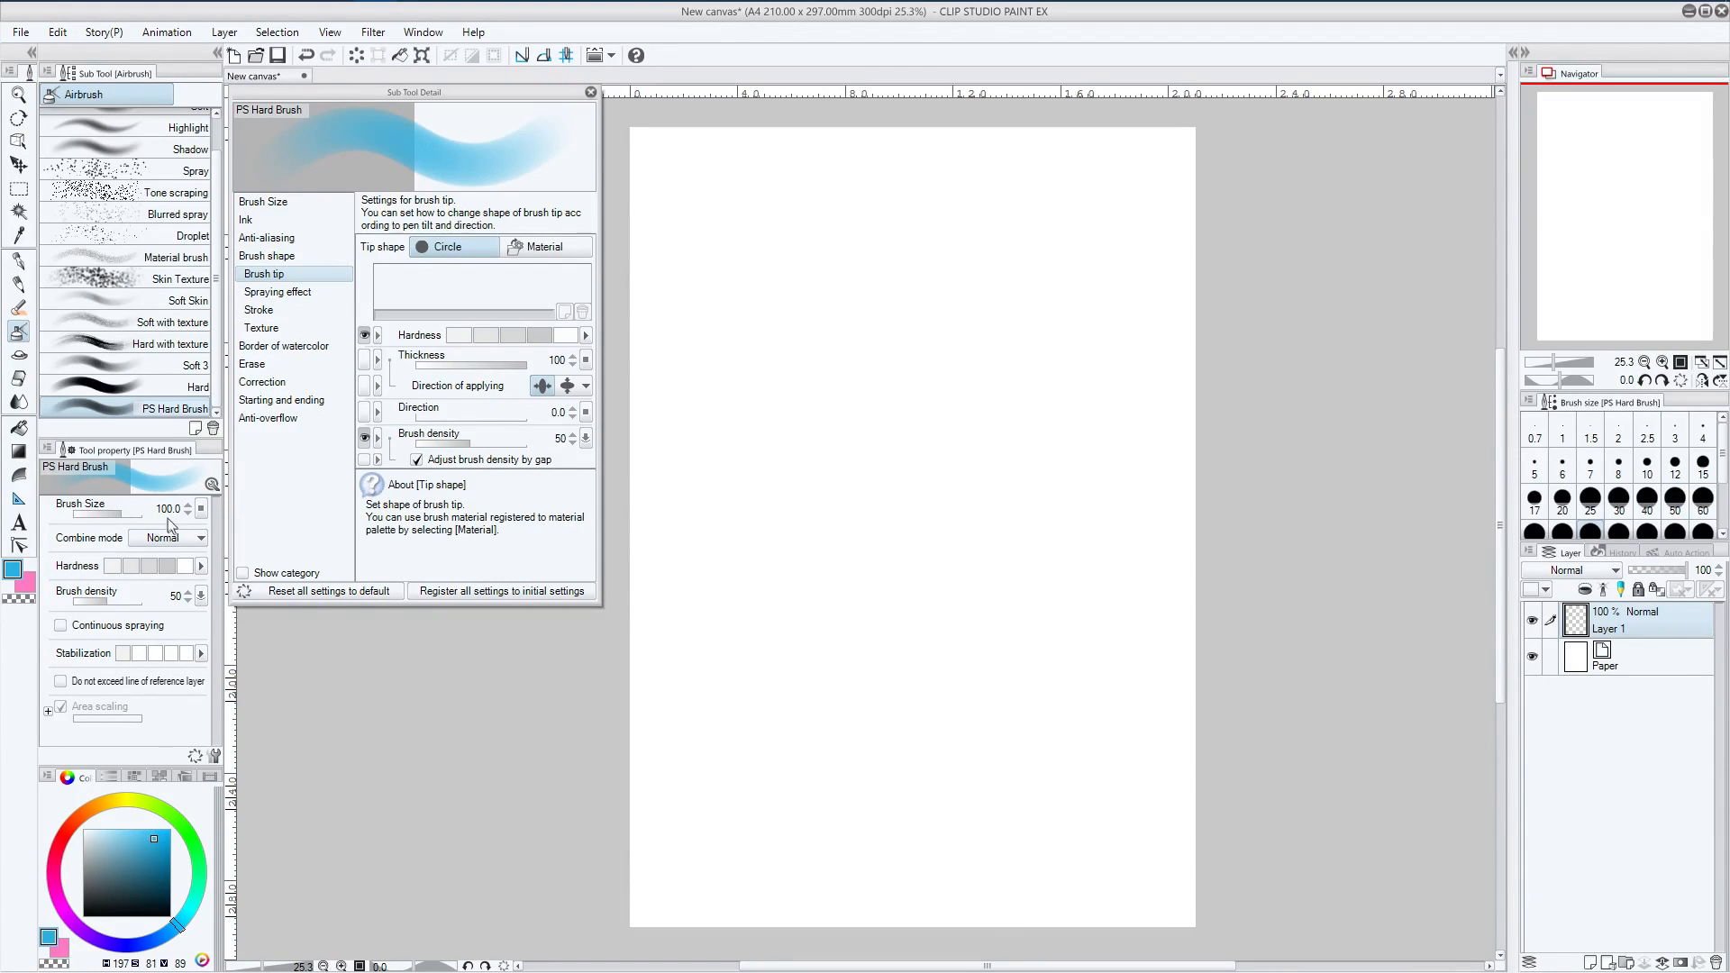
mouse_move(163, 492)
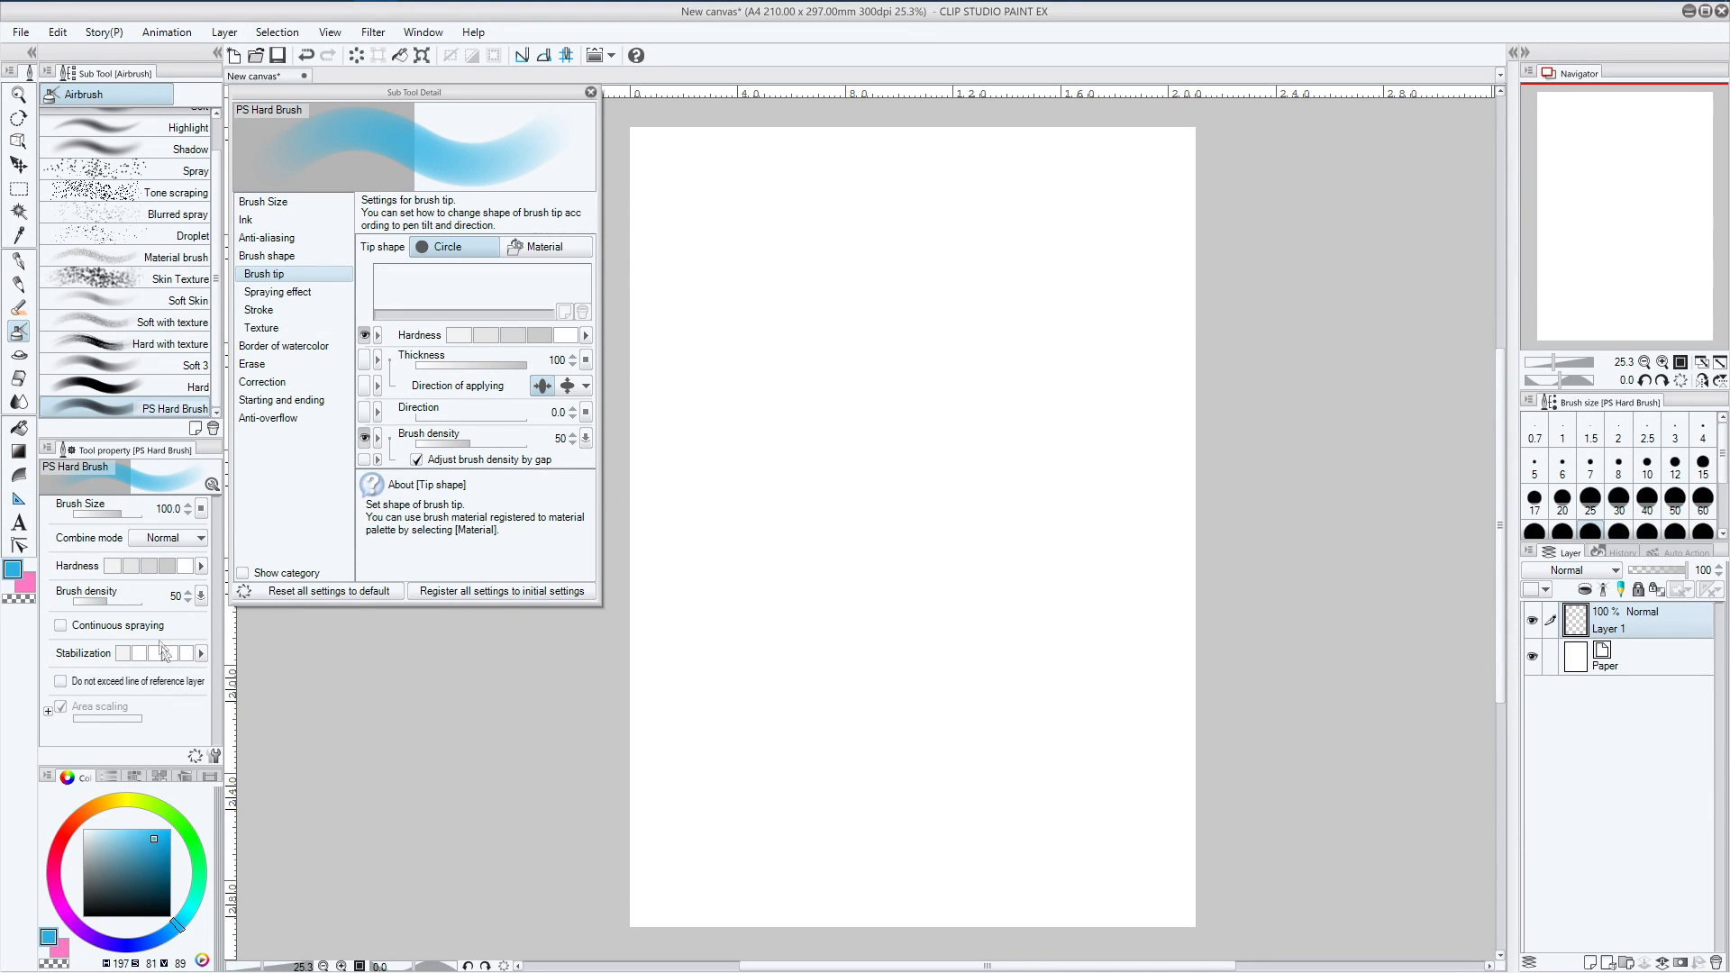
mouse_move(216, 762)
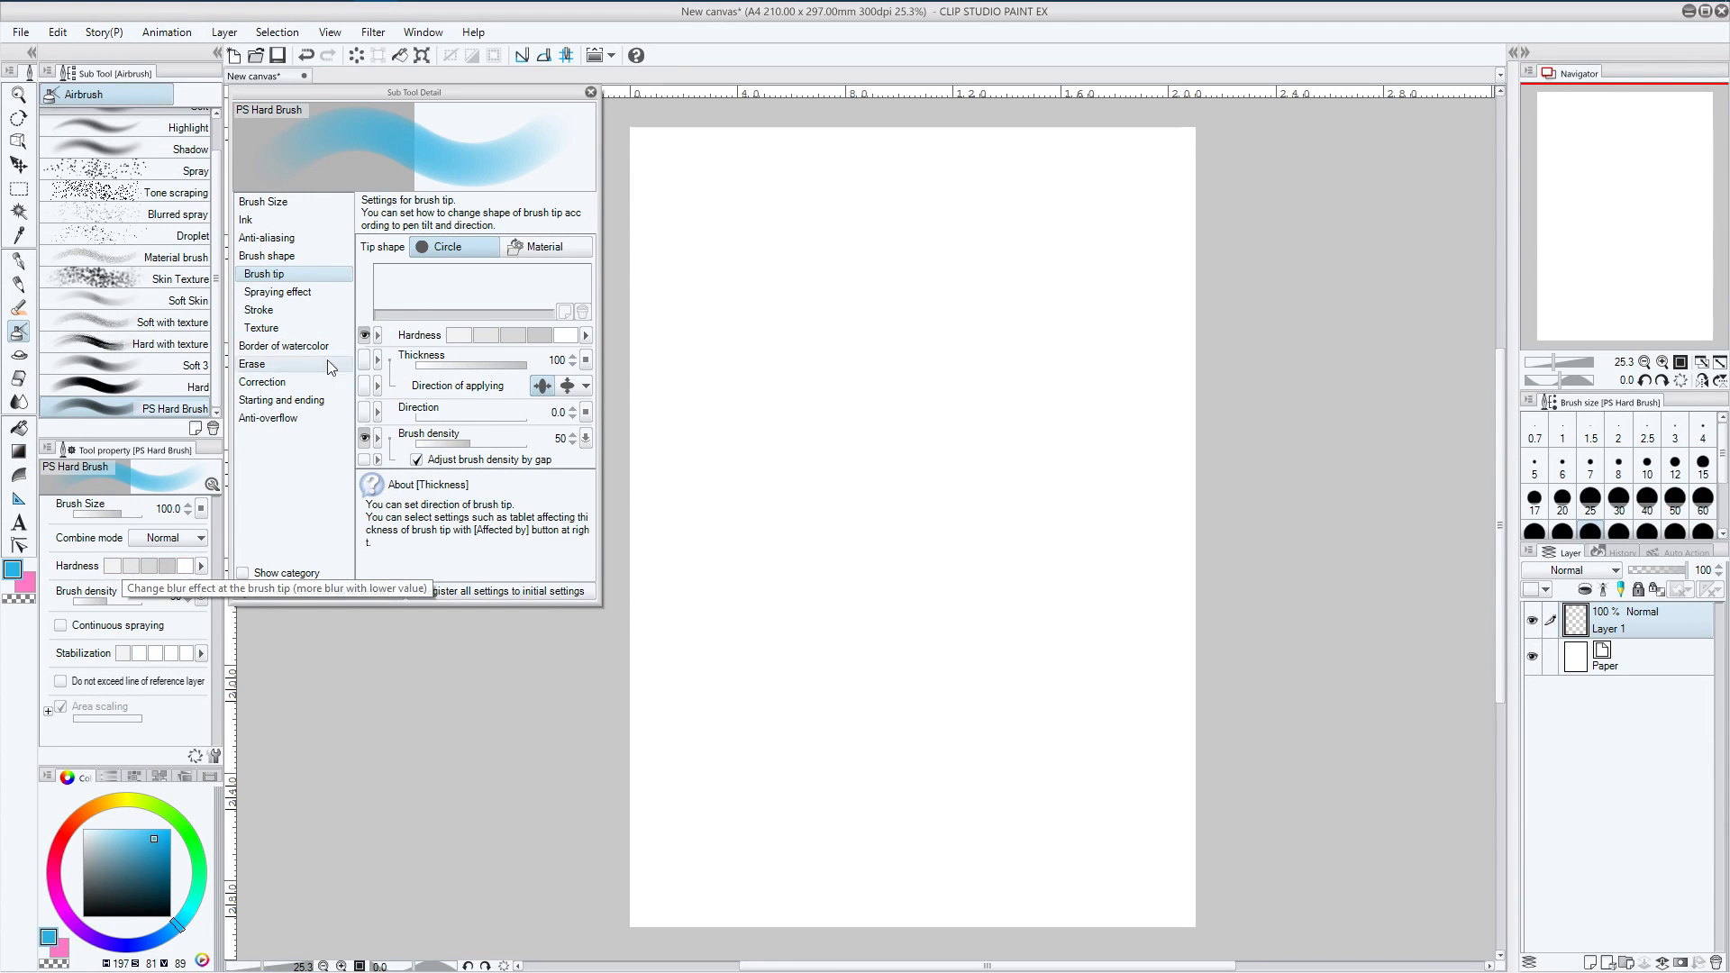
mouse_move(453, 383)
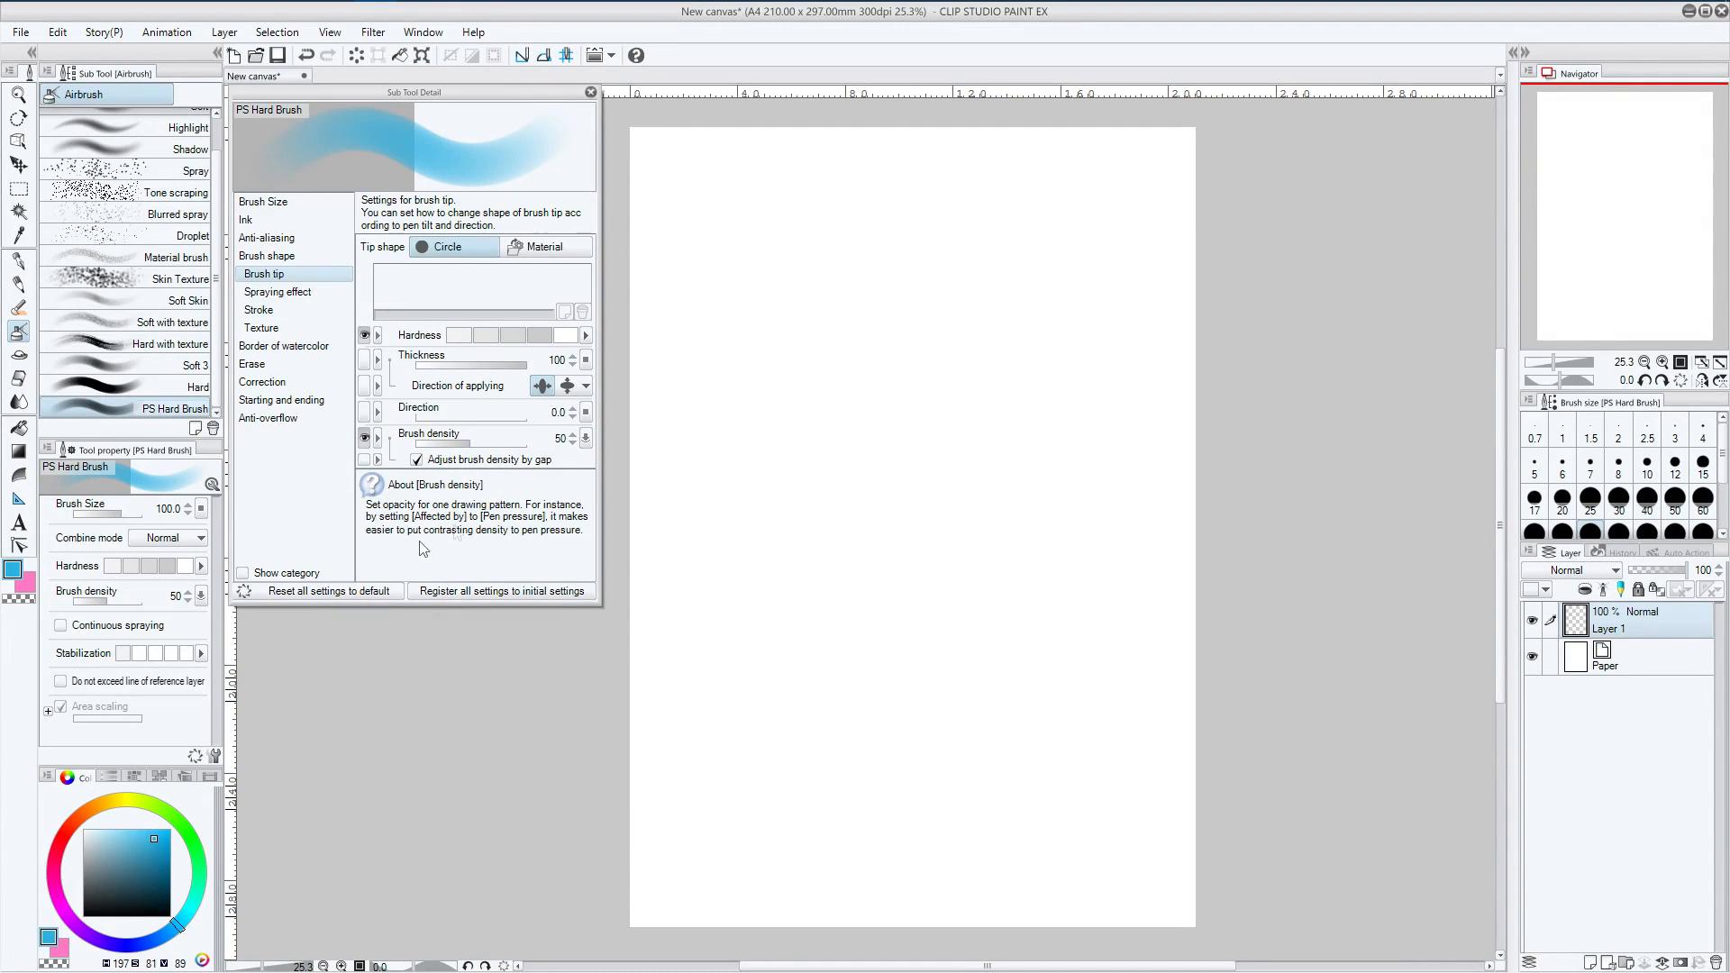
mouse_move(433, 463)
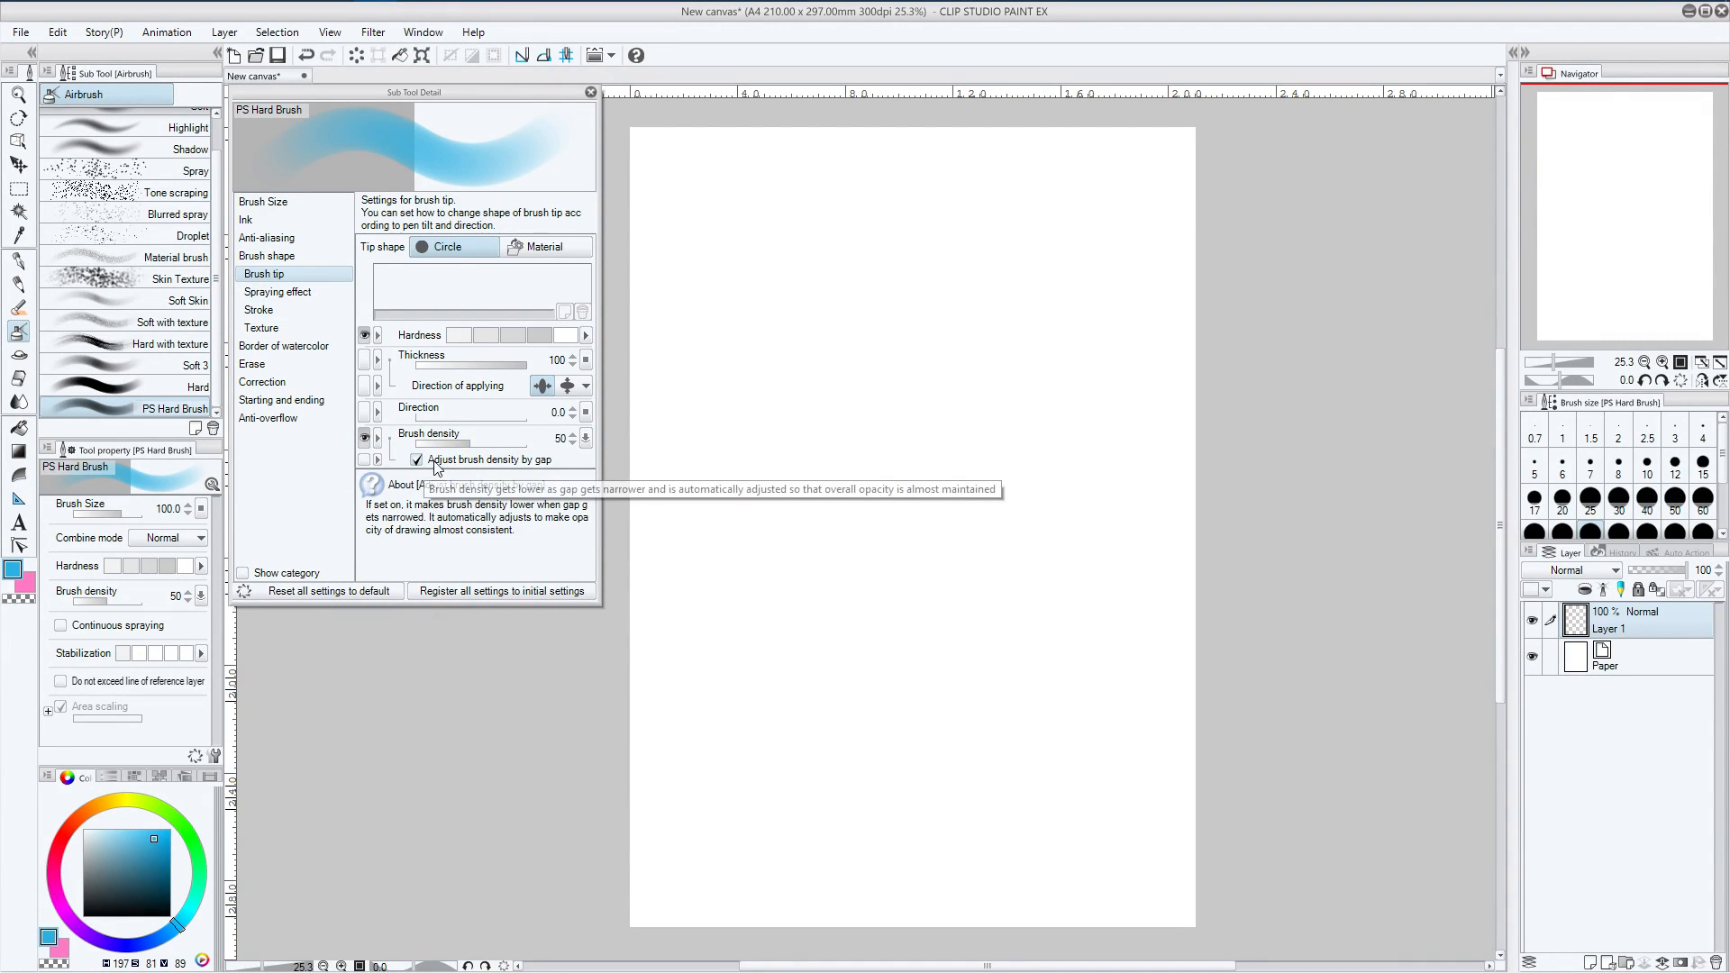
mouse_move(541, 466)
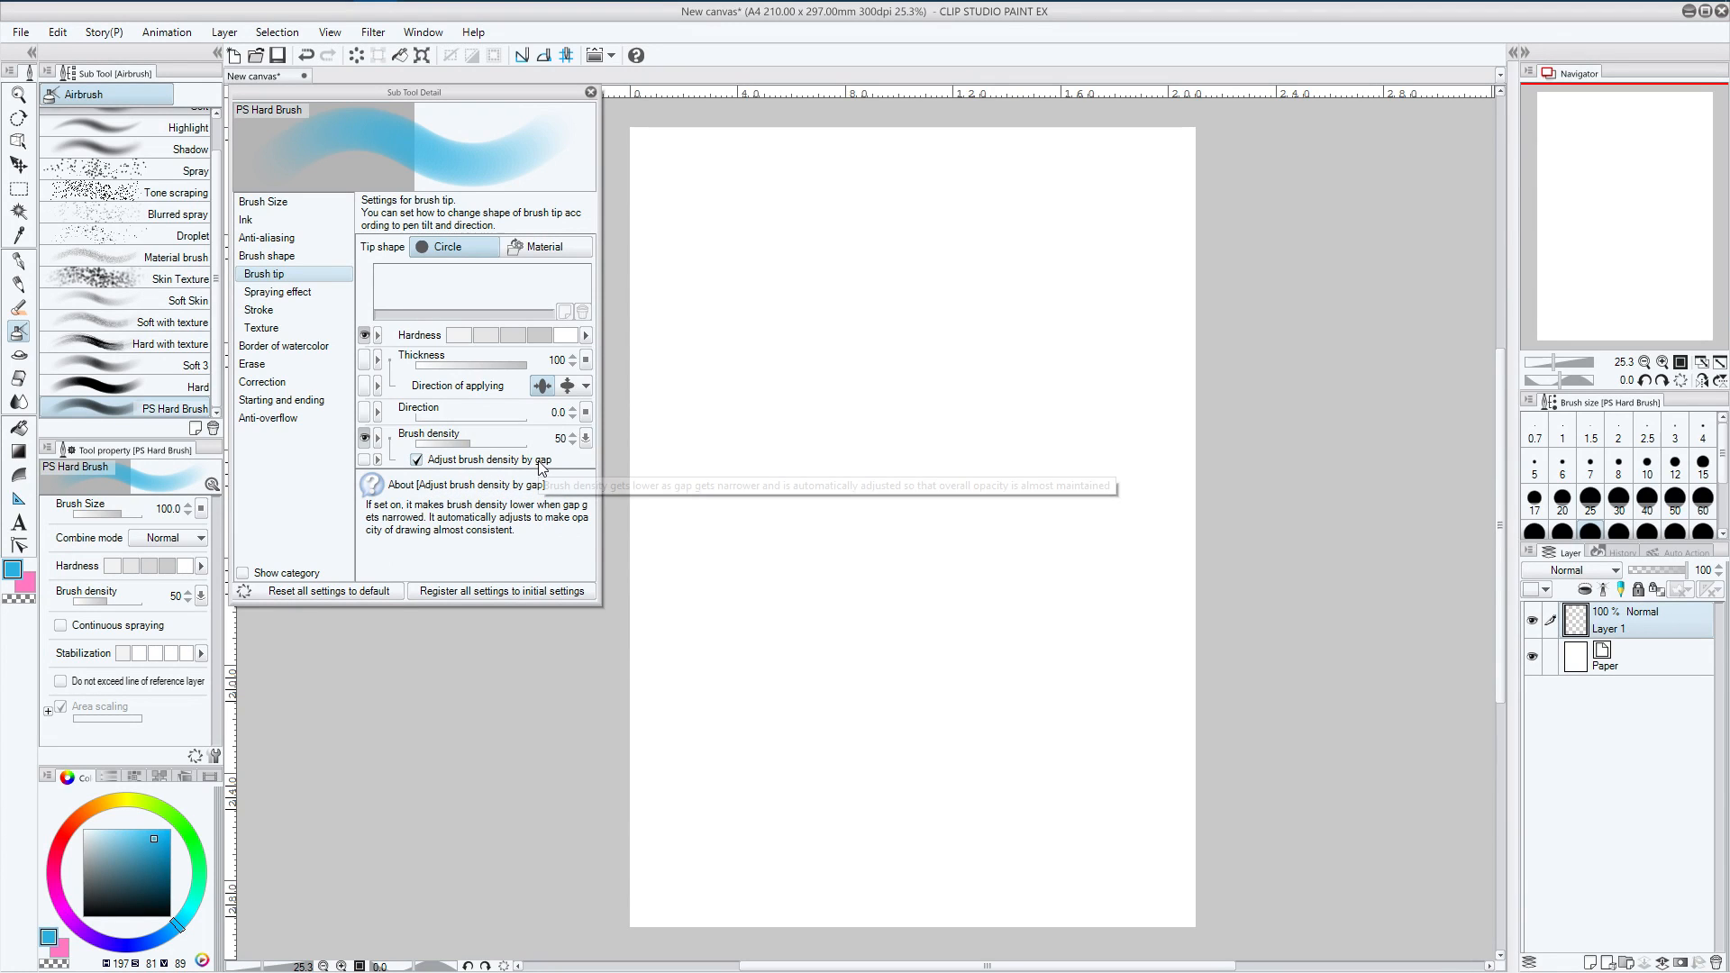
mouse_move(541, 468)
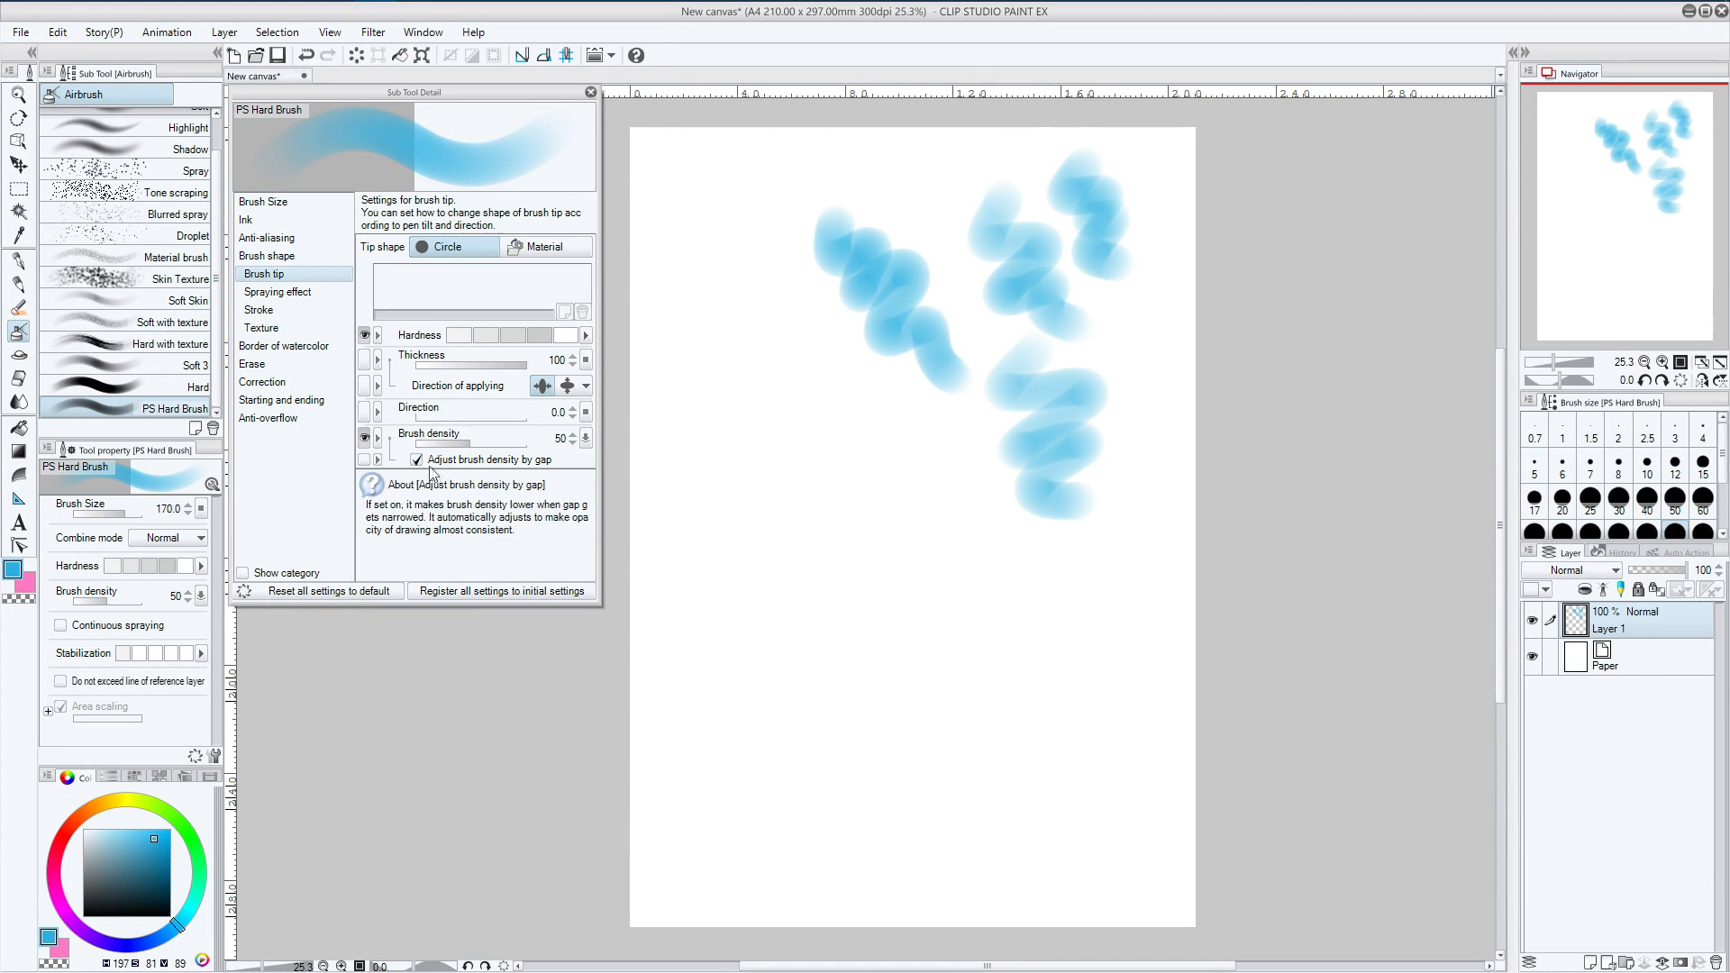
Compare test strokes with Adjust brush density by gap off, on, and finally off
left_click(416, 460)
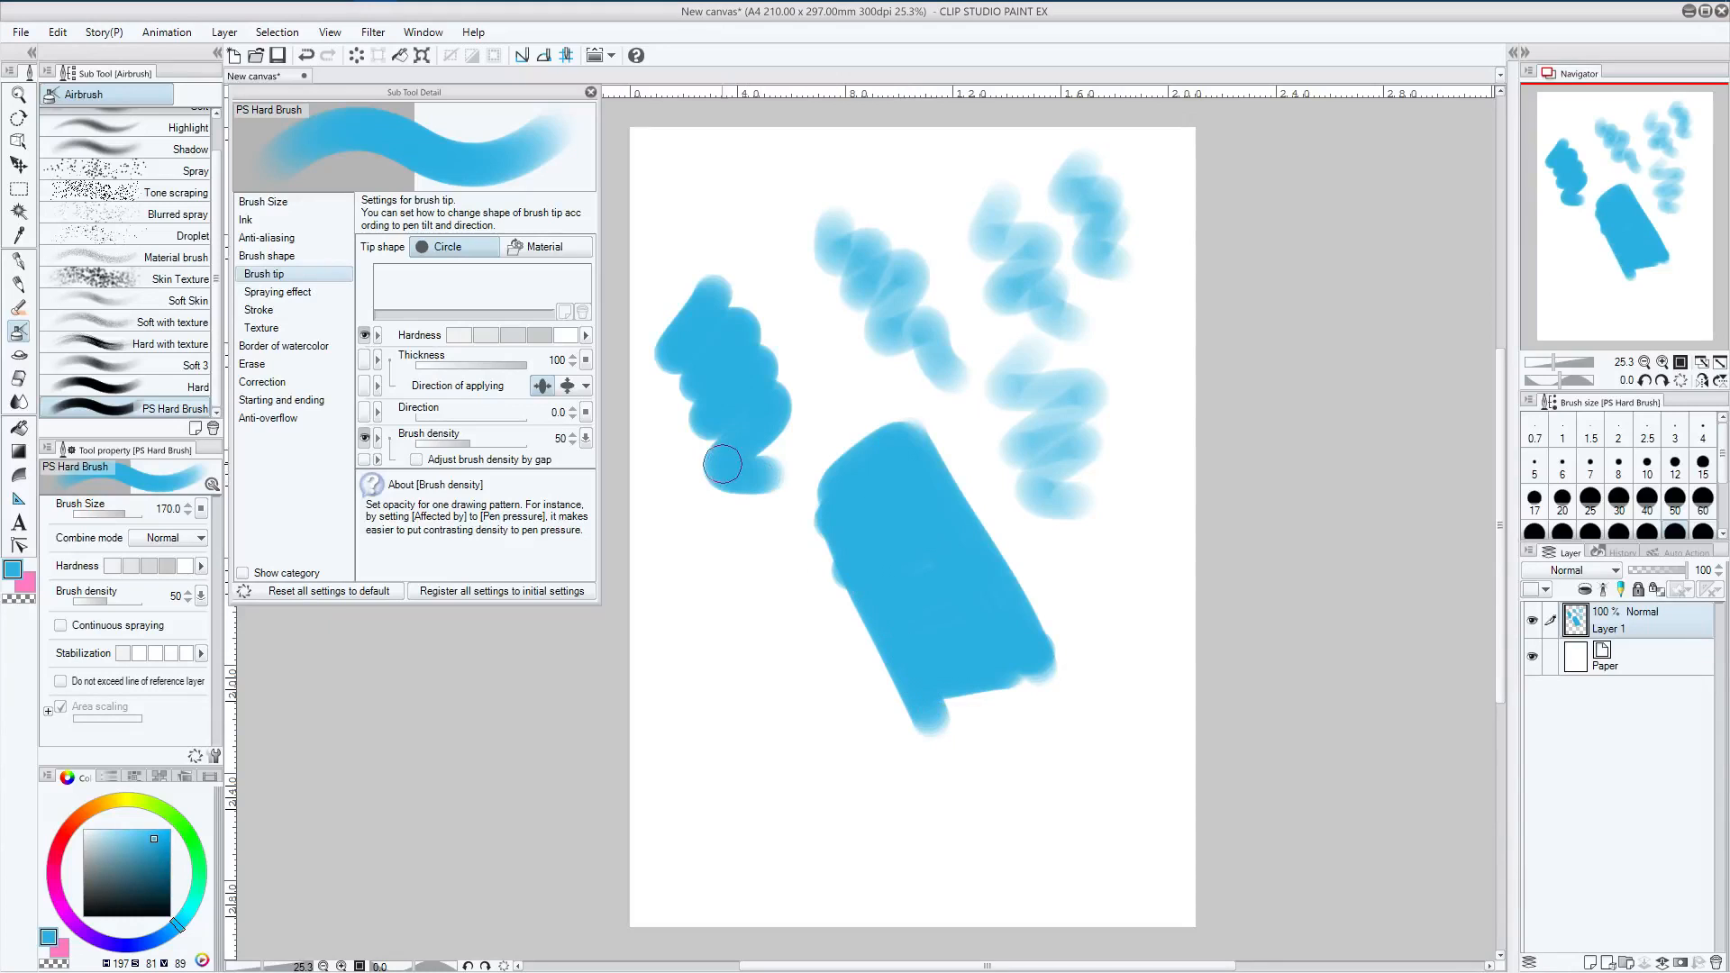
mouse_move(507, 459)
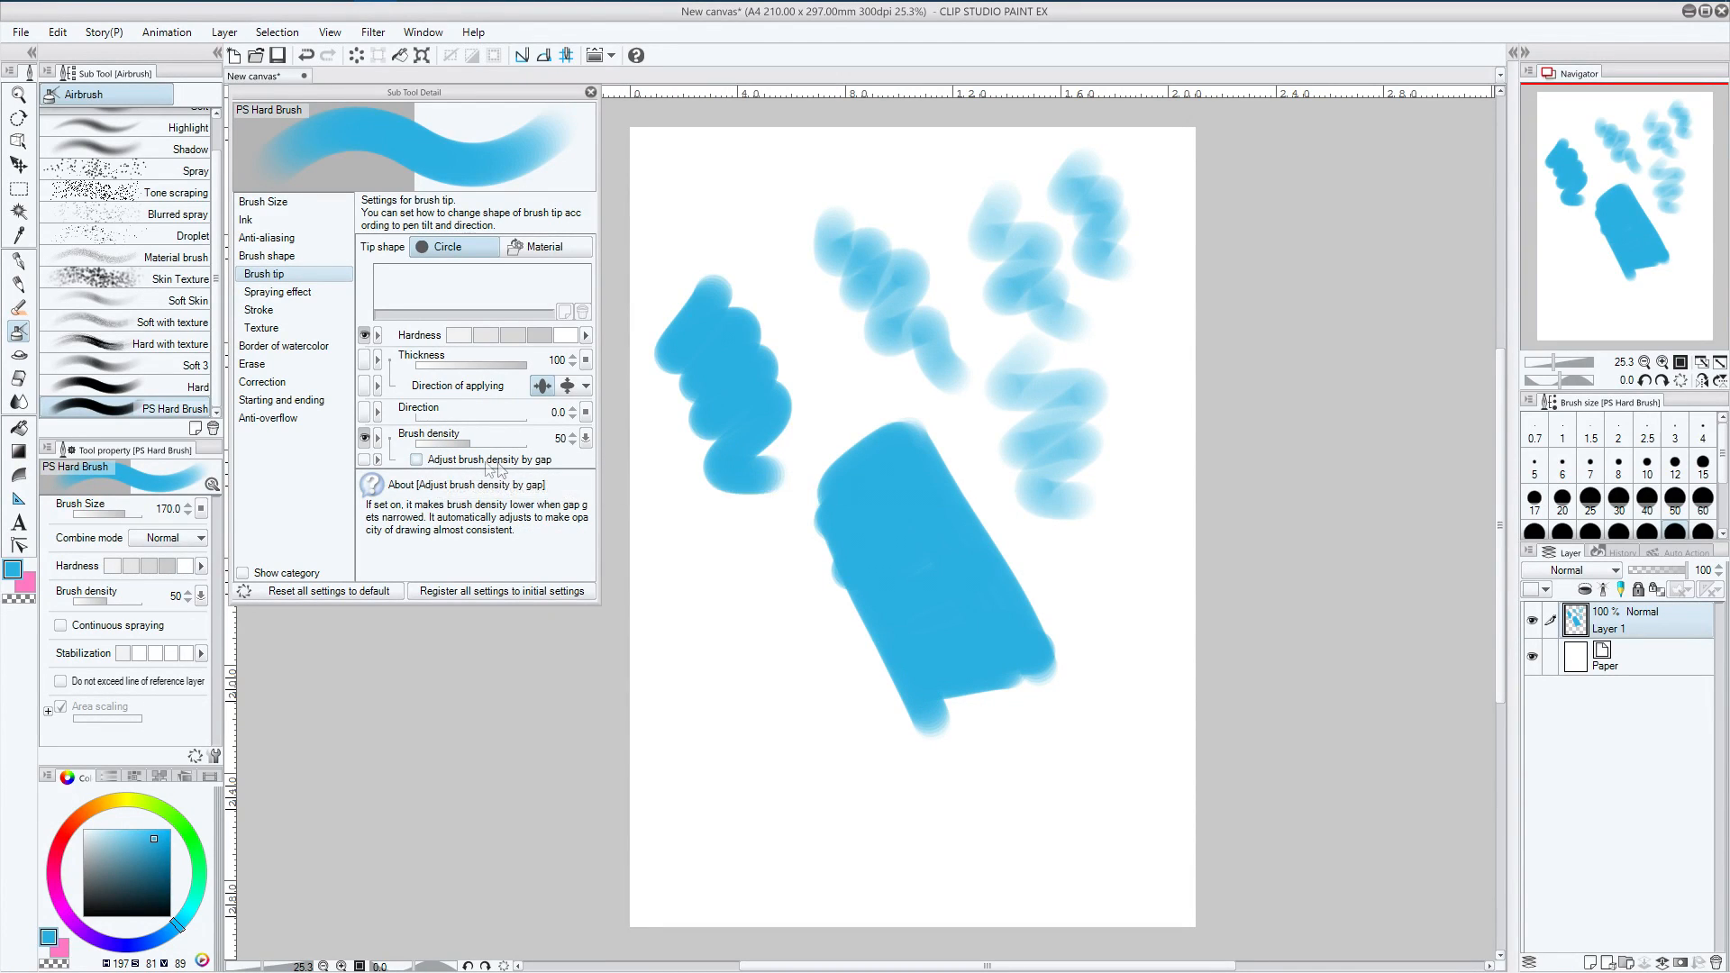
mouse_move(458, 468)
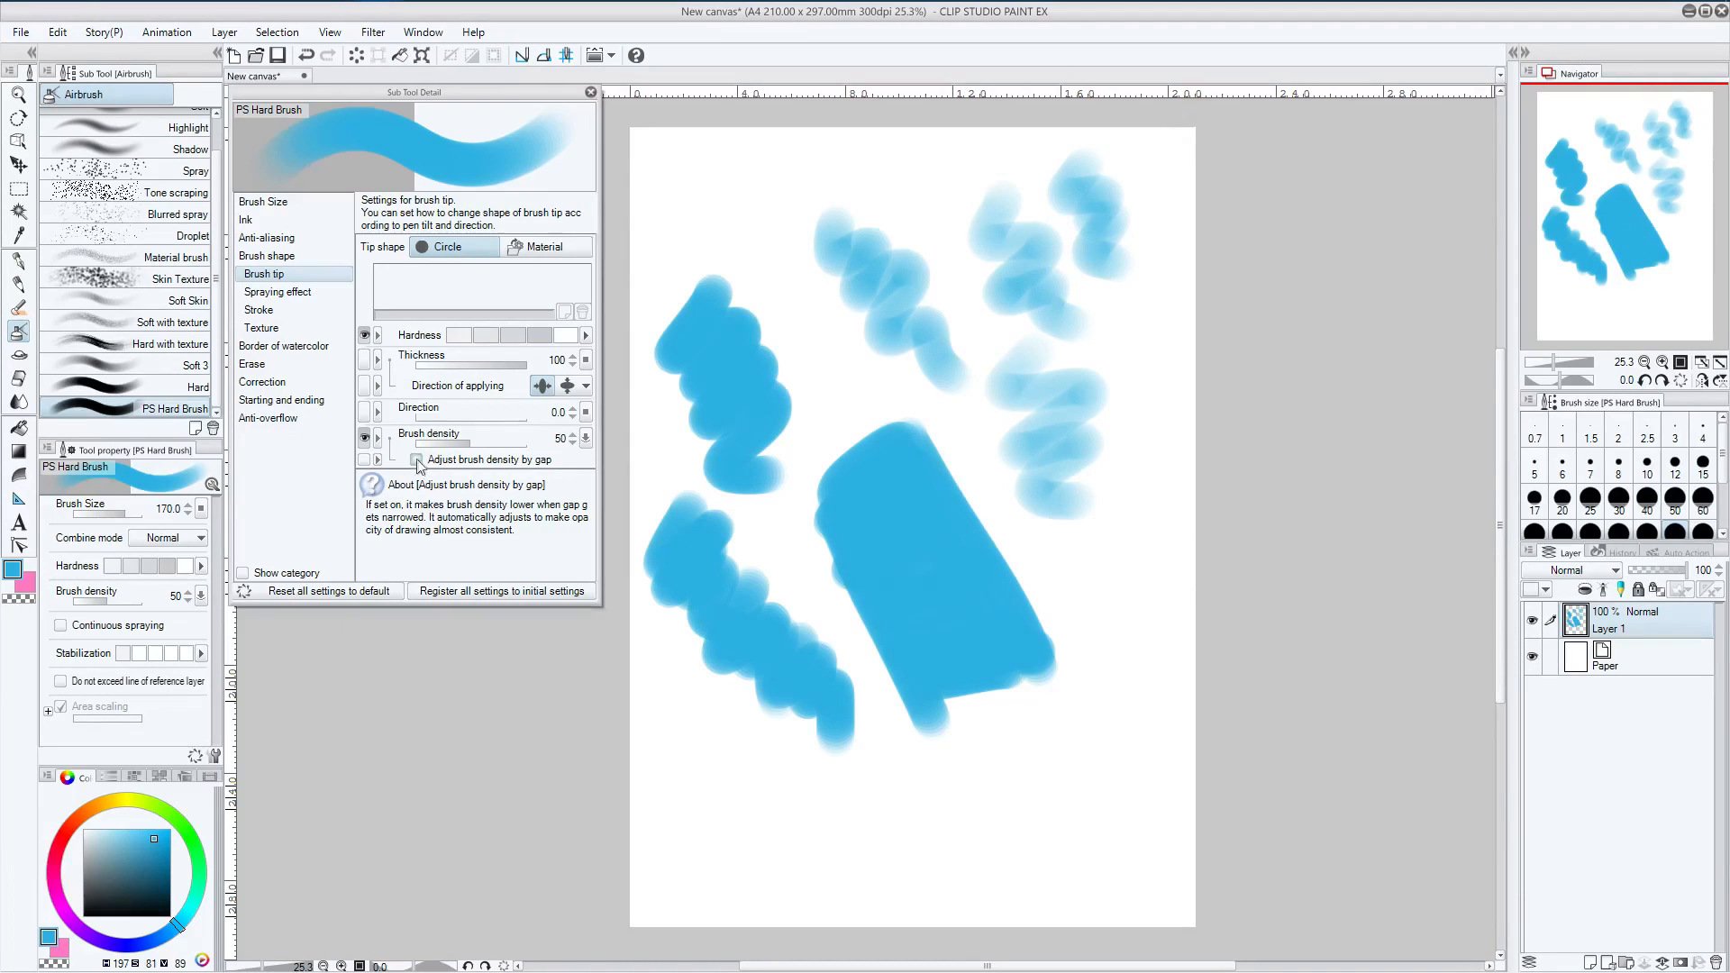
left_click(417, 459)
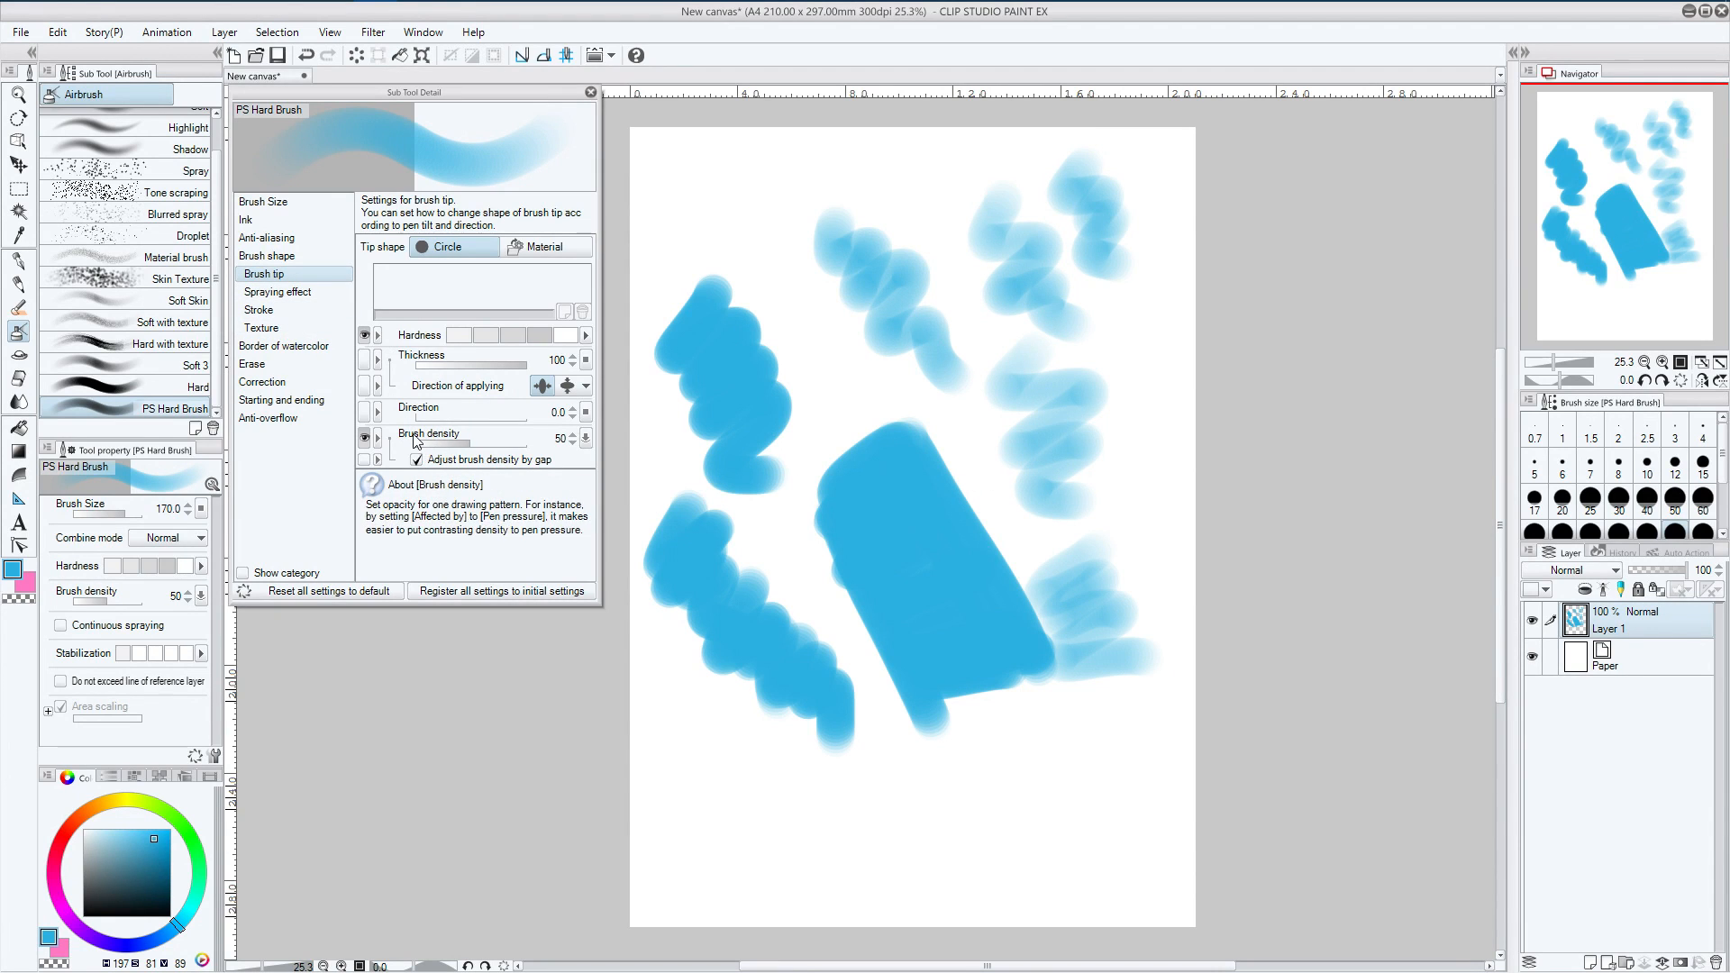
left_click(418, 459)
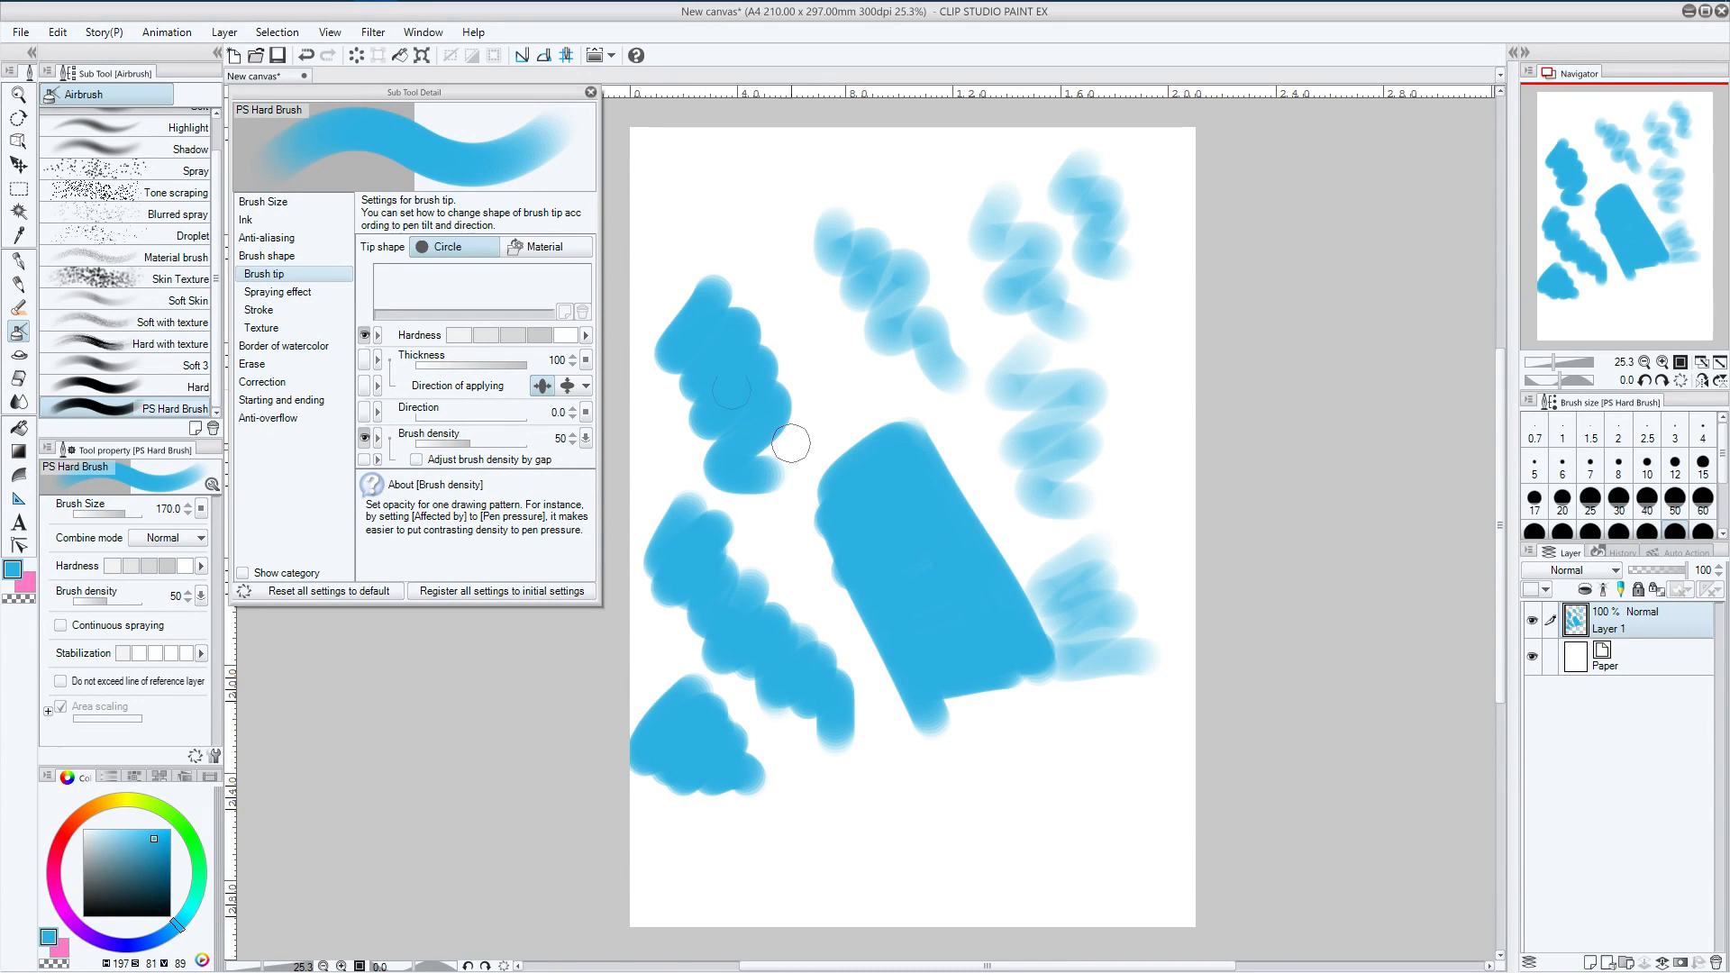
left_click(278, 291)
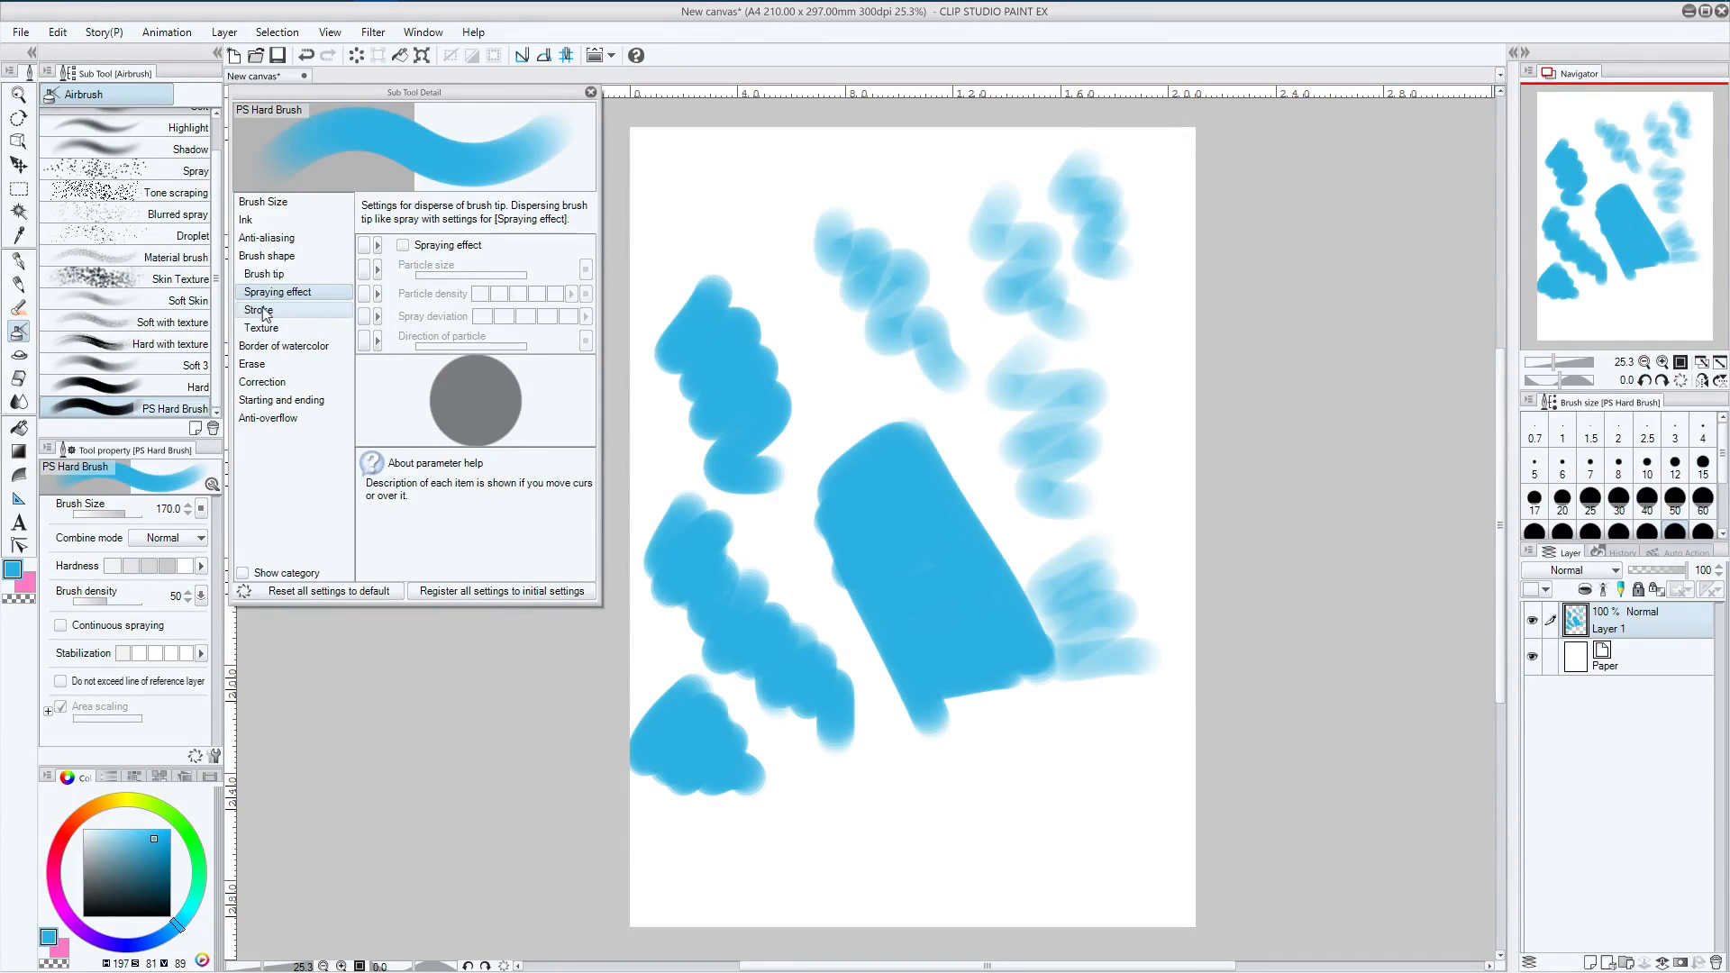
Review PS Hard Brush's Stroke settings, then move to the Texture category
left_click(257, 310)
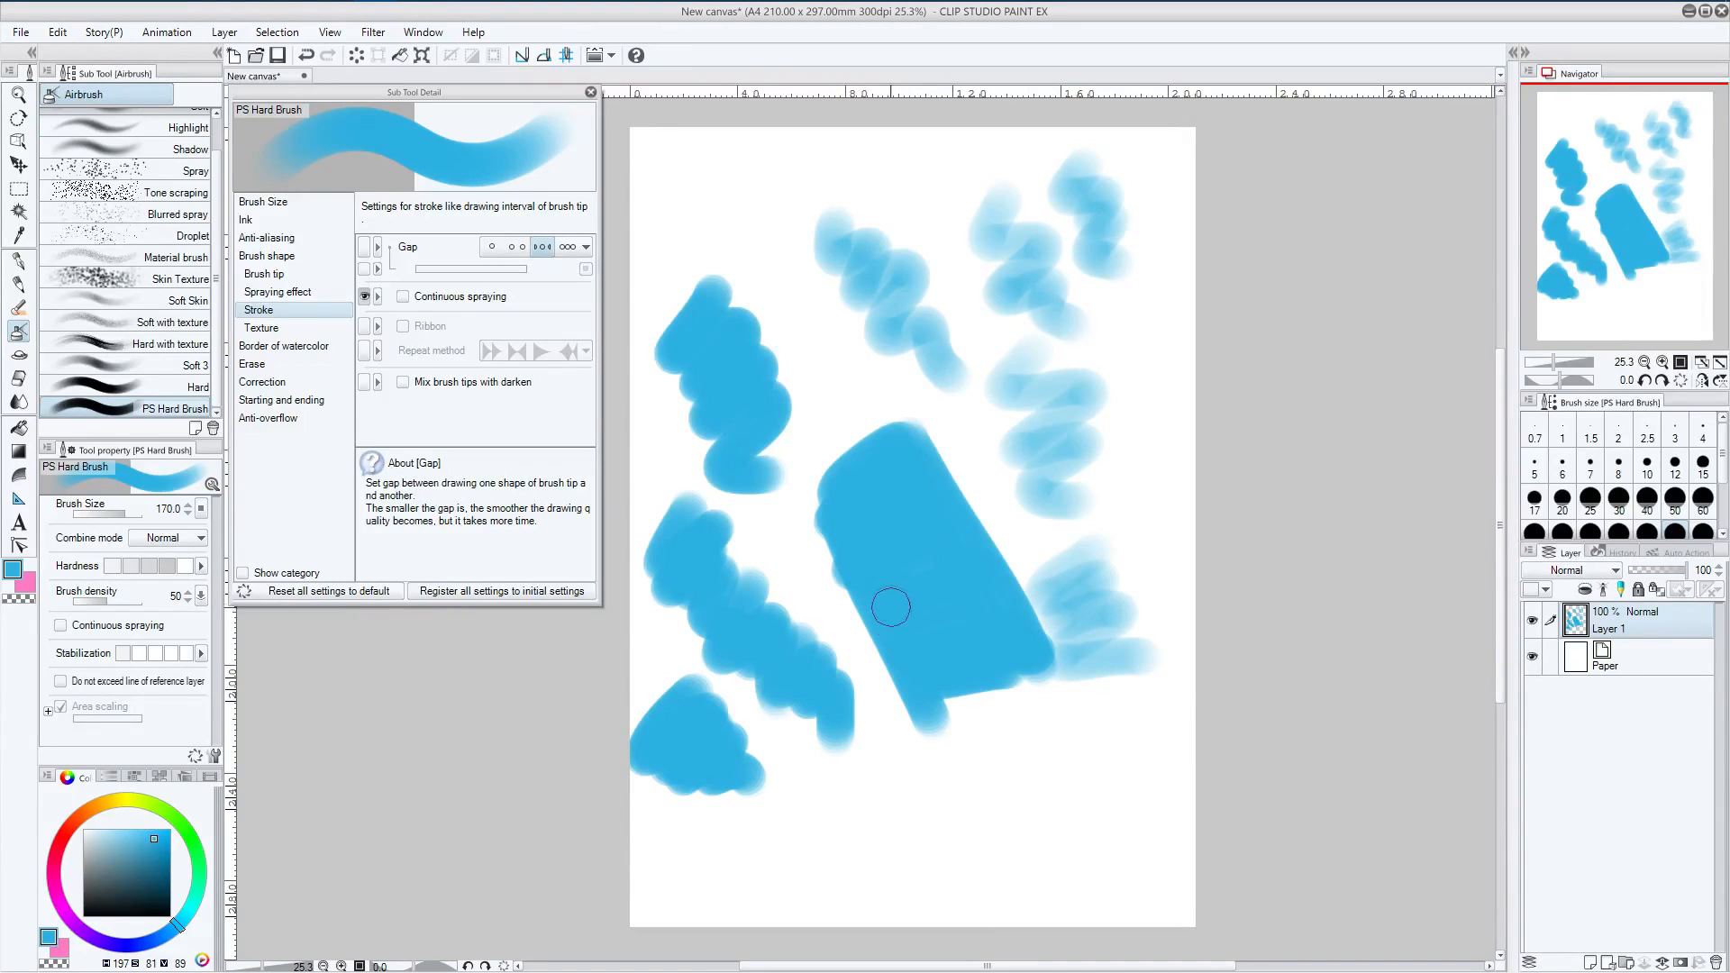
mouse_move(995, 736)
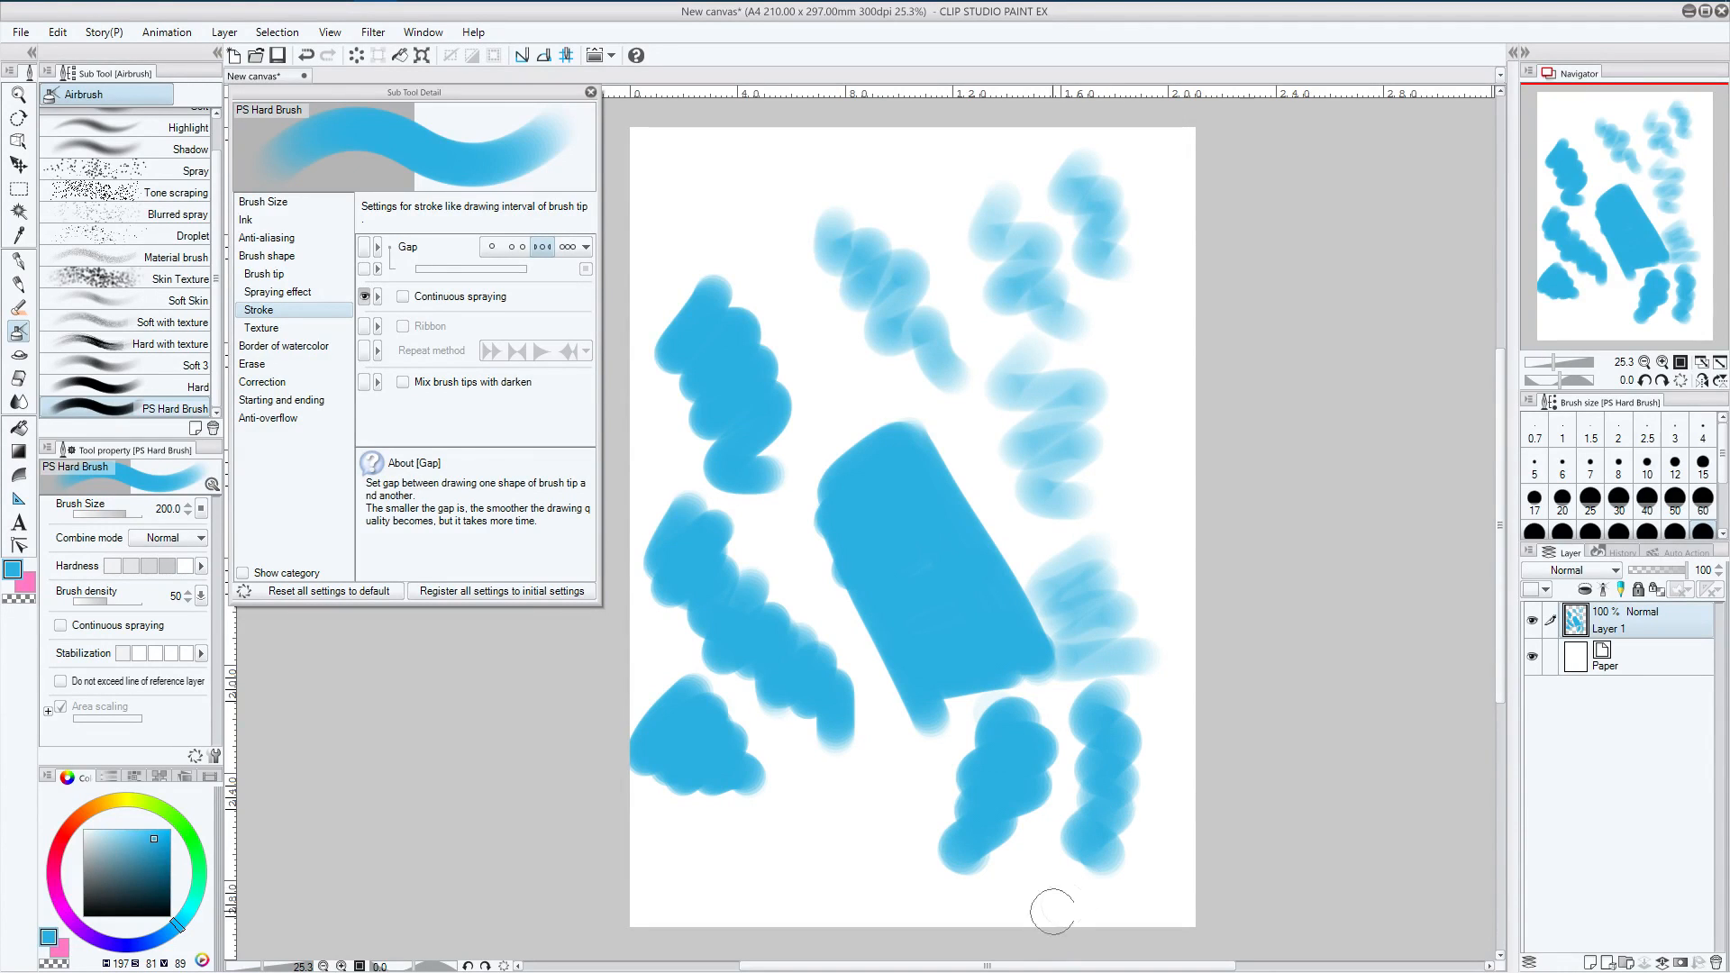
mouse_move(817, 772)
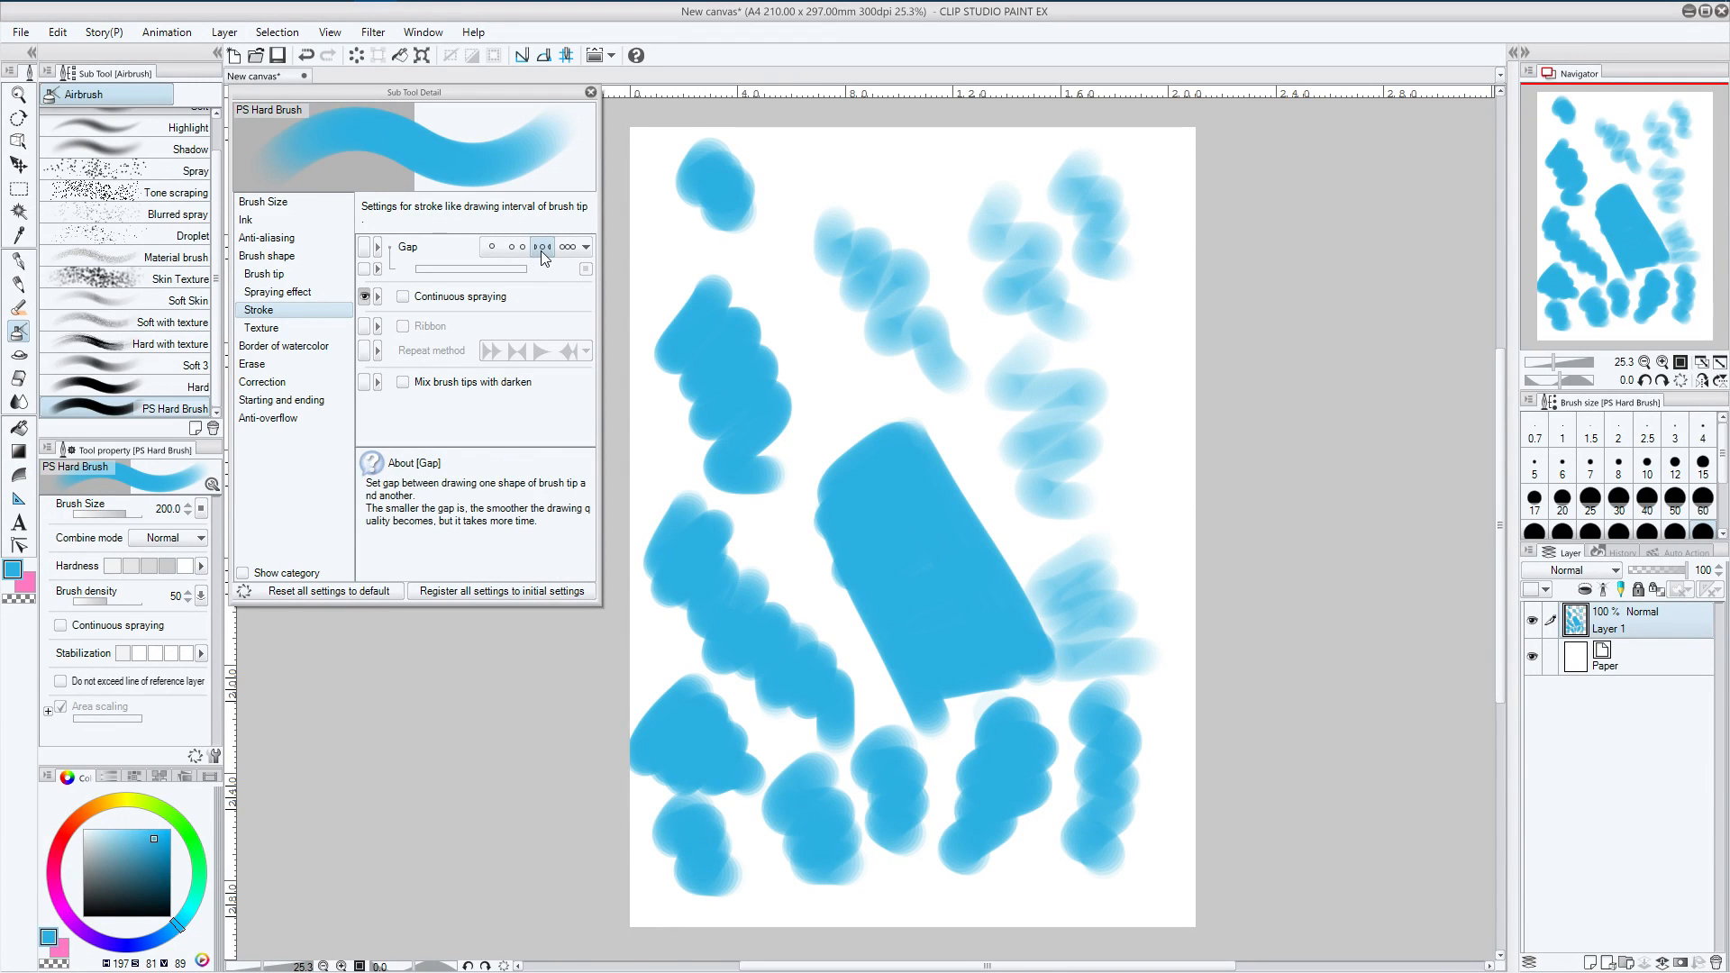
mouse_move(569, 246)
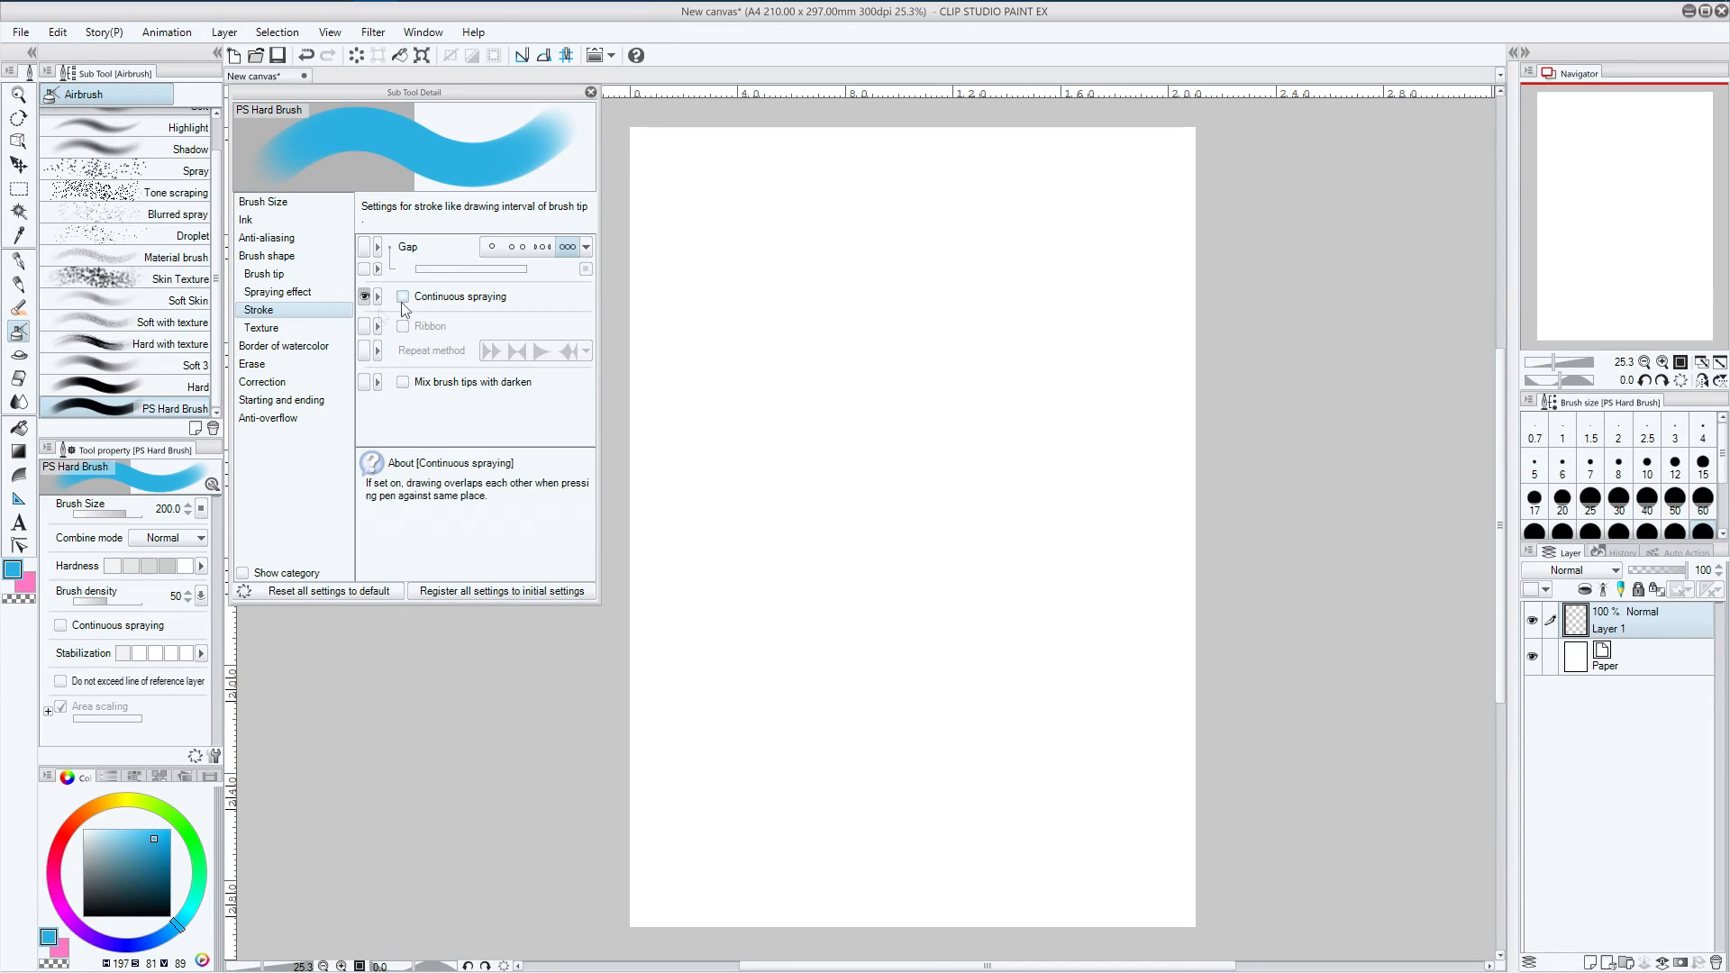
left_click(261, 328)
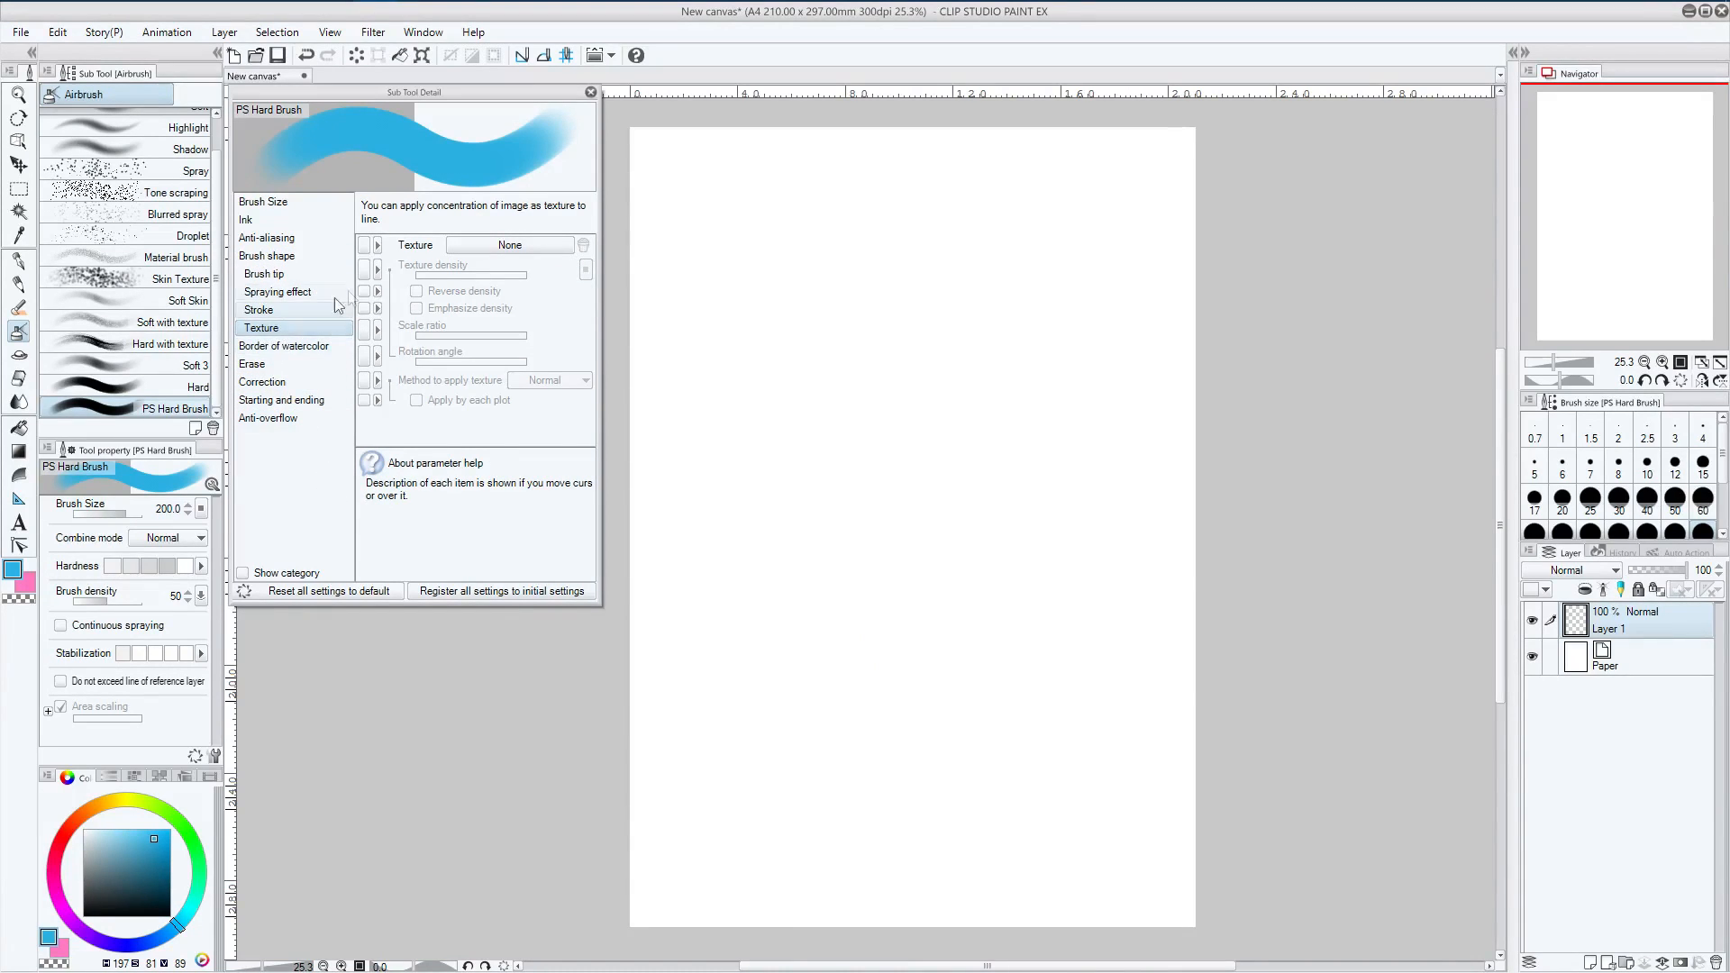
mouse_move(262, 328)
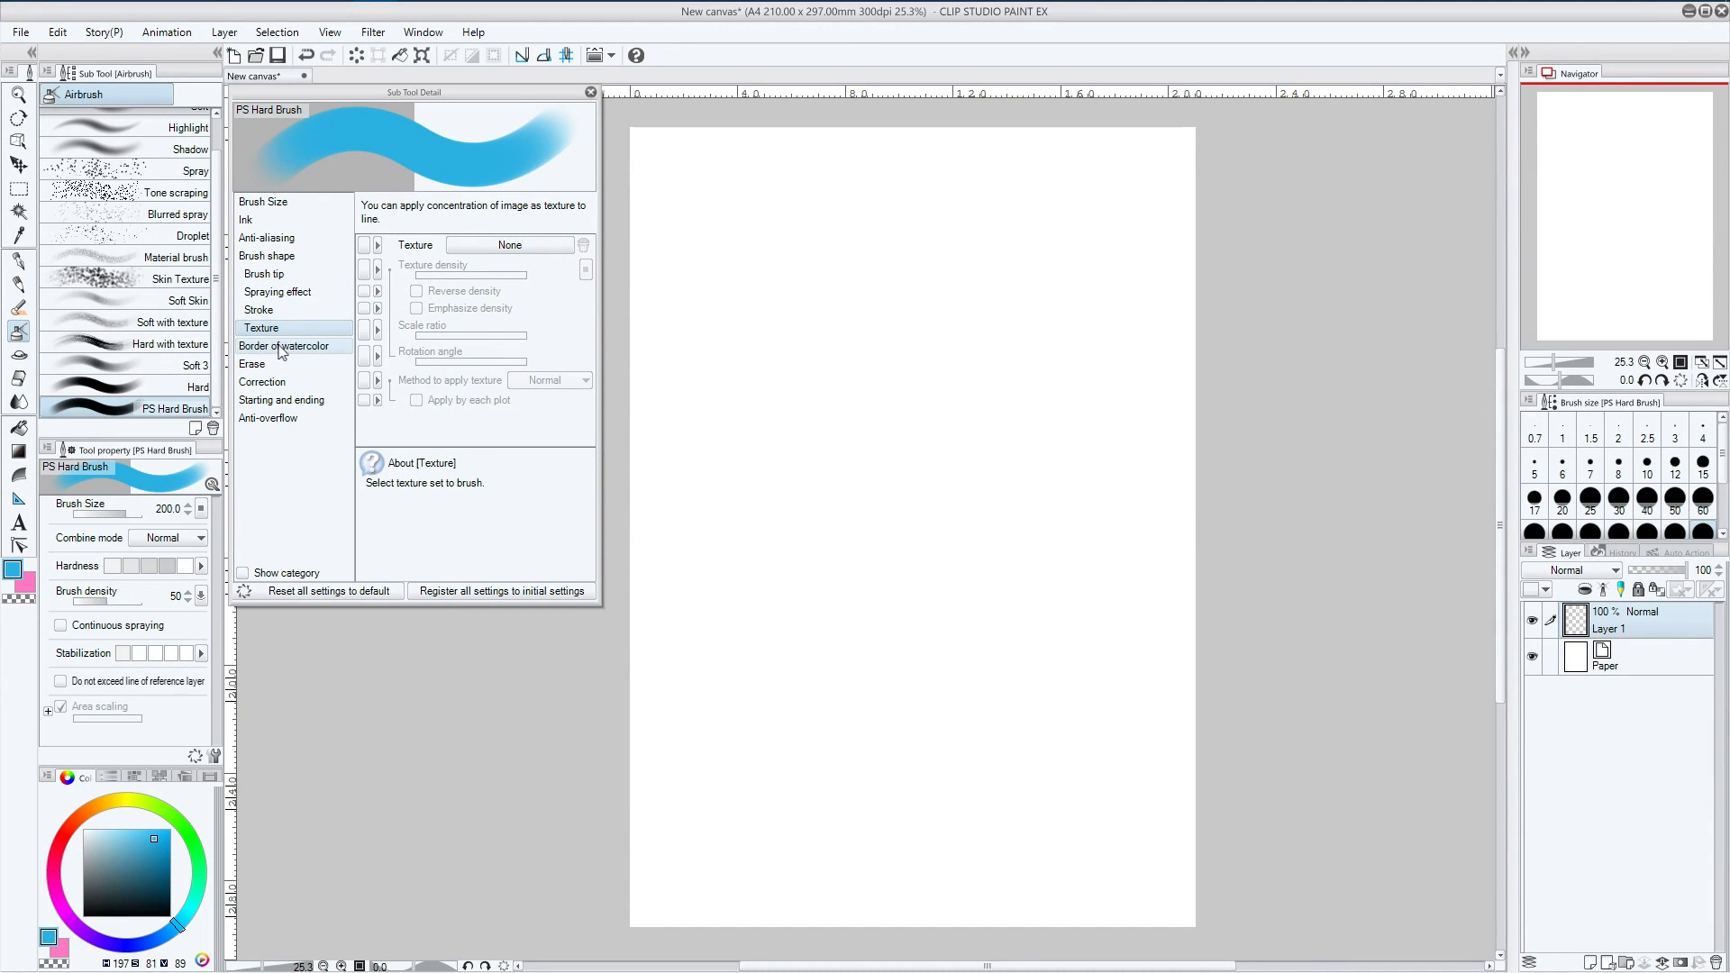
Step through Watercolor border, Erase, Correction, Starting and ending, Anti-overflow, then Ink
left_click(284, 345)
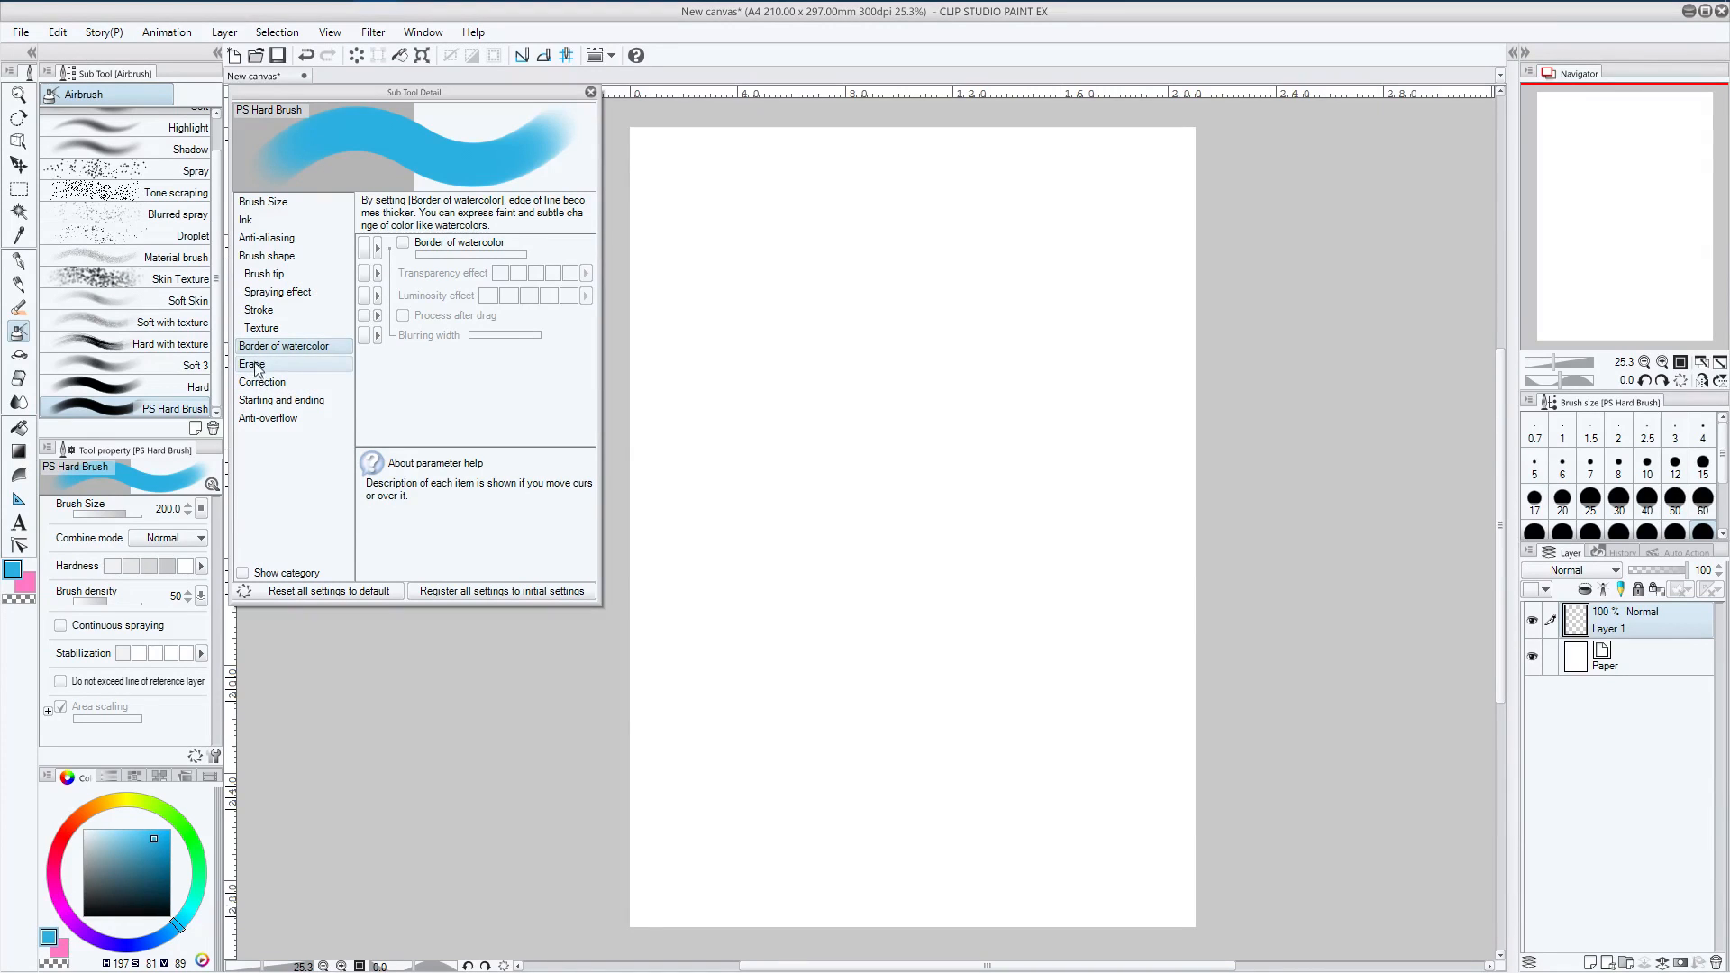
left_click(252, 364)
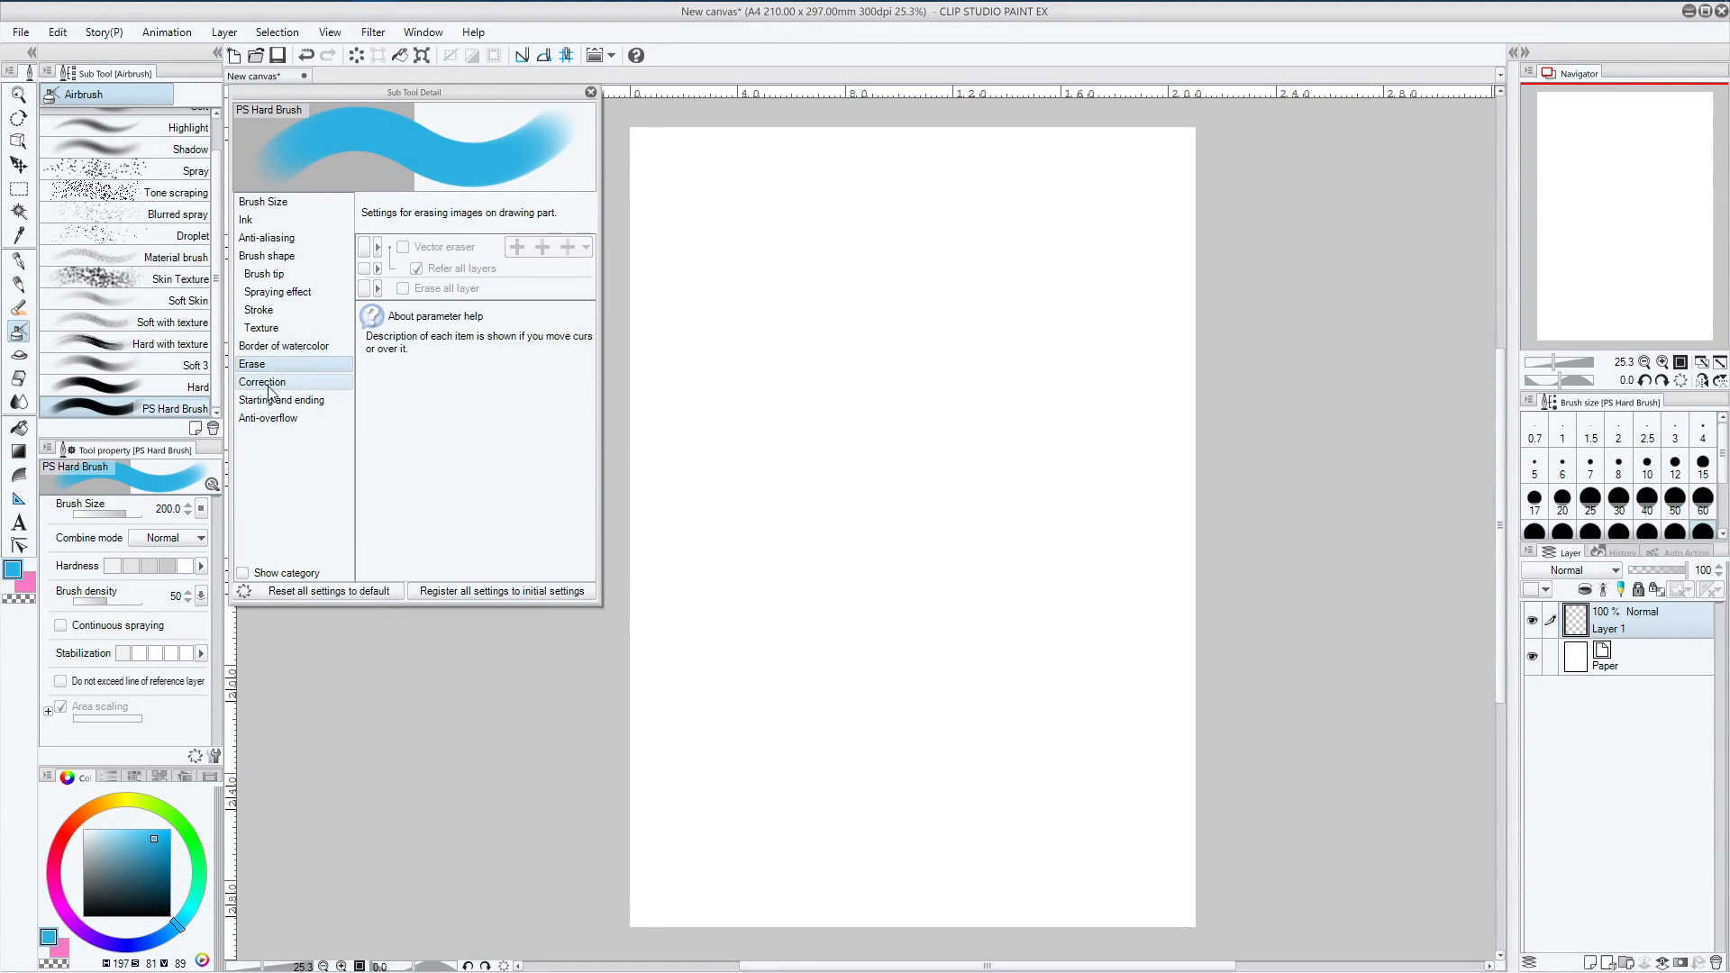
left_click(263, 382)
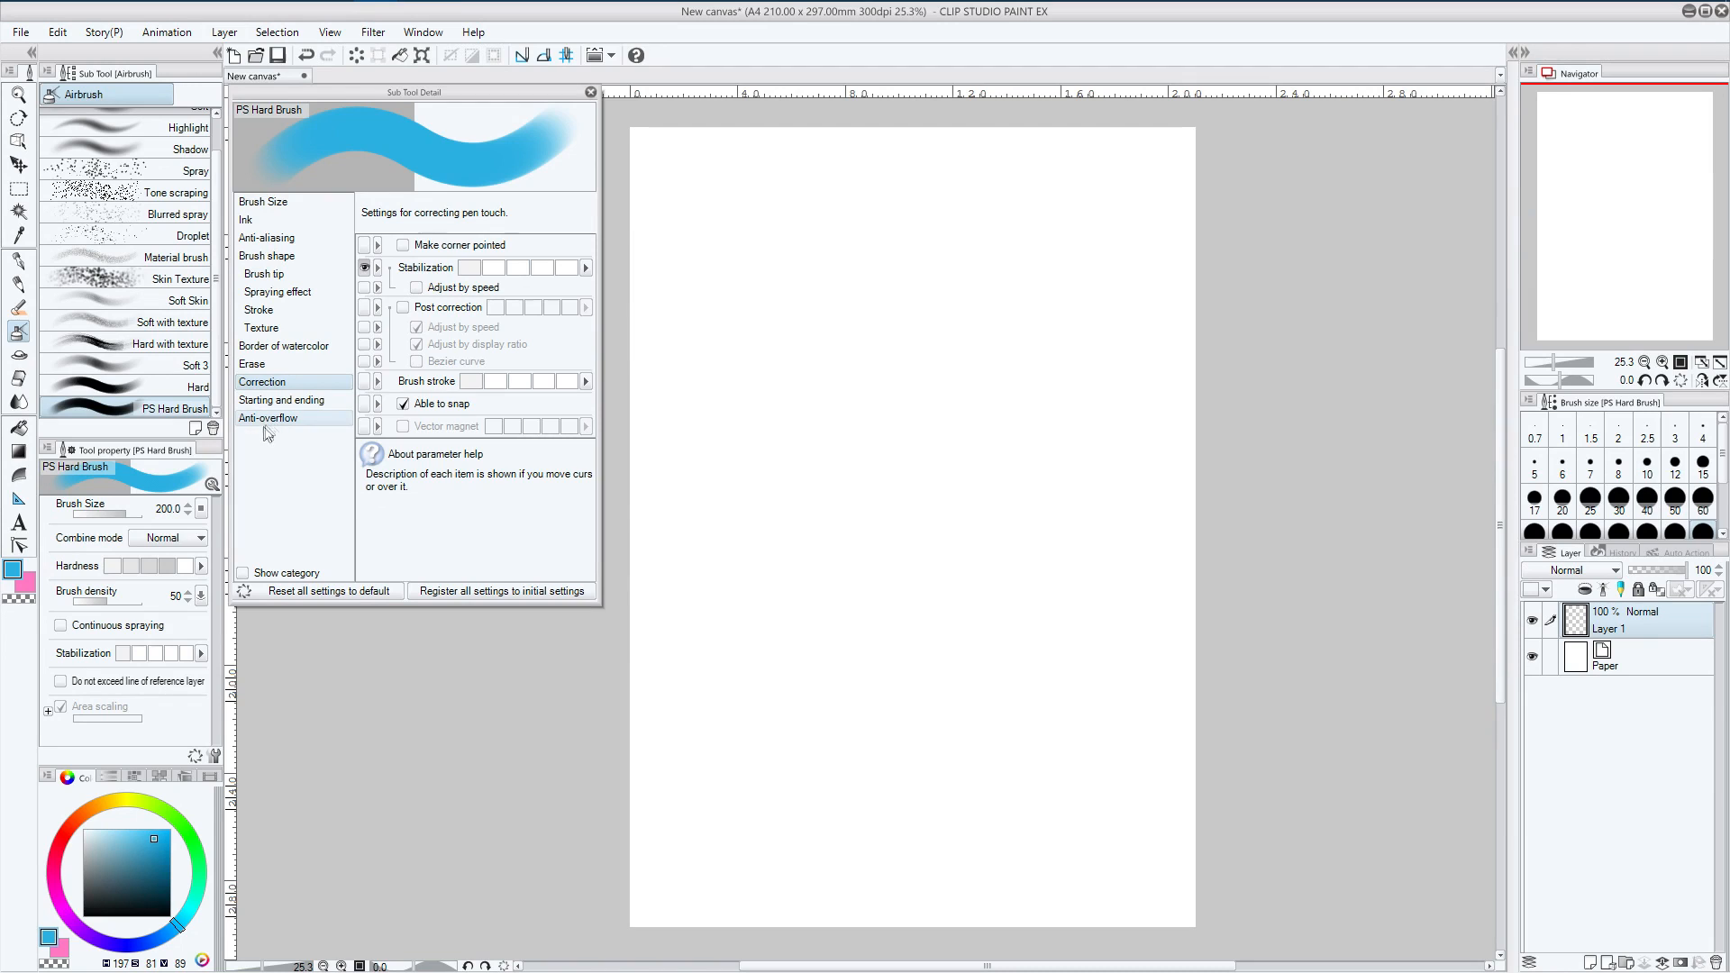
mouse_move(260, 447)
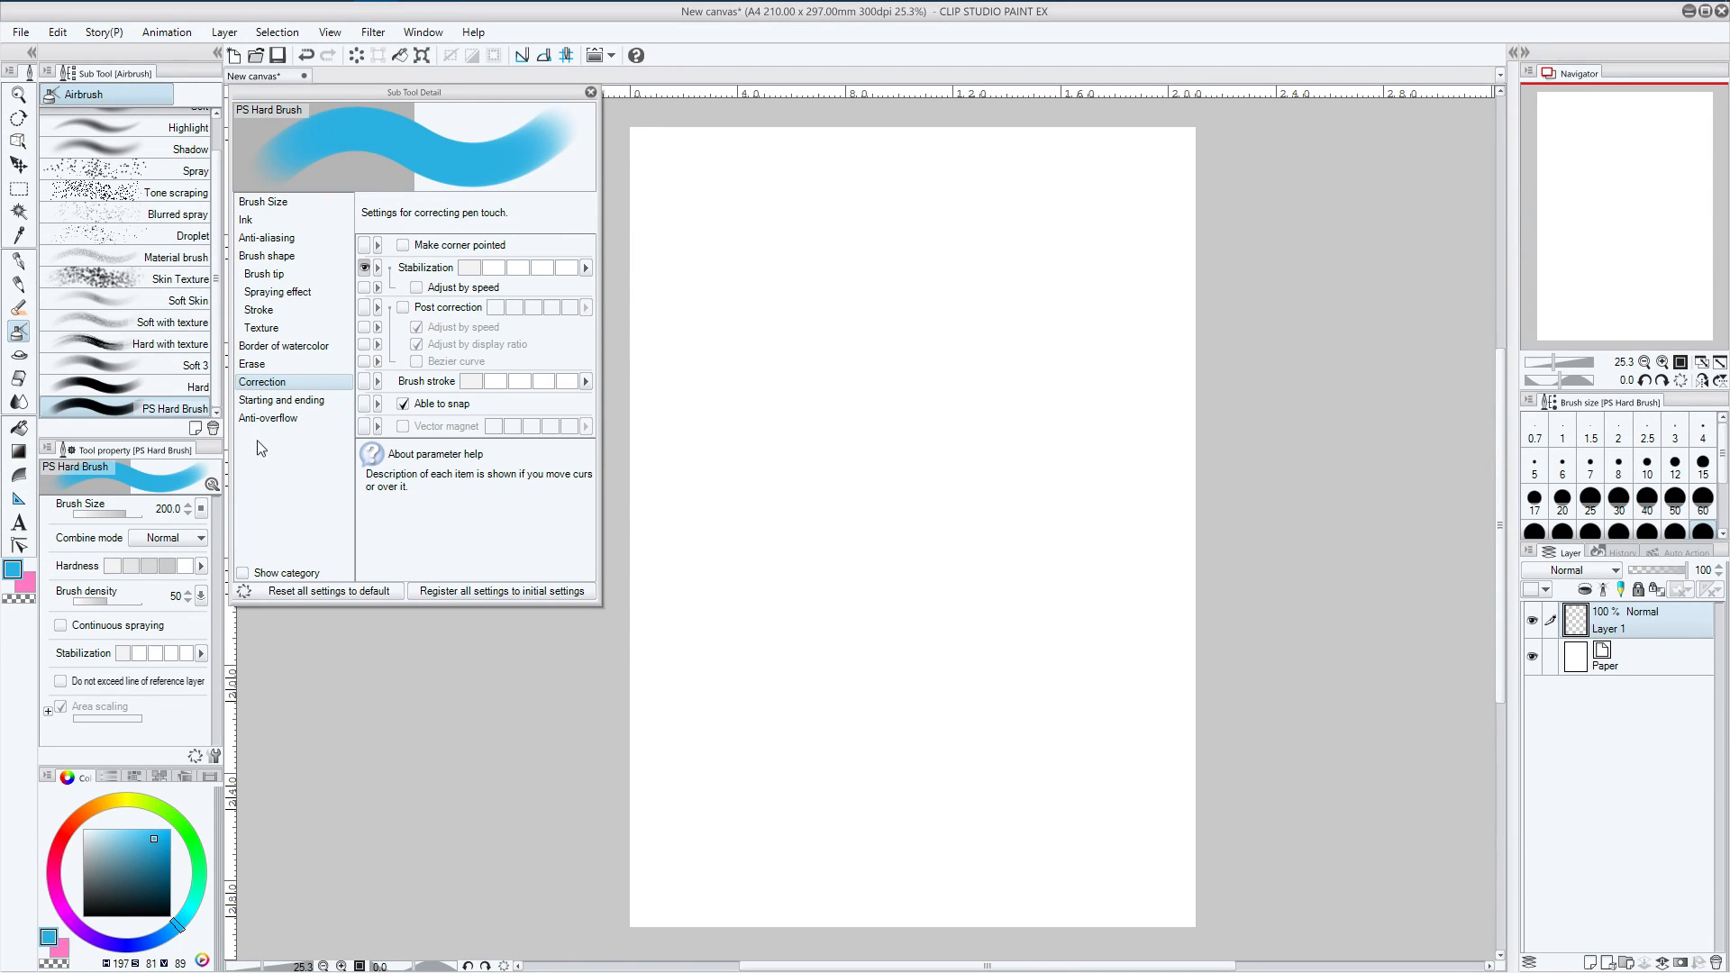
mouse_move(296, 443)
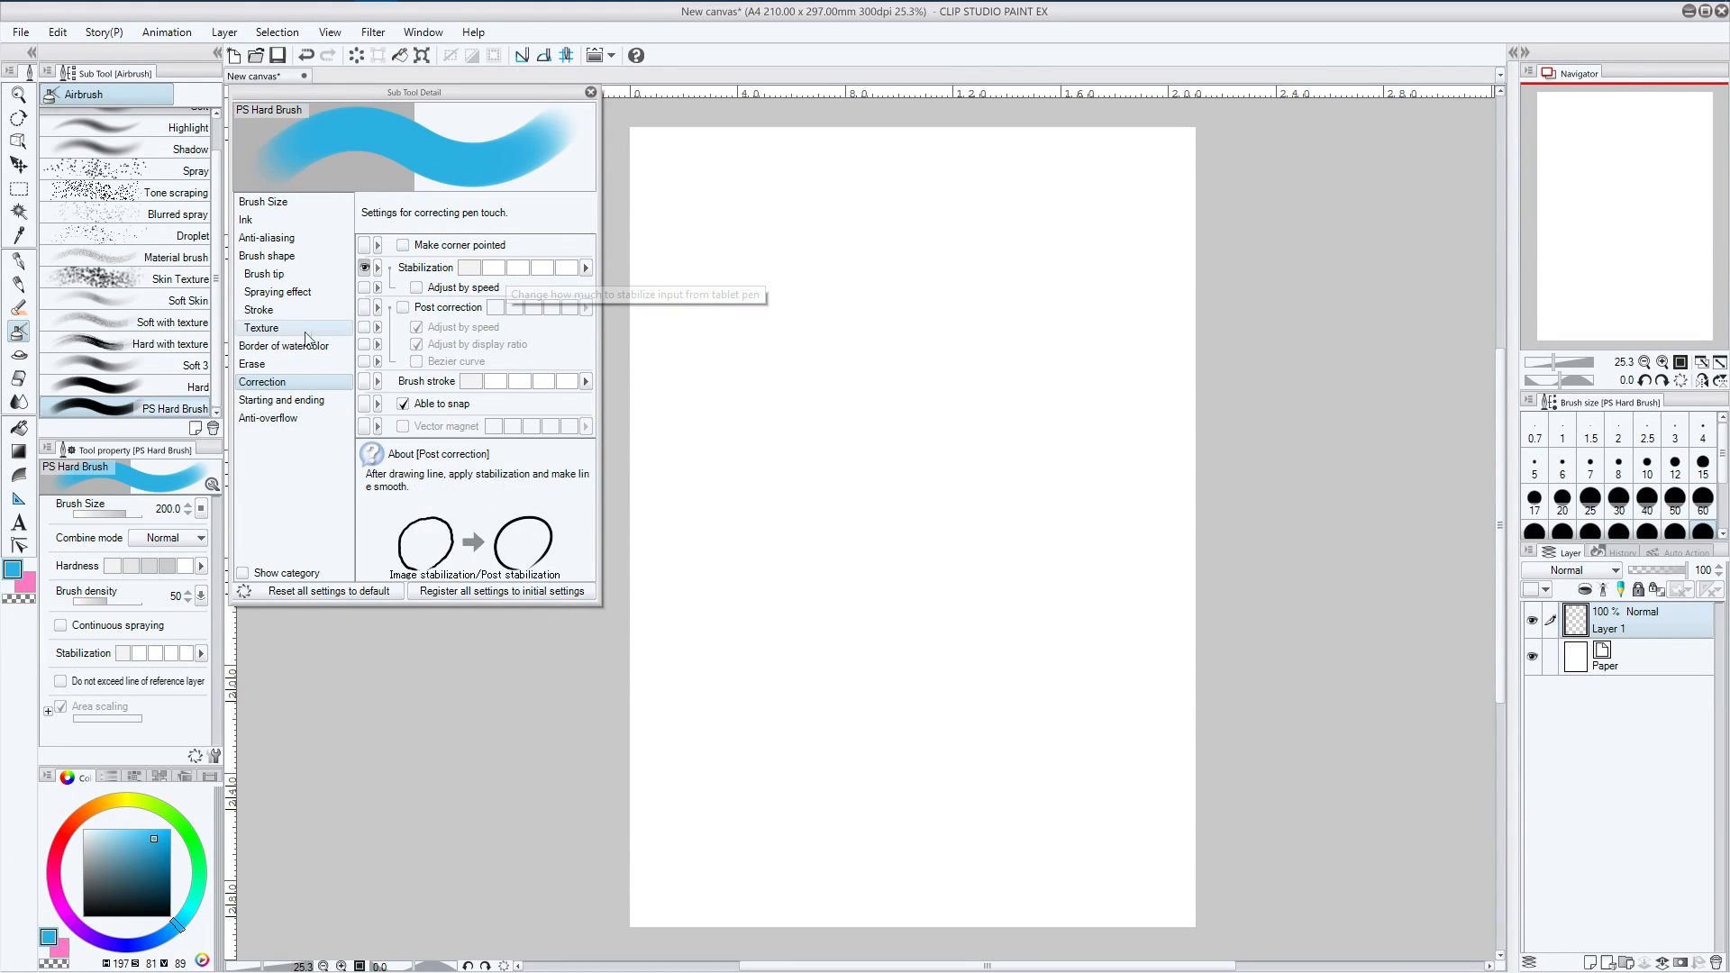
mouse_move(506, 535)
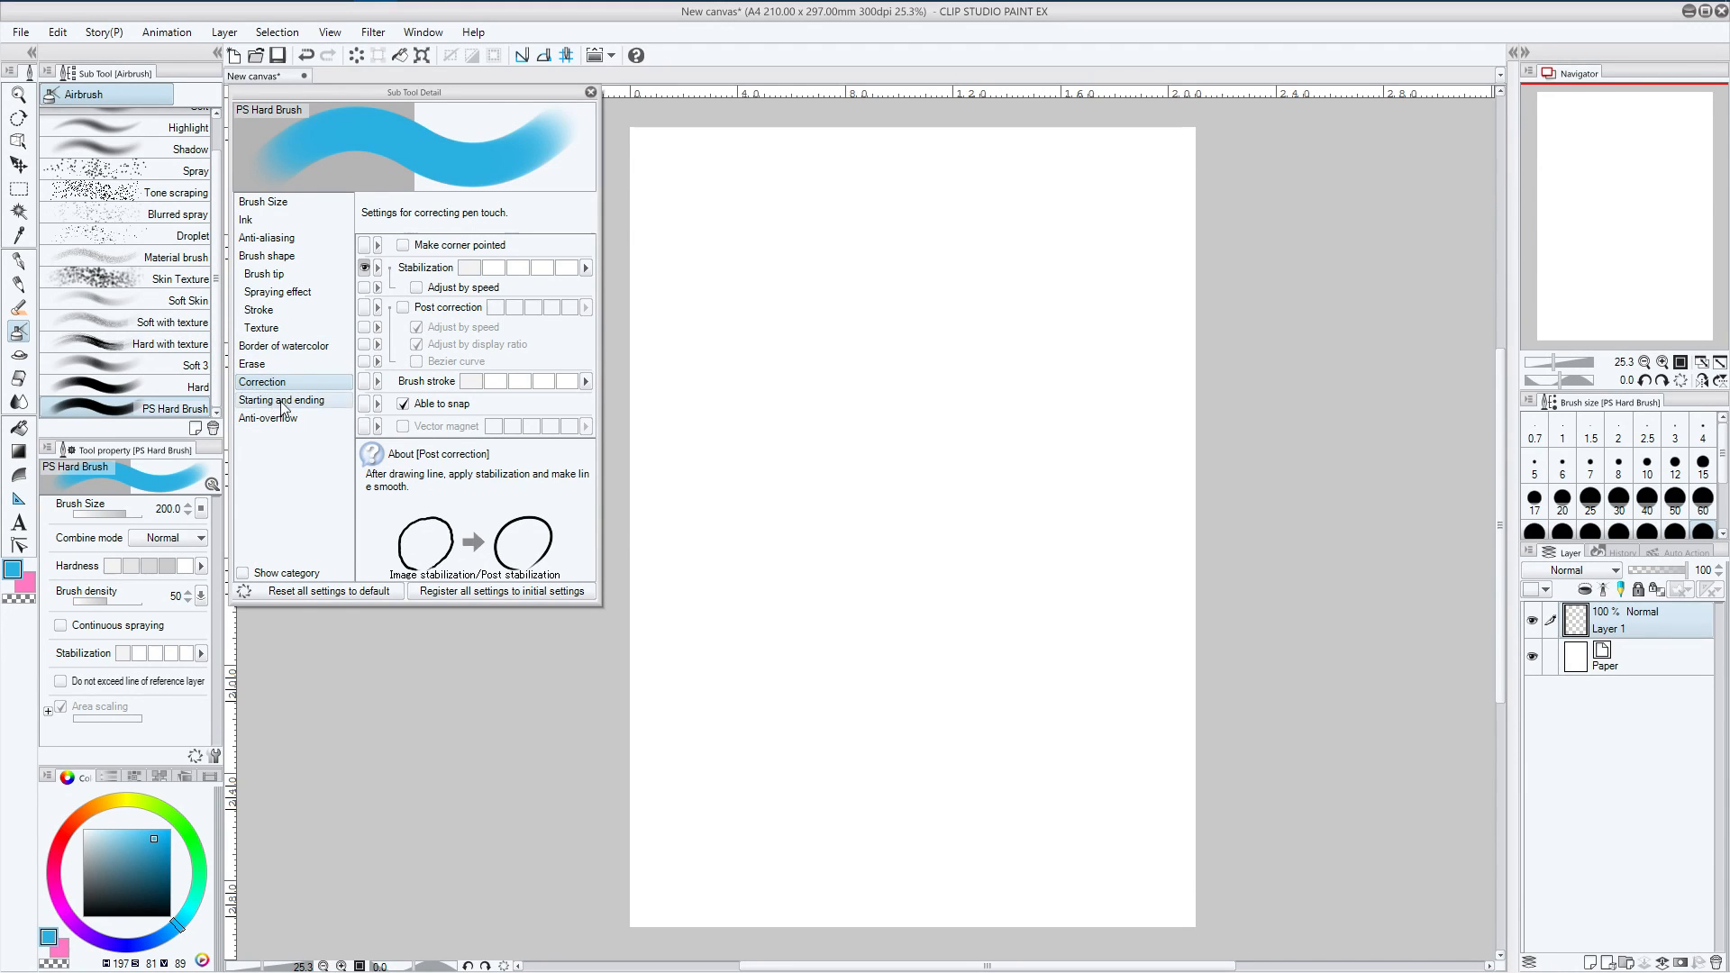
left_click(282, 399)
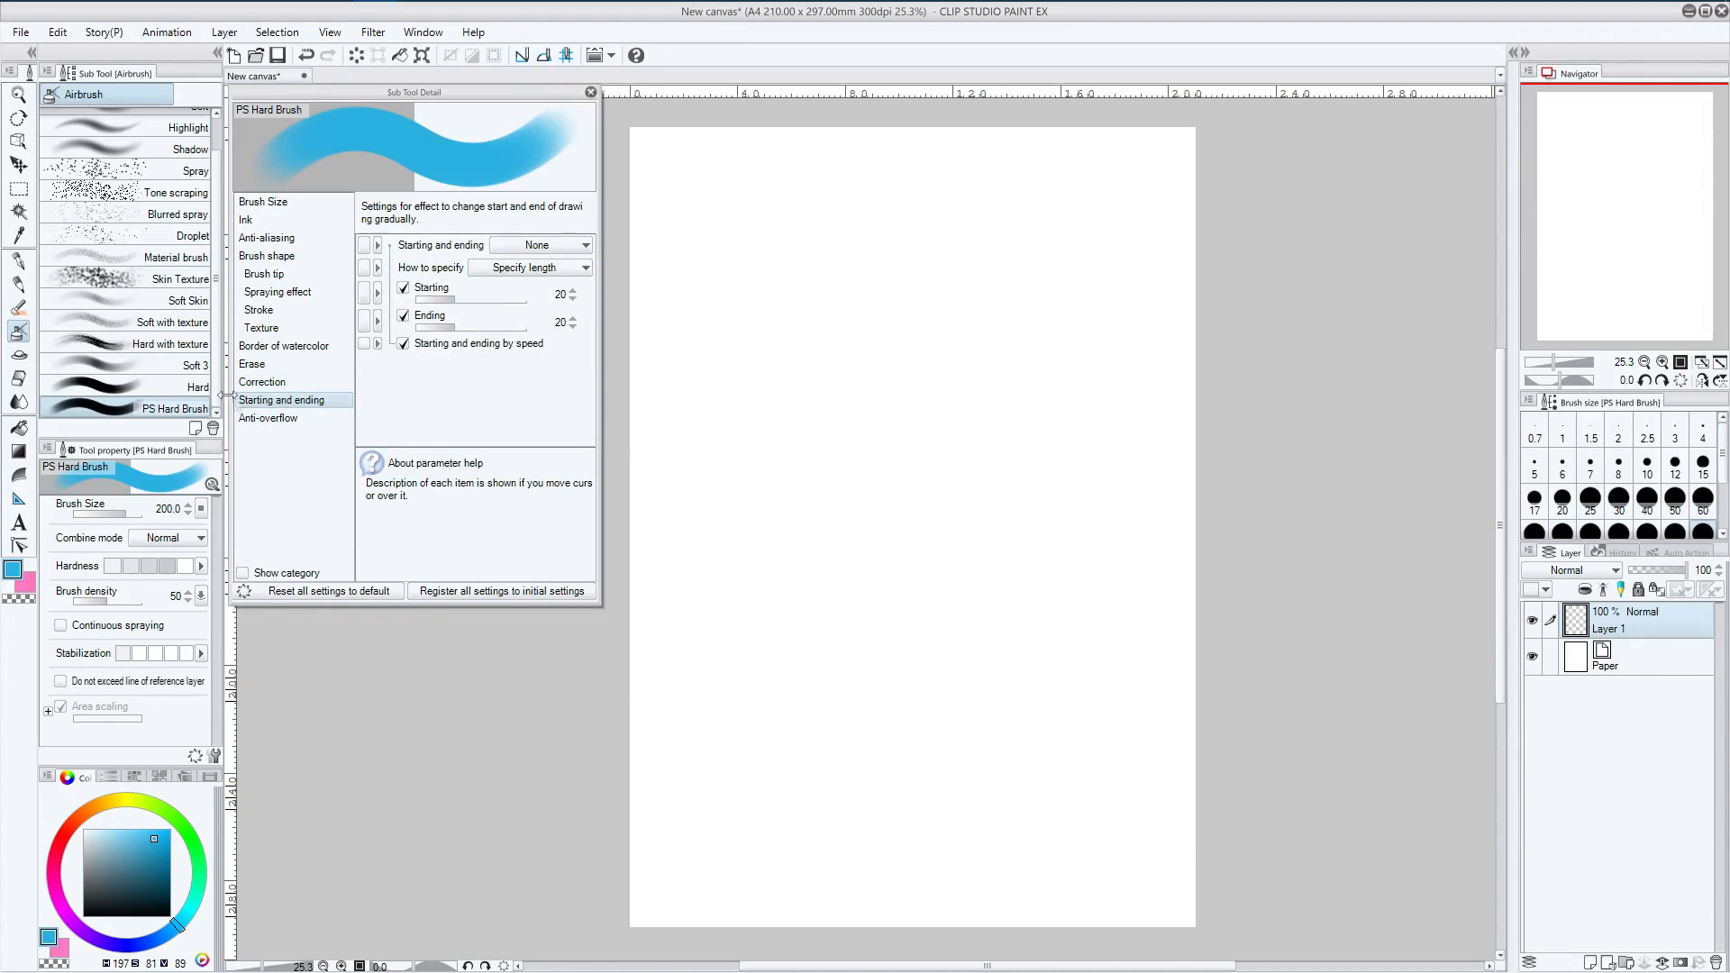
left_click(268, 417)
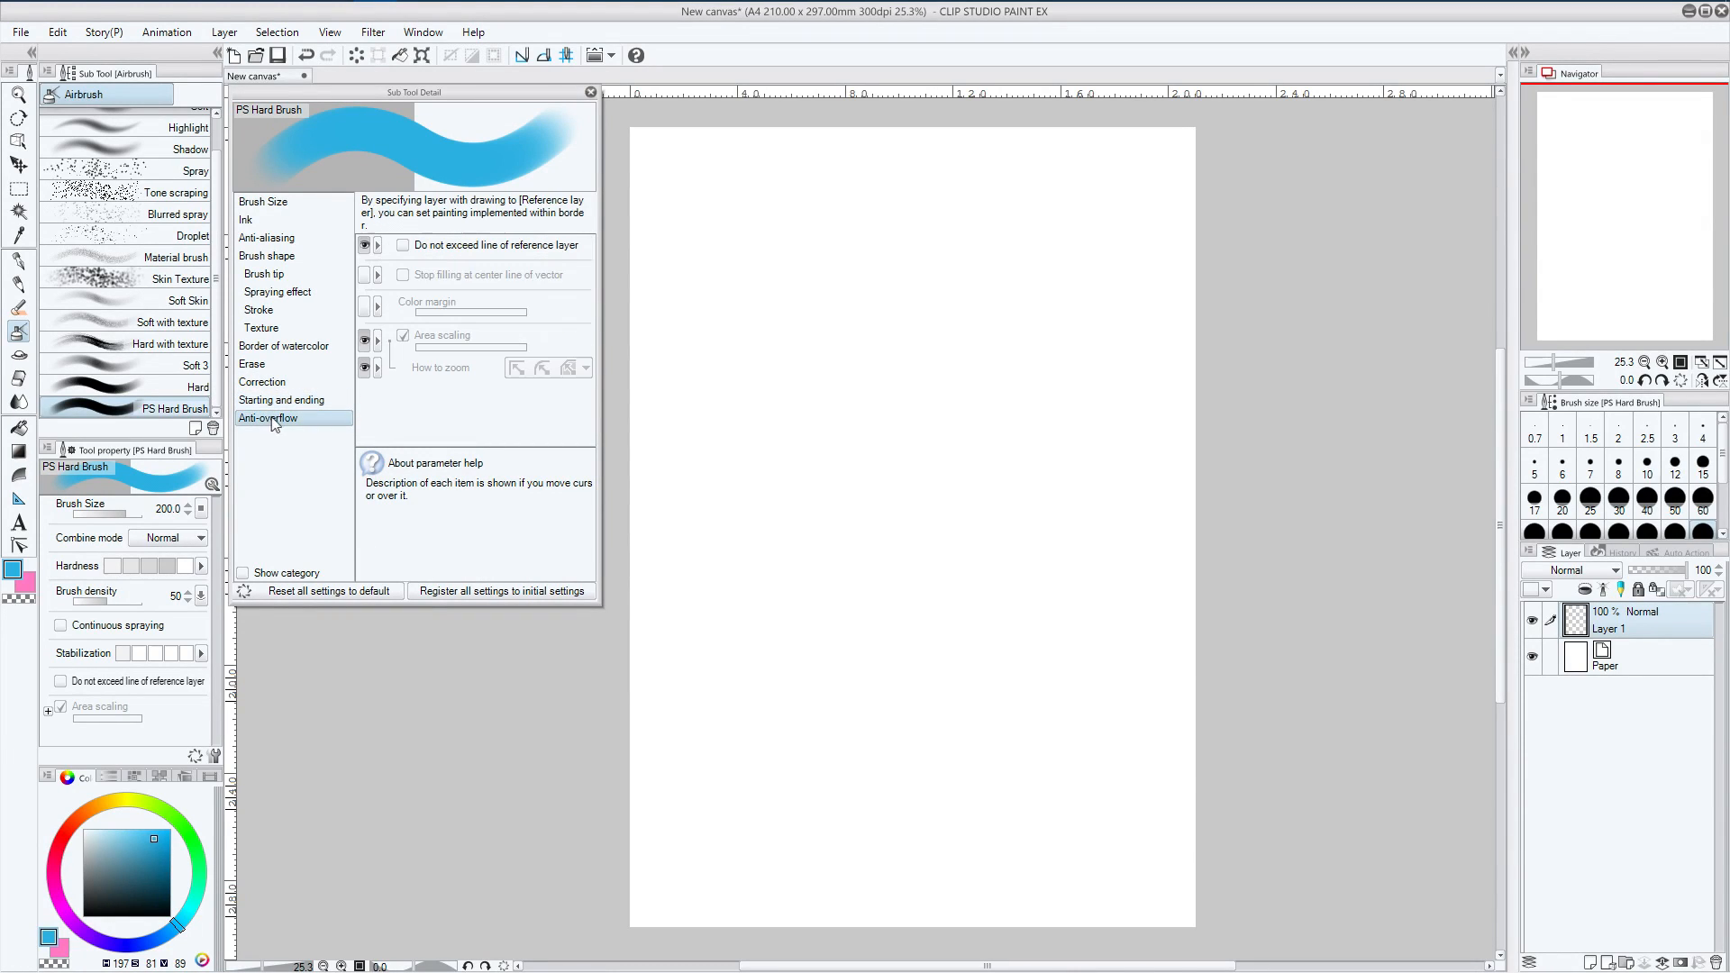
mouse_move(272, 492)
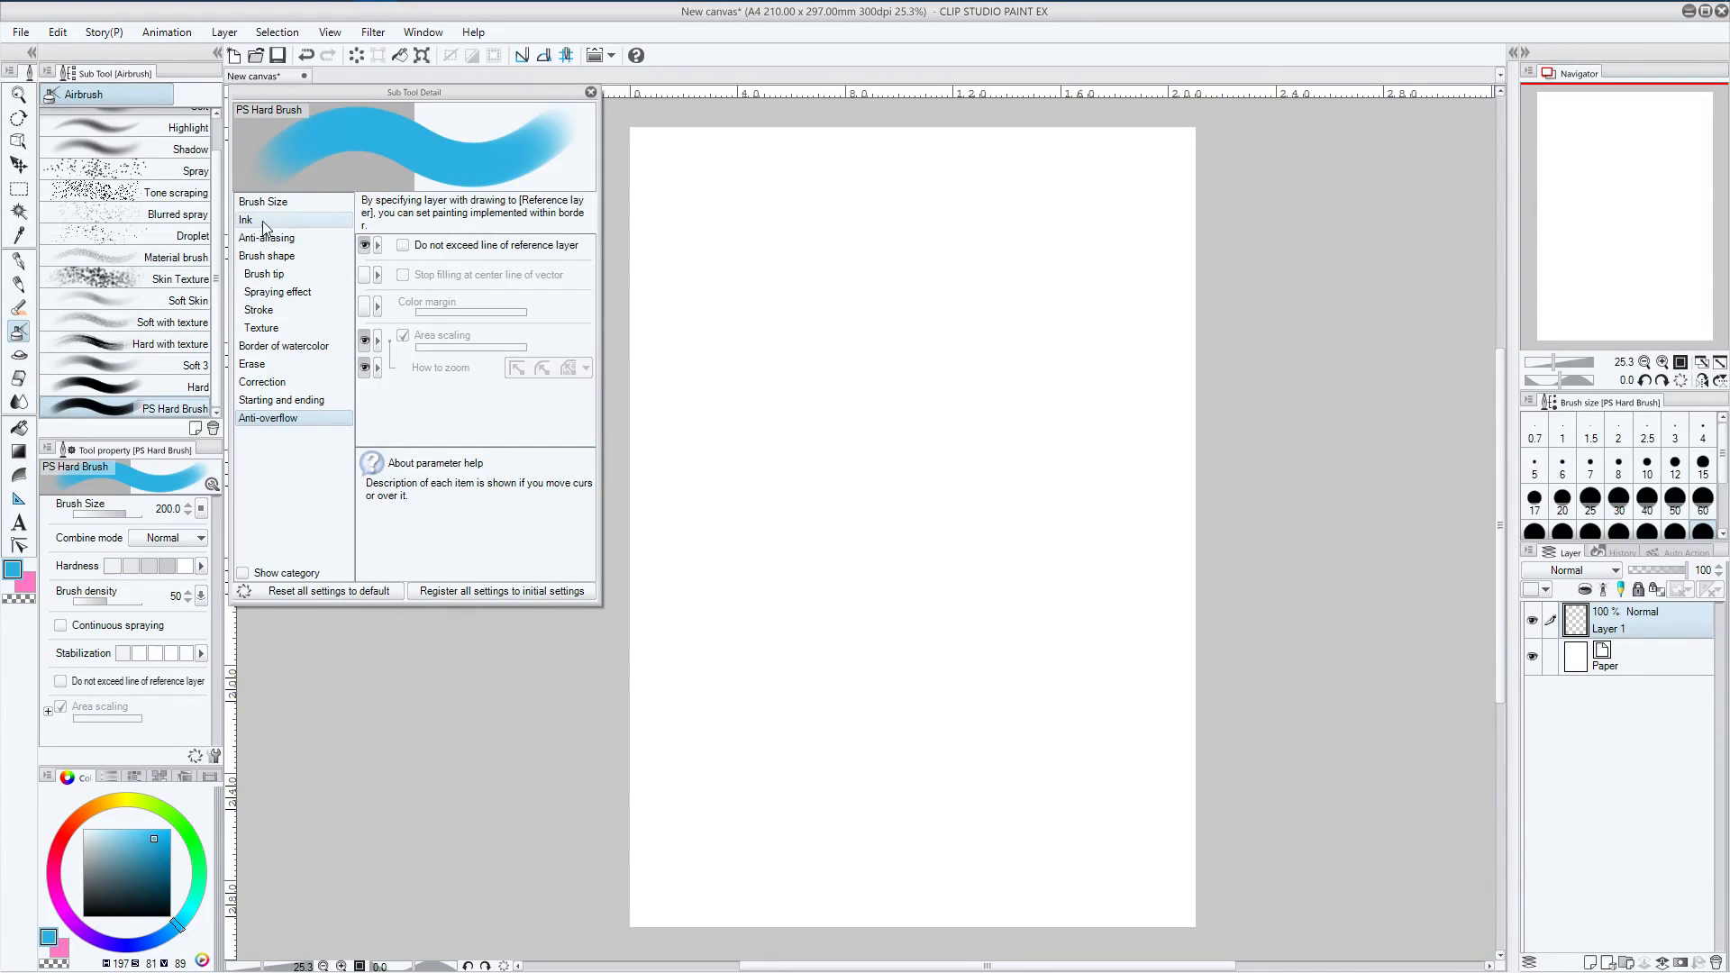
left_click(245, 219)
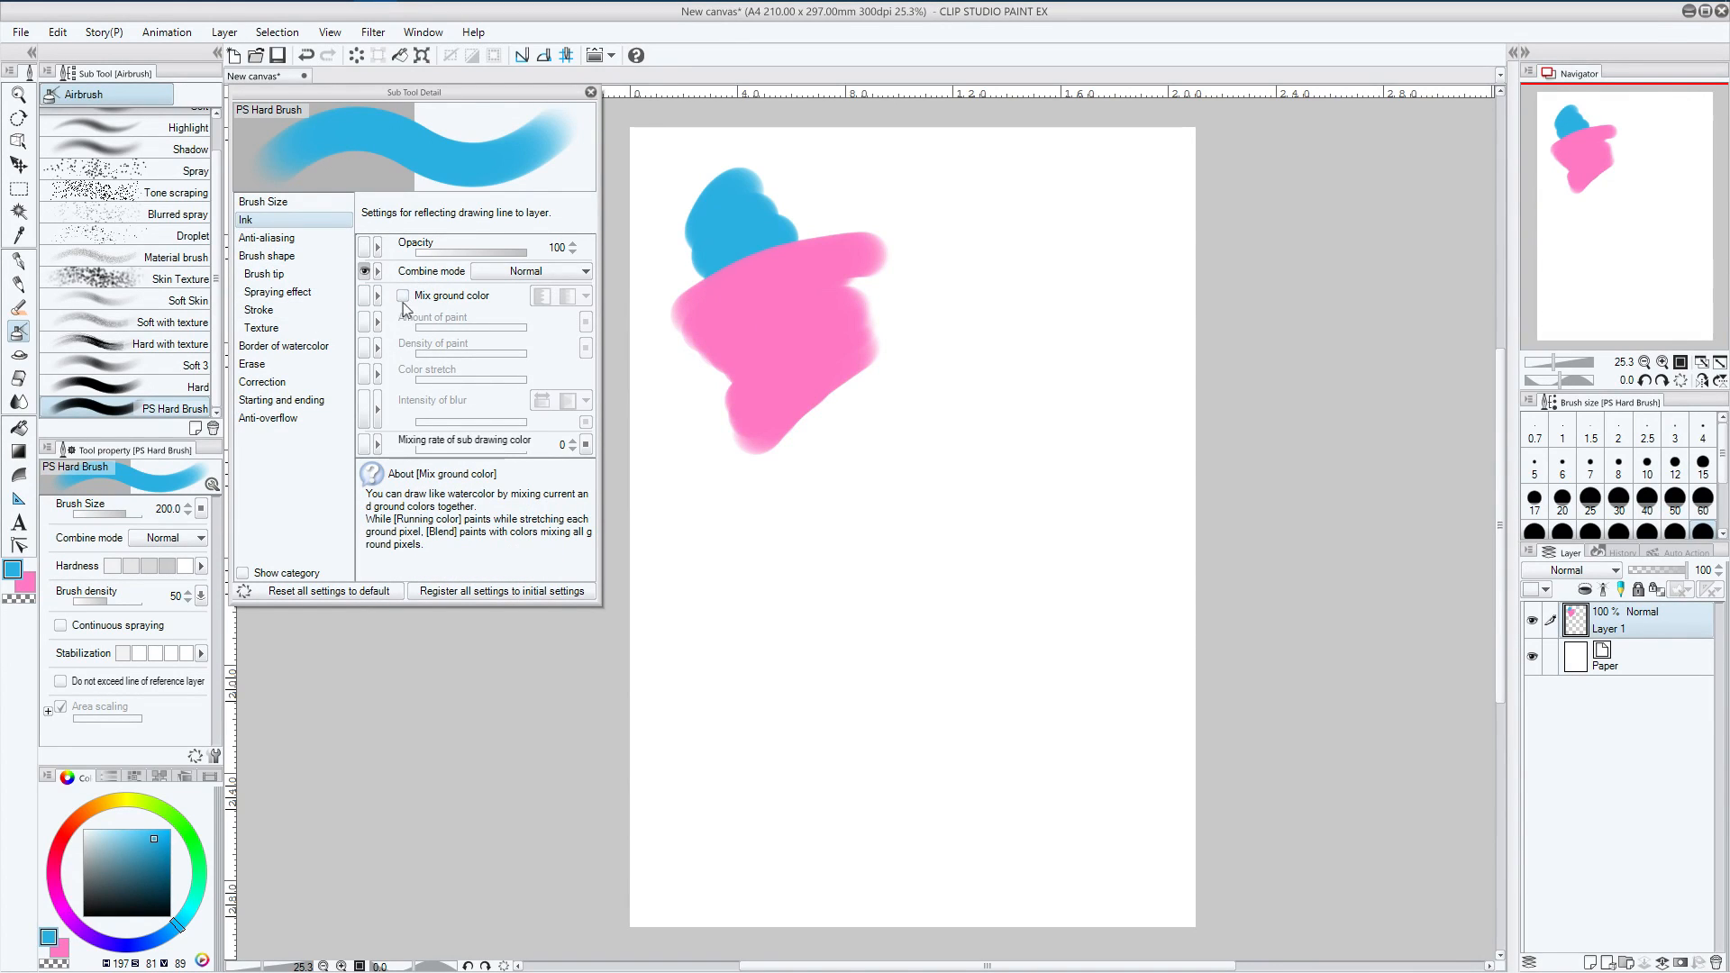
mouse_move(404, 305)
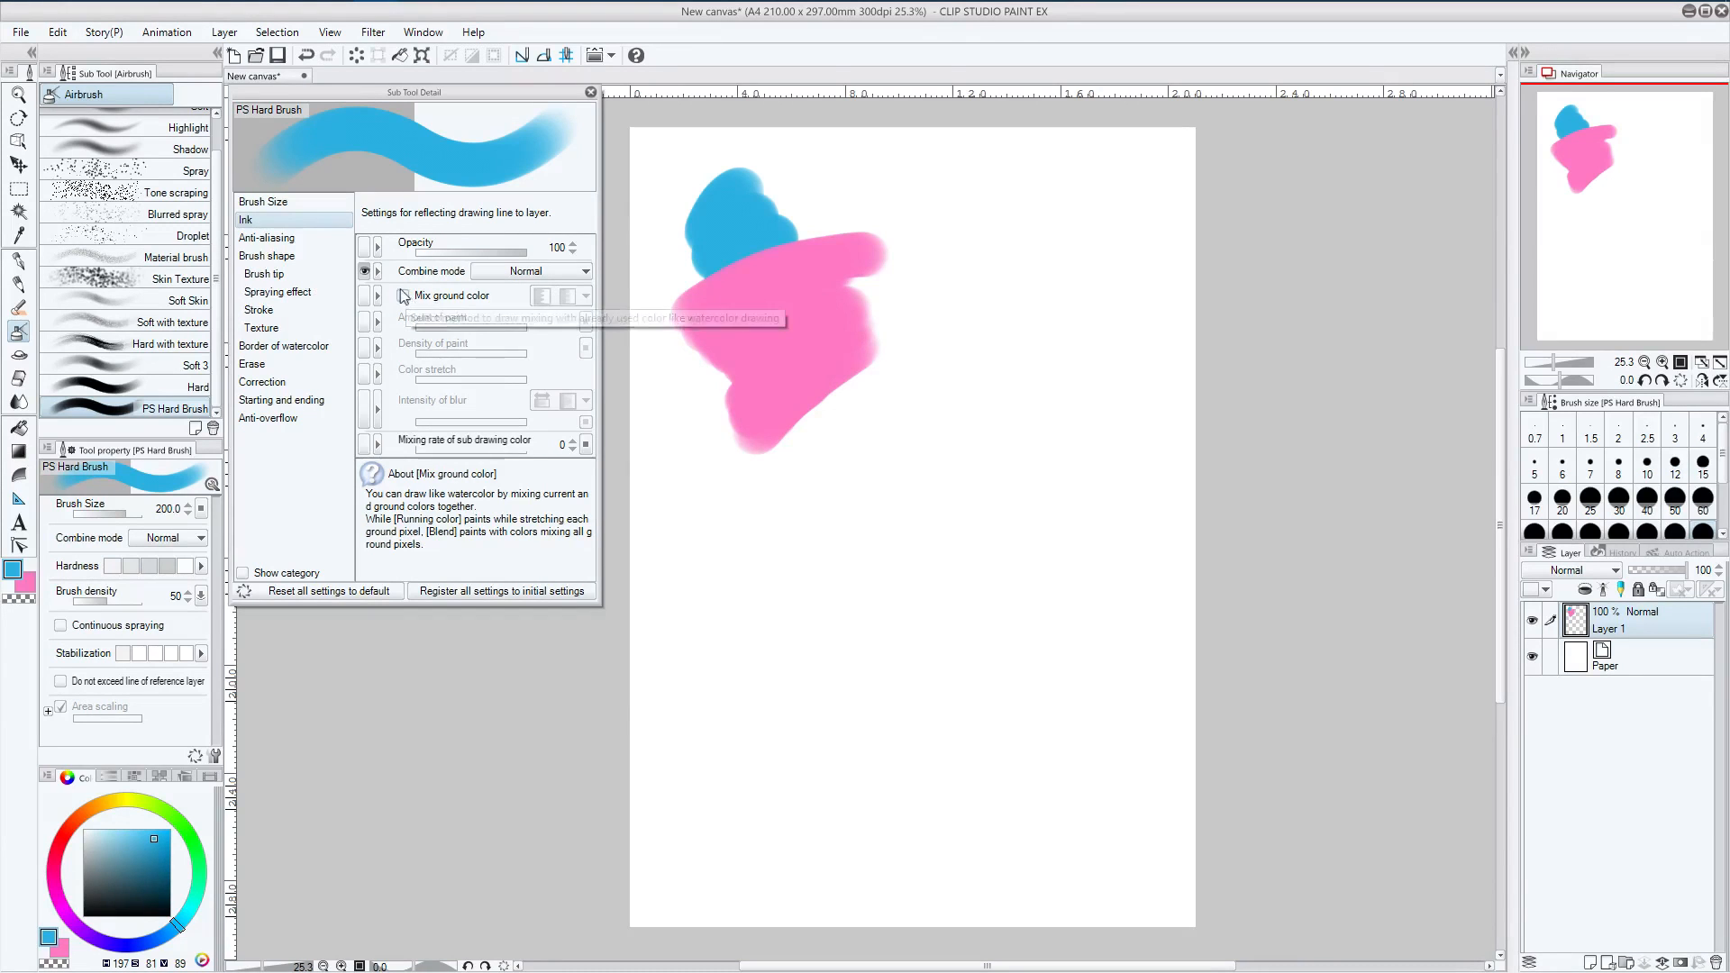
mouse_move(403, 304)
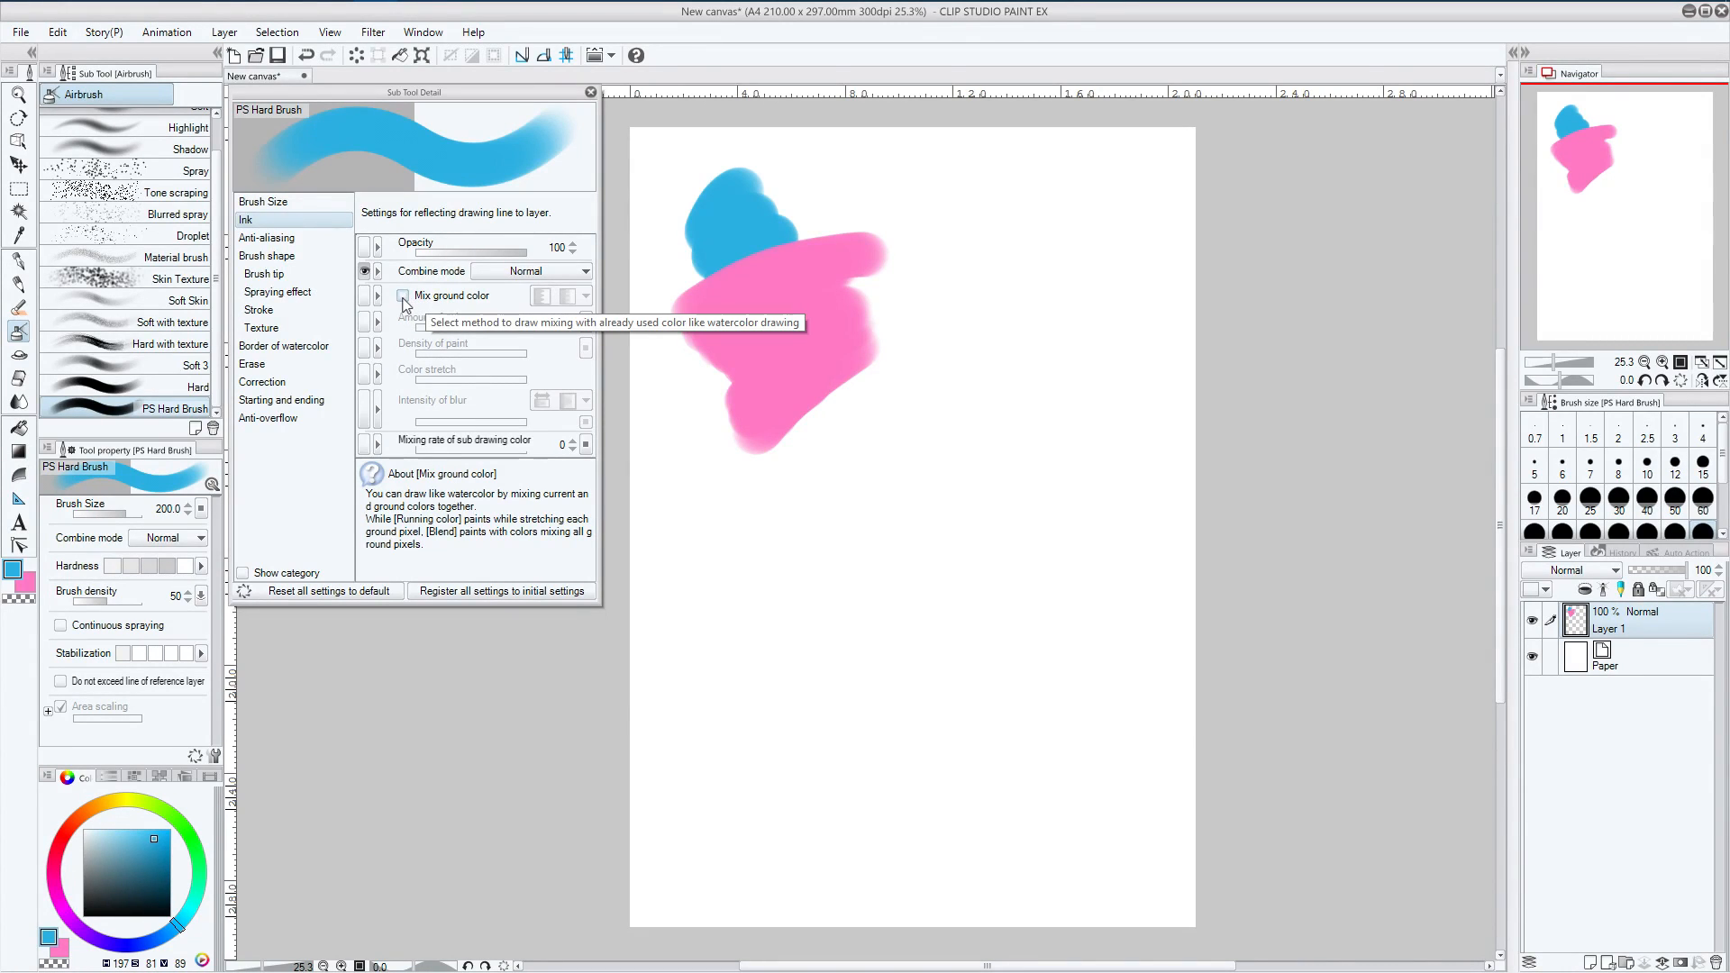
Enable Mix ground color for PS Hard Brush (paint amount 50, density 50, stretch 10)
left_click(403, 294)
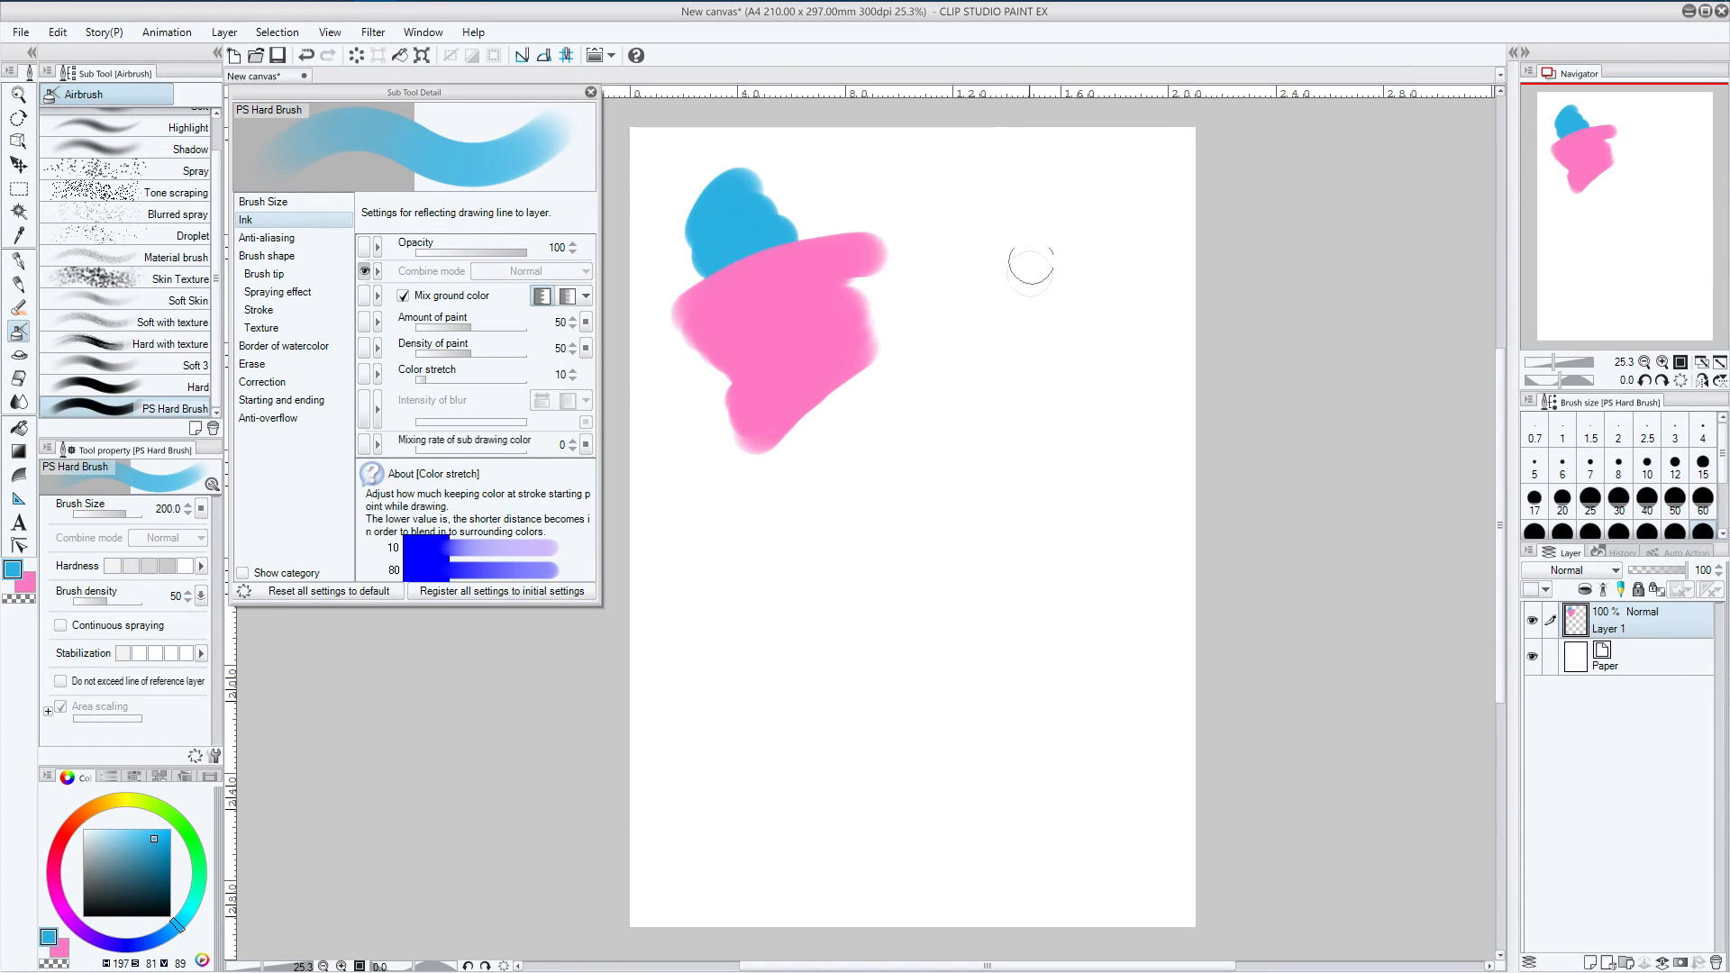
mouse_move(957, 163)
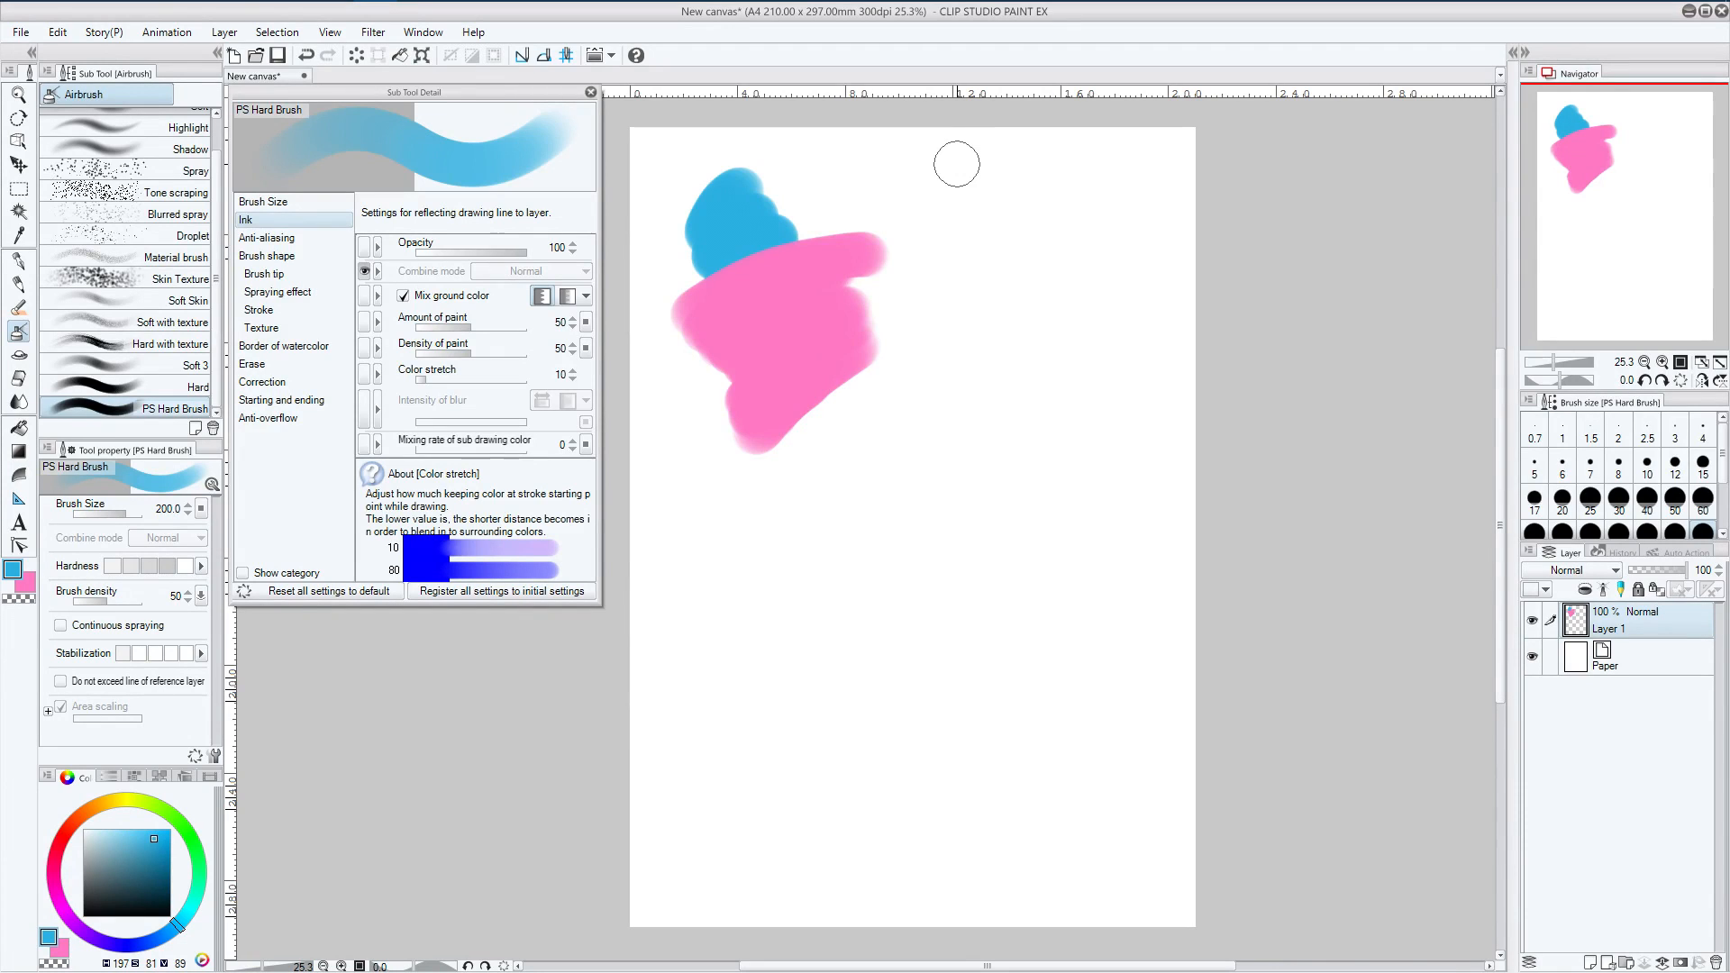
mouse_move(827, 292)
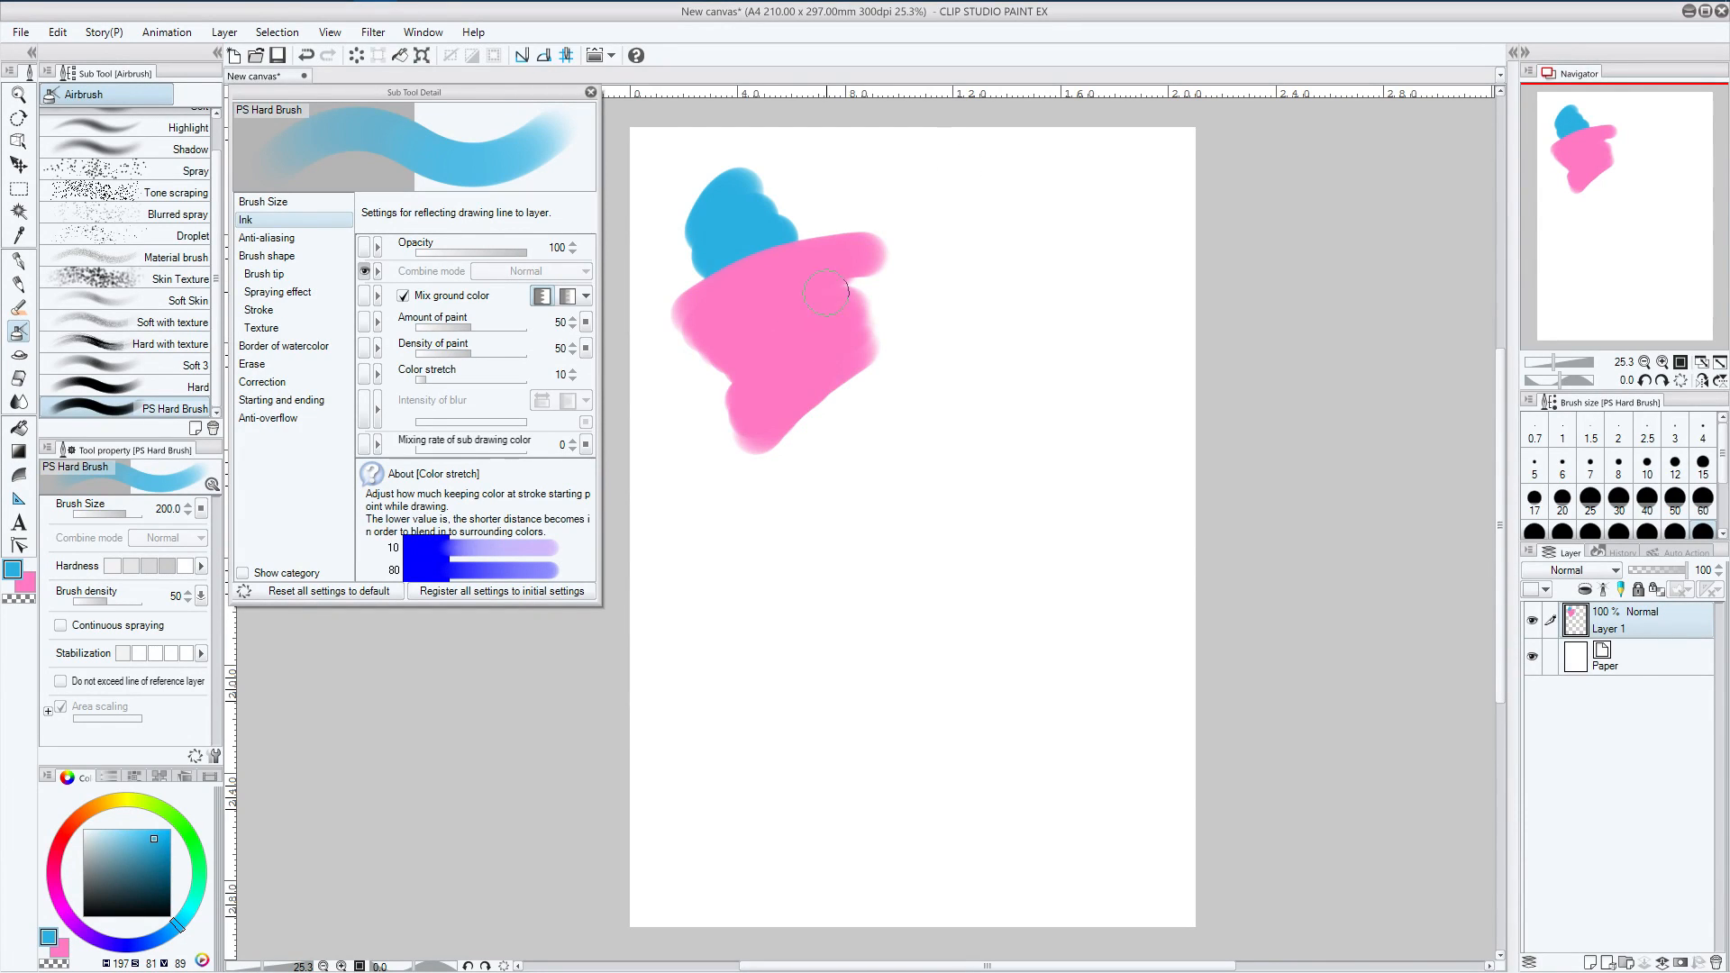
mouse_move(933, 292)
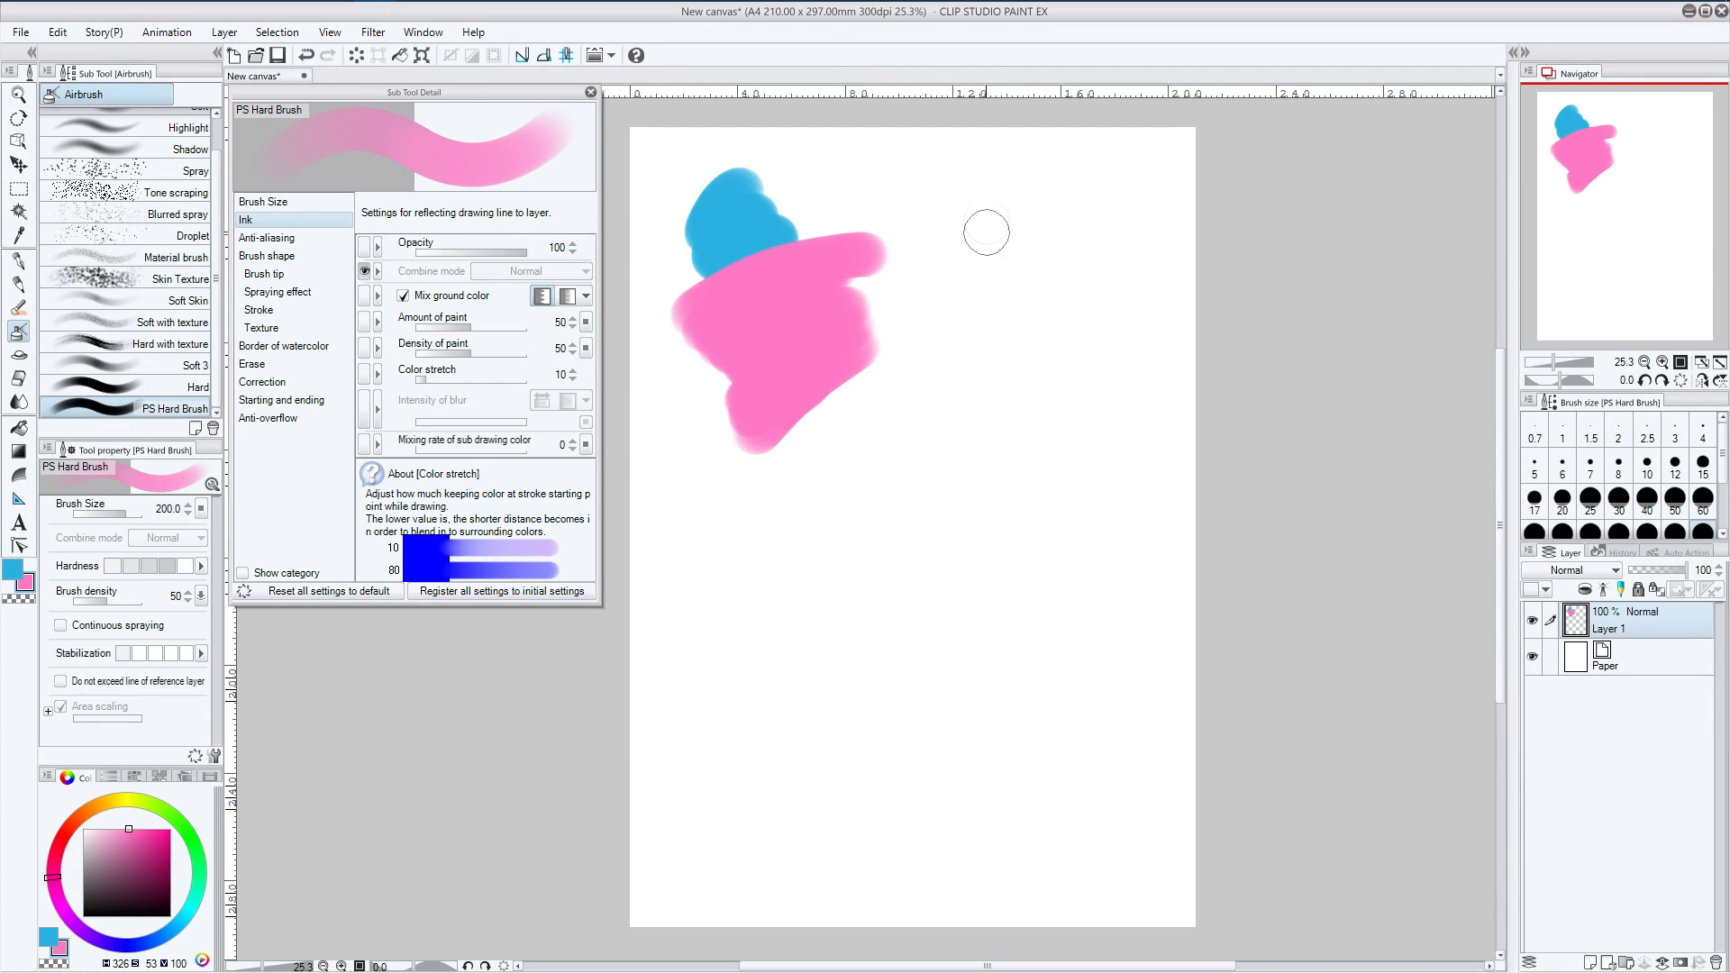
mouse_move(1041, 206)
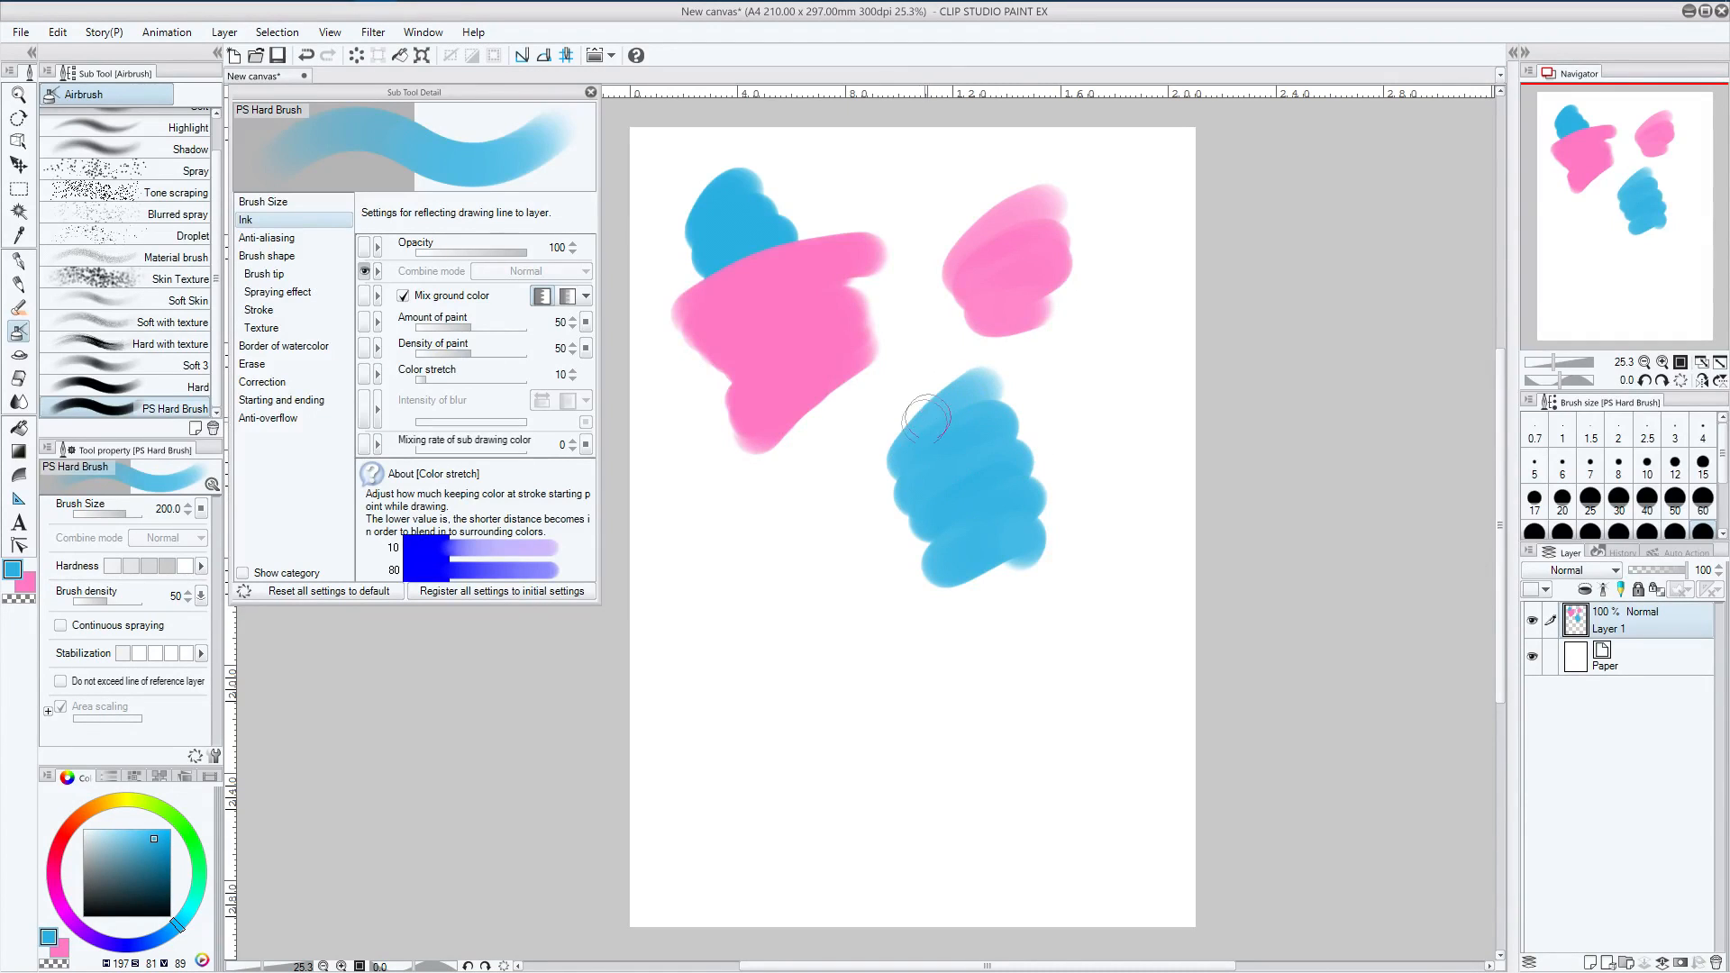
mouse_move(706, 204)
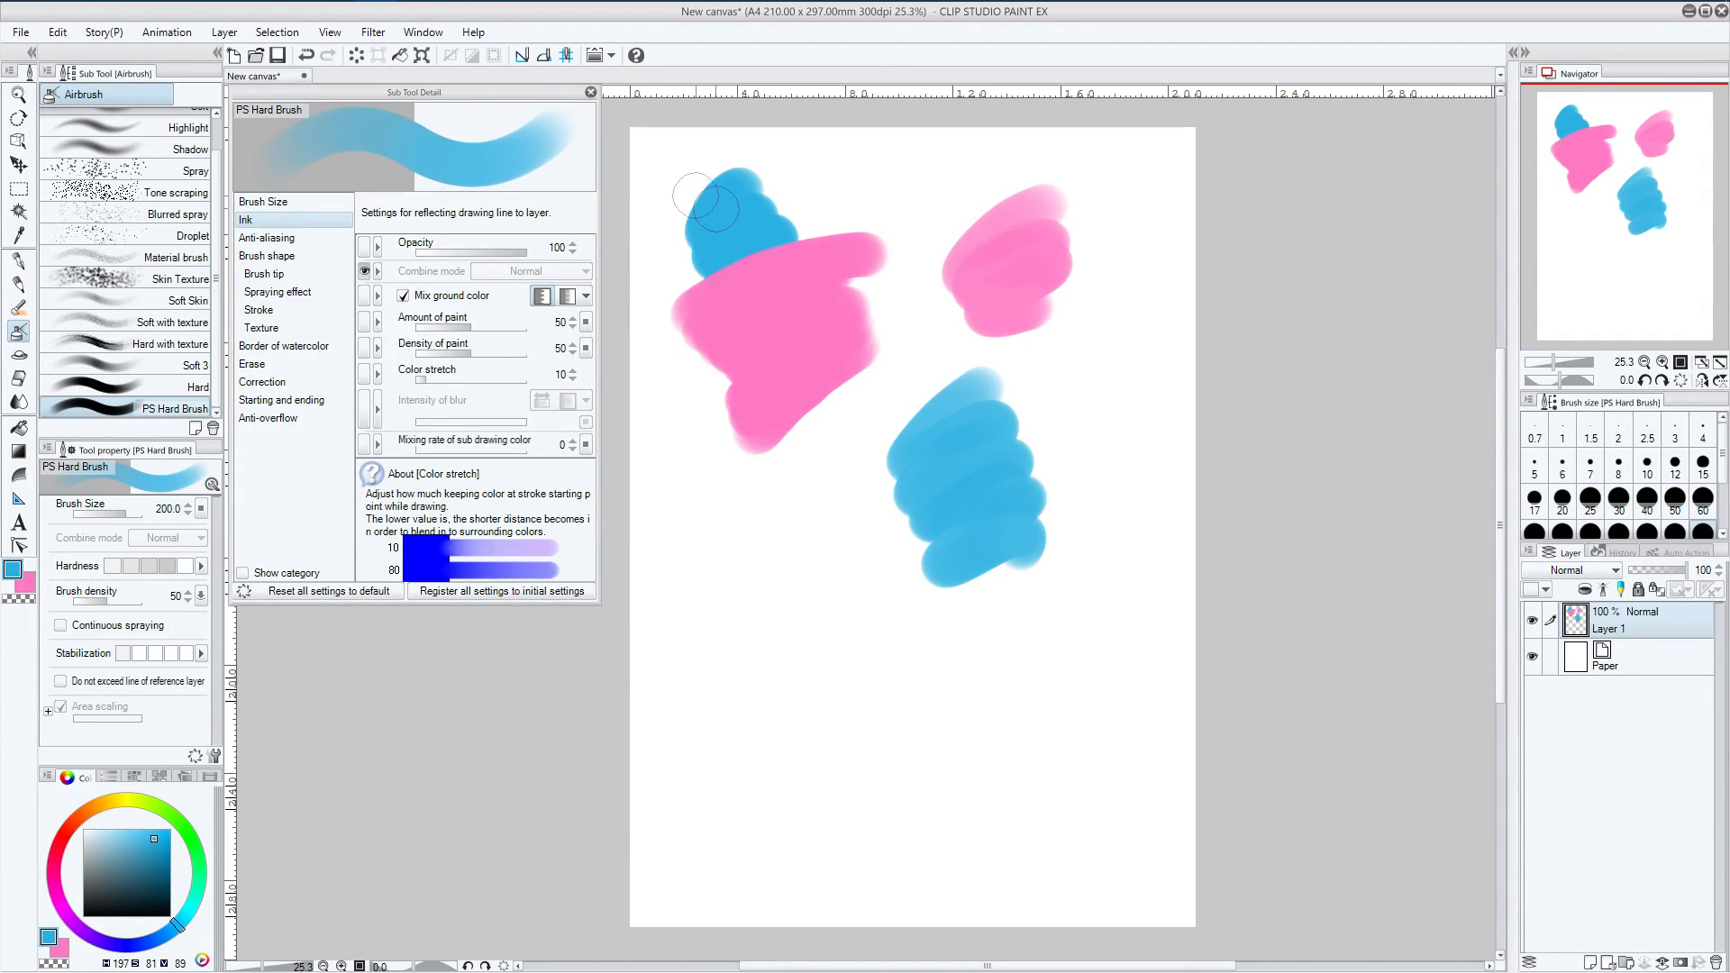
mouse_move(1035, 422)
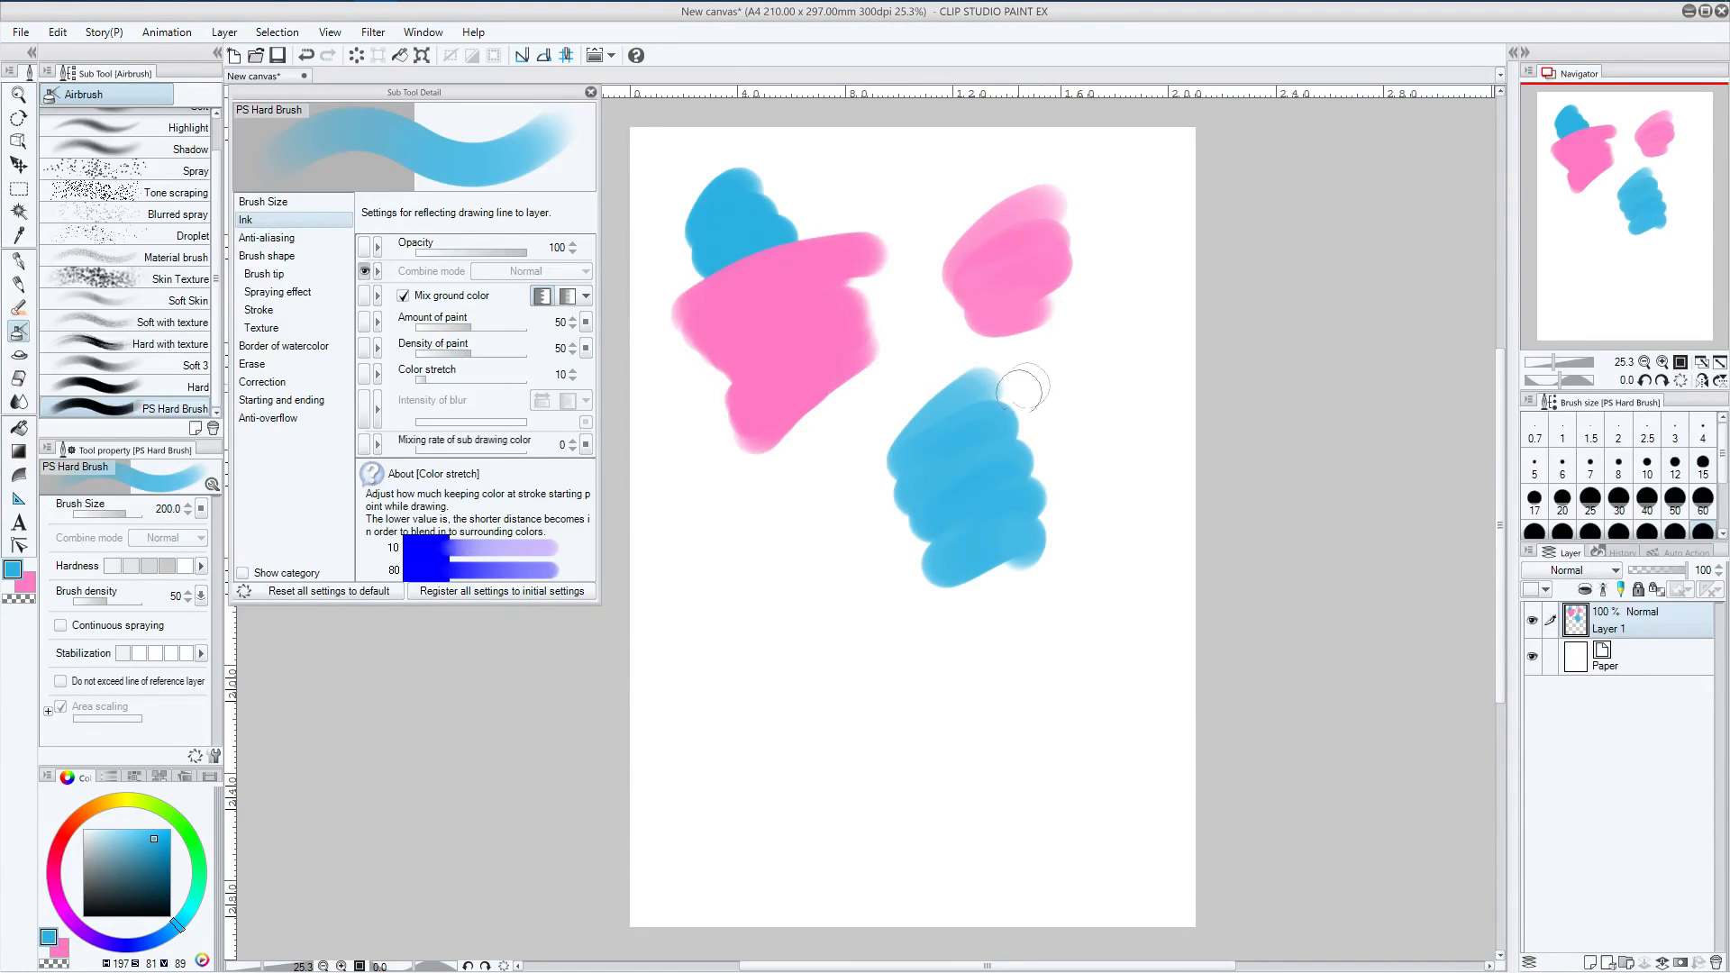
mouse_move(1035, 425)
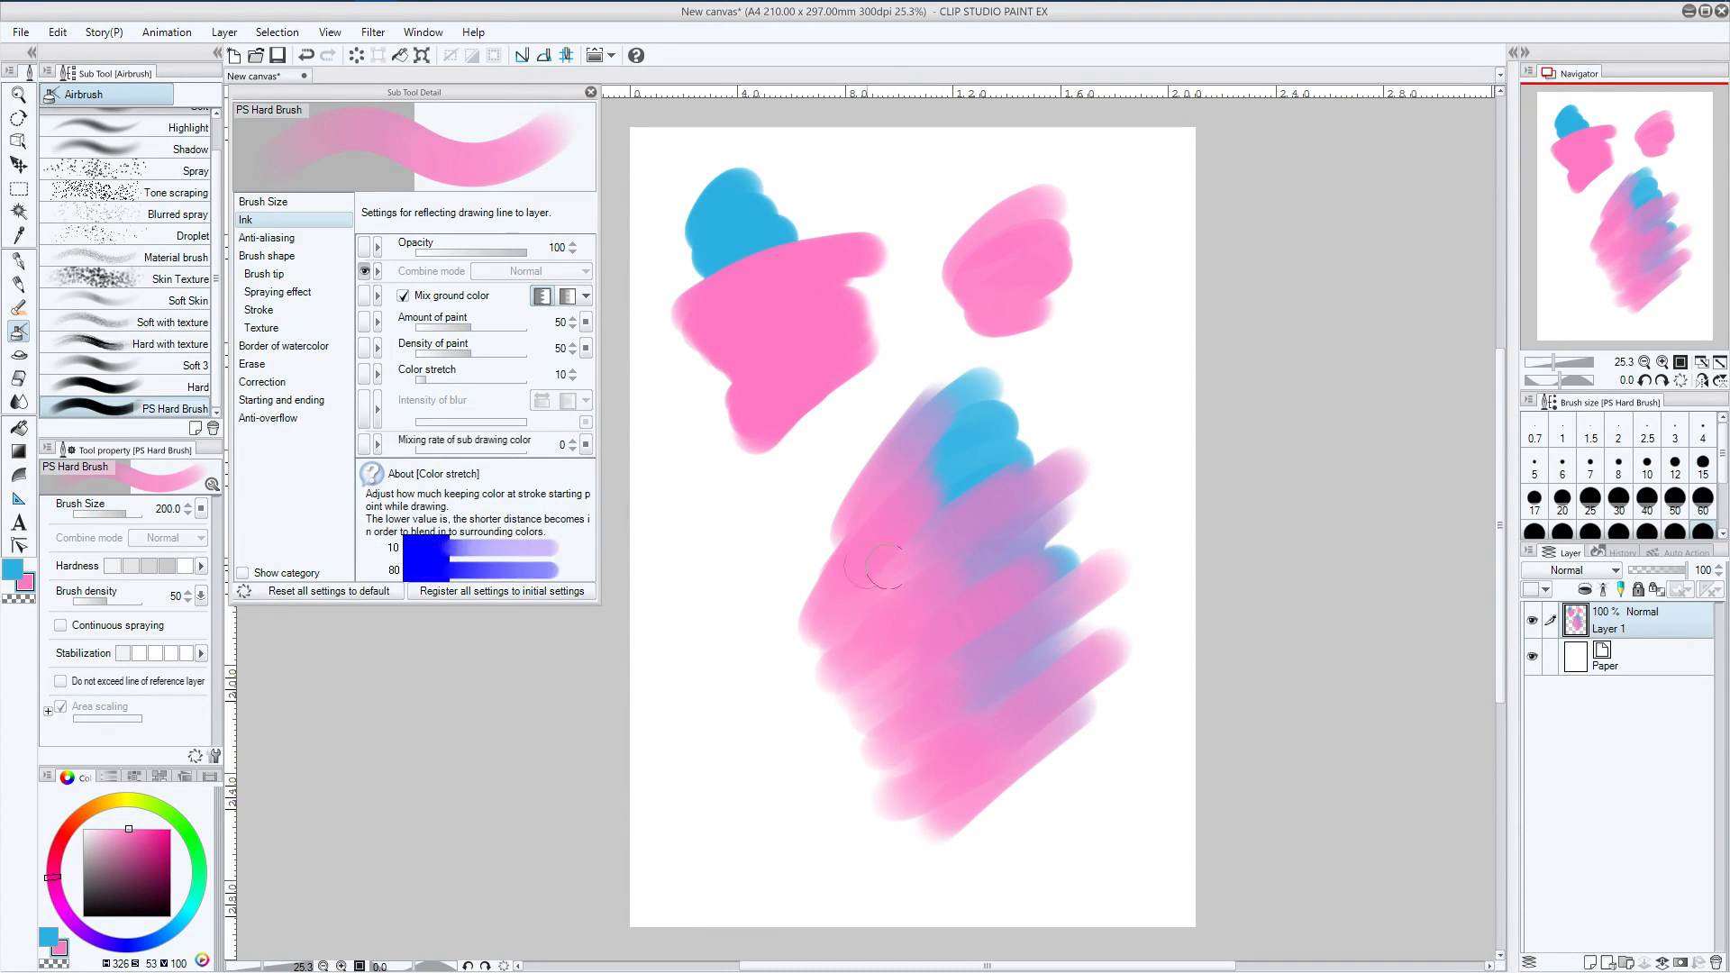
mouse_move(973, 491)
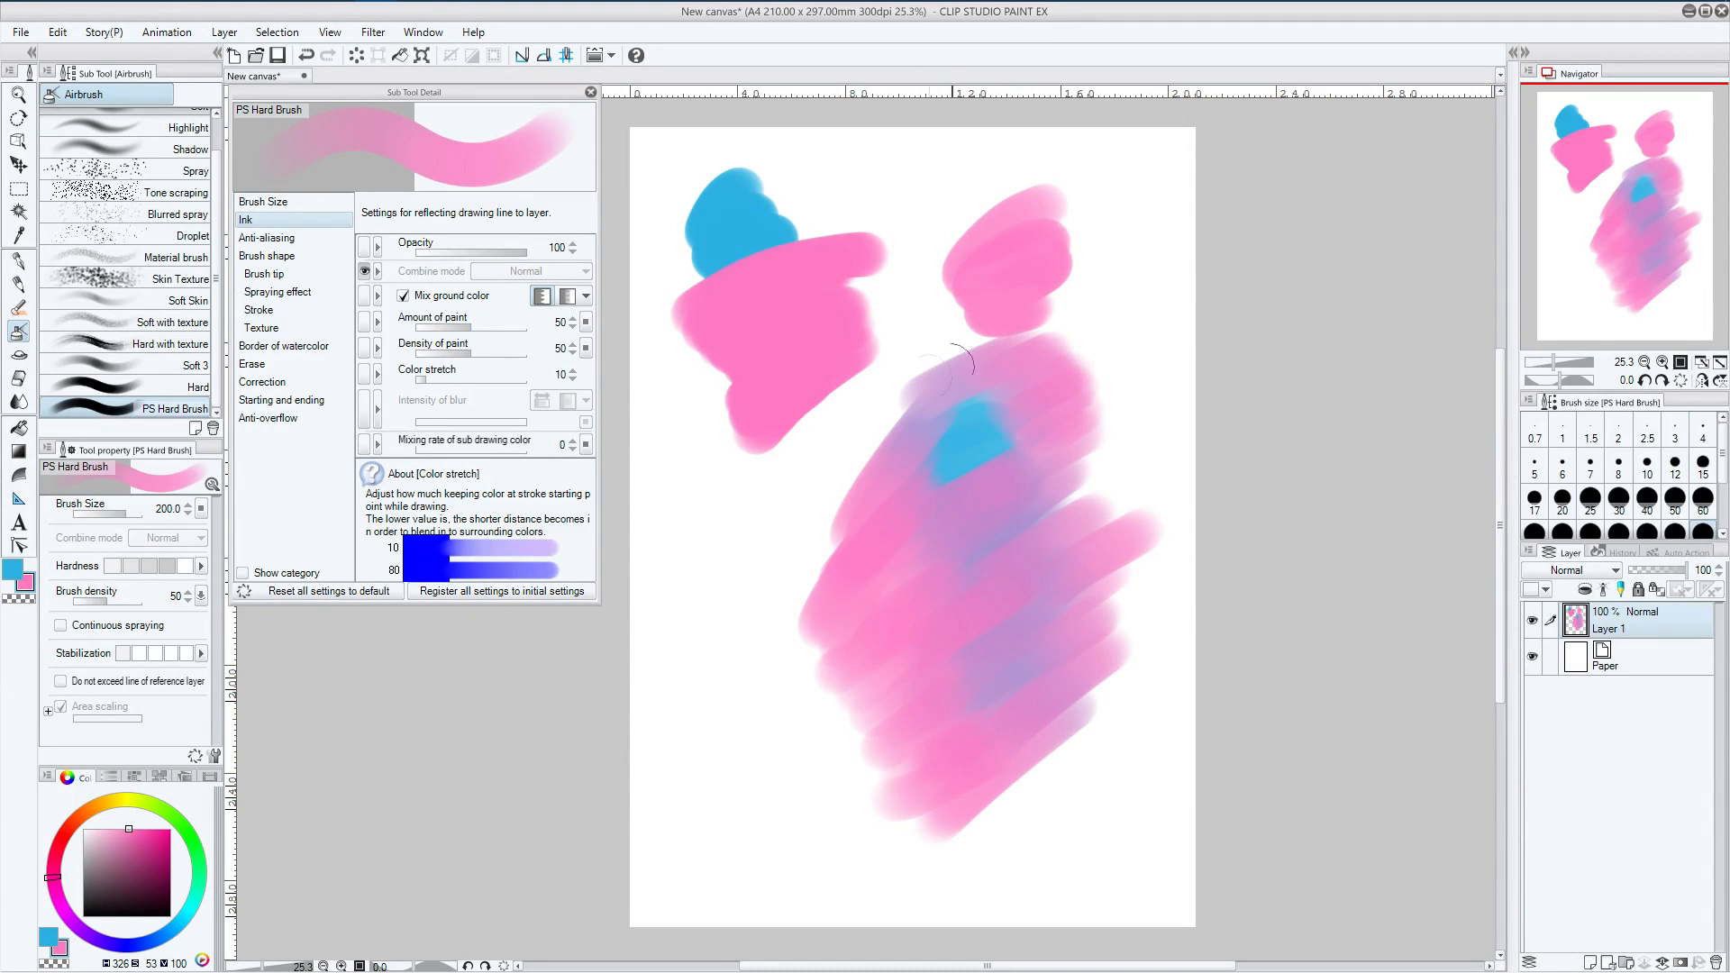
Set Ink paint amount 39, density 49, color stretch 41, and paint blue strokes over the pink
left_click(432, 318)
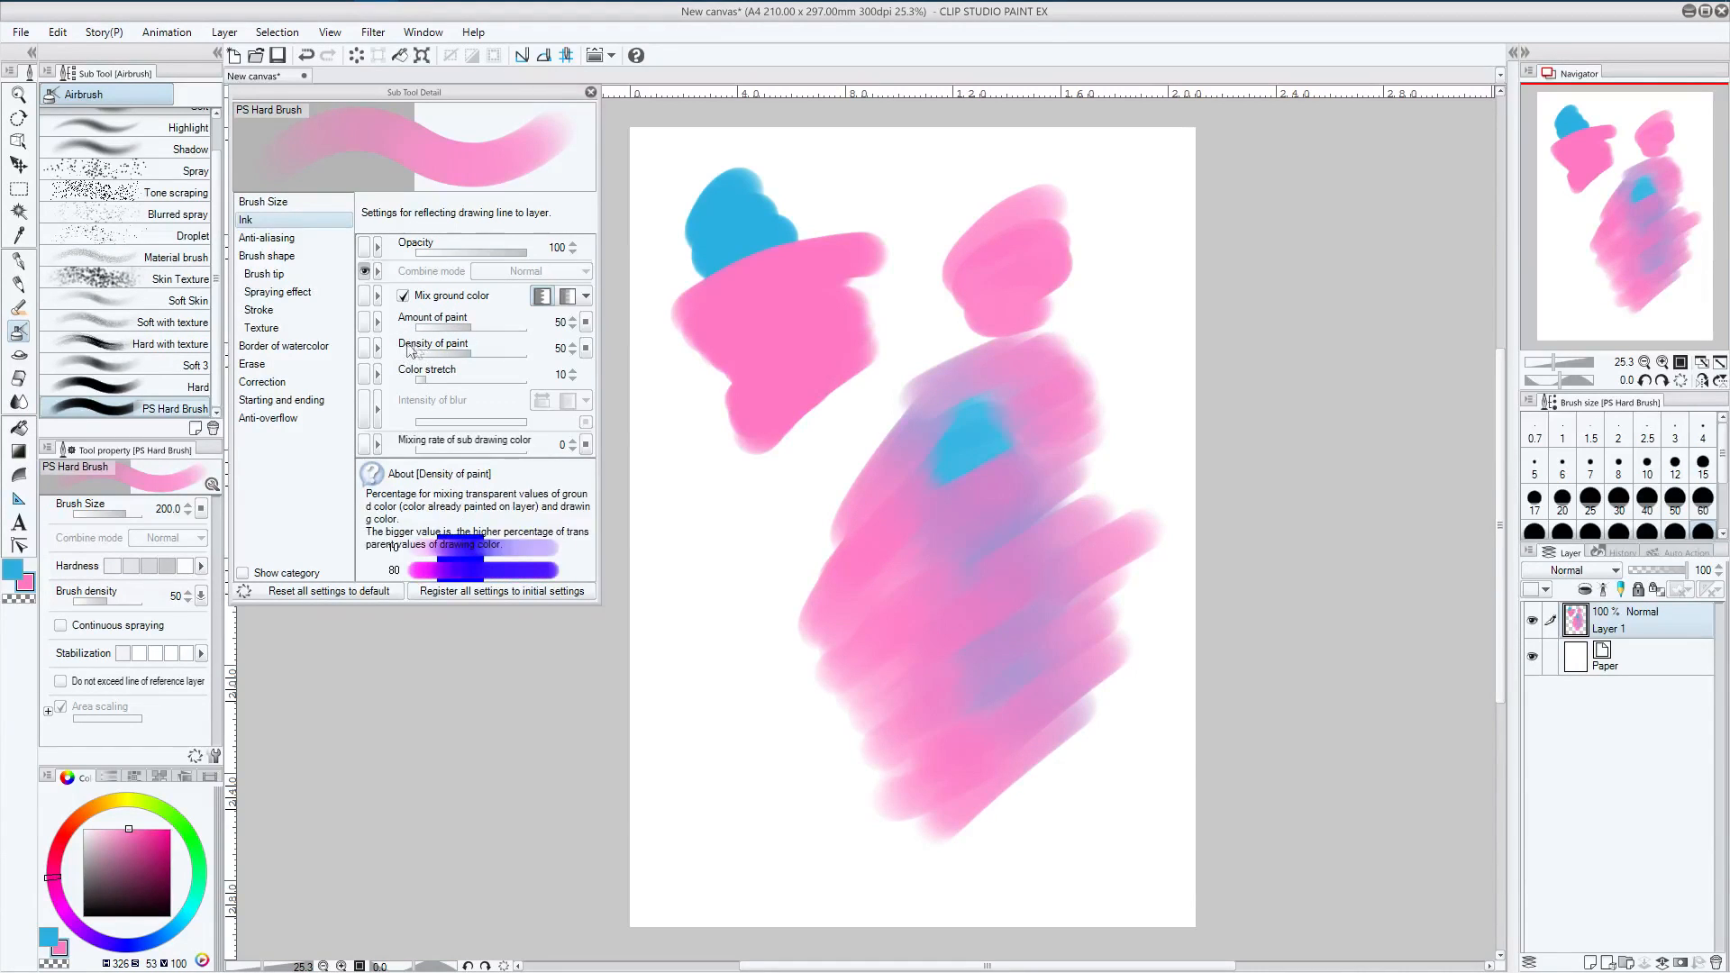
mouse_move(452, 375)
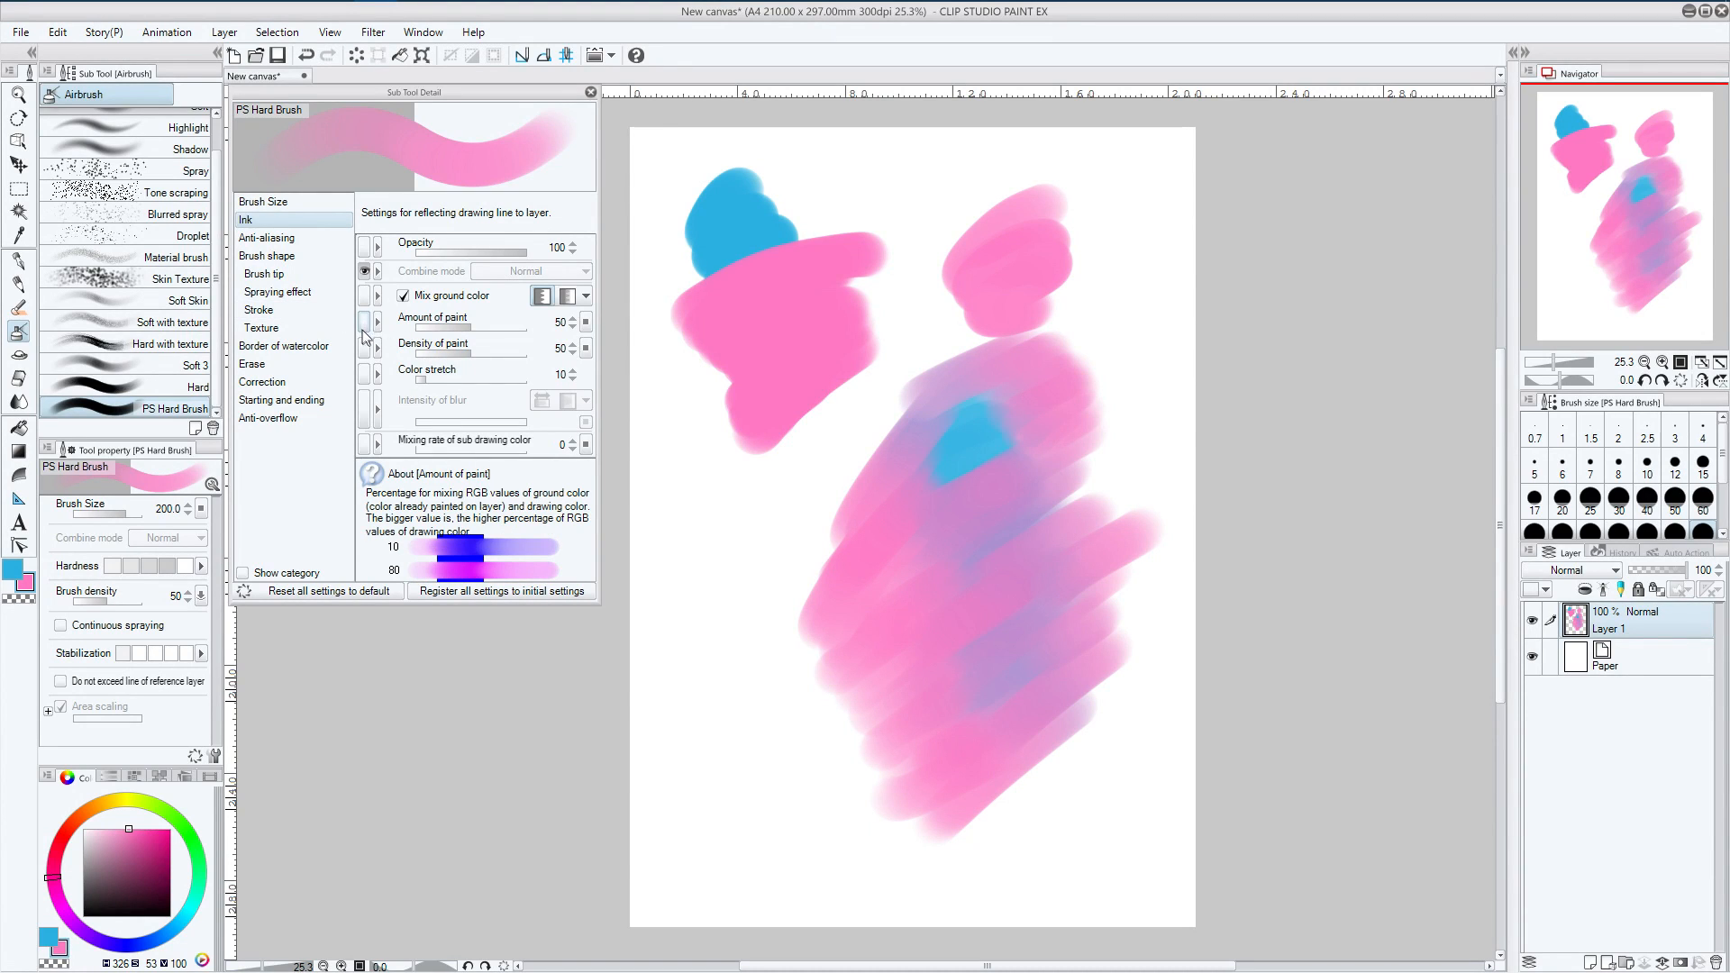
left_click(364, 321)
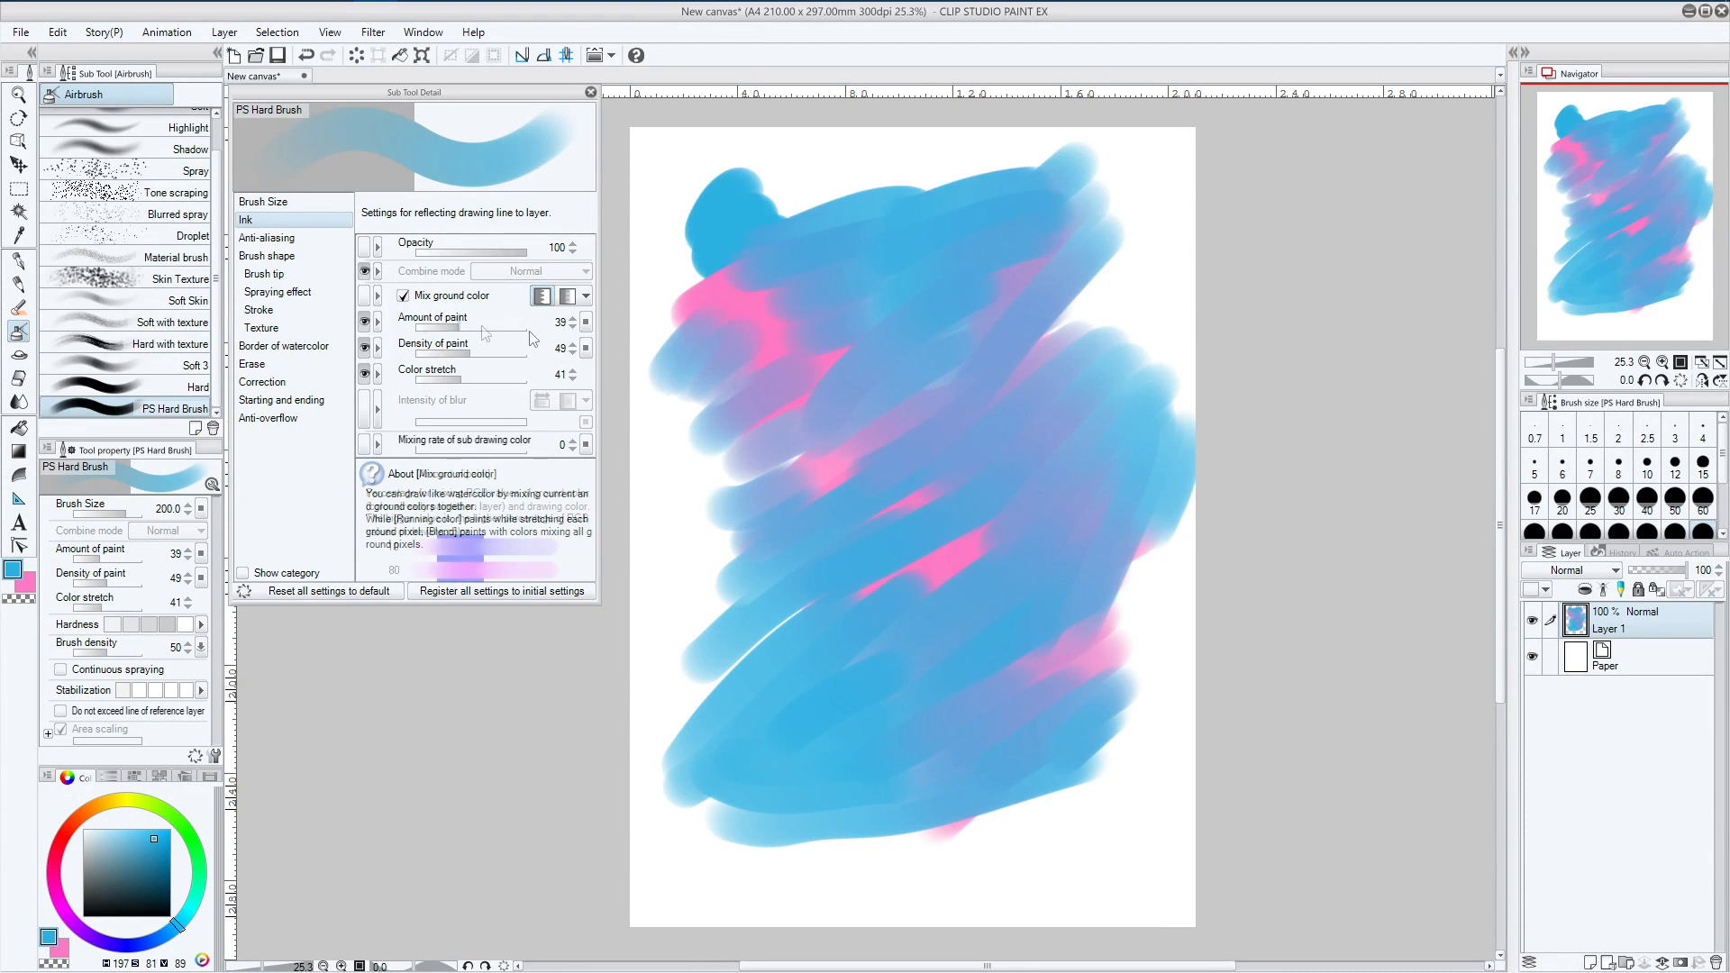
Show the Brush tip category in the PS Hard Brush's Sub Tool Detail palette
left_click(263, 273)
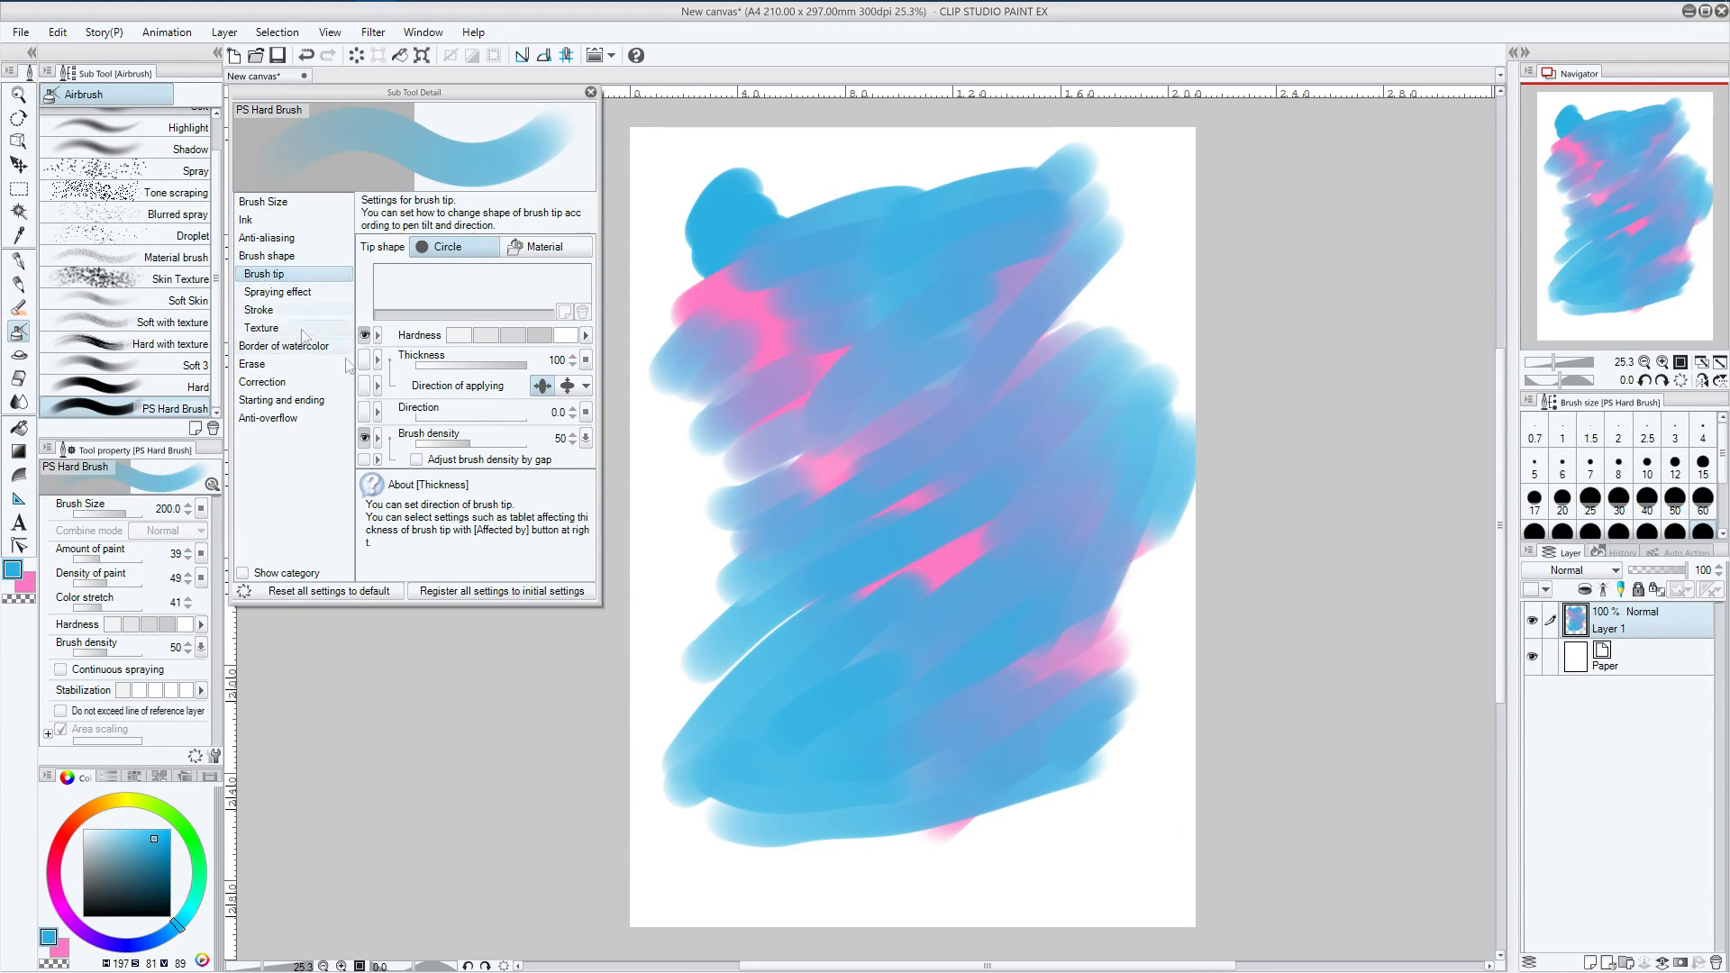
mouse_move(491, 459)
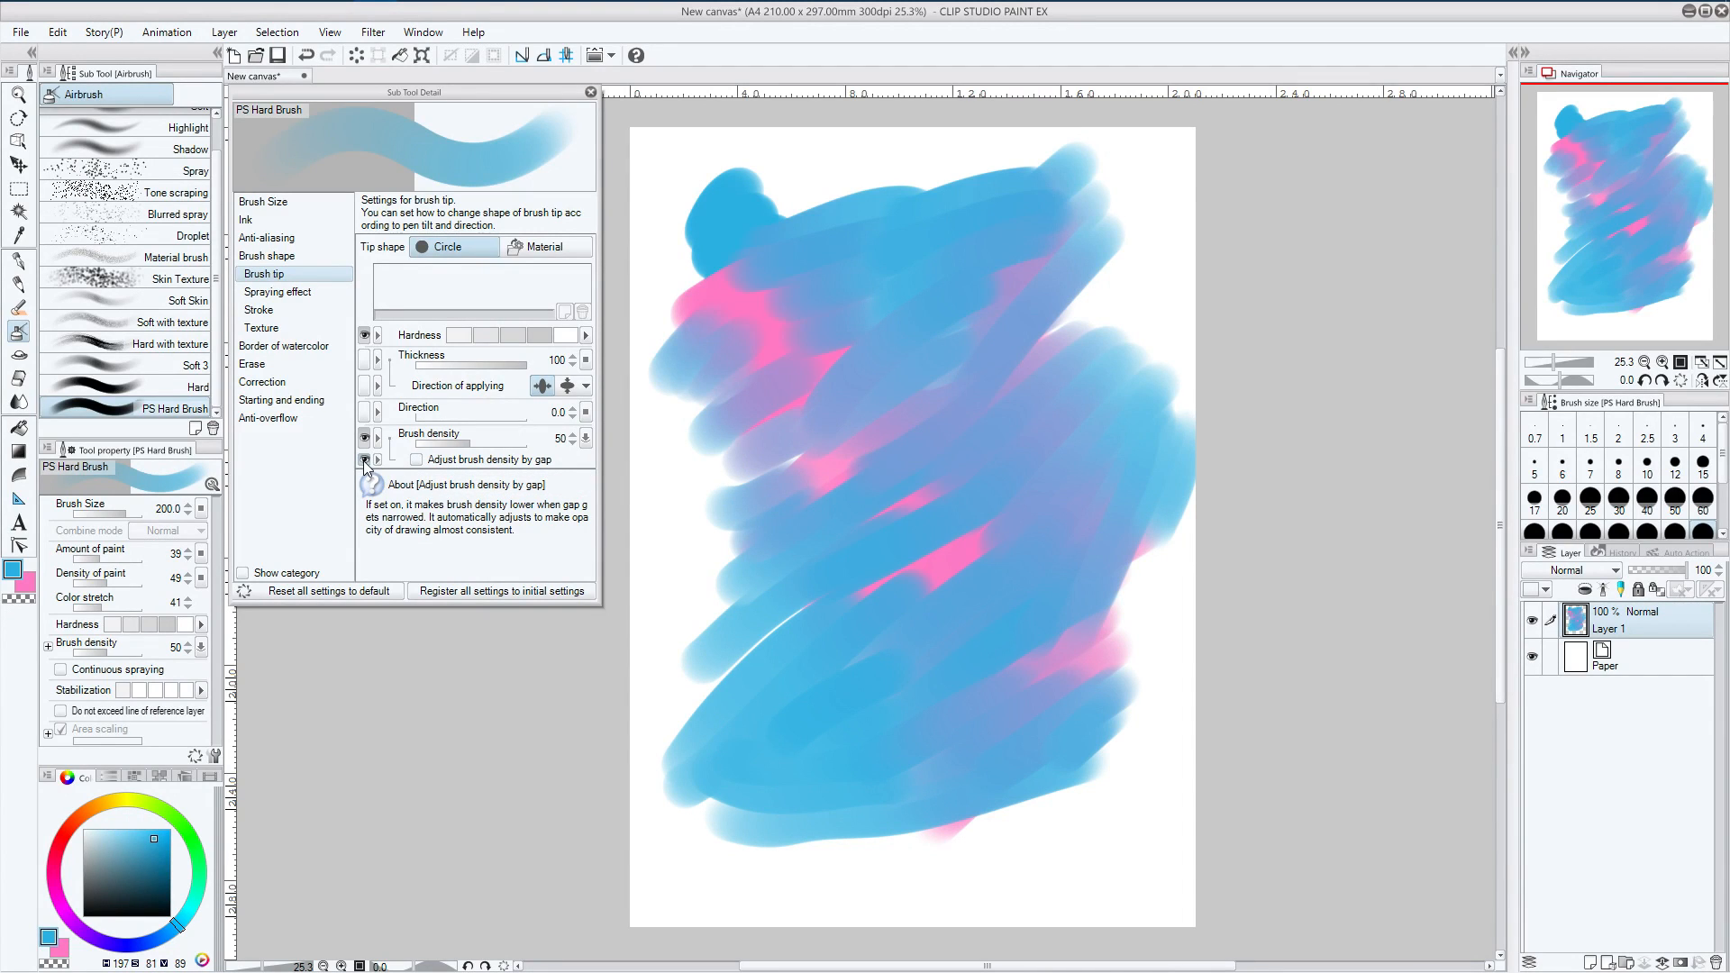
left_click(50, 645)
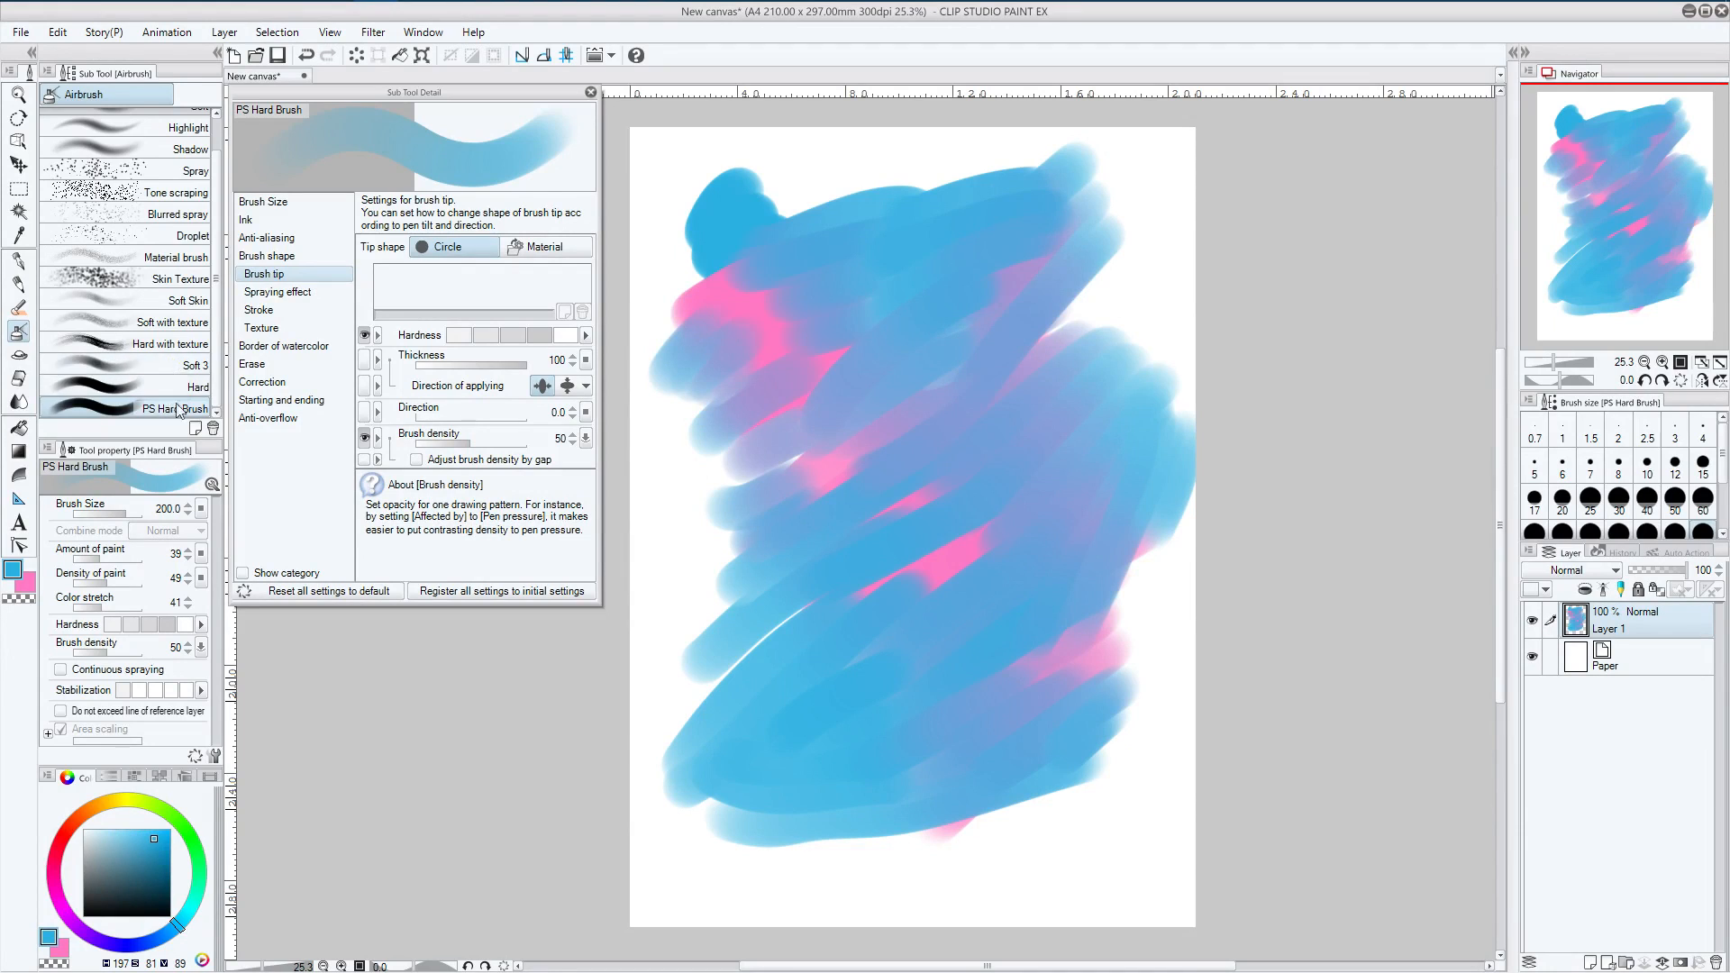
mouse_move(165, 387)
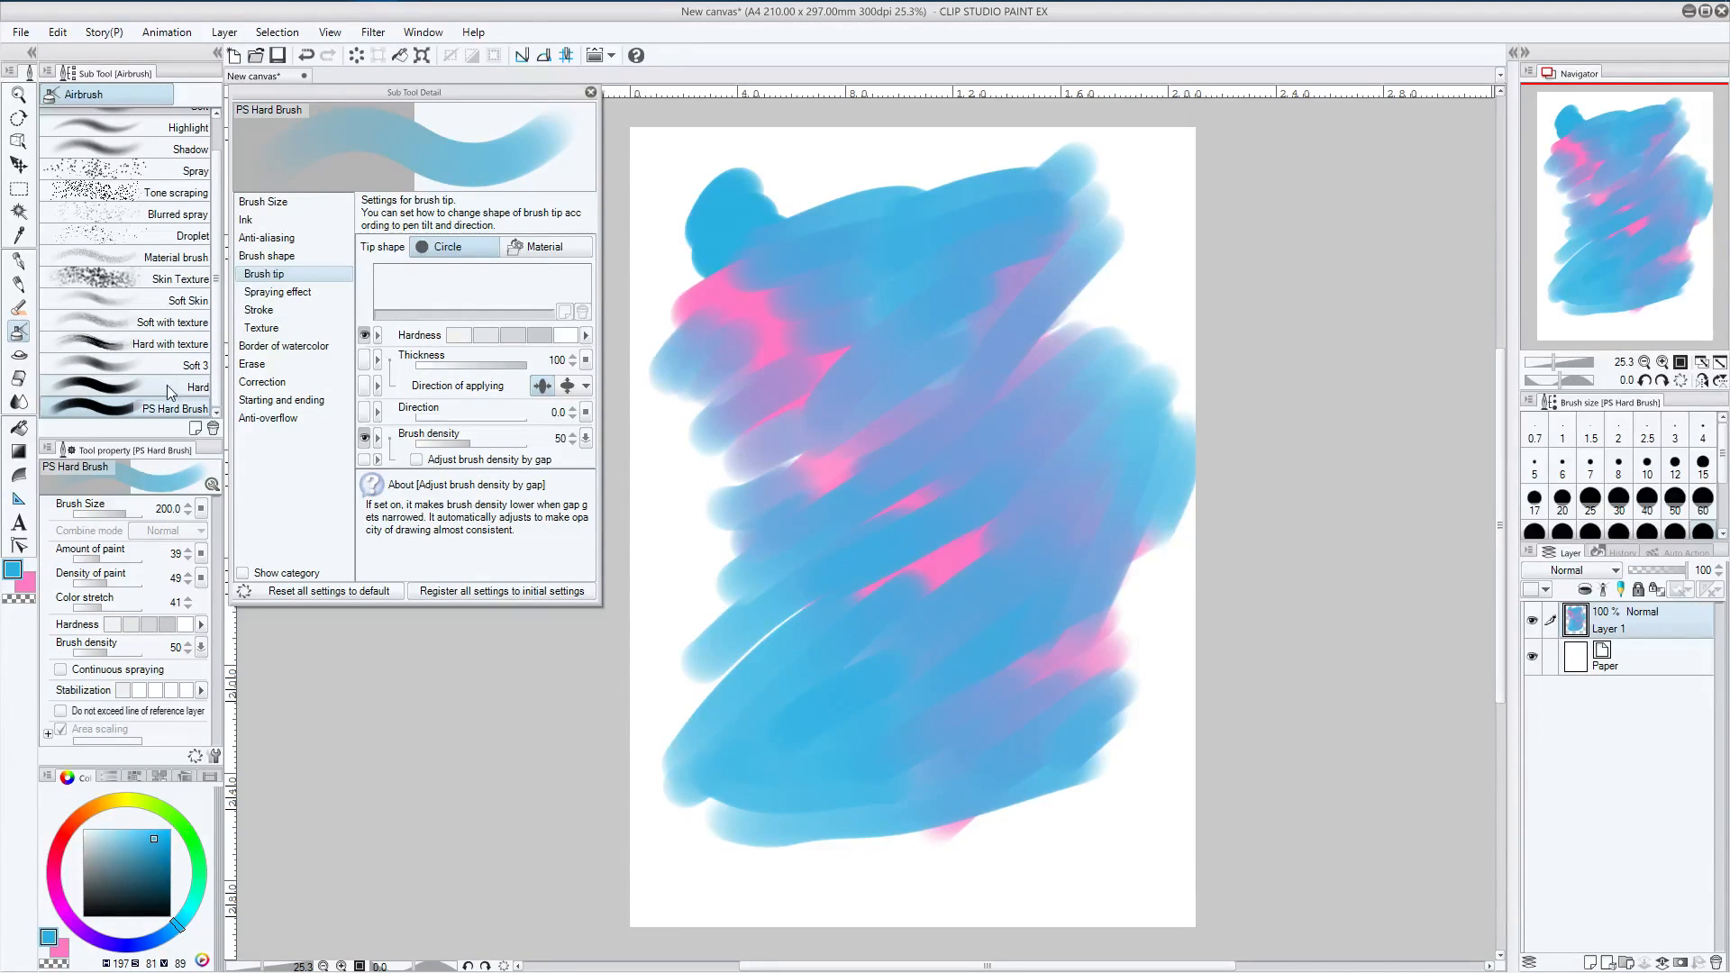
left_click(196, 365)
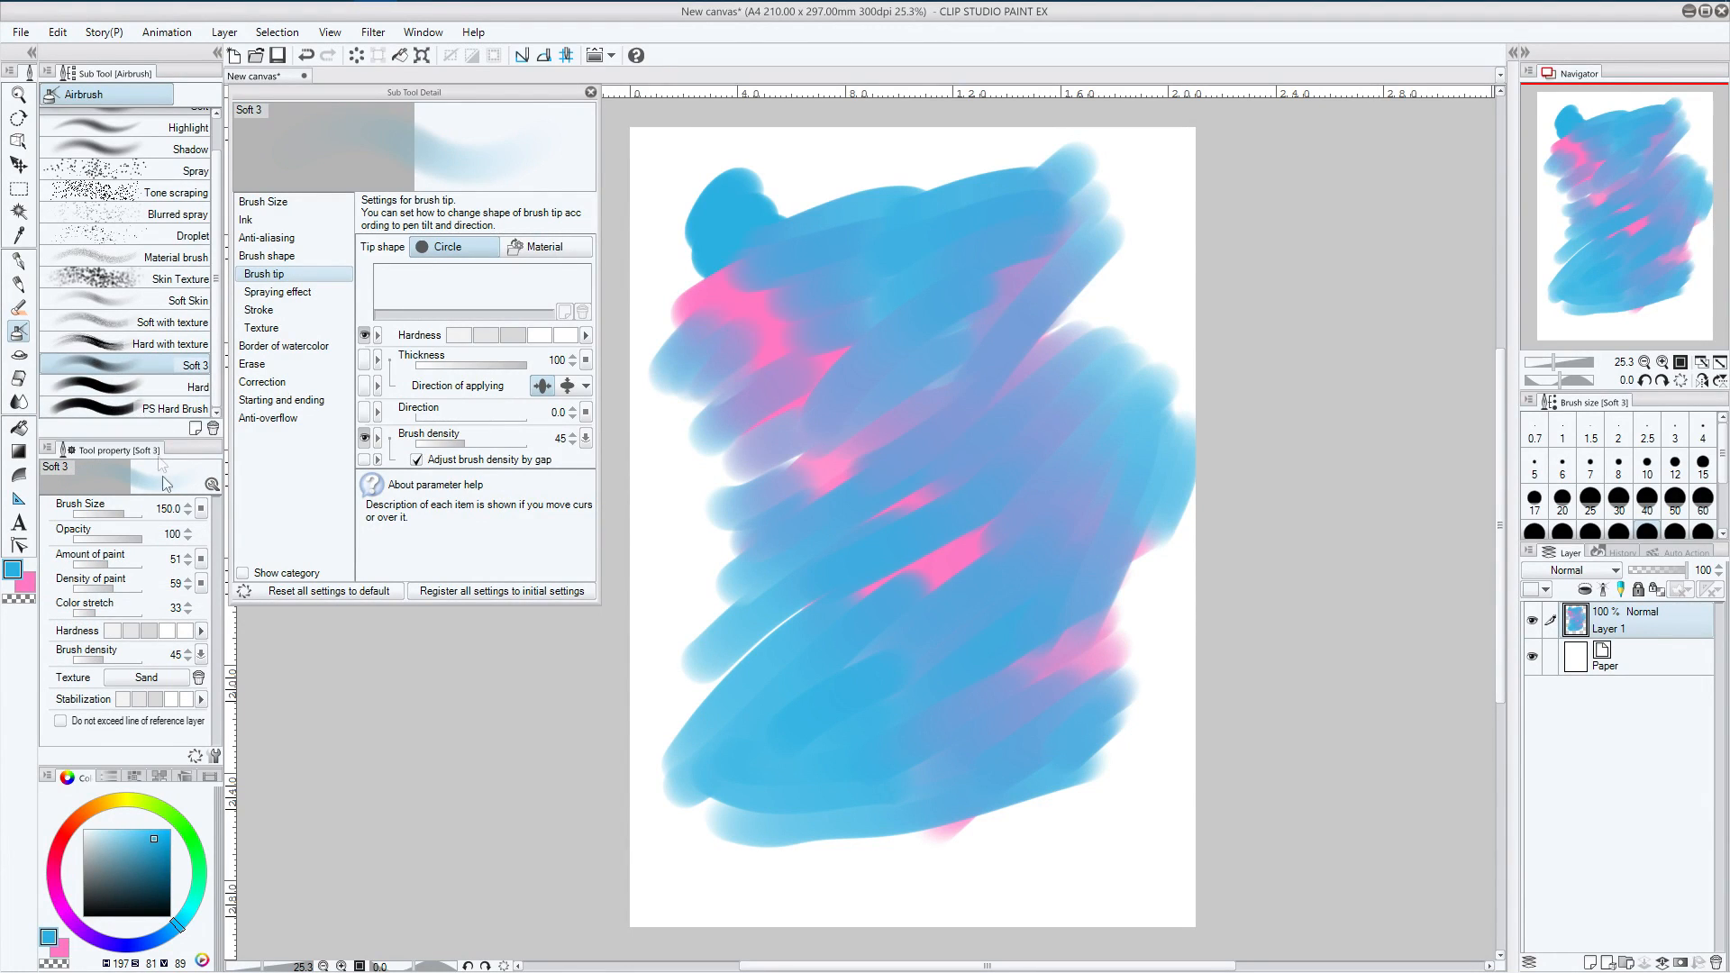
mouse_move(107, 629)
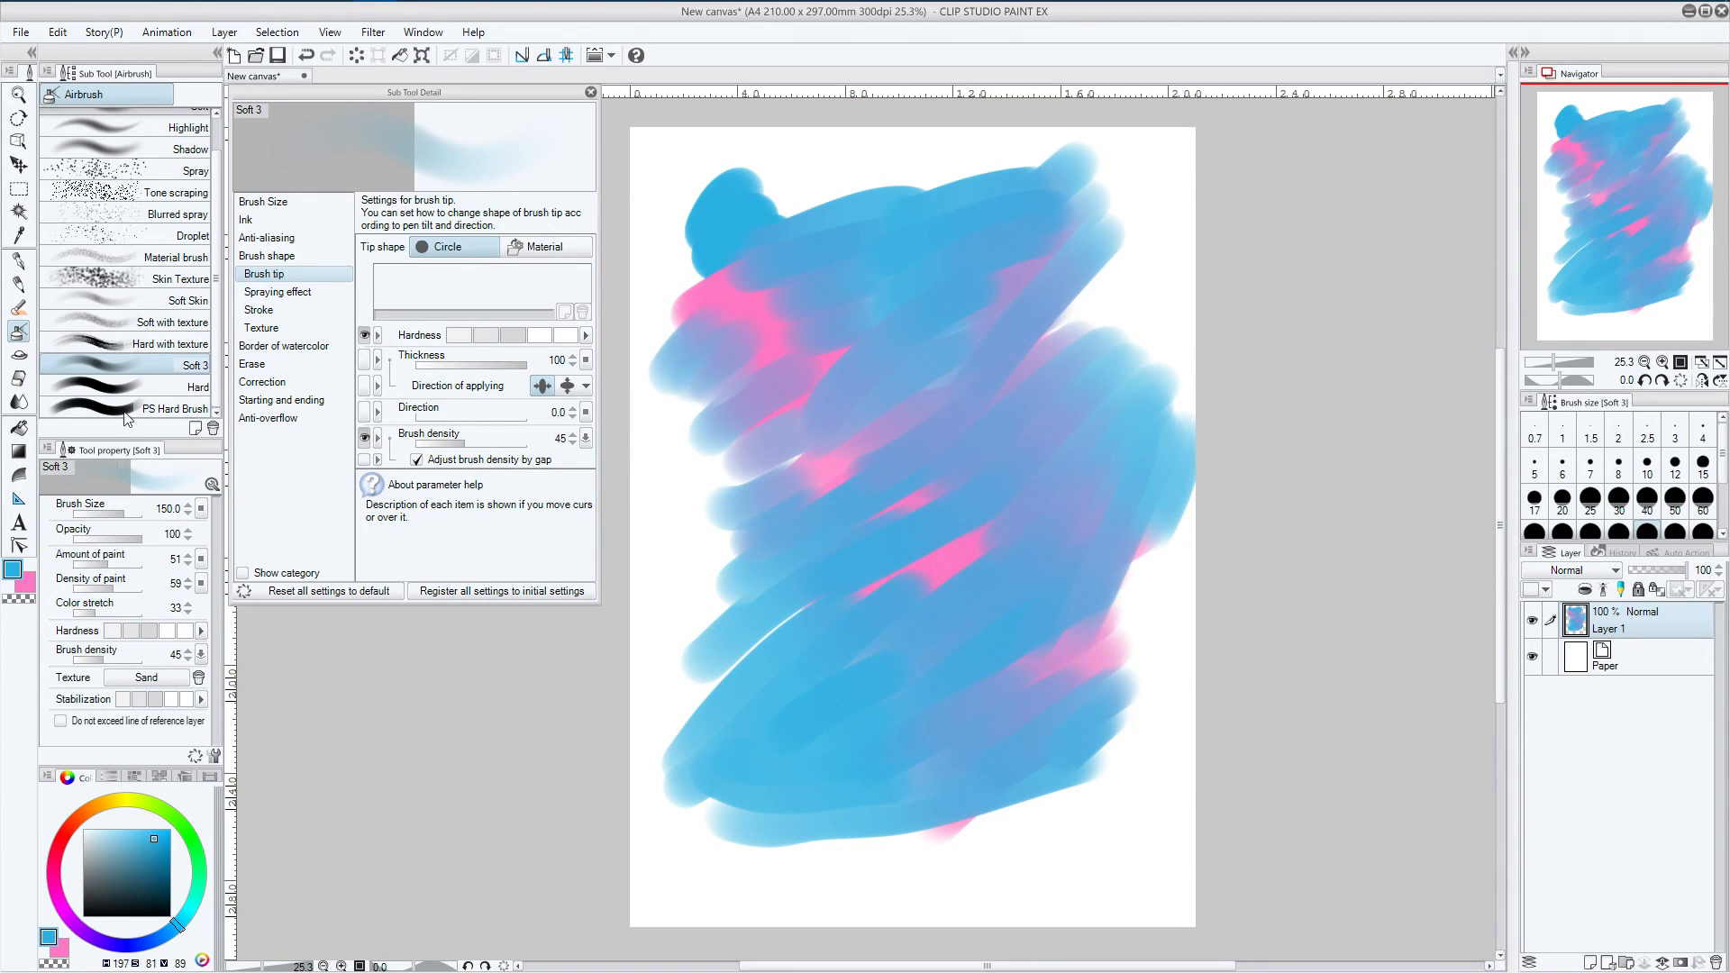
left_click(166, 385)
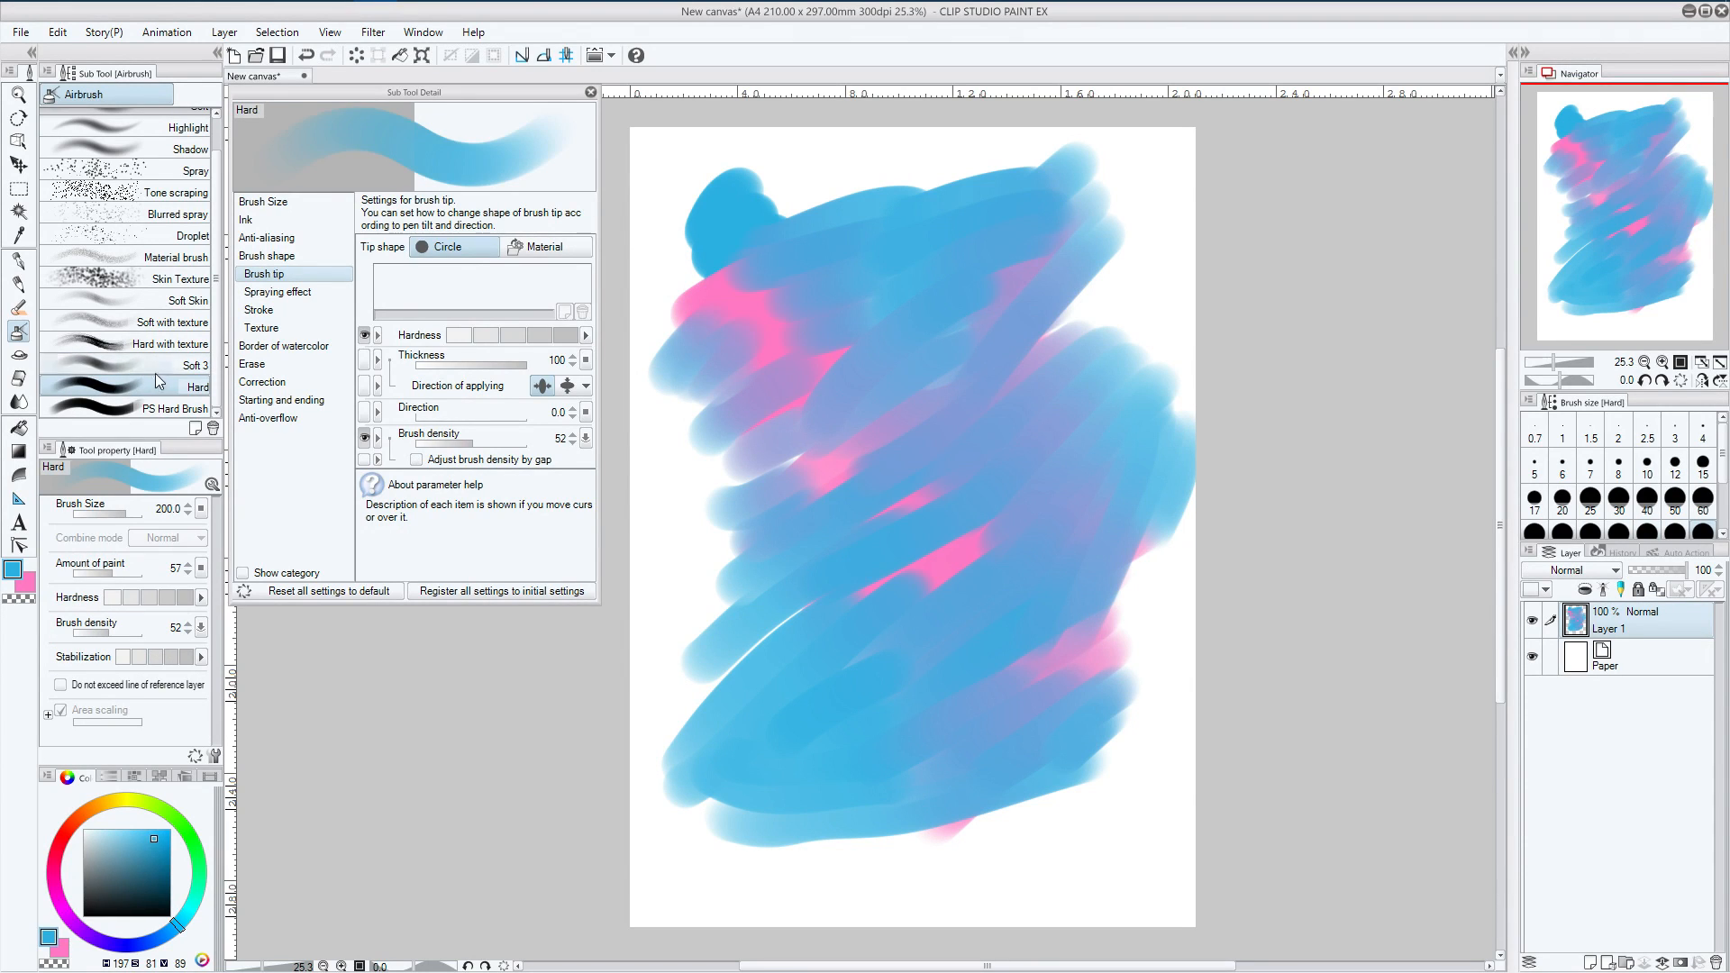
left_click(193, 364)
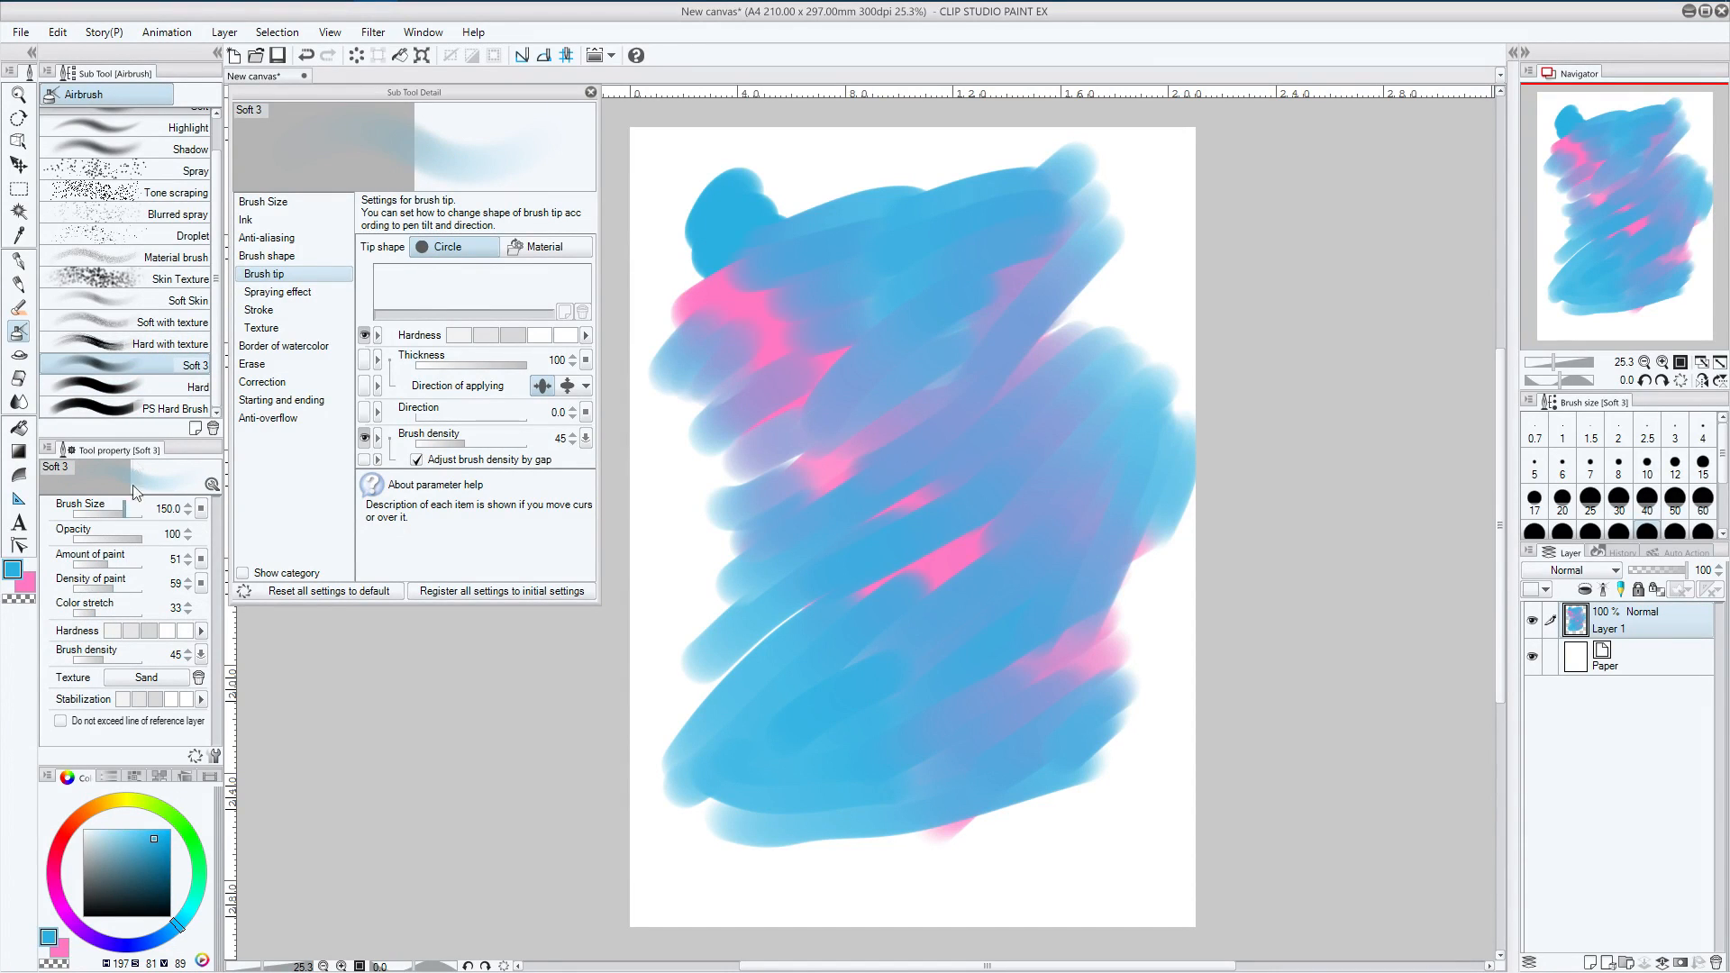
left_click(196, 365)
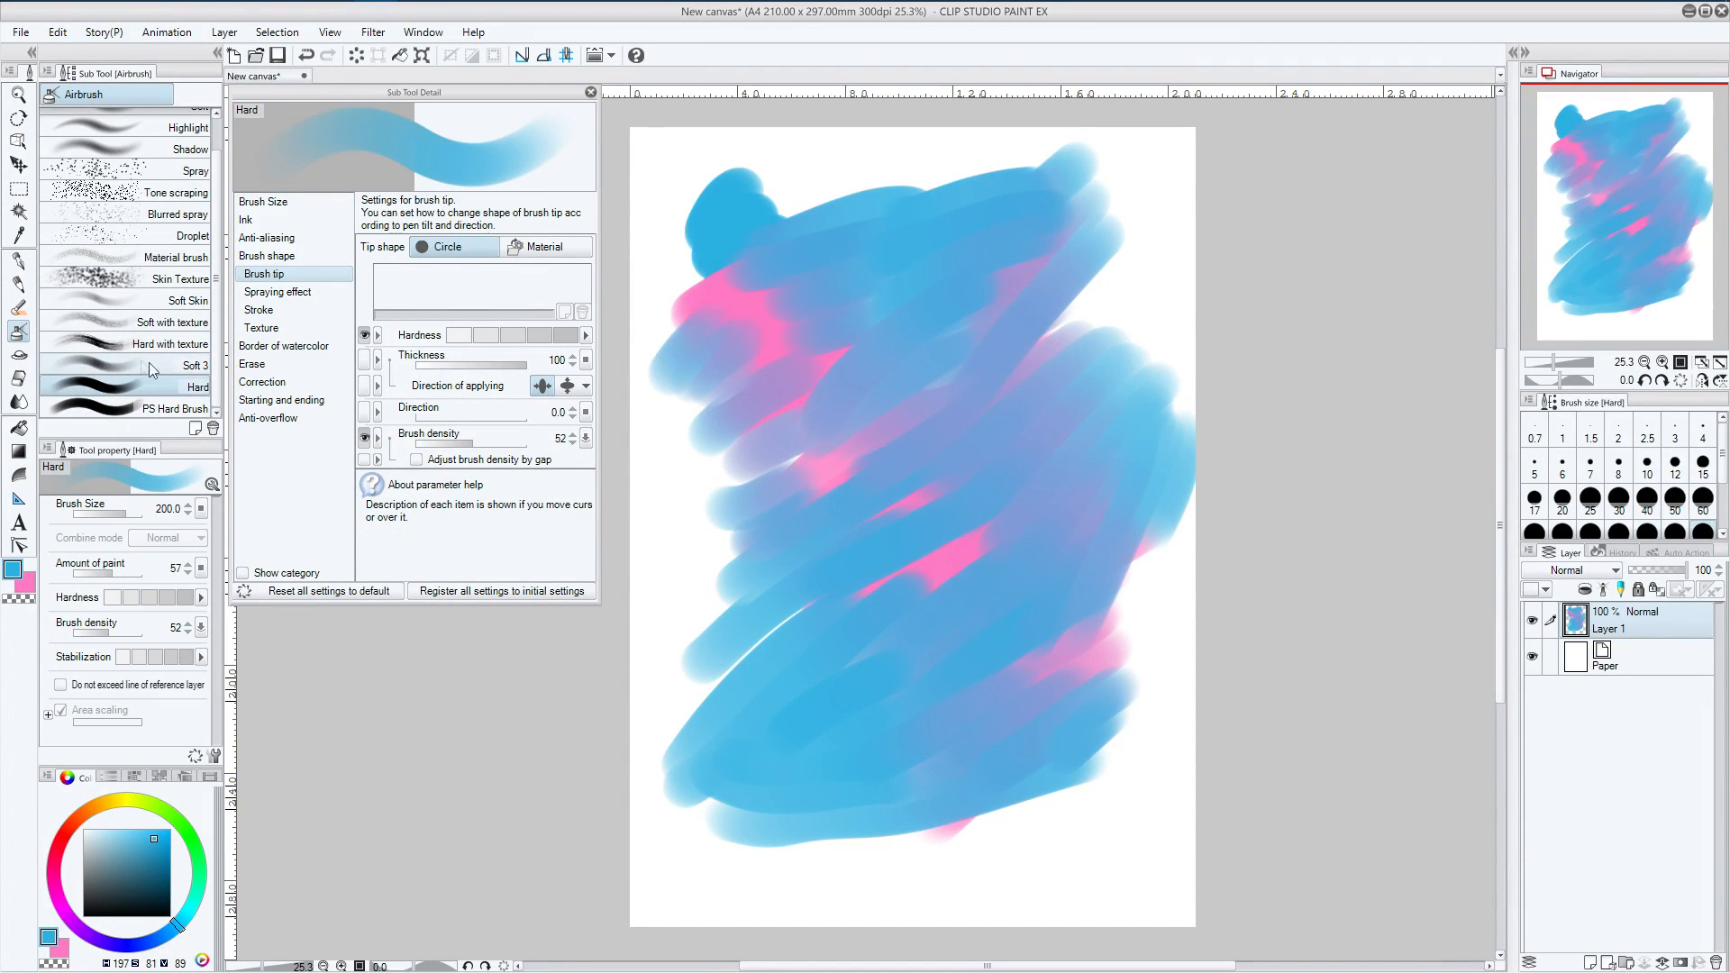
left_click(171, 408)
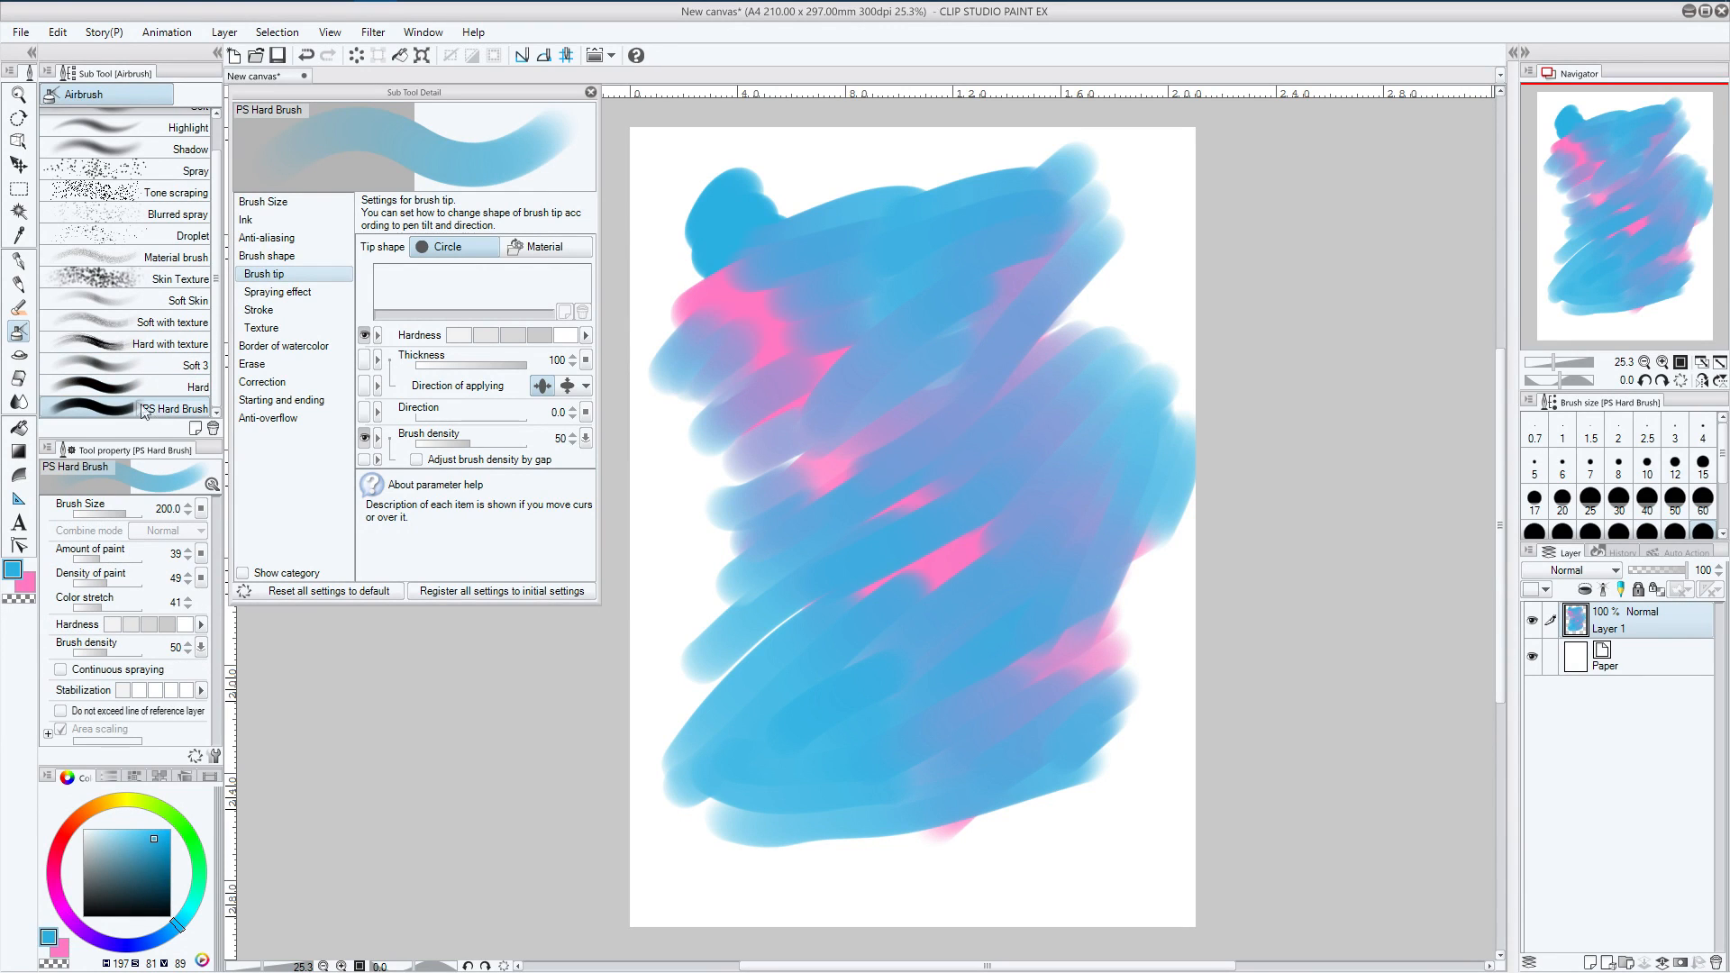
mouse_move(789, 825)
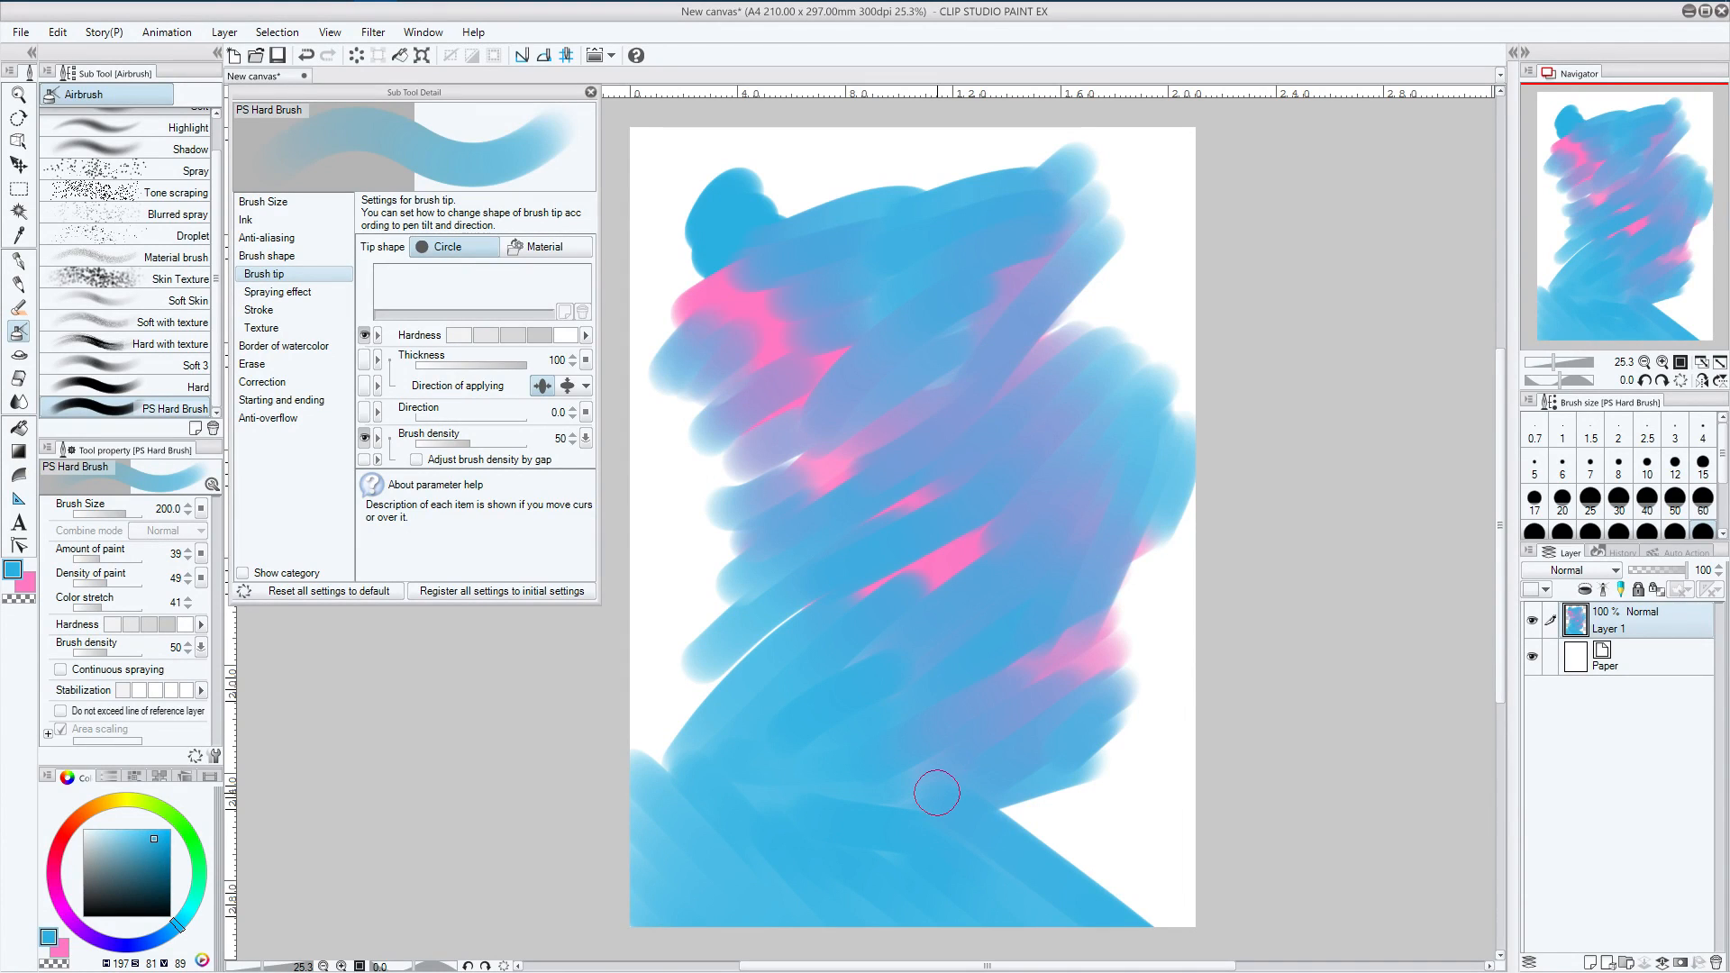
mouse_move(1086, 228)
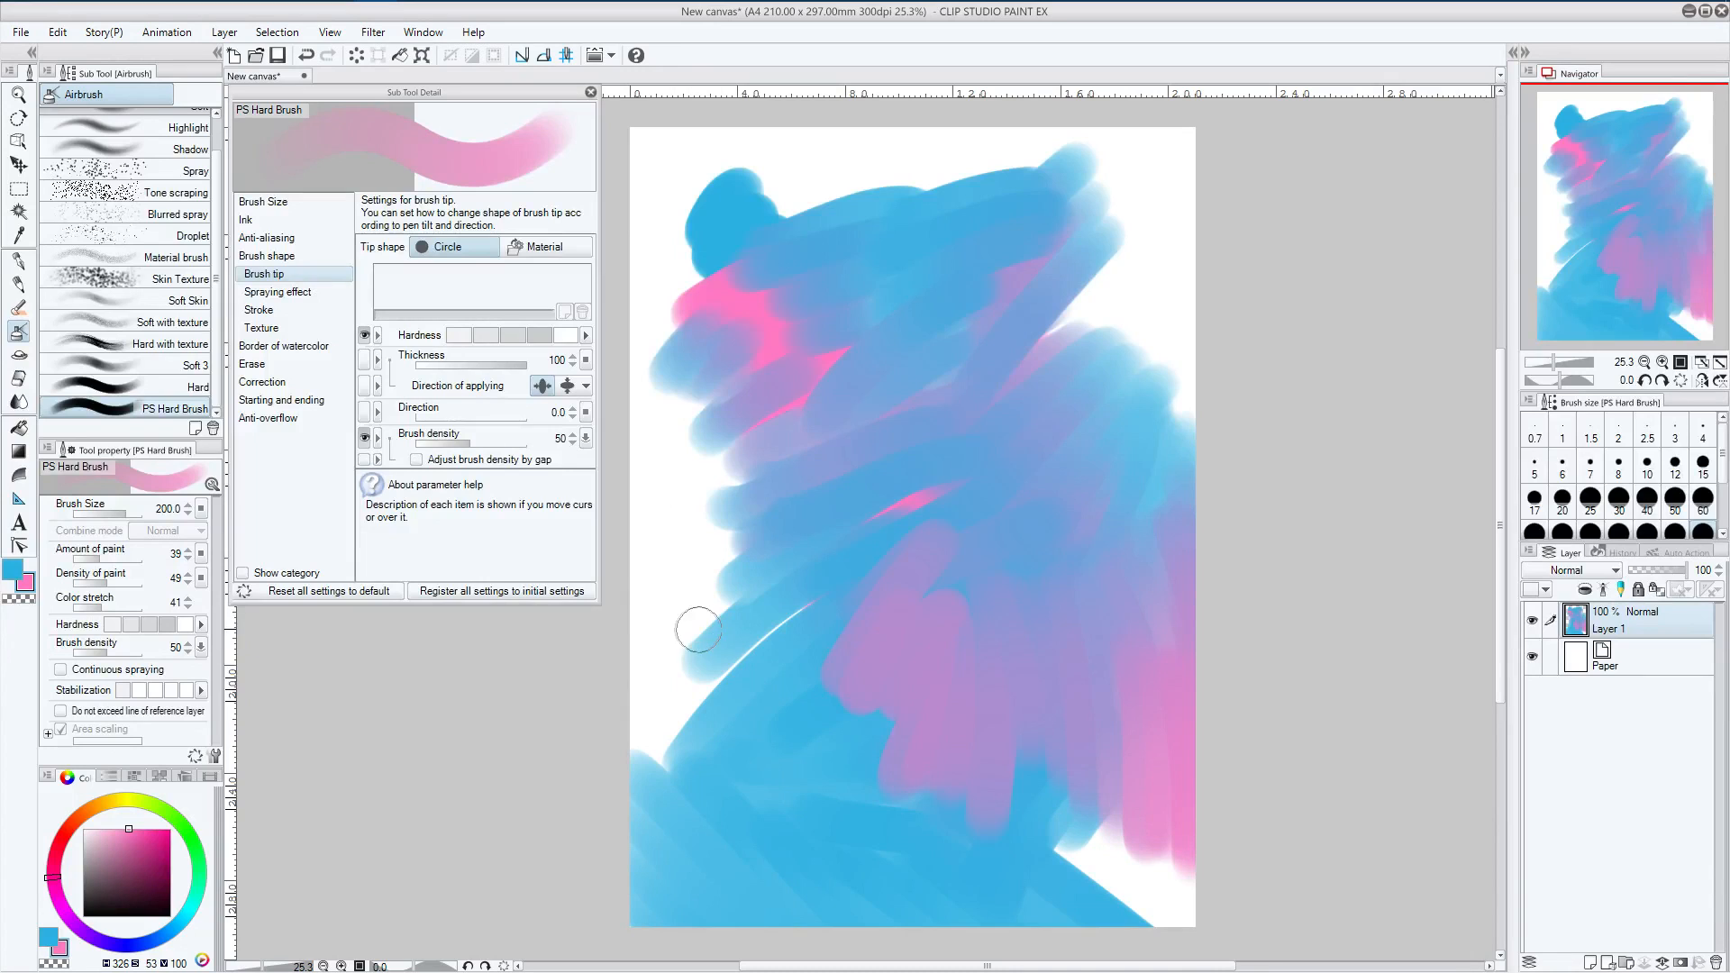
mouse_move(659, 653)
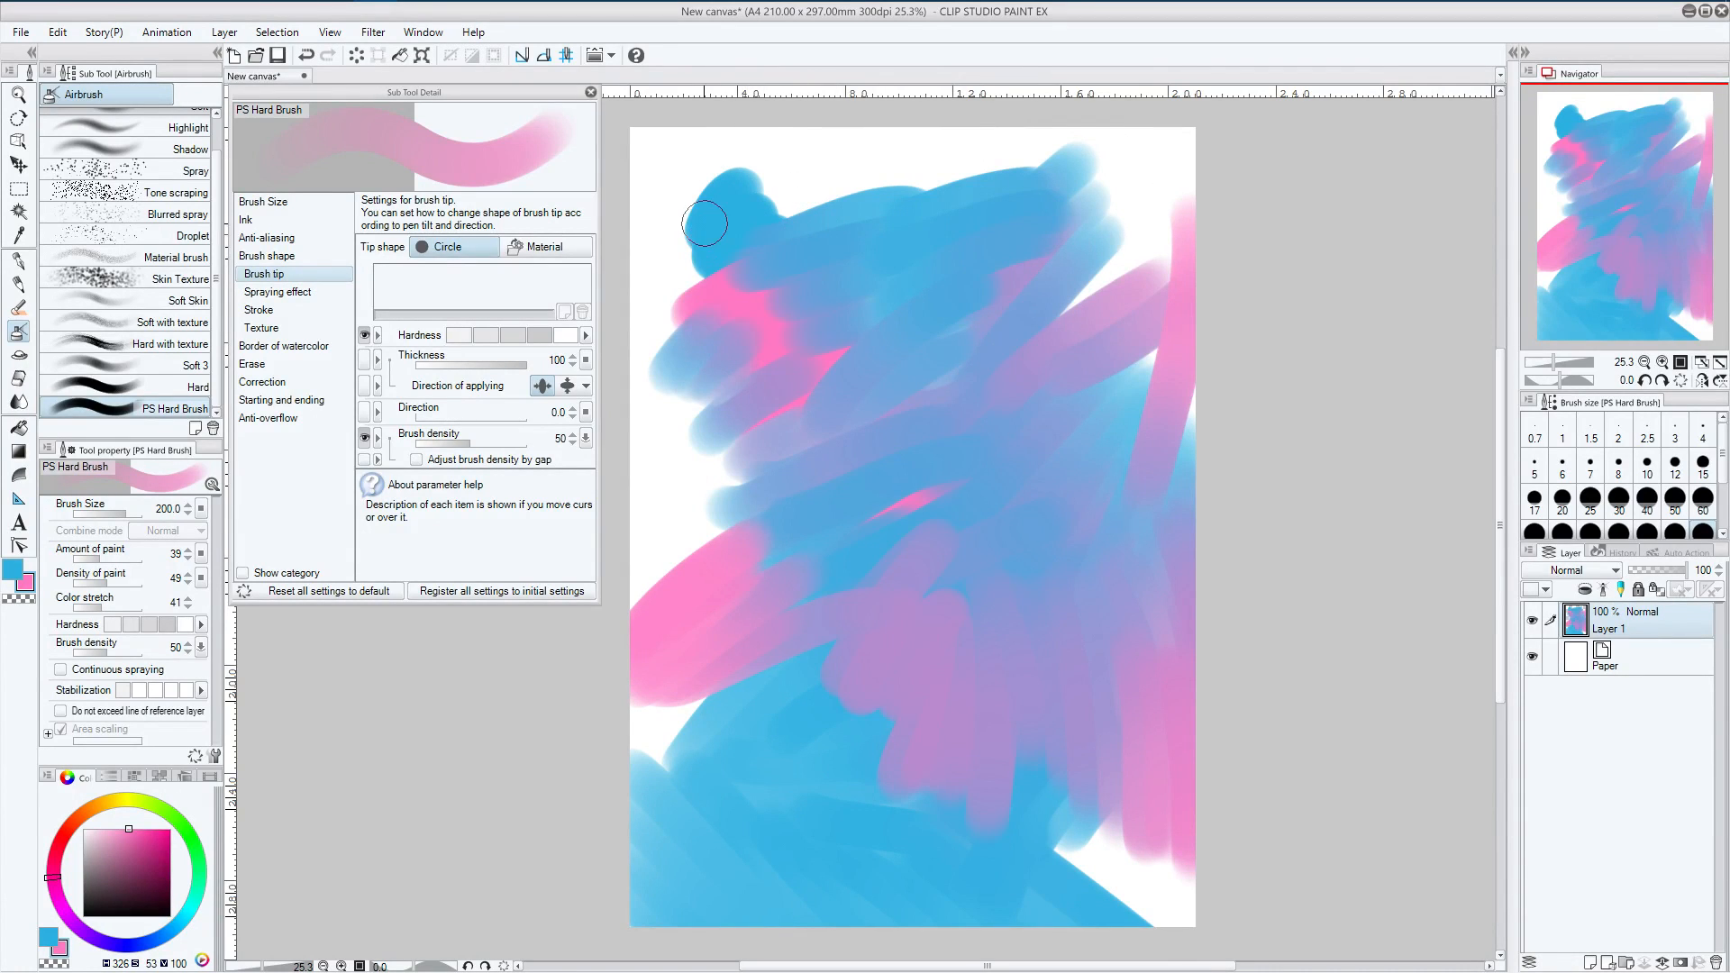
mouse_move(840, 210)
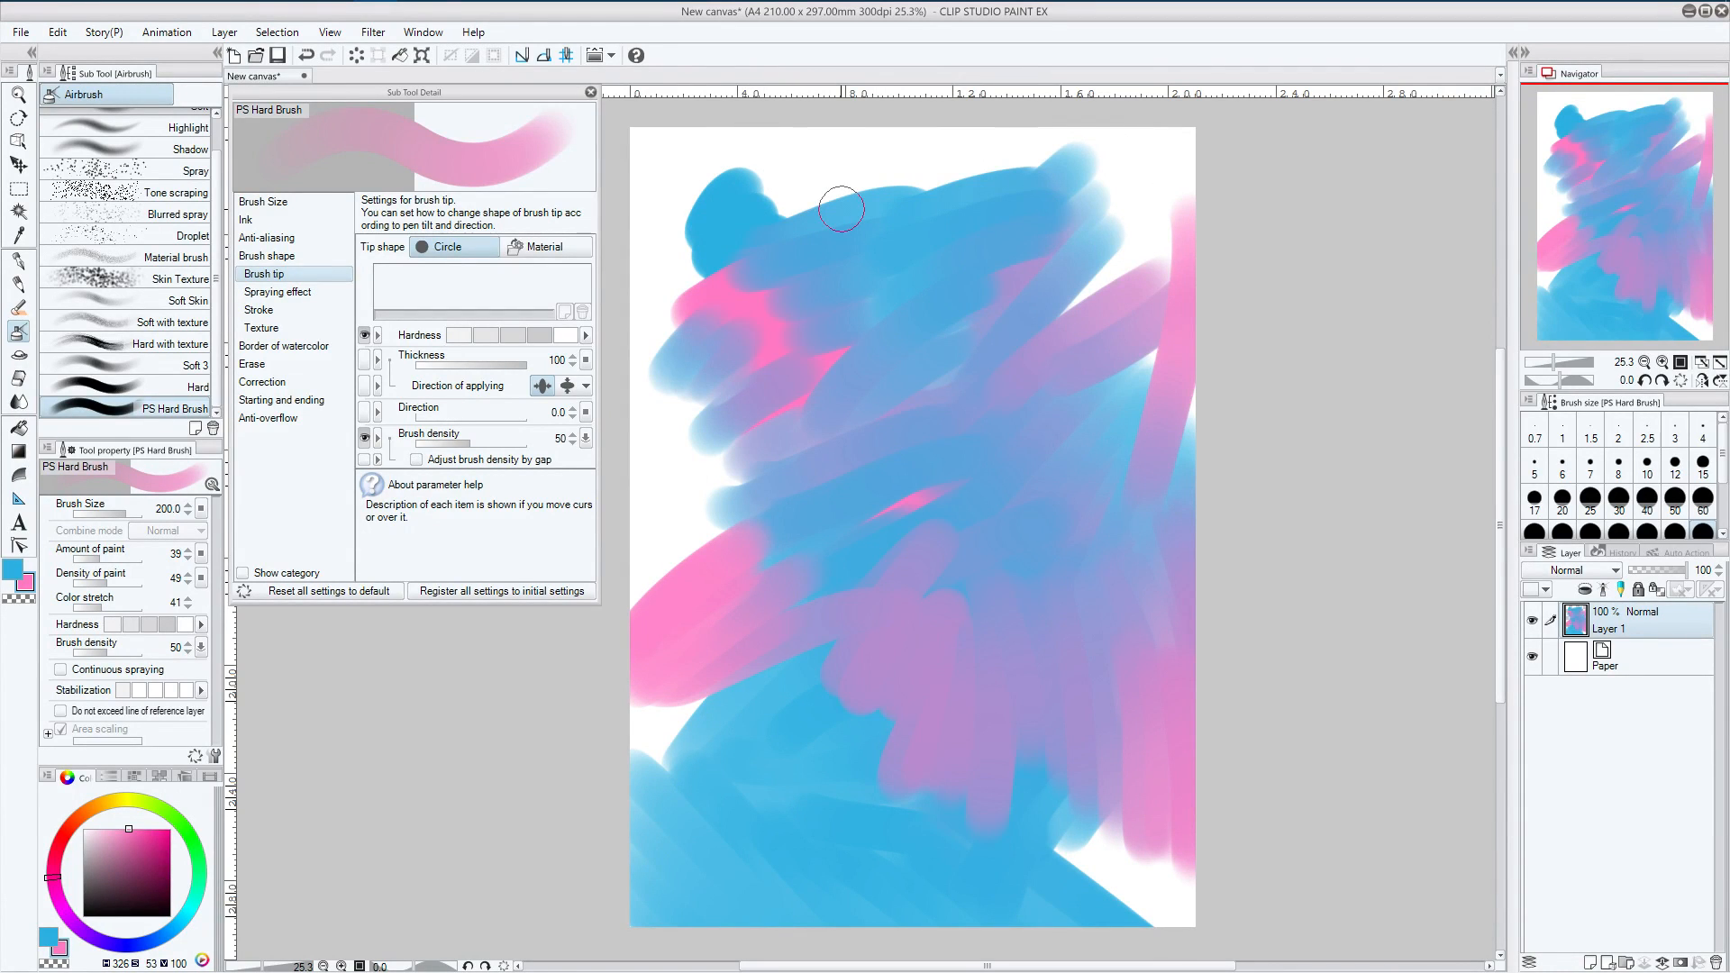